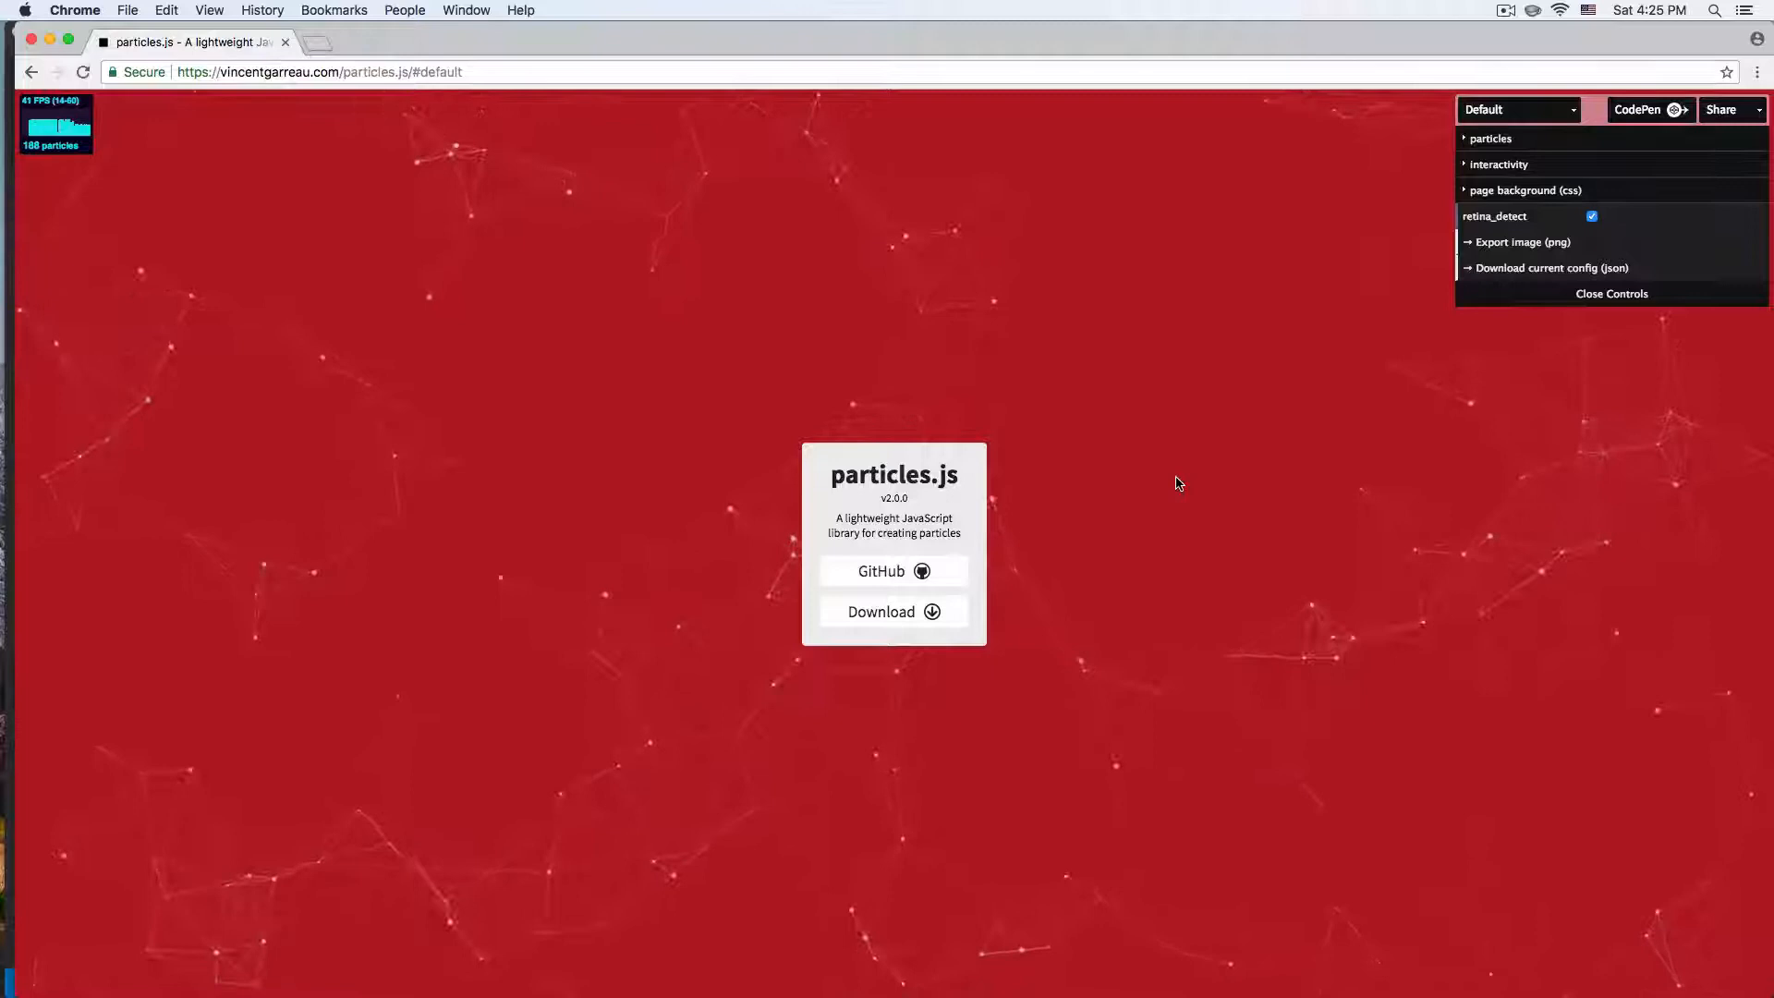
- On the particles.js demo, raise the particle count slider and expand the shape settings
{"action": "double_click", "coordinate": [893, 474]}
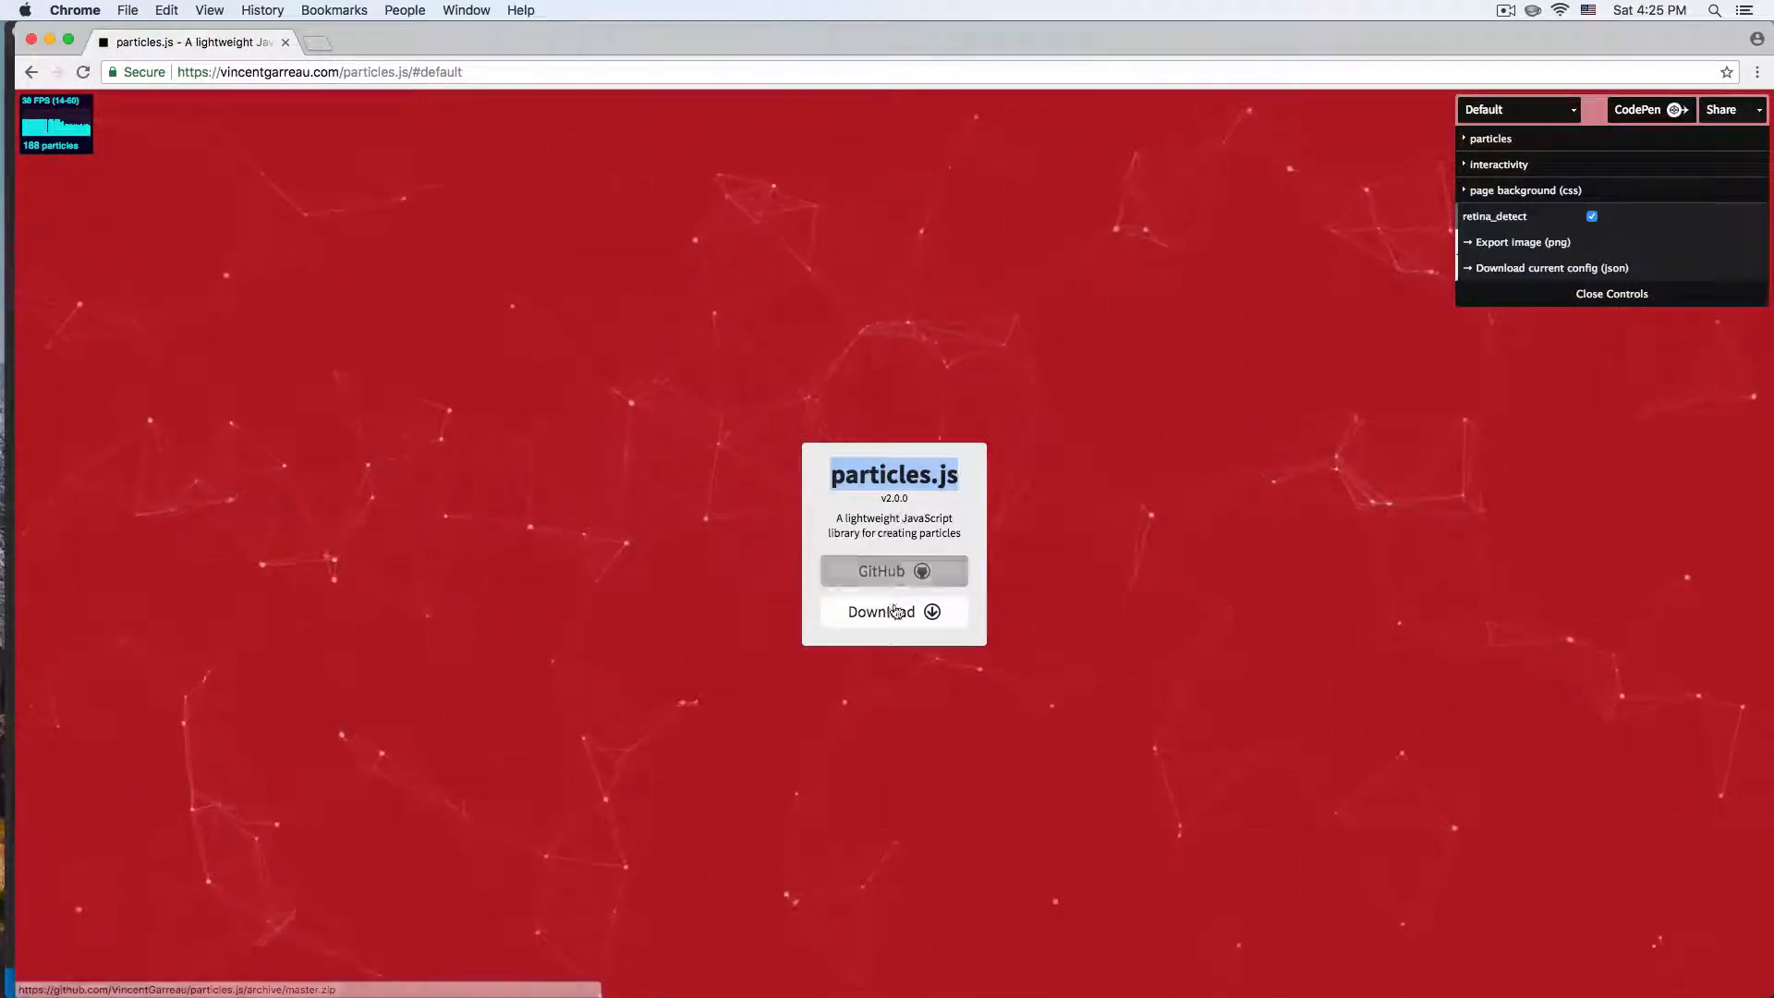
{"action": "mouse_move", "coordinate": [892, 611]}
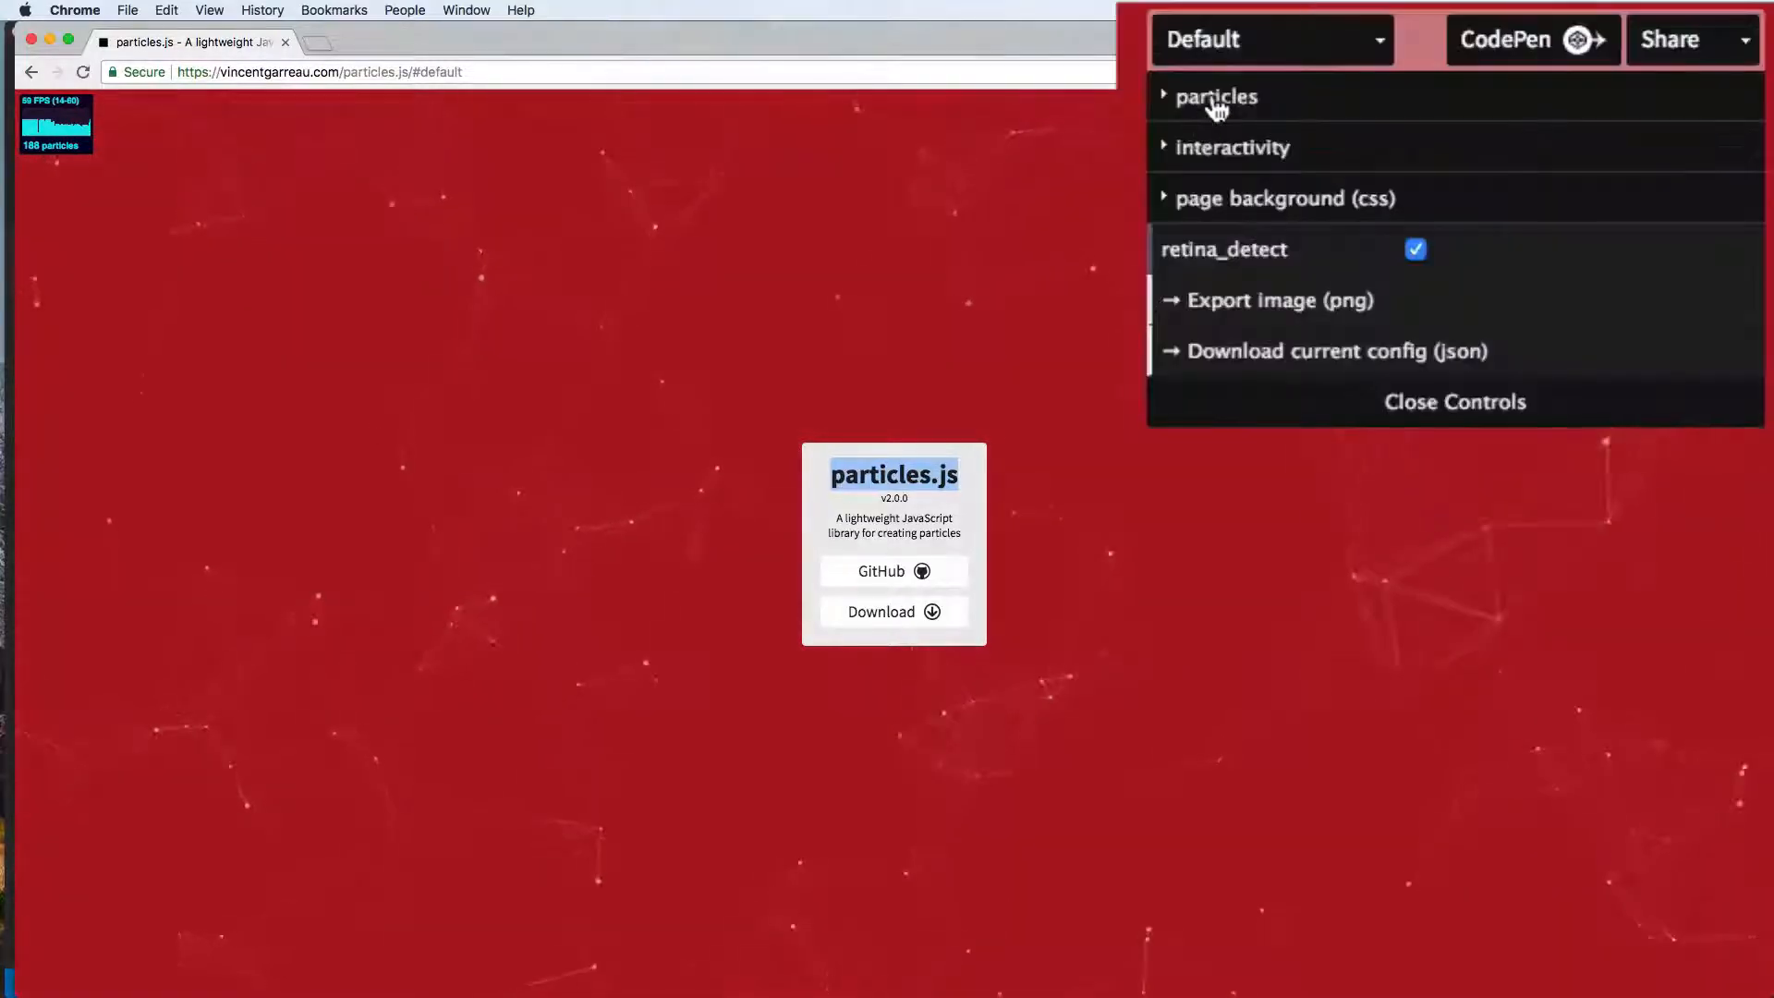
{"action": "left_click", "coordinate": [1215, 96]}
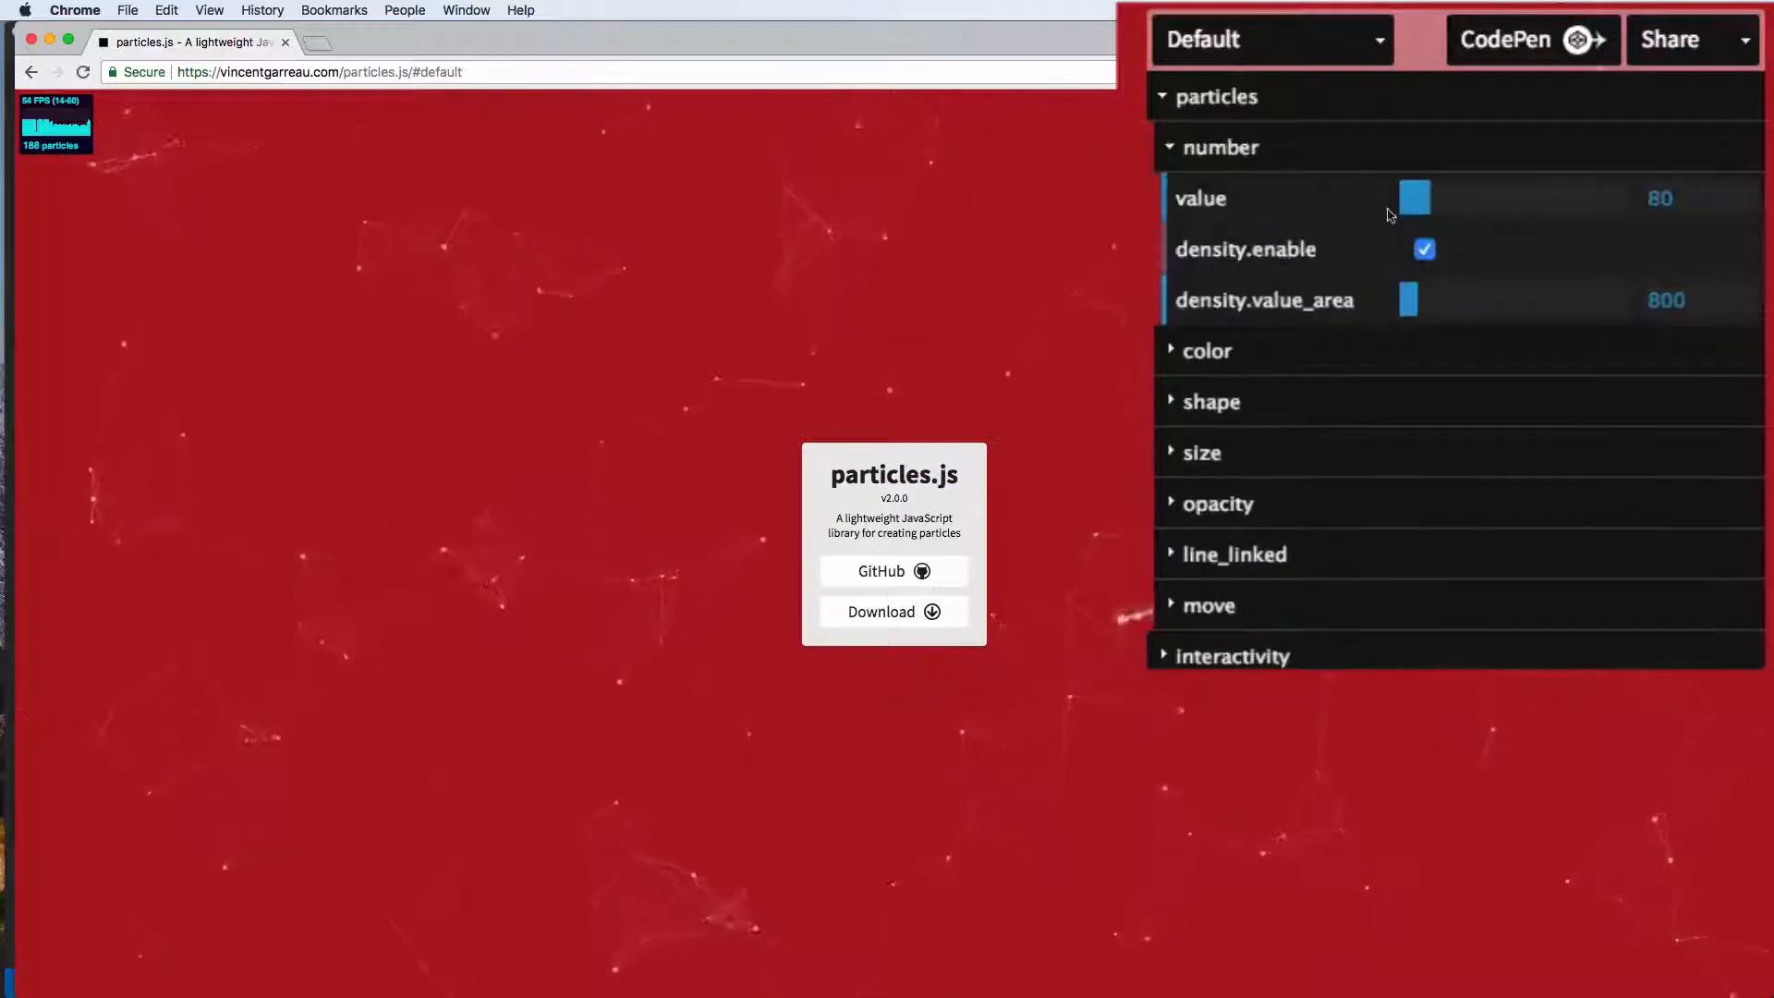
{"action": "left_click_drag", "start_coordinate": [1415, 197], "coordinate": [1460, 197]}
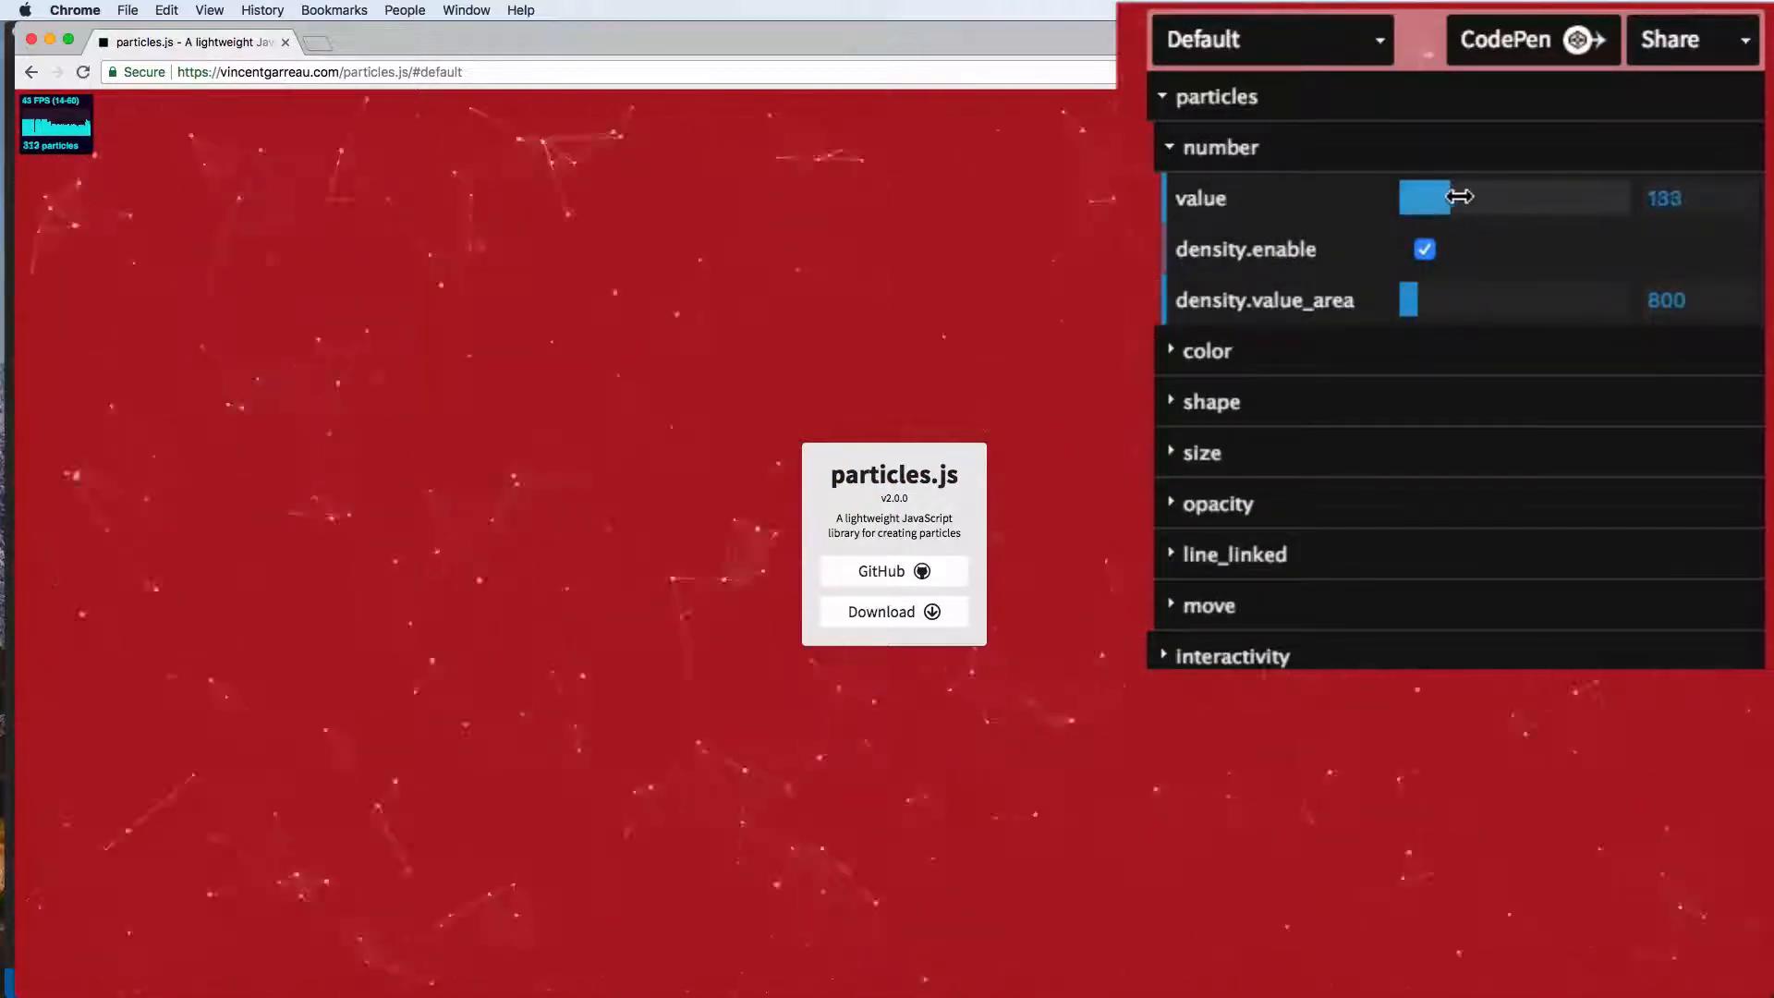
{"action": "left_click_drag", "start_coordinate": [1436, 196], "coordinate": [1477, 197]}
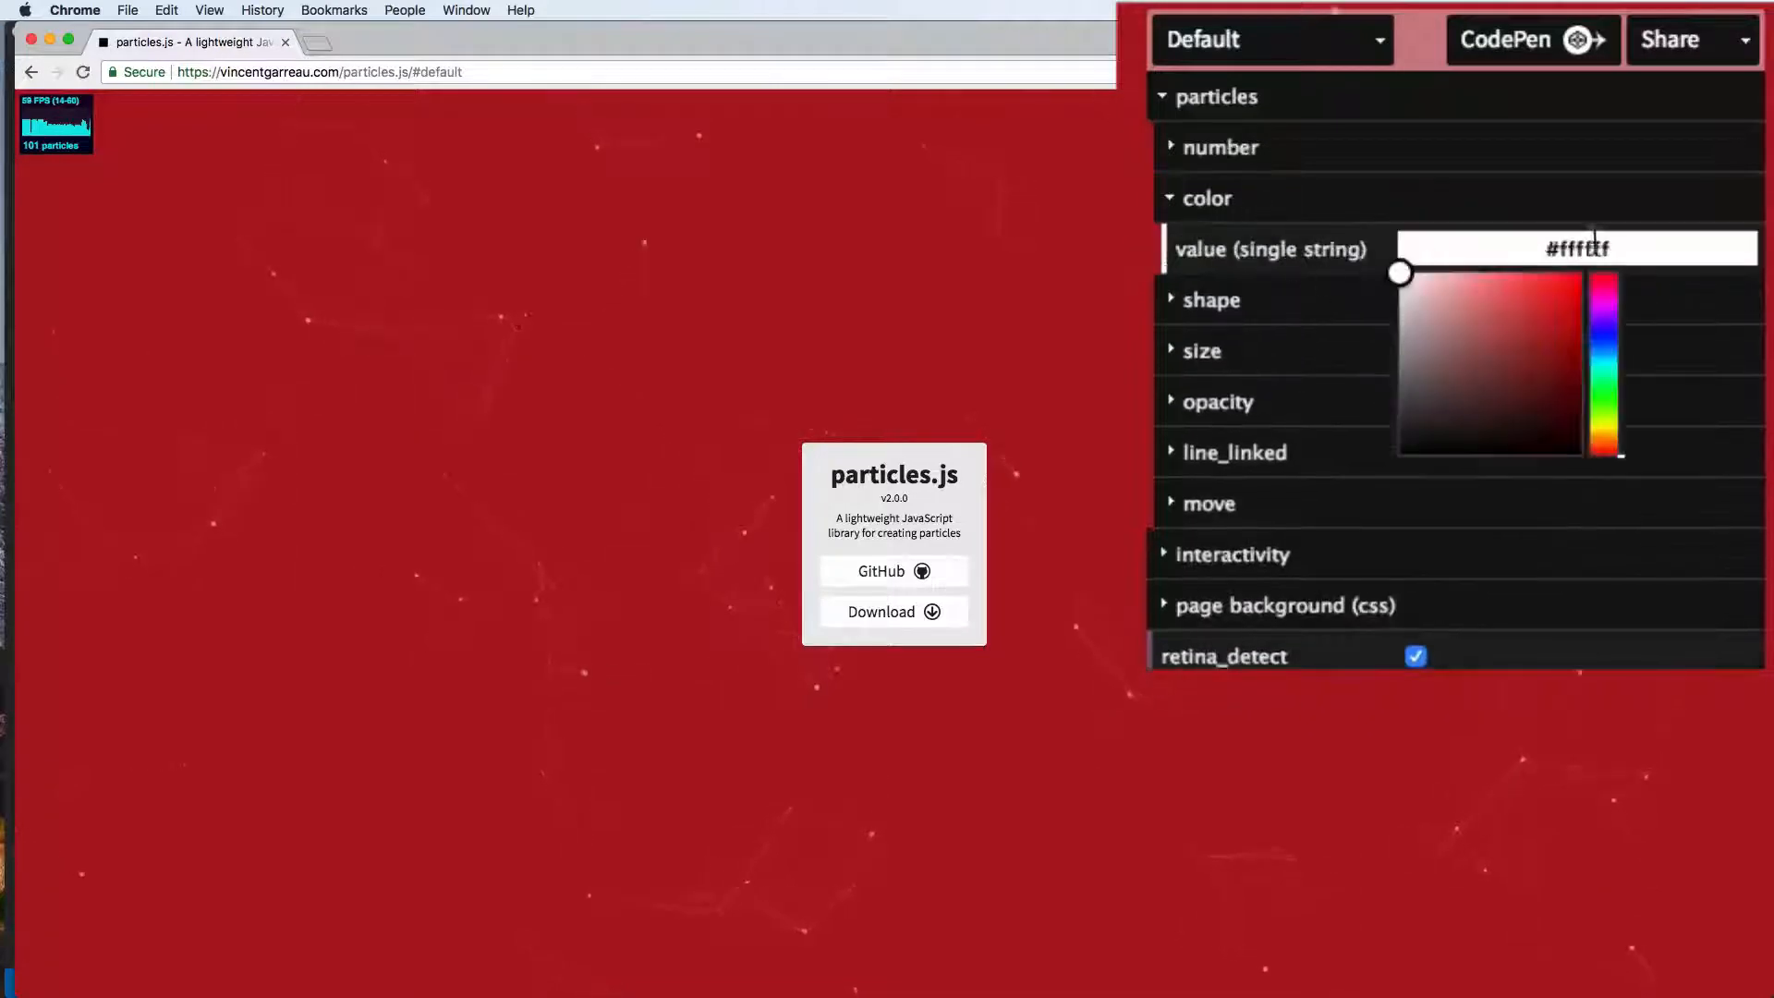
{"action": "left_click", "coordinate": [1206, 198]}
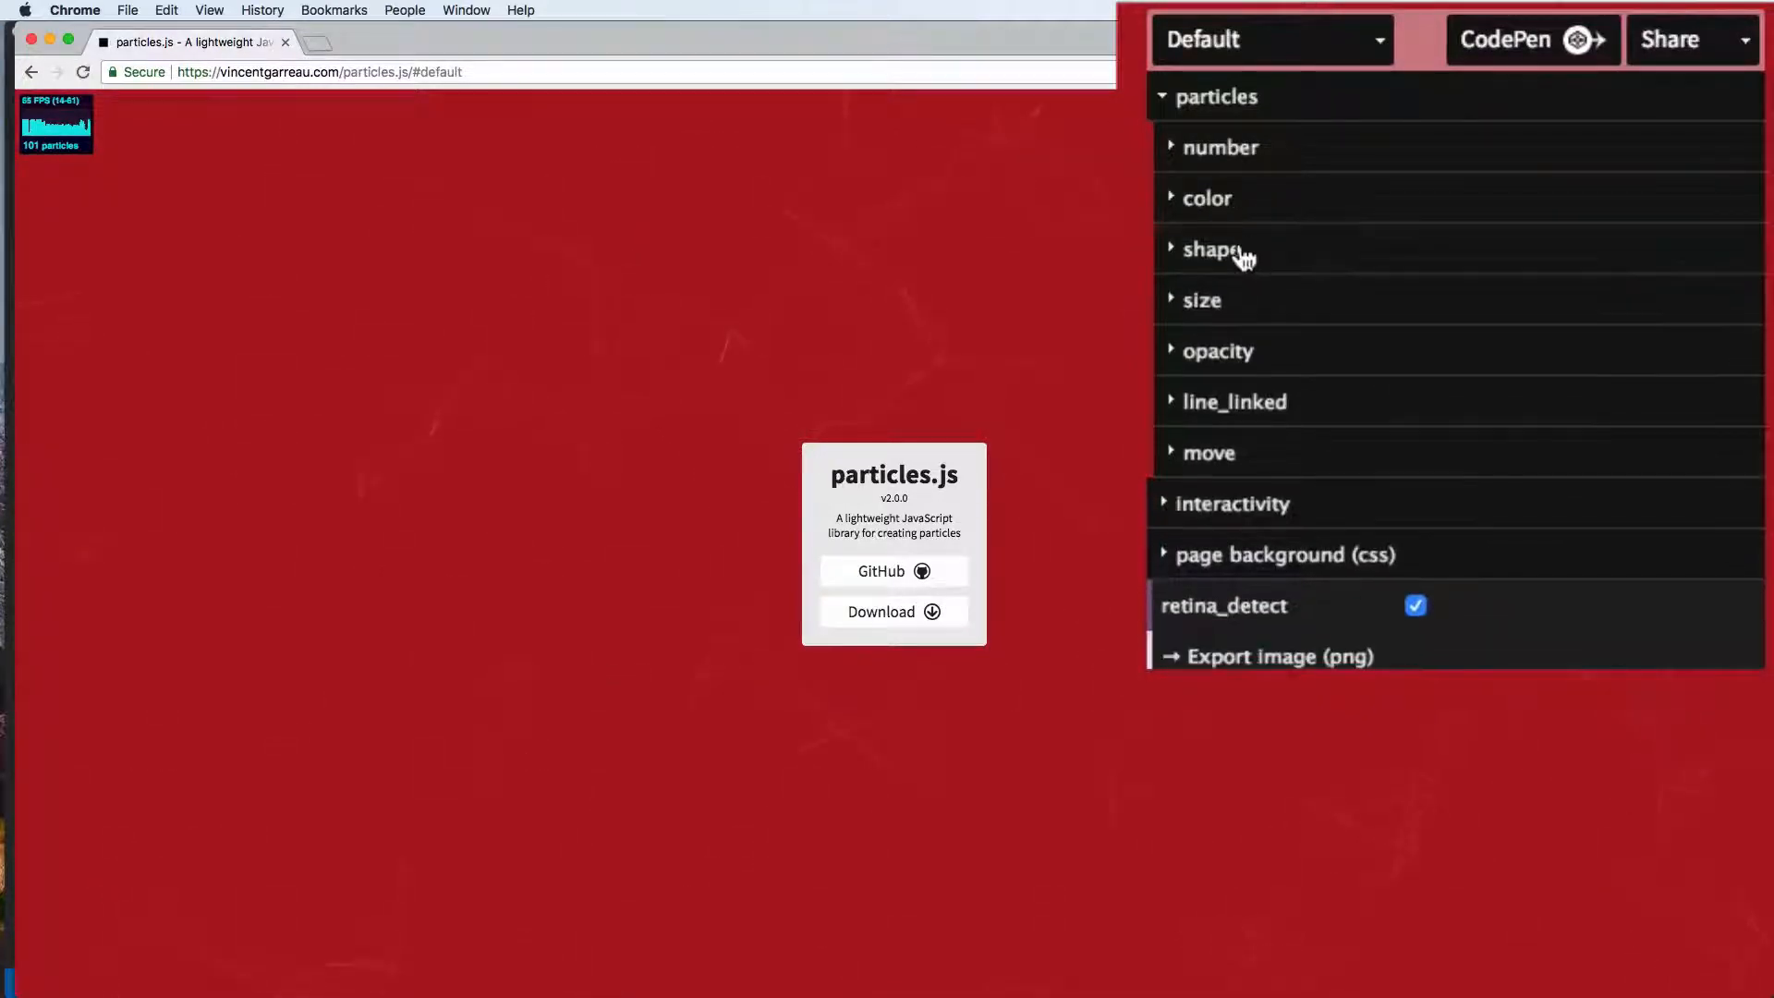
{"action": "left_click", "coordinate": [1209, 249]}
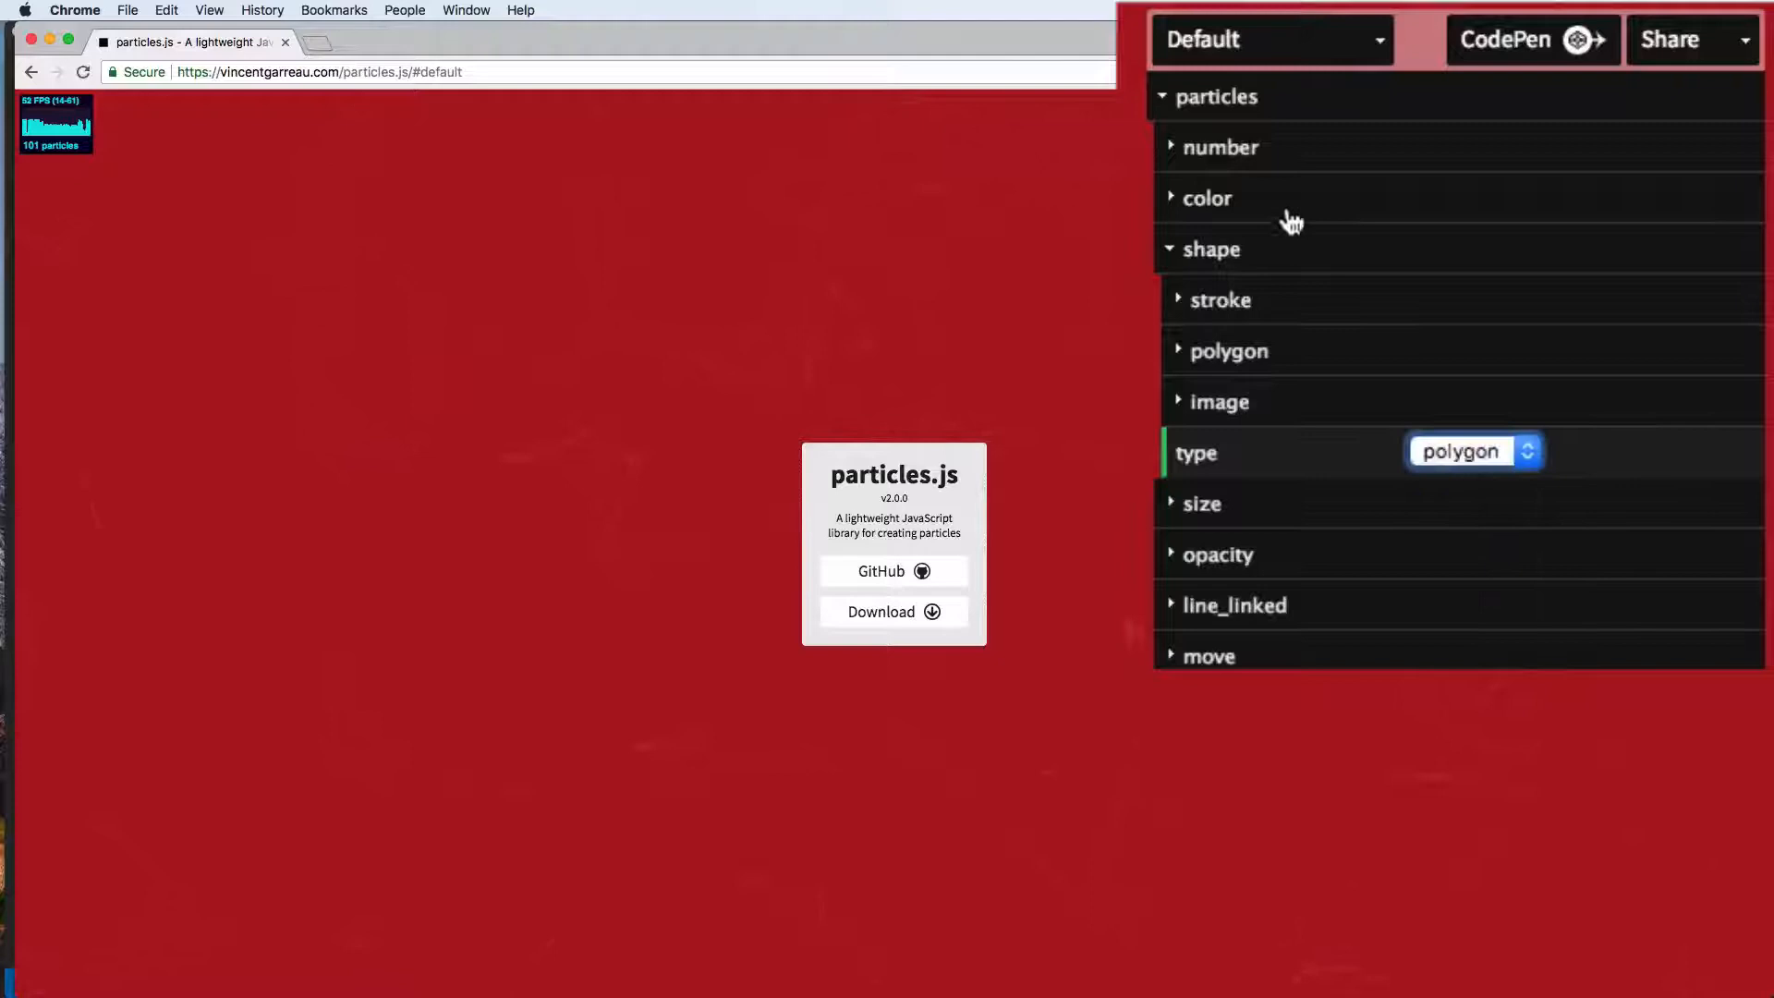
{"action": "left_click", "coordinate": [881, 570]}
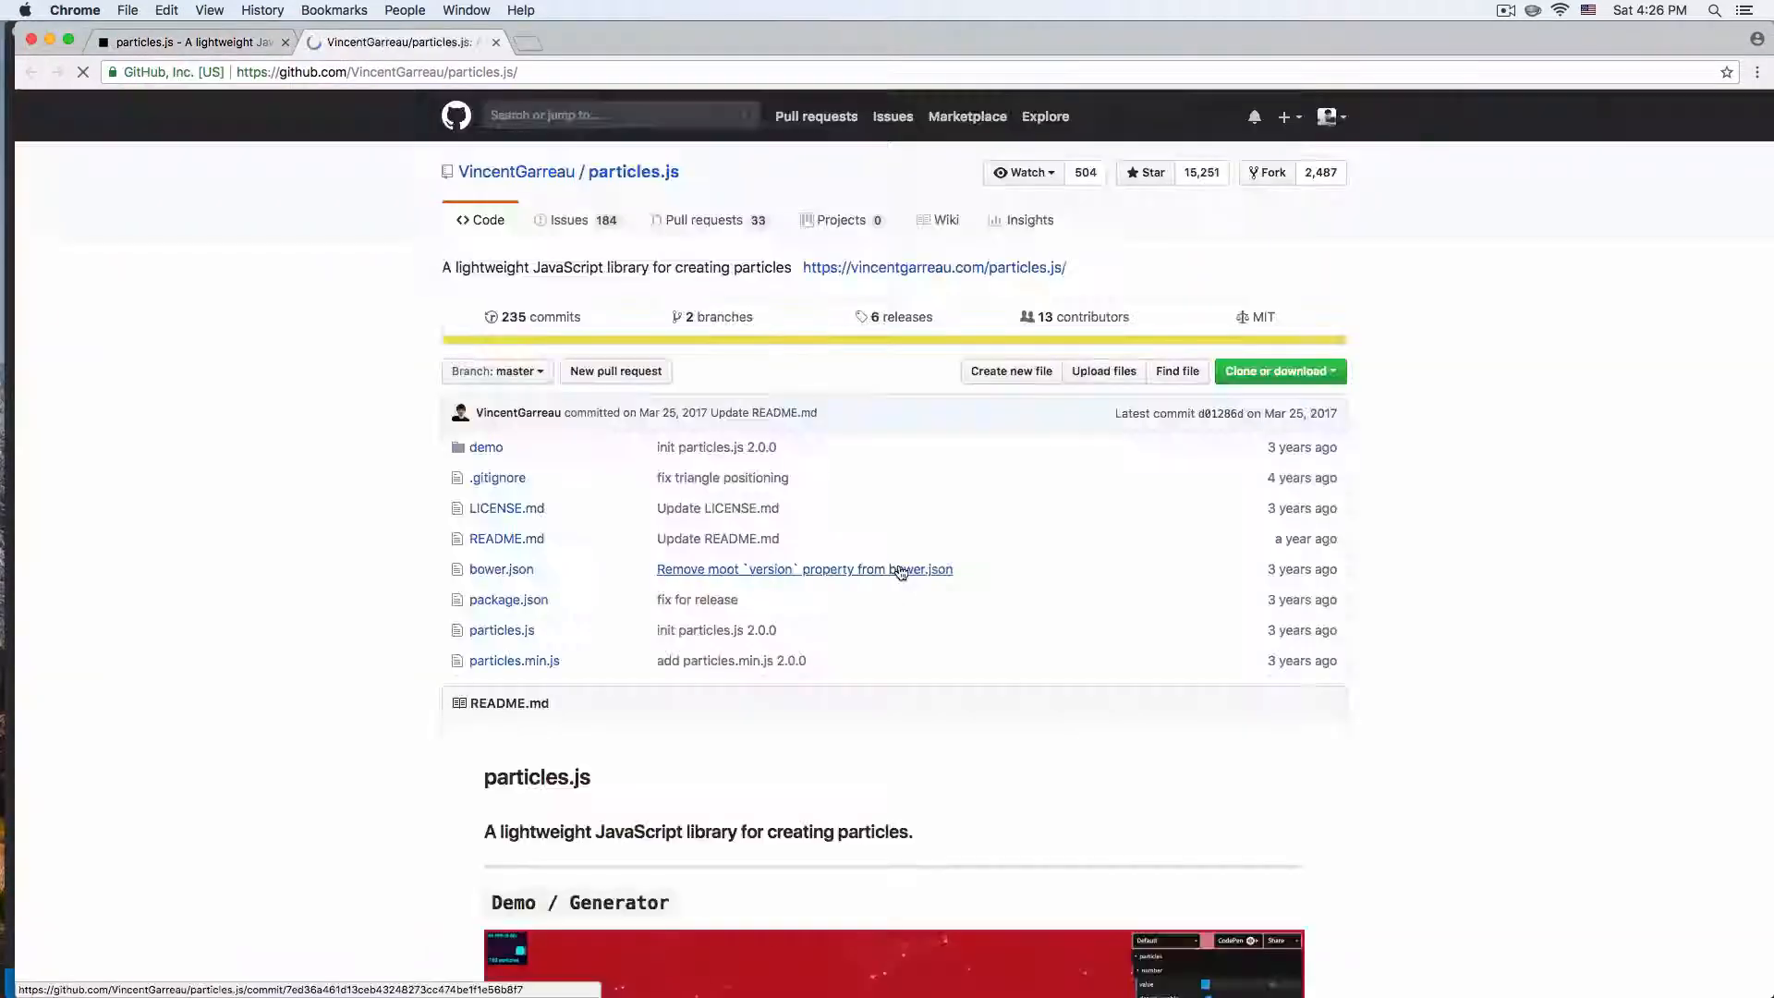
- Scroll the particles.js README to the default particlesJS JSON configuration
{"action": "scroll", "scroll_direction": "down", "scroll_amount": 3}
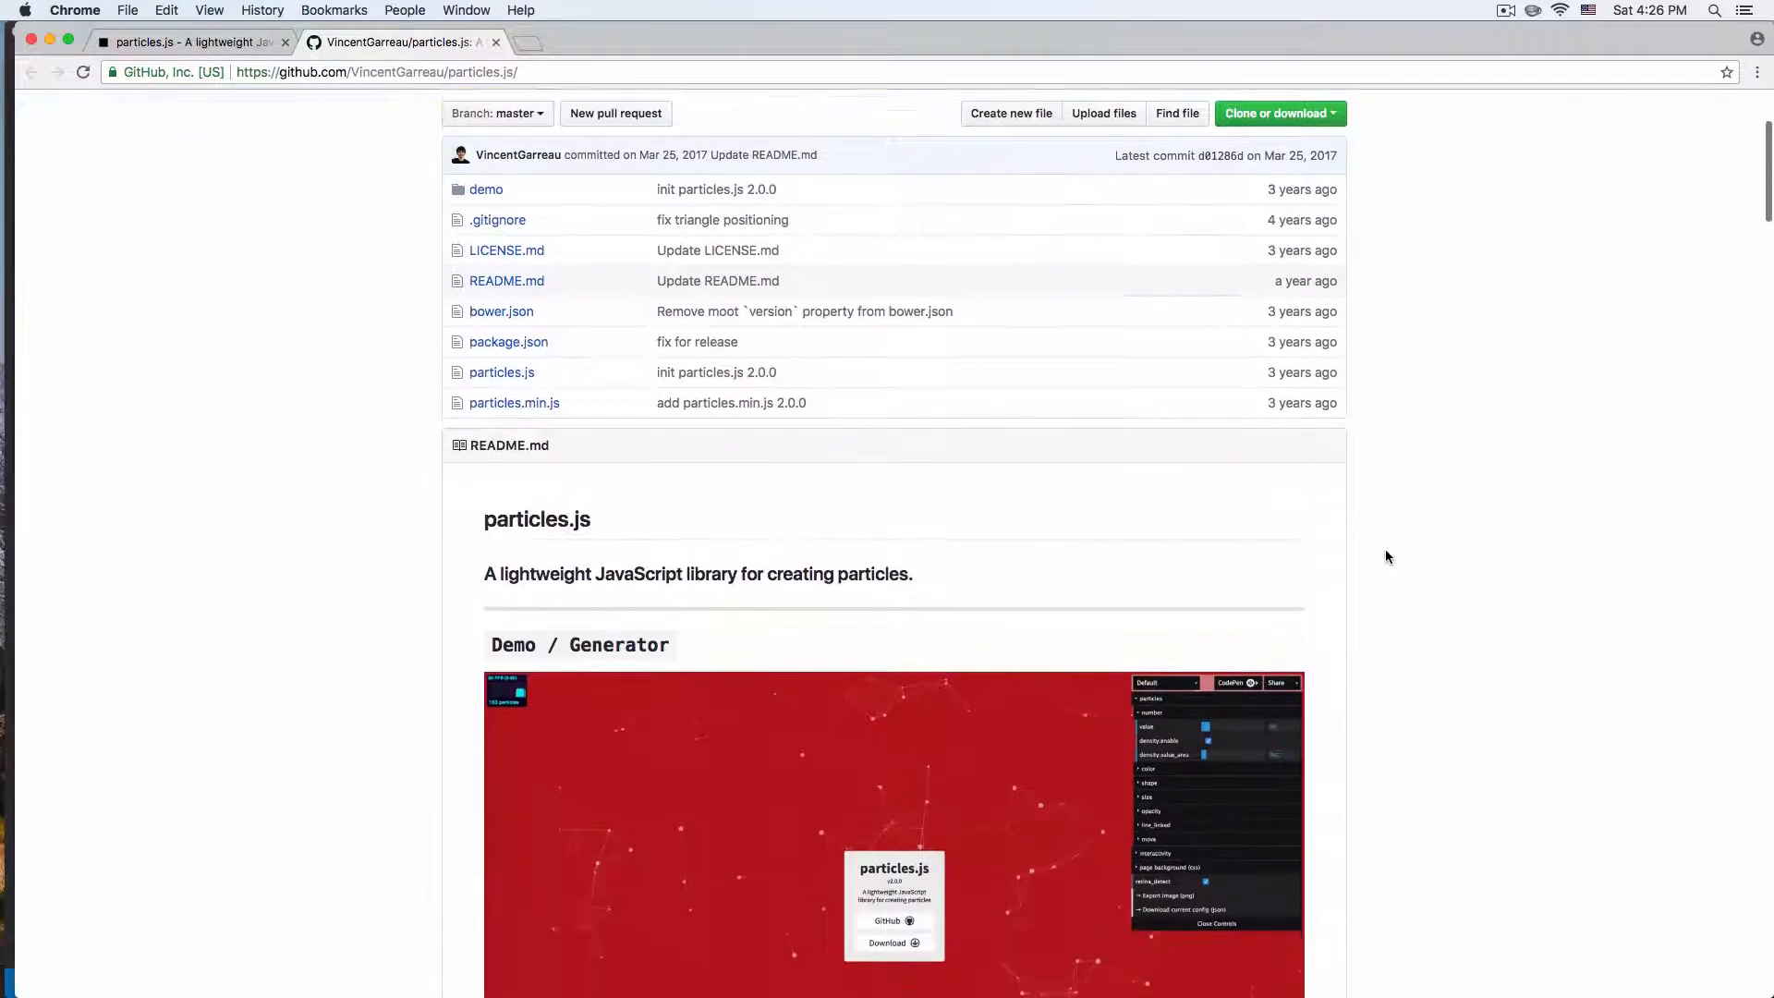
{"action": "scroll", "scroll_direction": "down", "scroll_amount": 3}
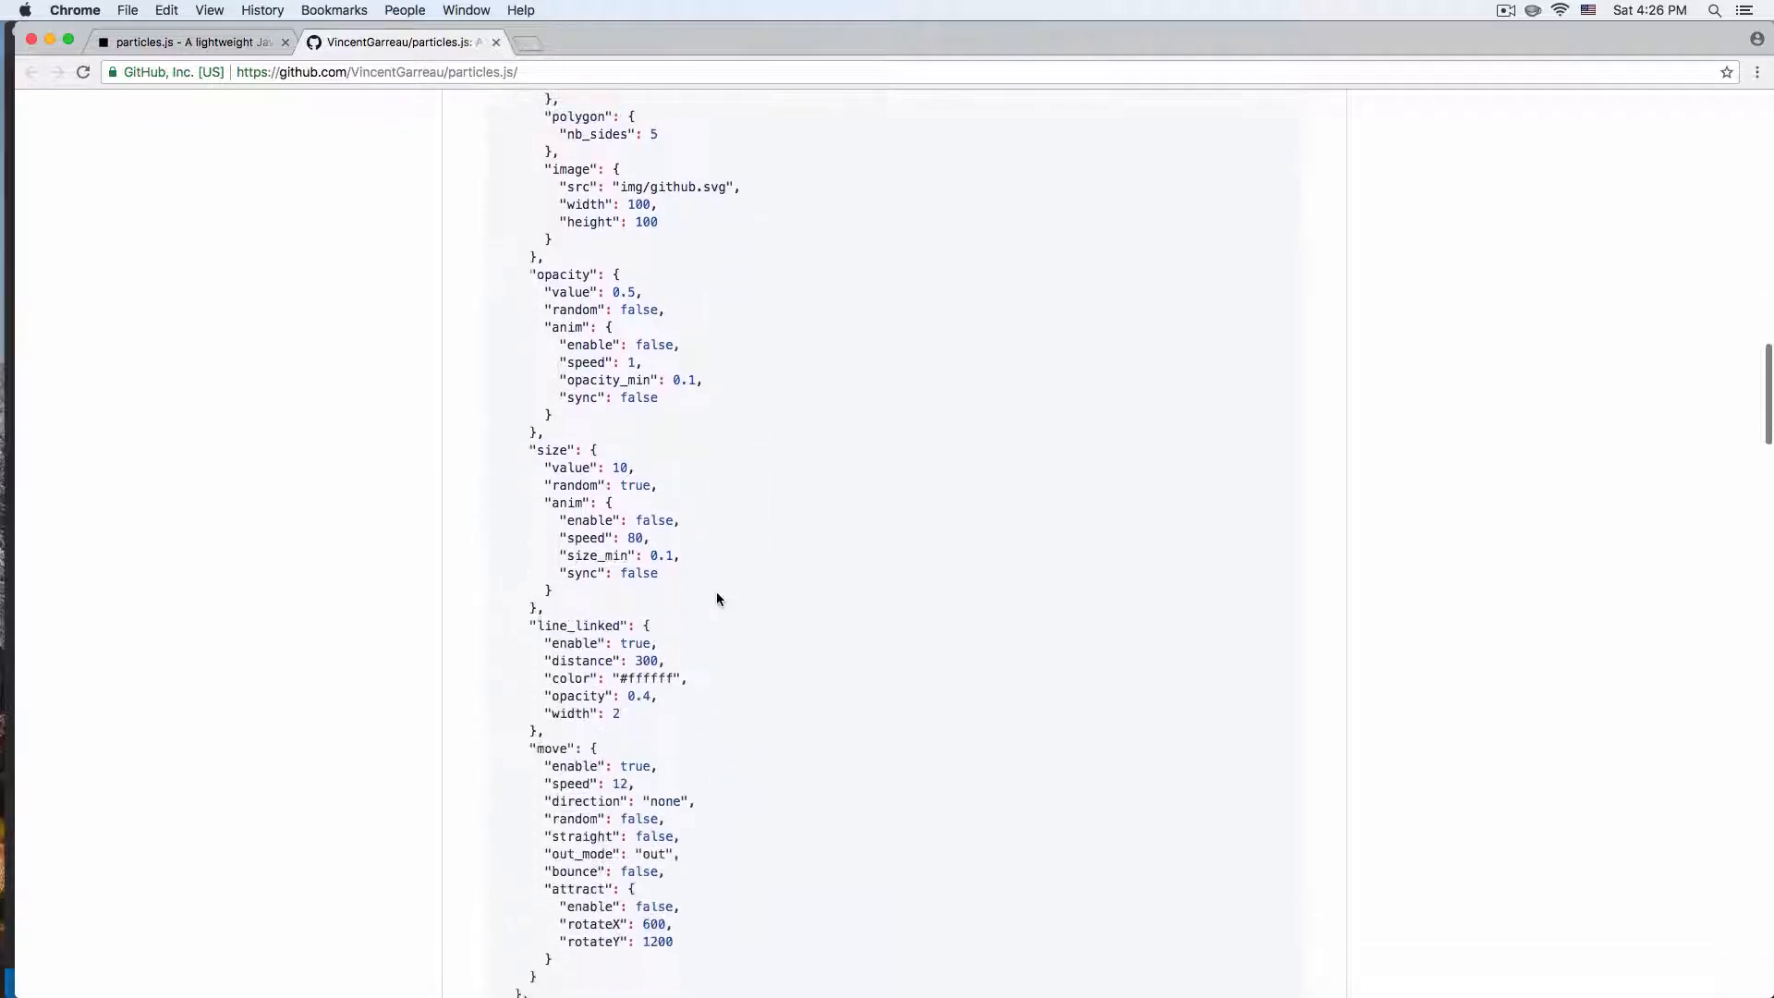
{"action": "scroll", "scroll_direction": "down", "scroll_amount": 3}
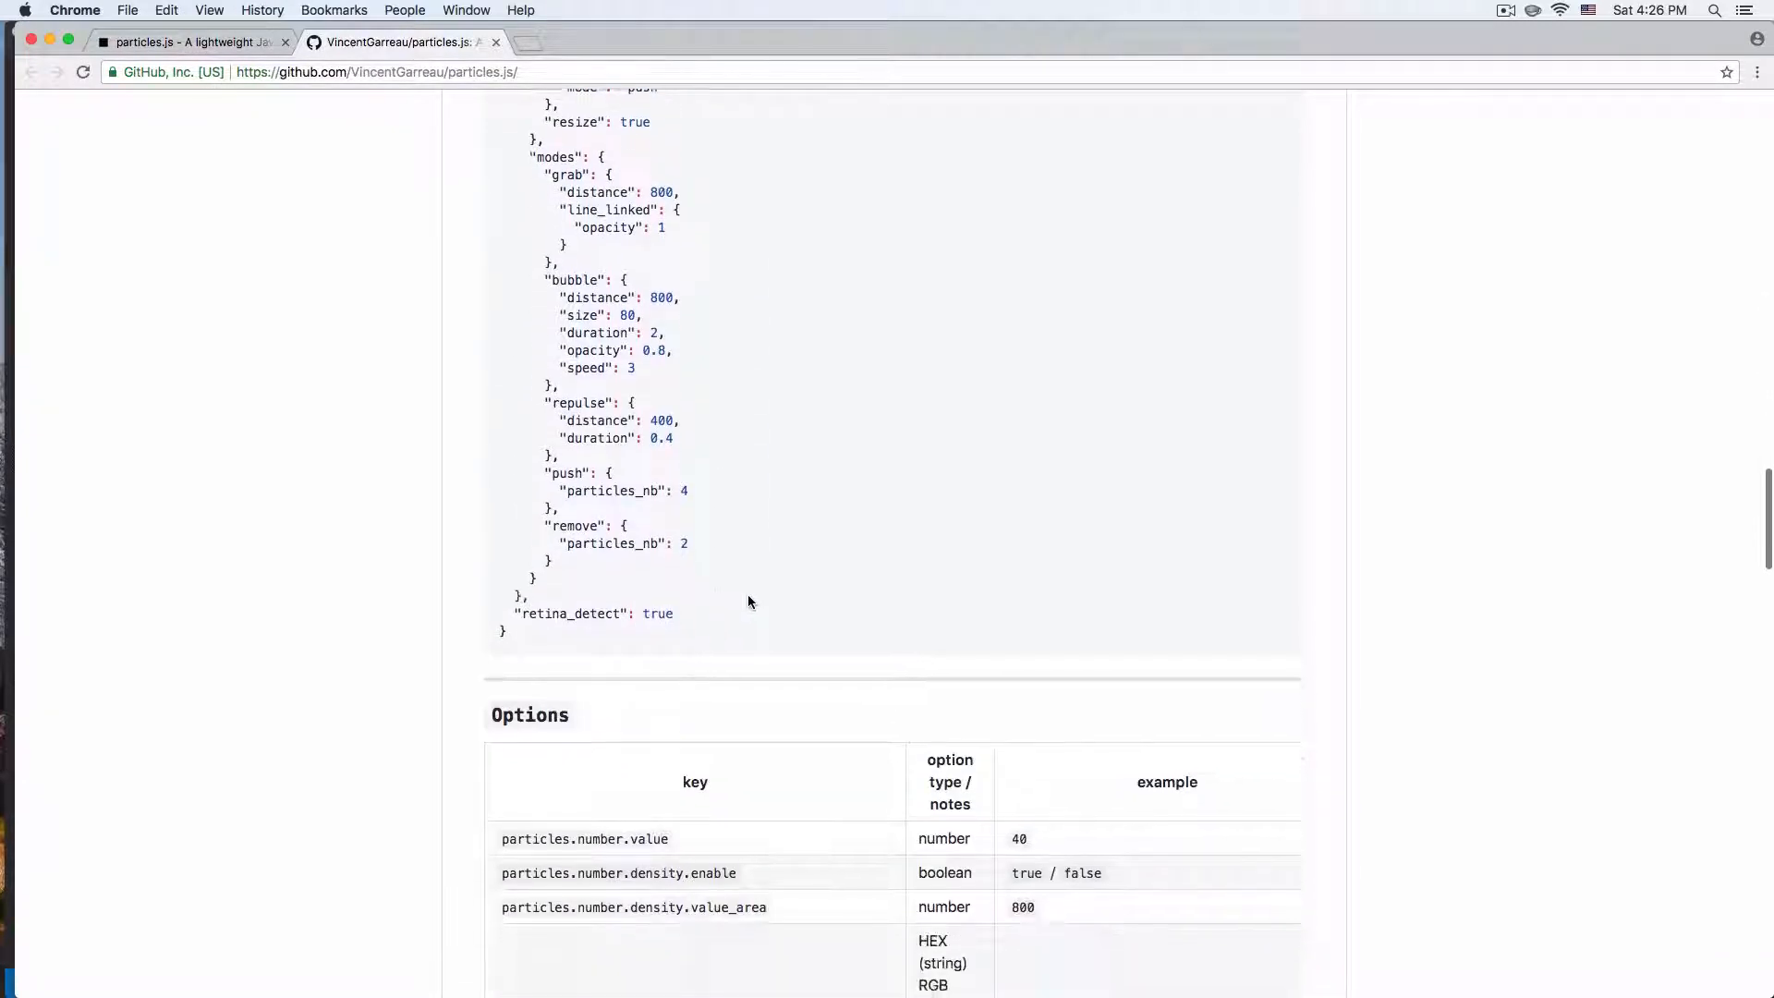
{"action": "scroll", "scroll_direction": "up", "scroll_amount": 3}
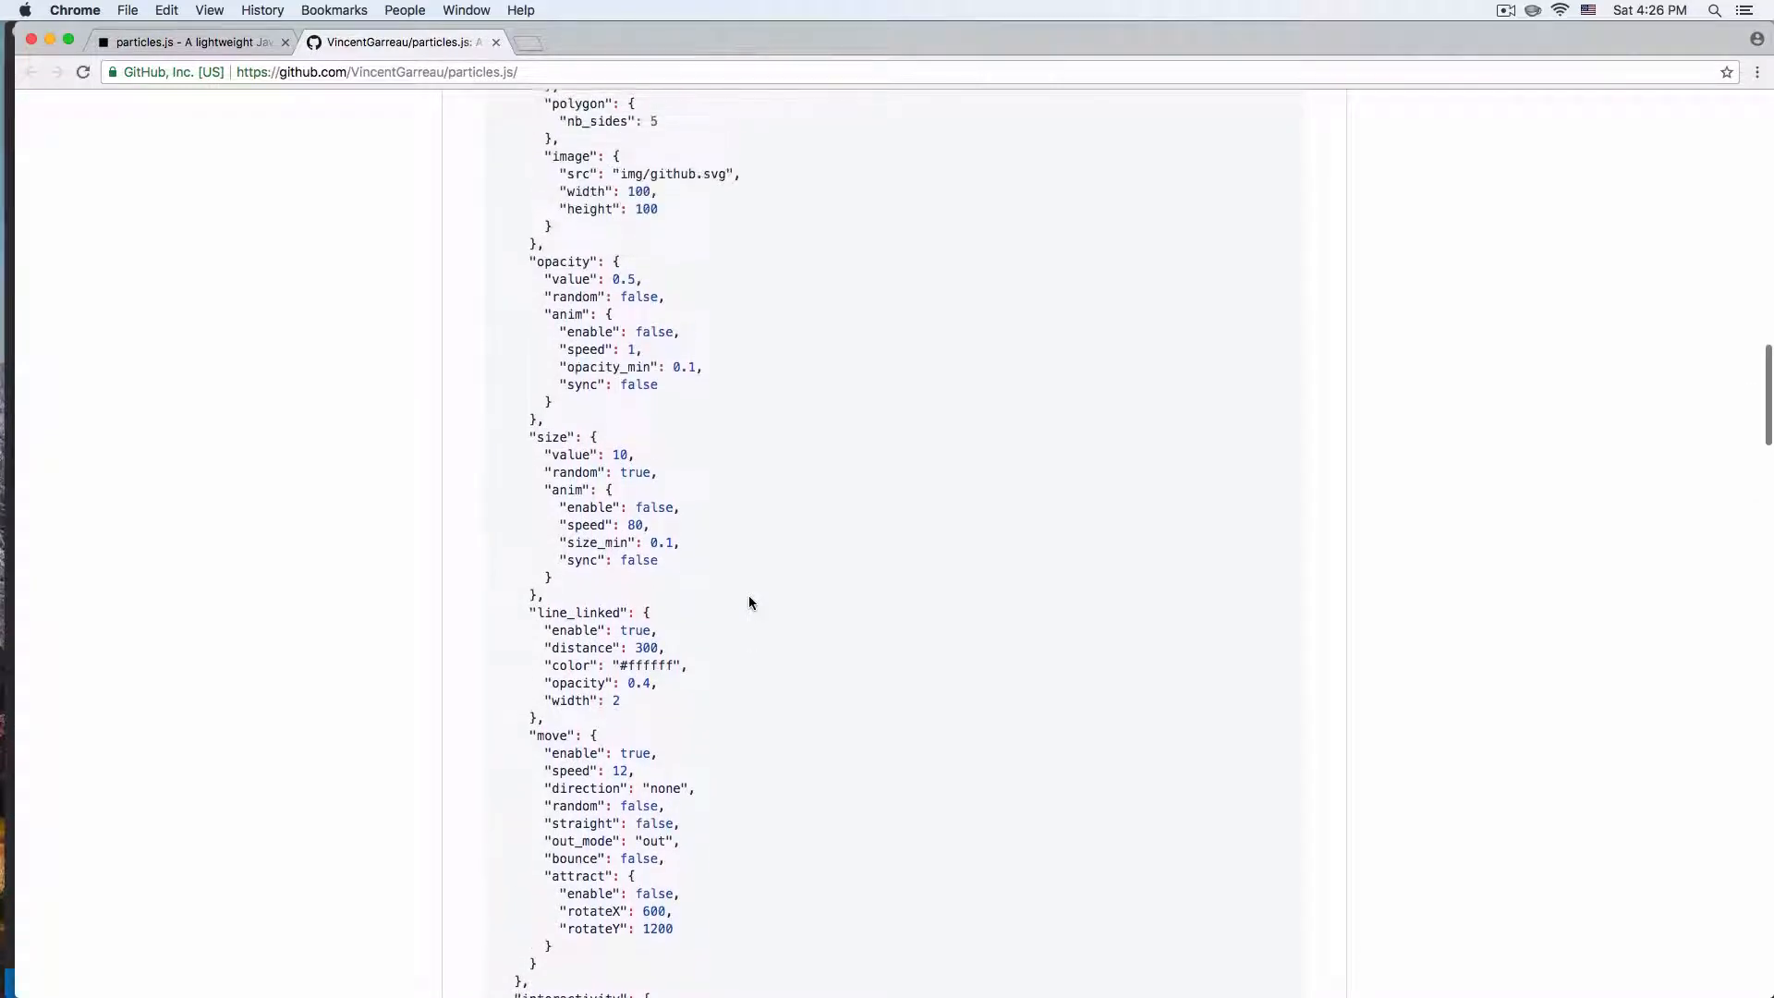
{"action": "scroll", "scroll_direction": "up", "scroll_amount": 3}
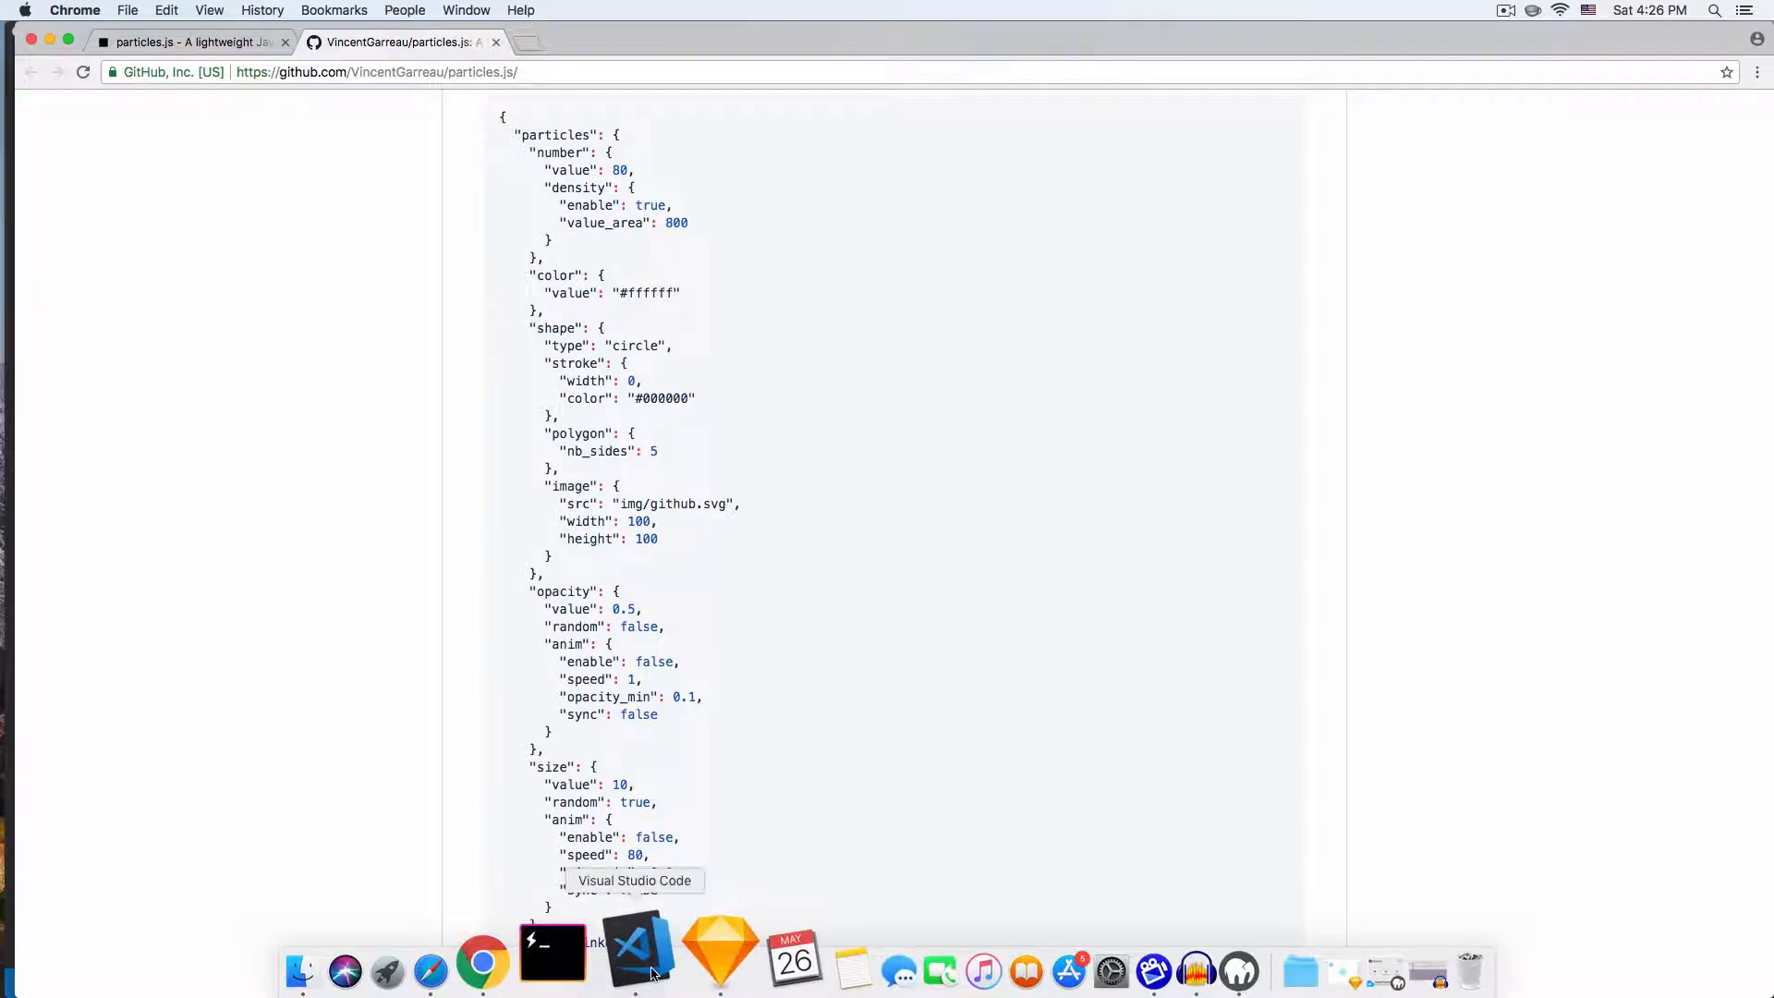
- Switch to VS Code and review index.html's particles-js div and script includes
{"action": "left_click", "coordinate": [636, 967]}
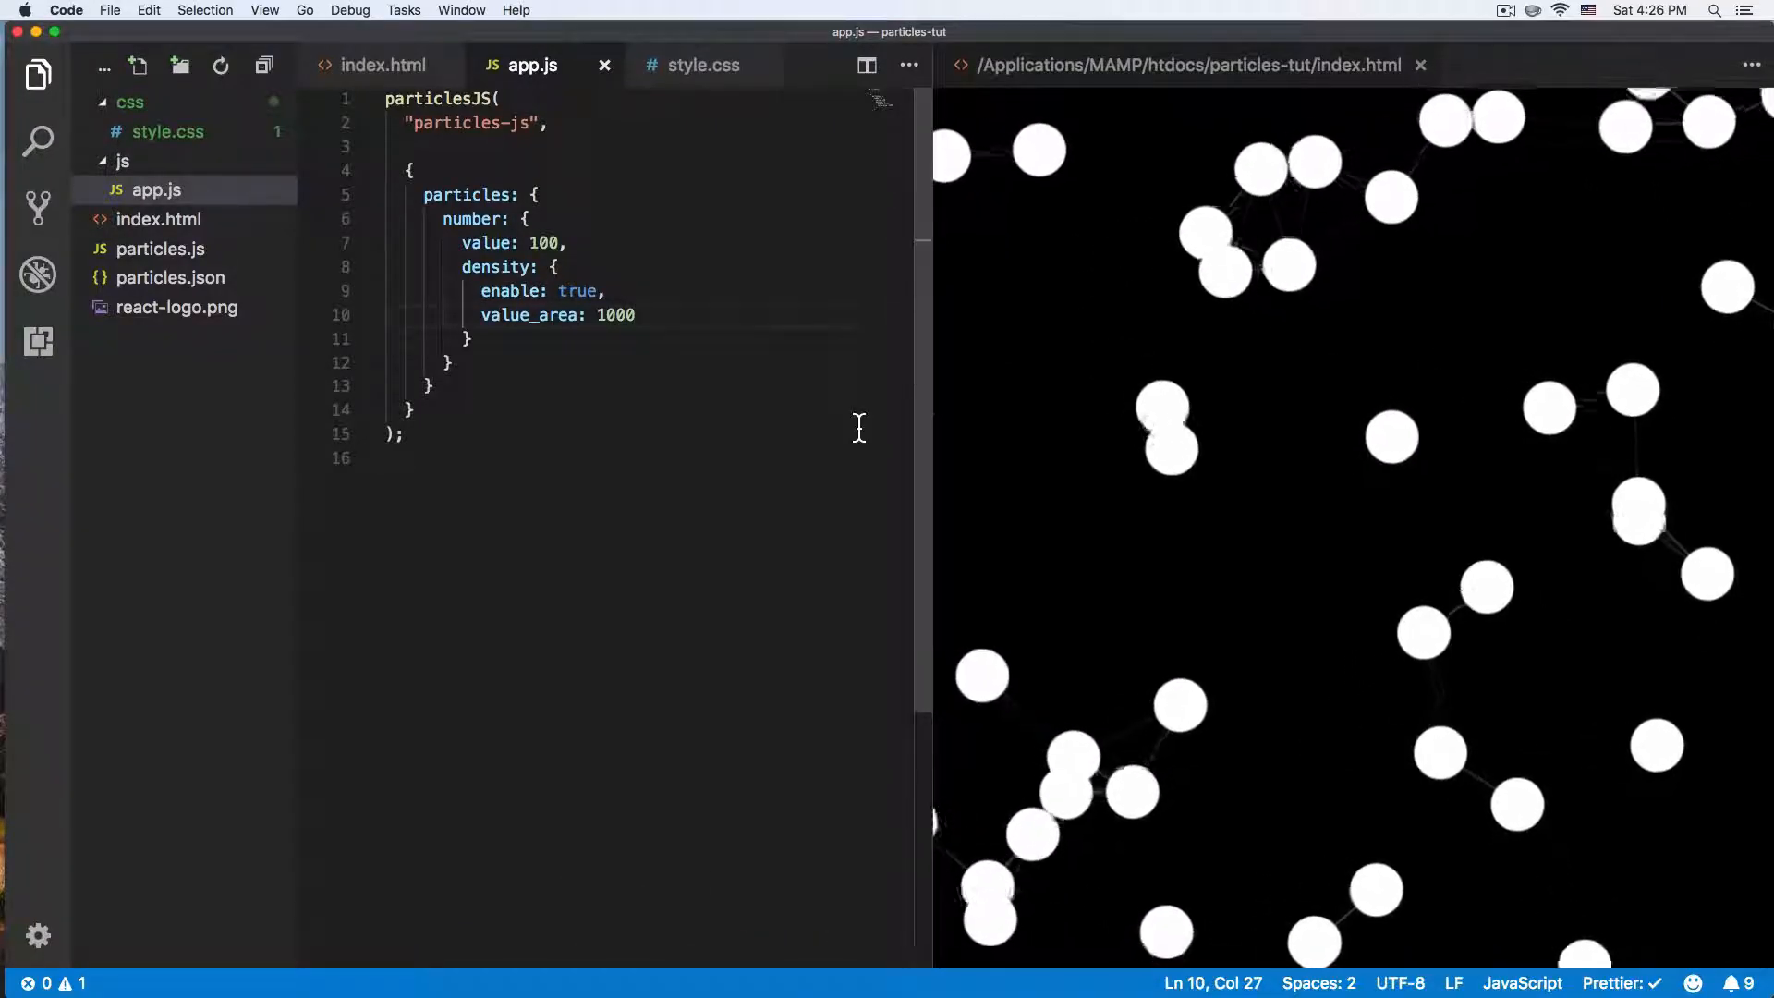
{"action": "left_click", "coordinate": [383, 65]}
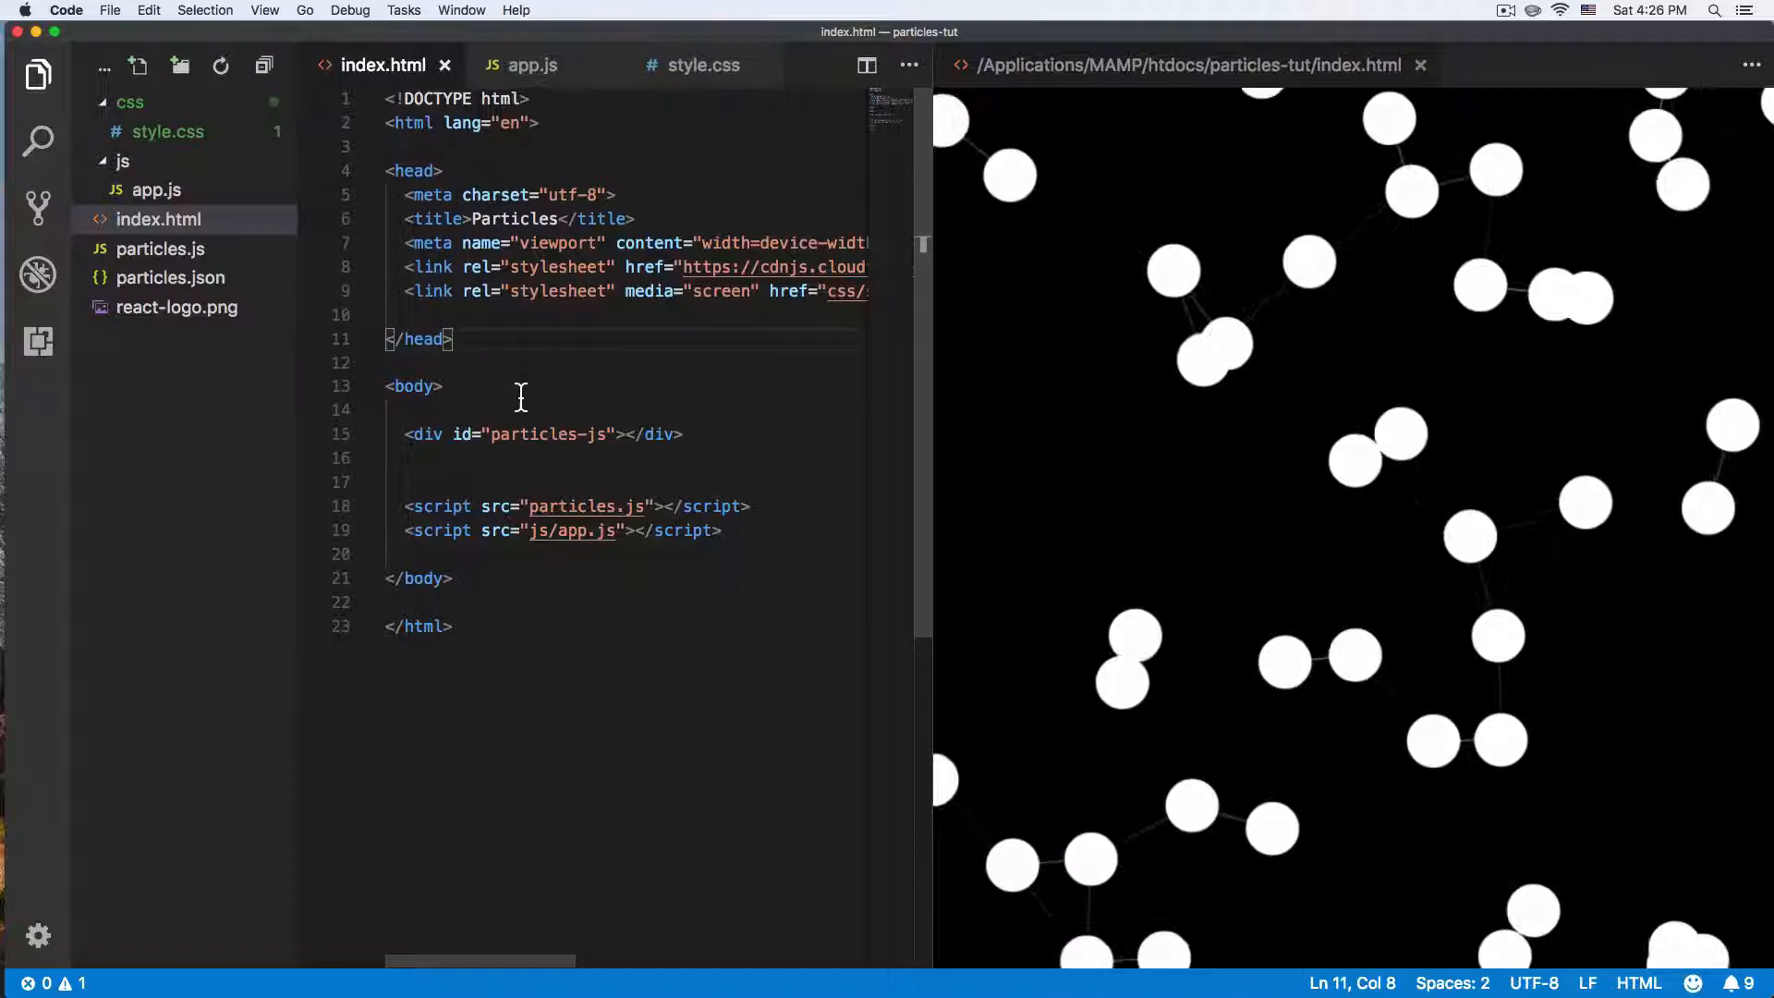
{"action": "left_click_drag", "start_coordinate": [403, 433], "coordinate": [637, 433]}
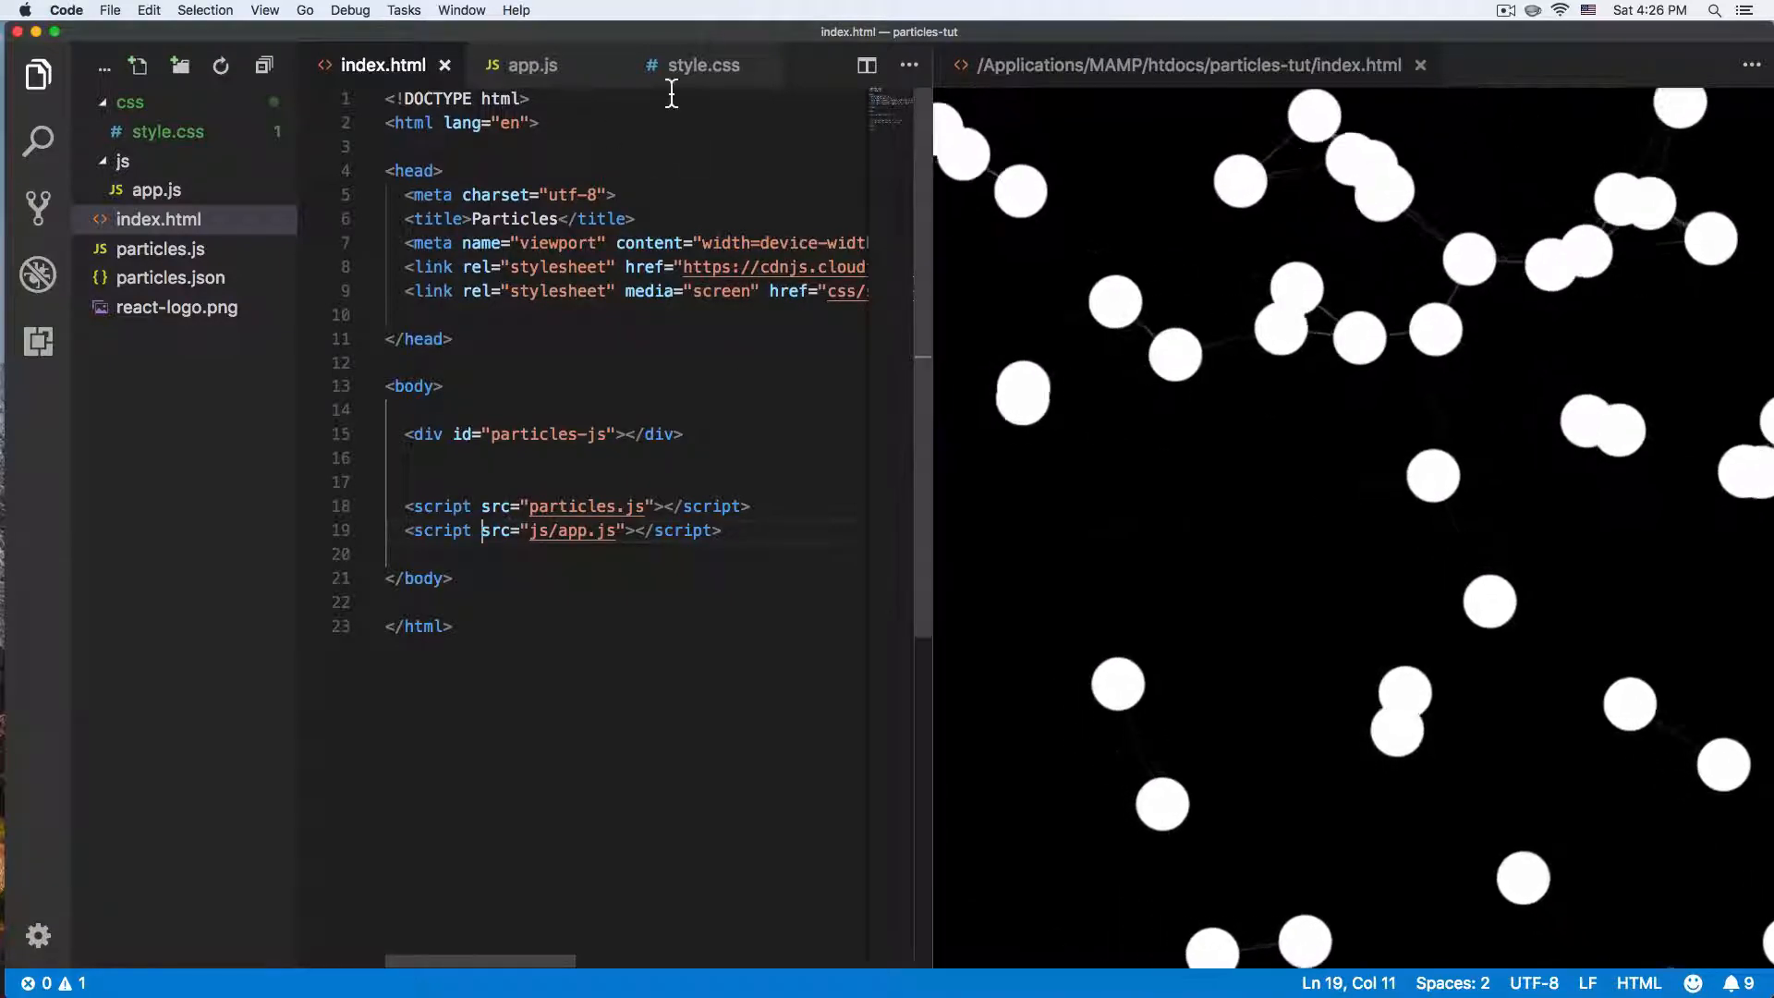
{"action": "left_click", "coordinate": [702, 64]}
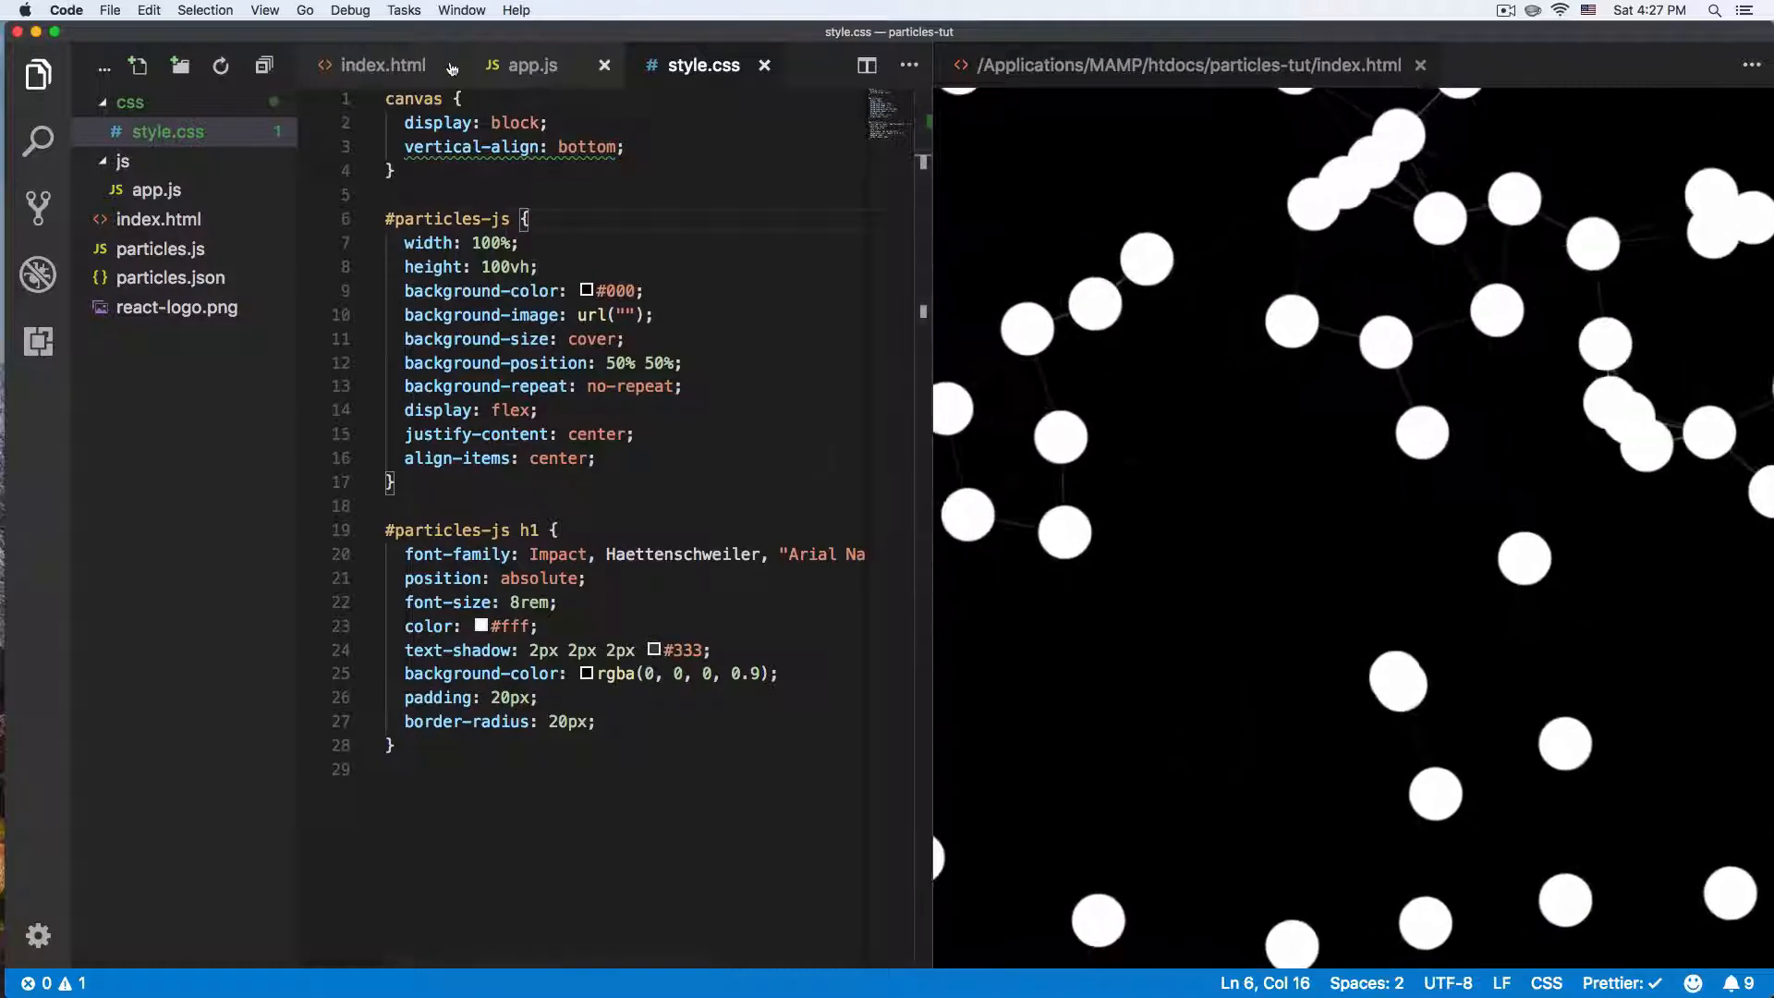
- Revisit index.html, then bring up app.js with its particlesJS configuration
{"action": "left_click", "coordinate": [385, 65]}
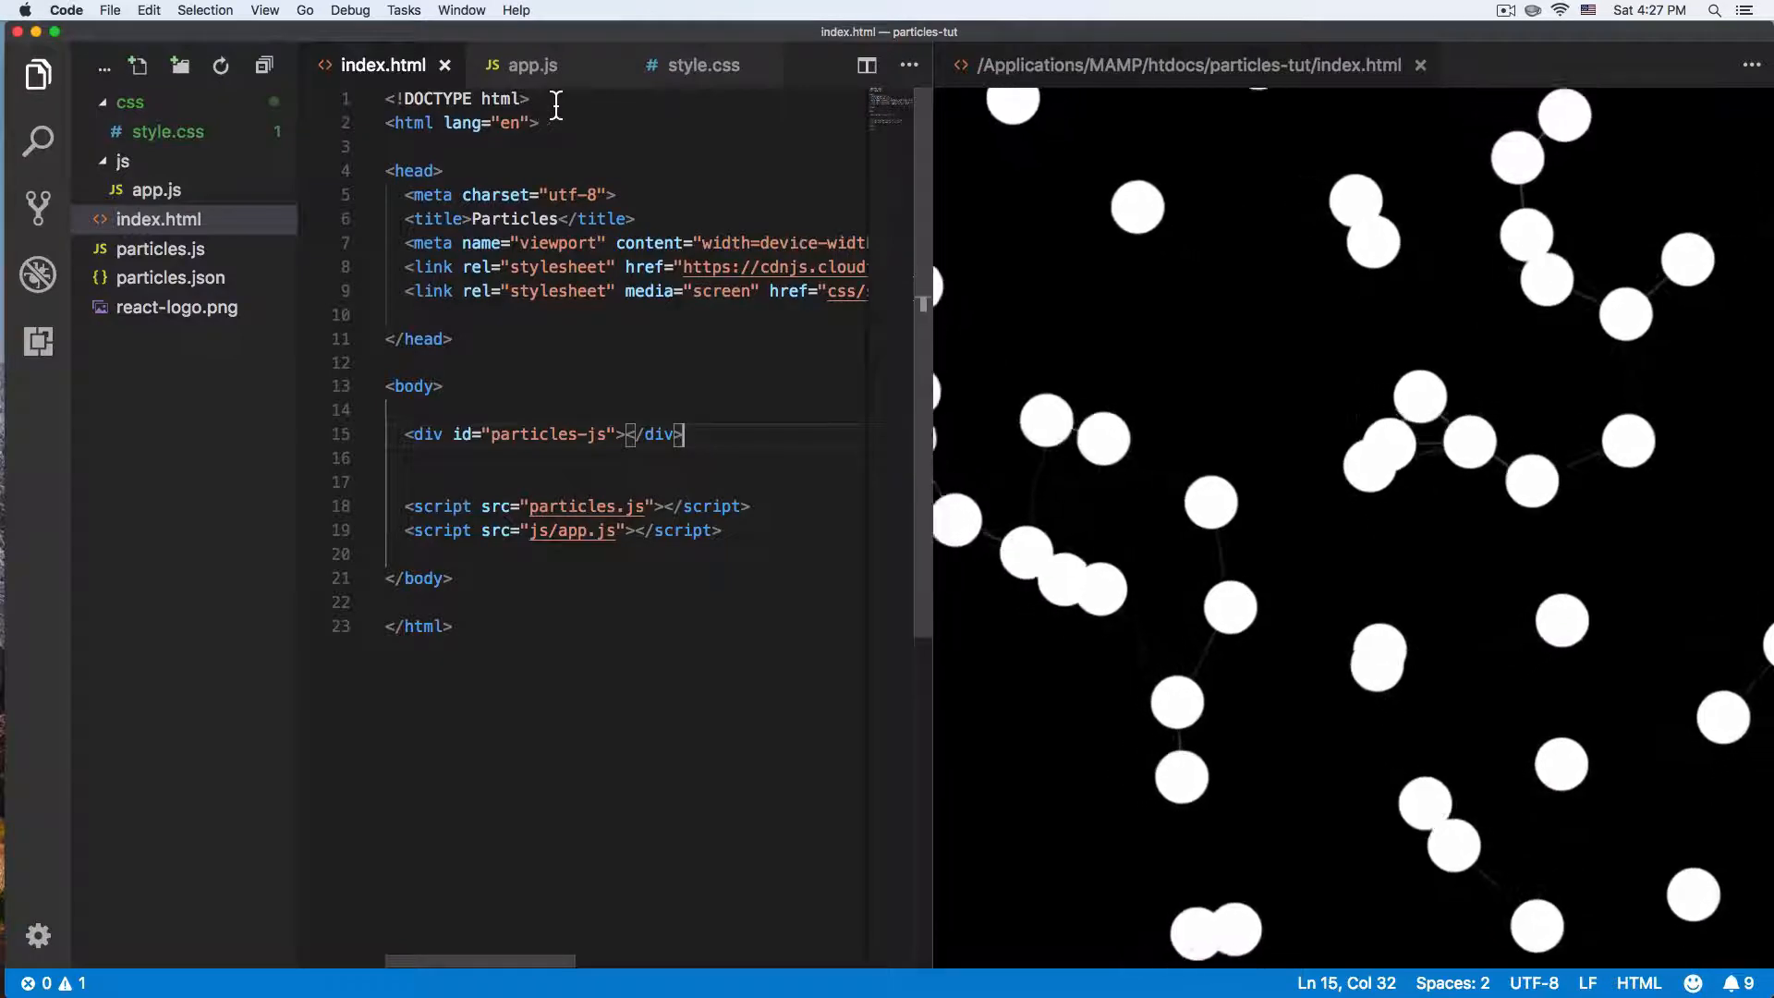
{"action": "left_click", "coordinate": [532, 64]}
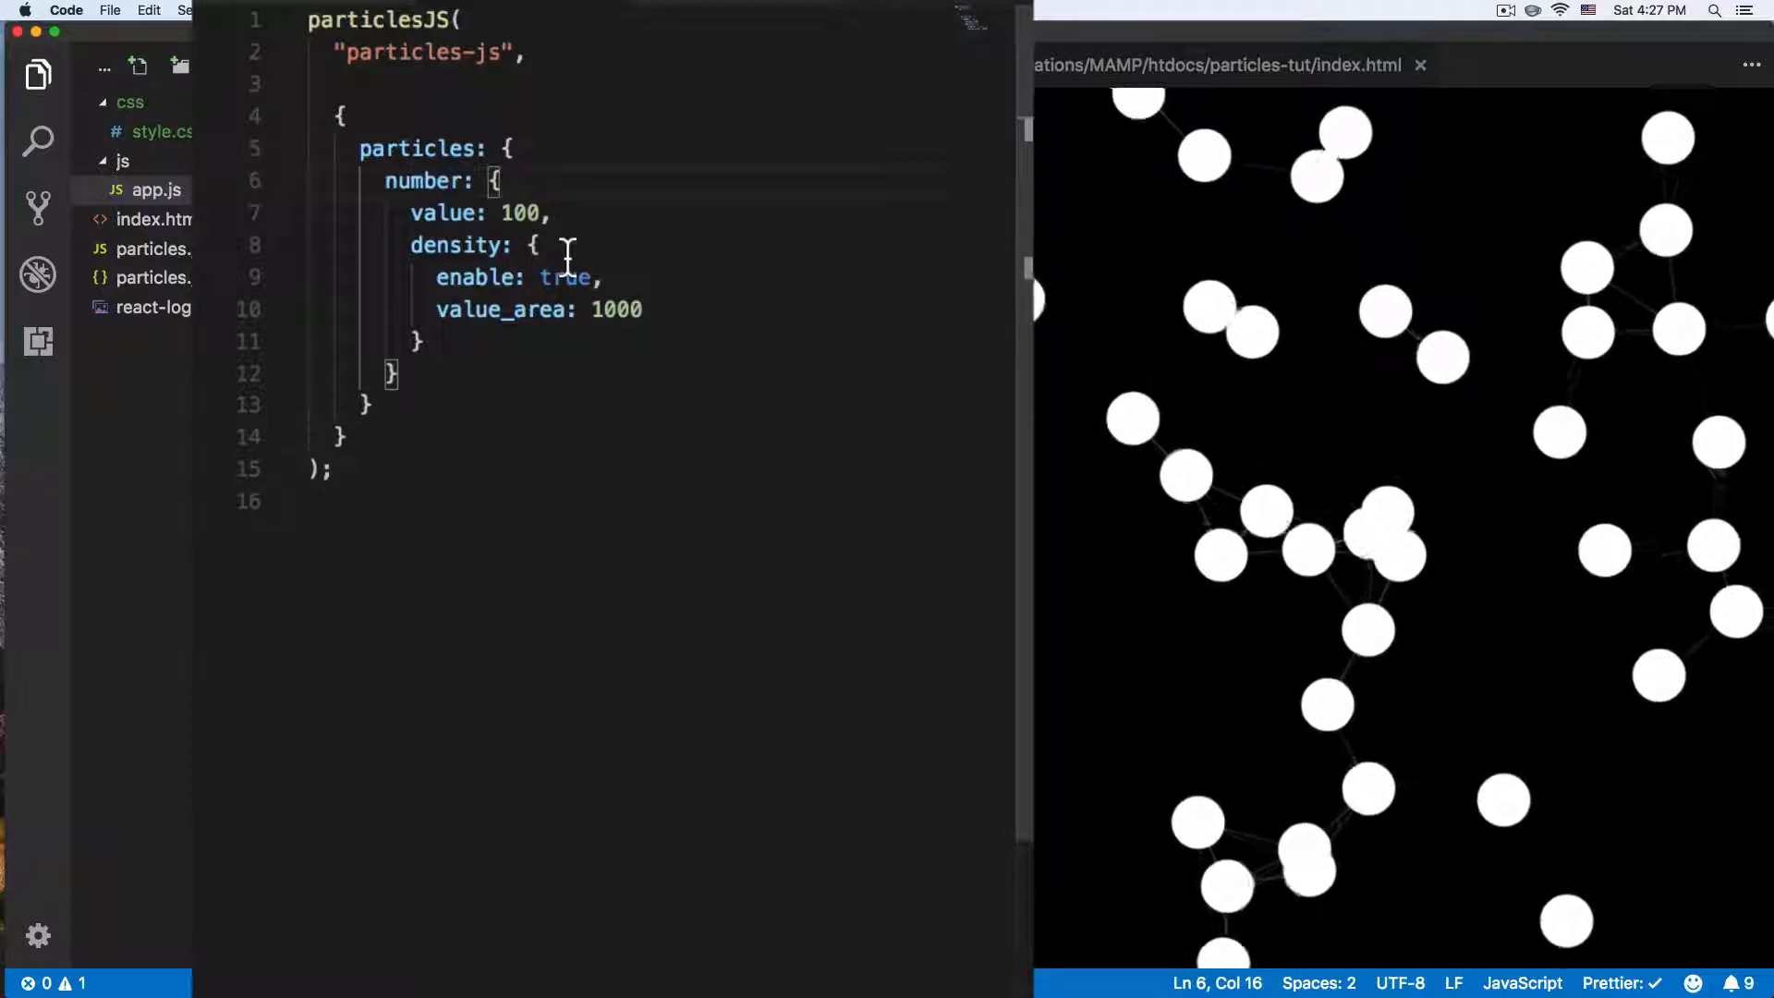
{"action": "double_click", "coordinate": [520, 213]}
{"action": "type", "text": "2"}
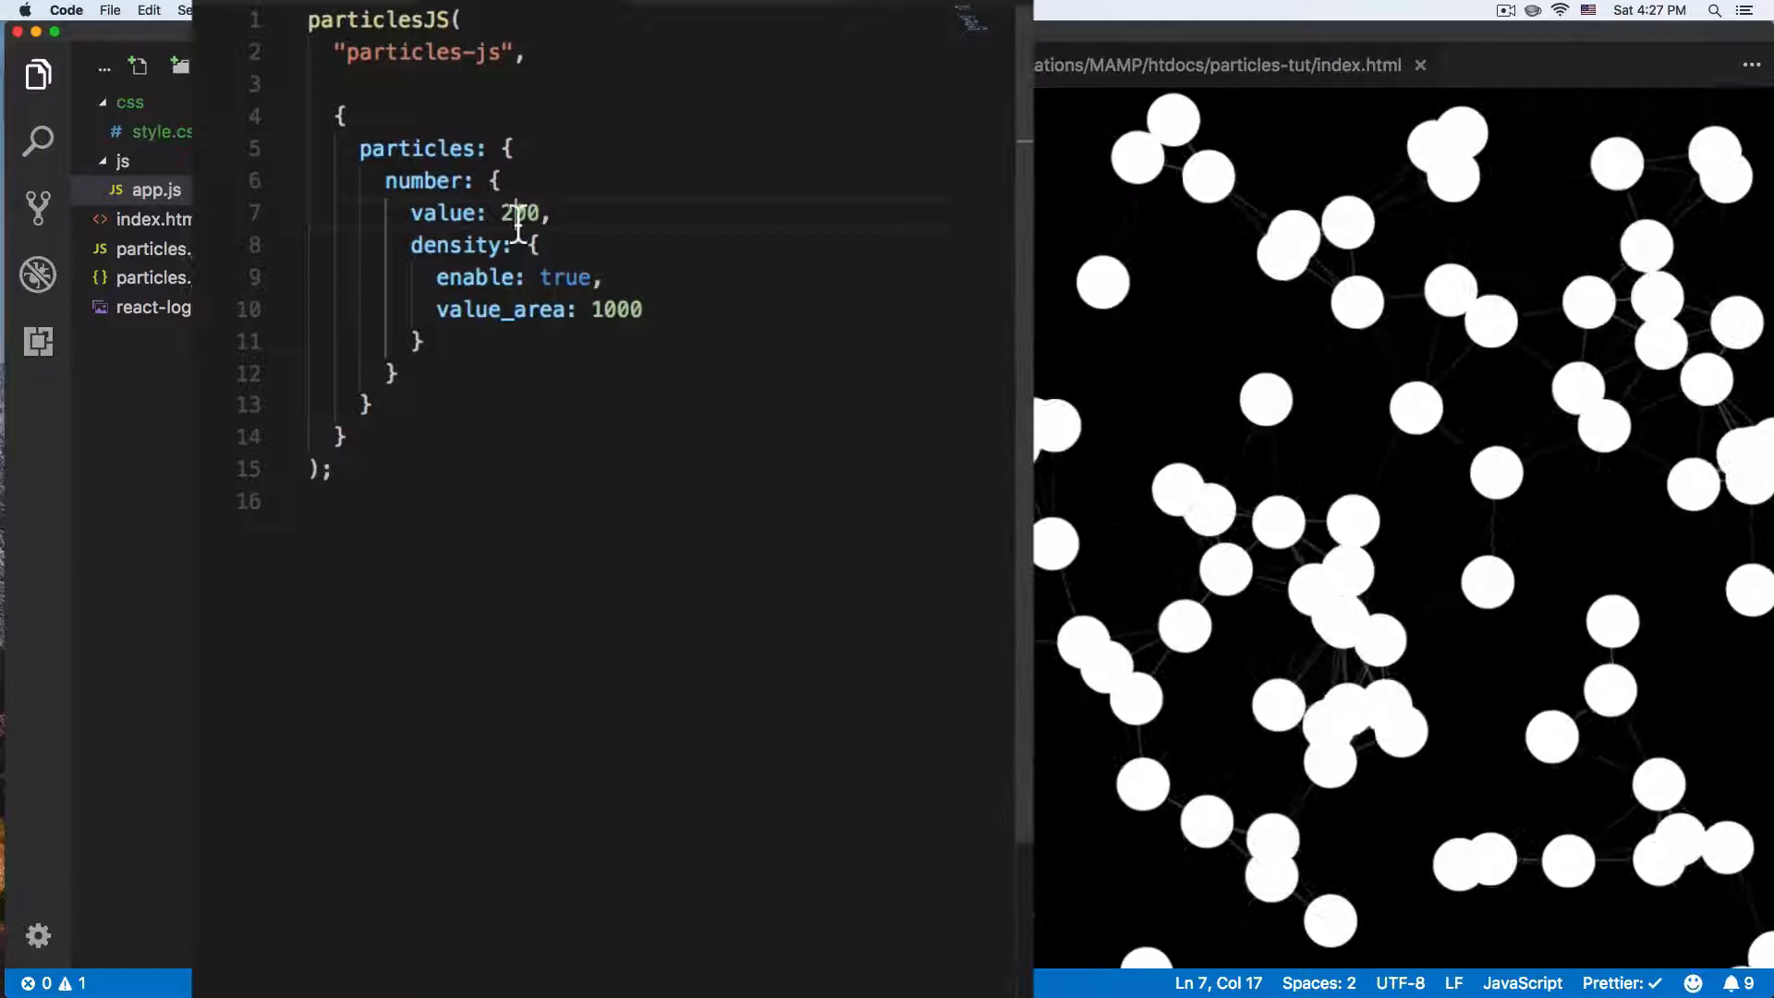
{"action": "type", "text": "100"}
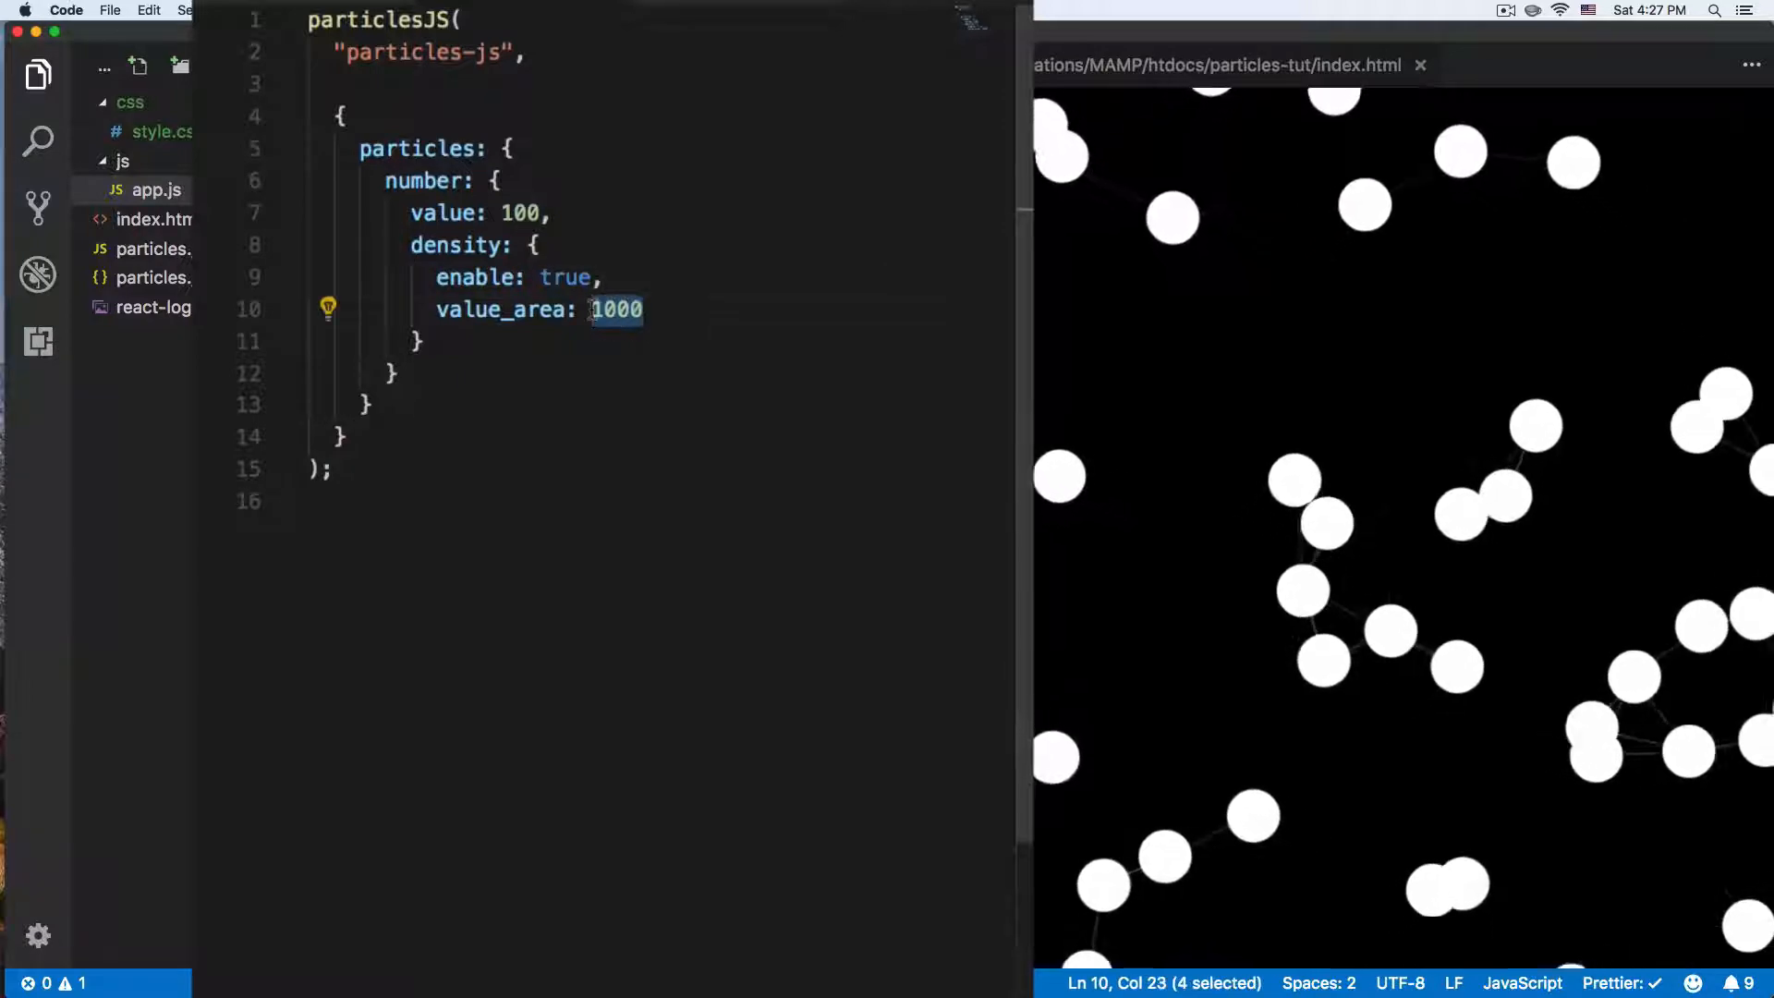
{"action": "type", "text": "60"}
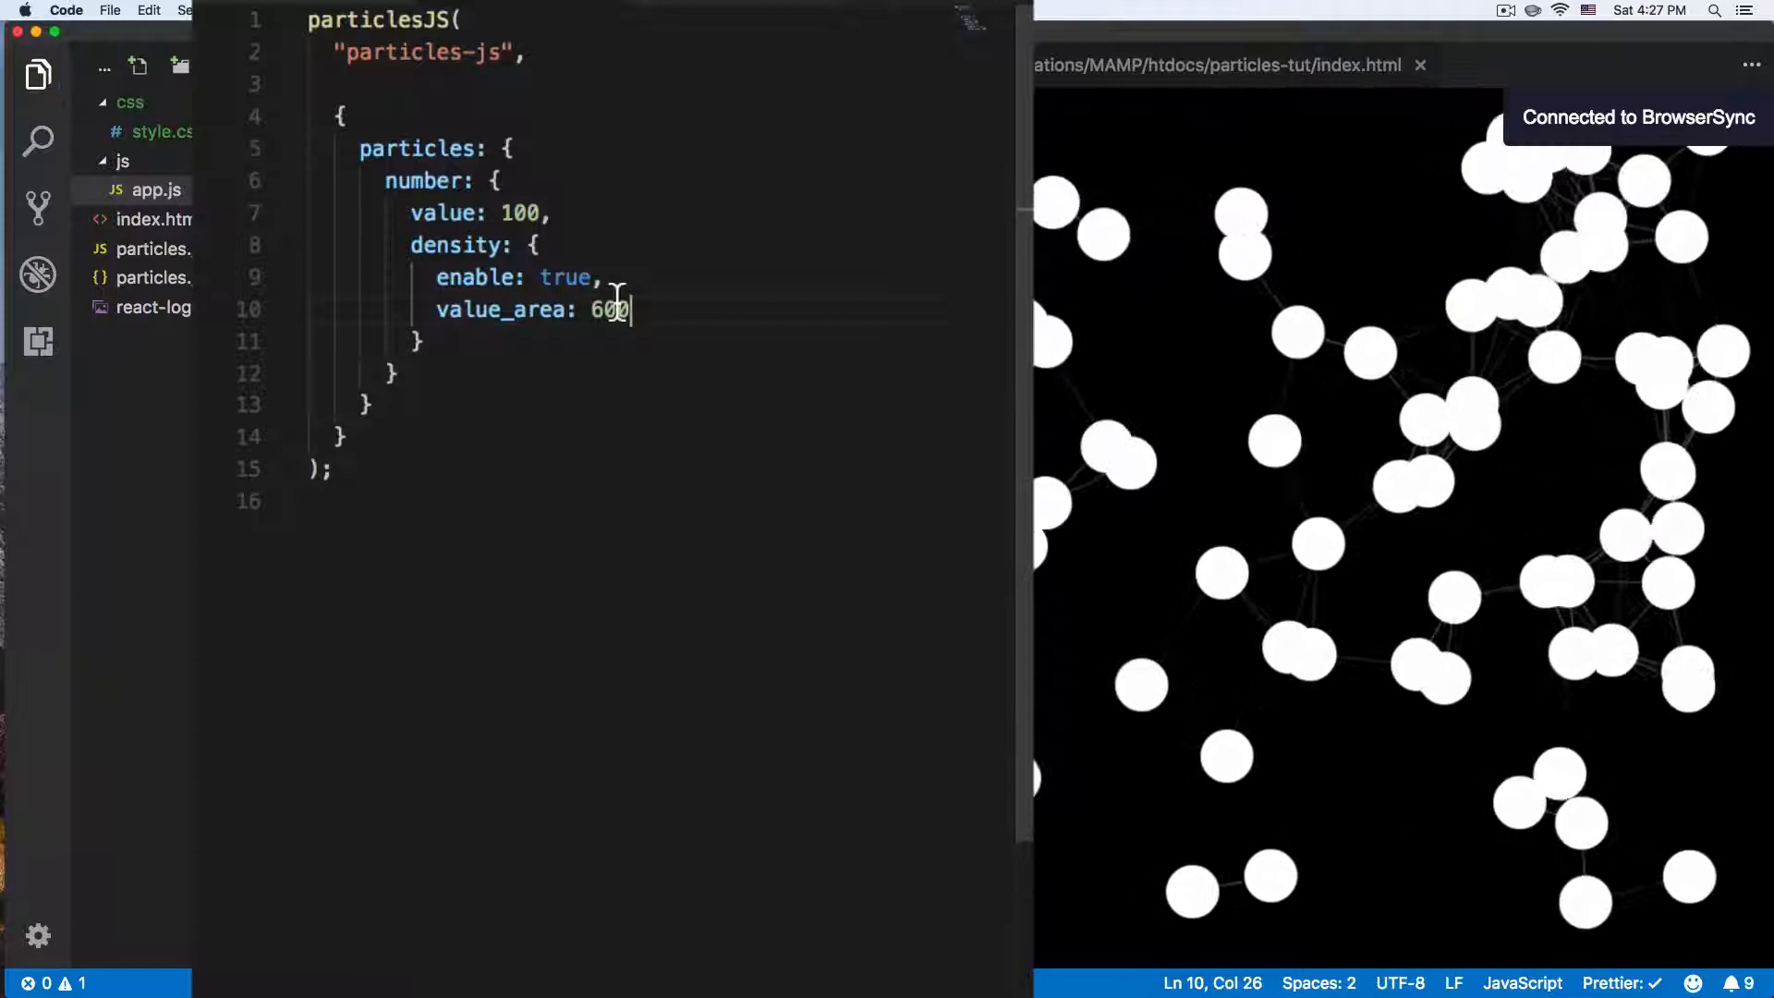
{"action": "key", "text": "Backspace"}
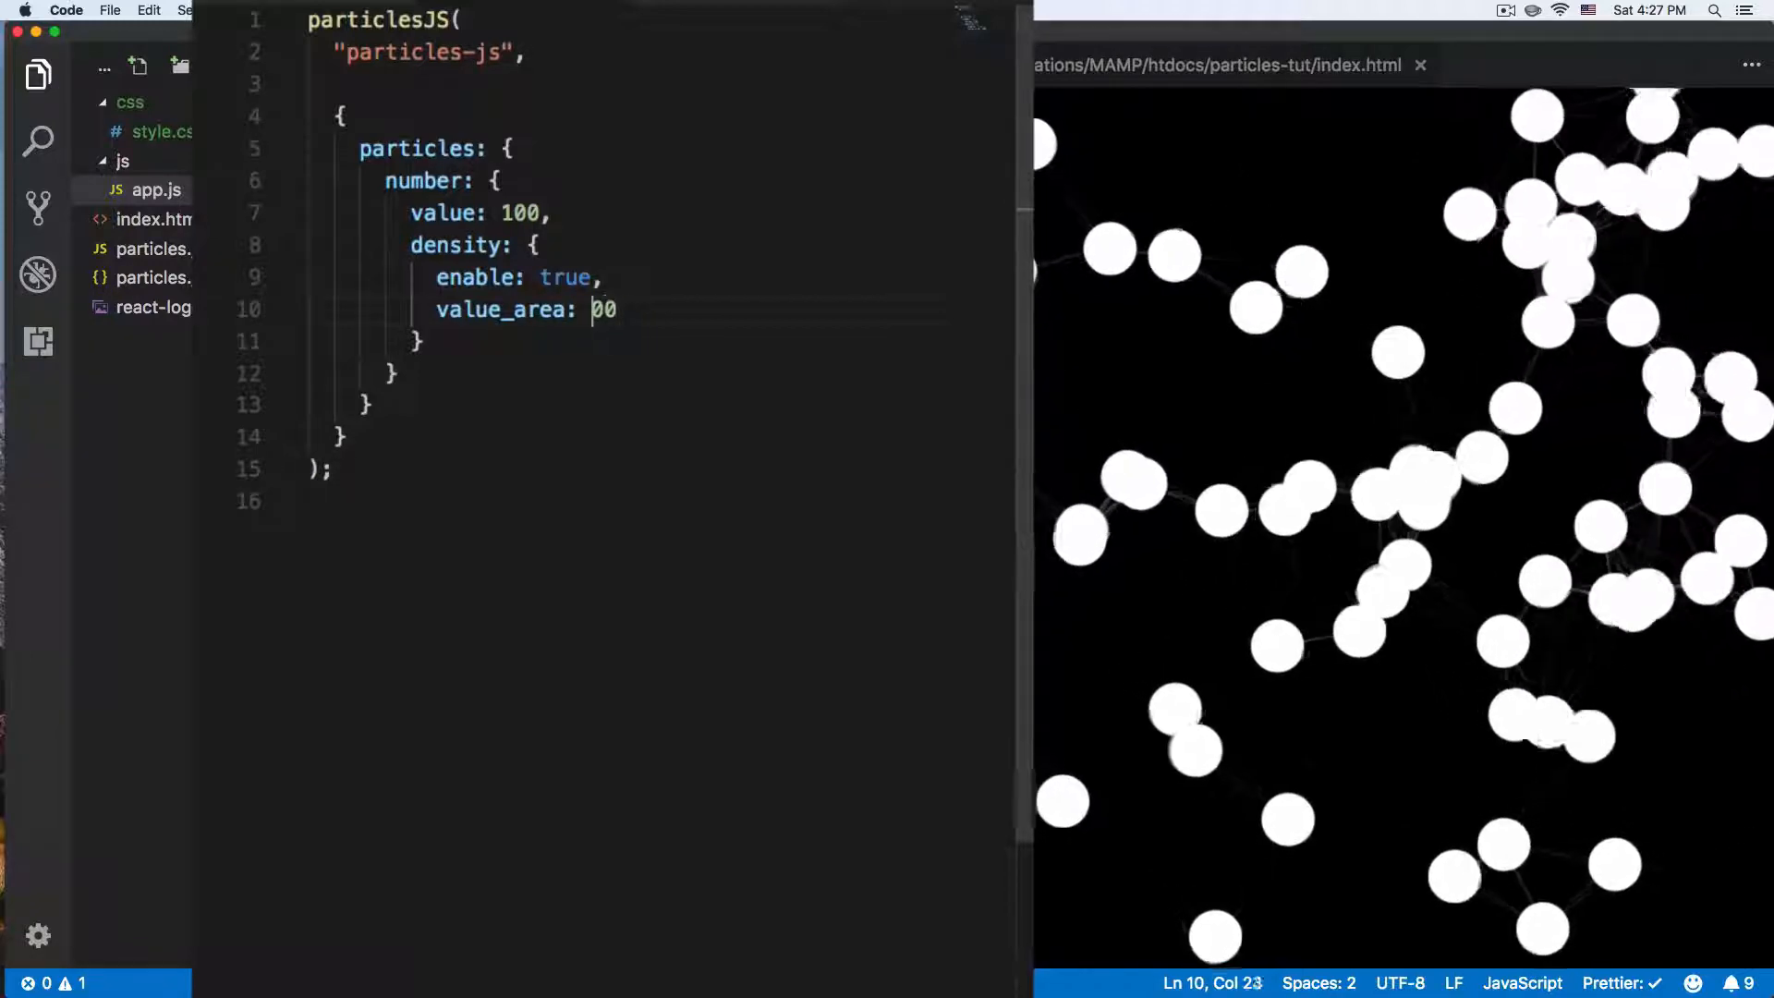
{"action": "type", "text": "1"}
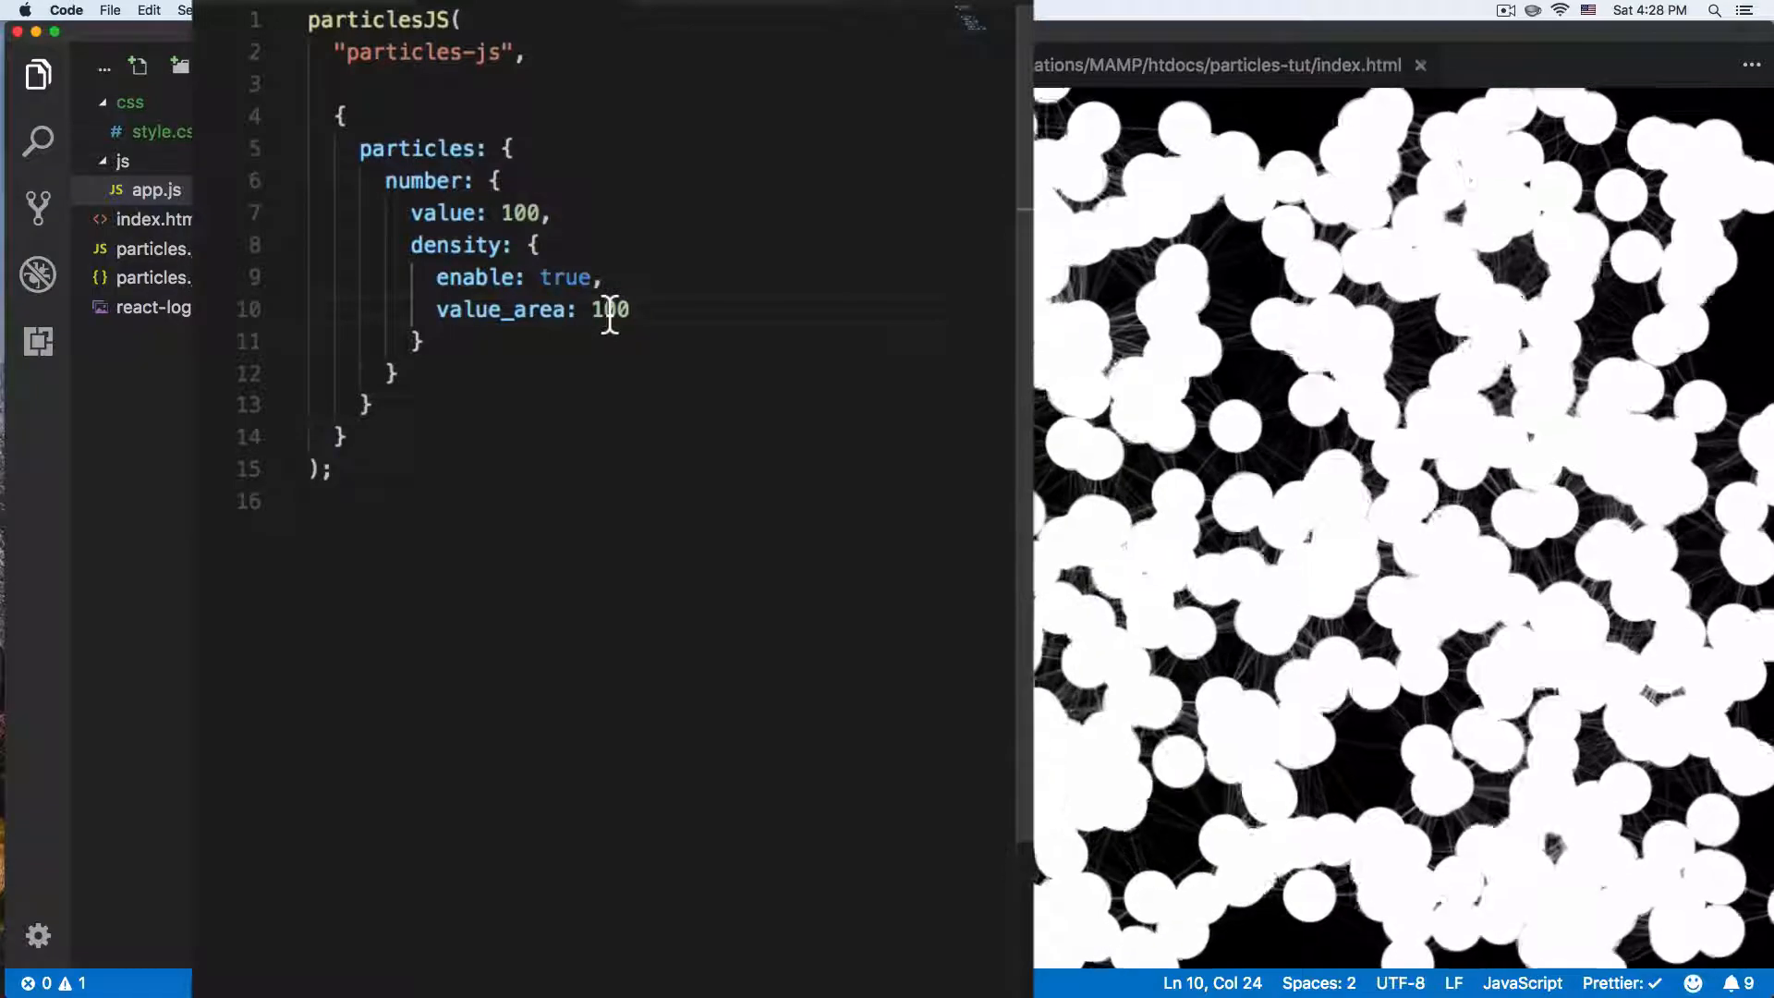
{"action": "type", "text": "0"}
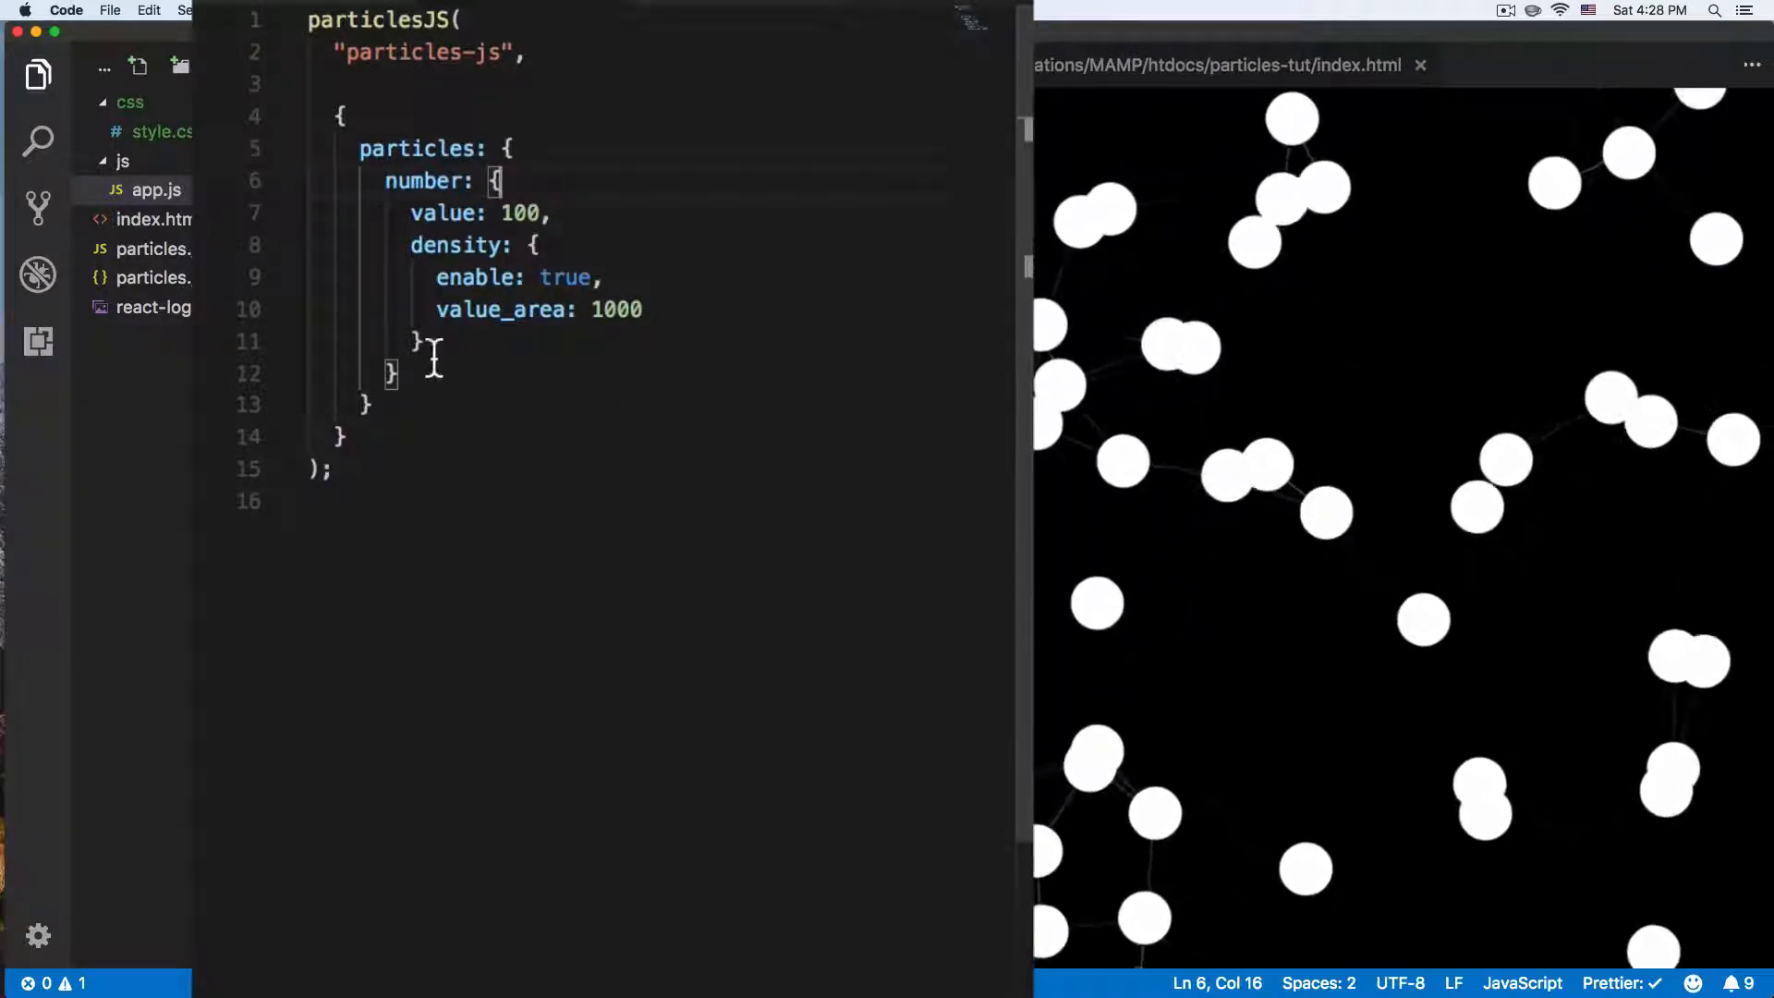
- Add a particle color block to app.js with value "#ccc"
{"action": "type", "text": ","}
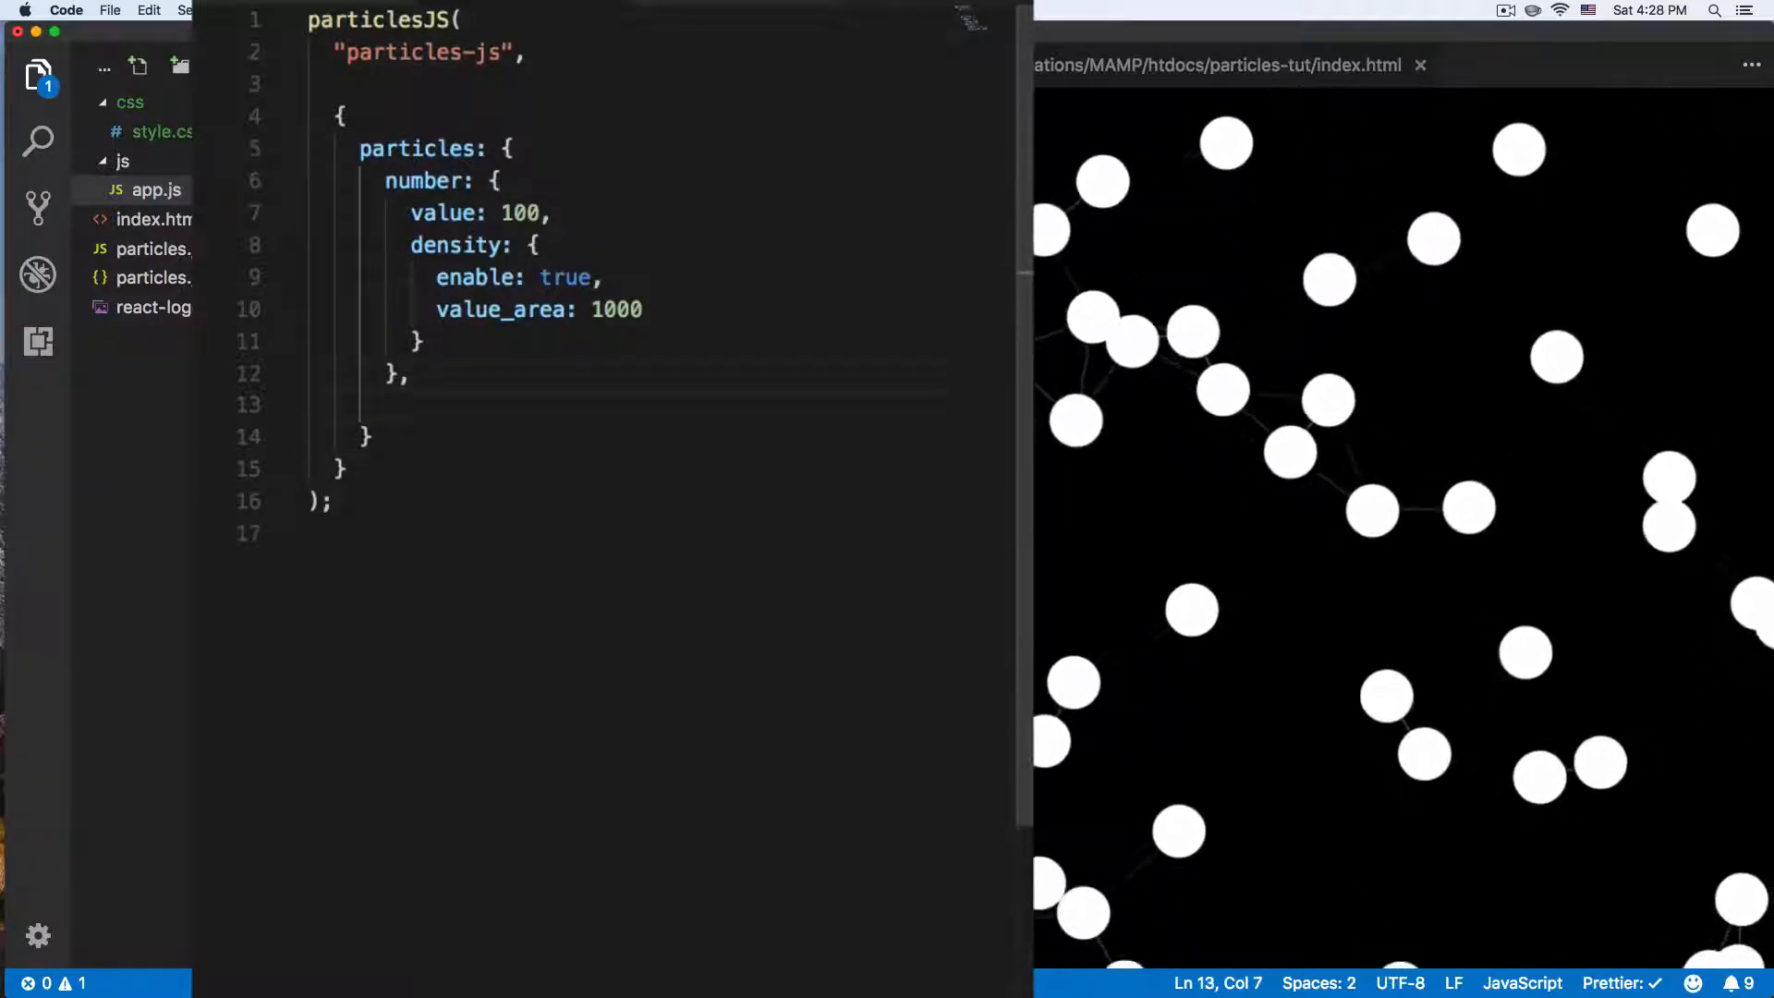
{"action": "type", "text": "c"}
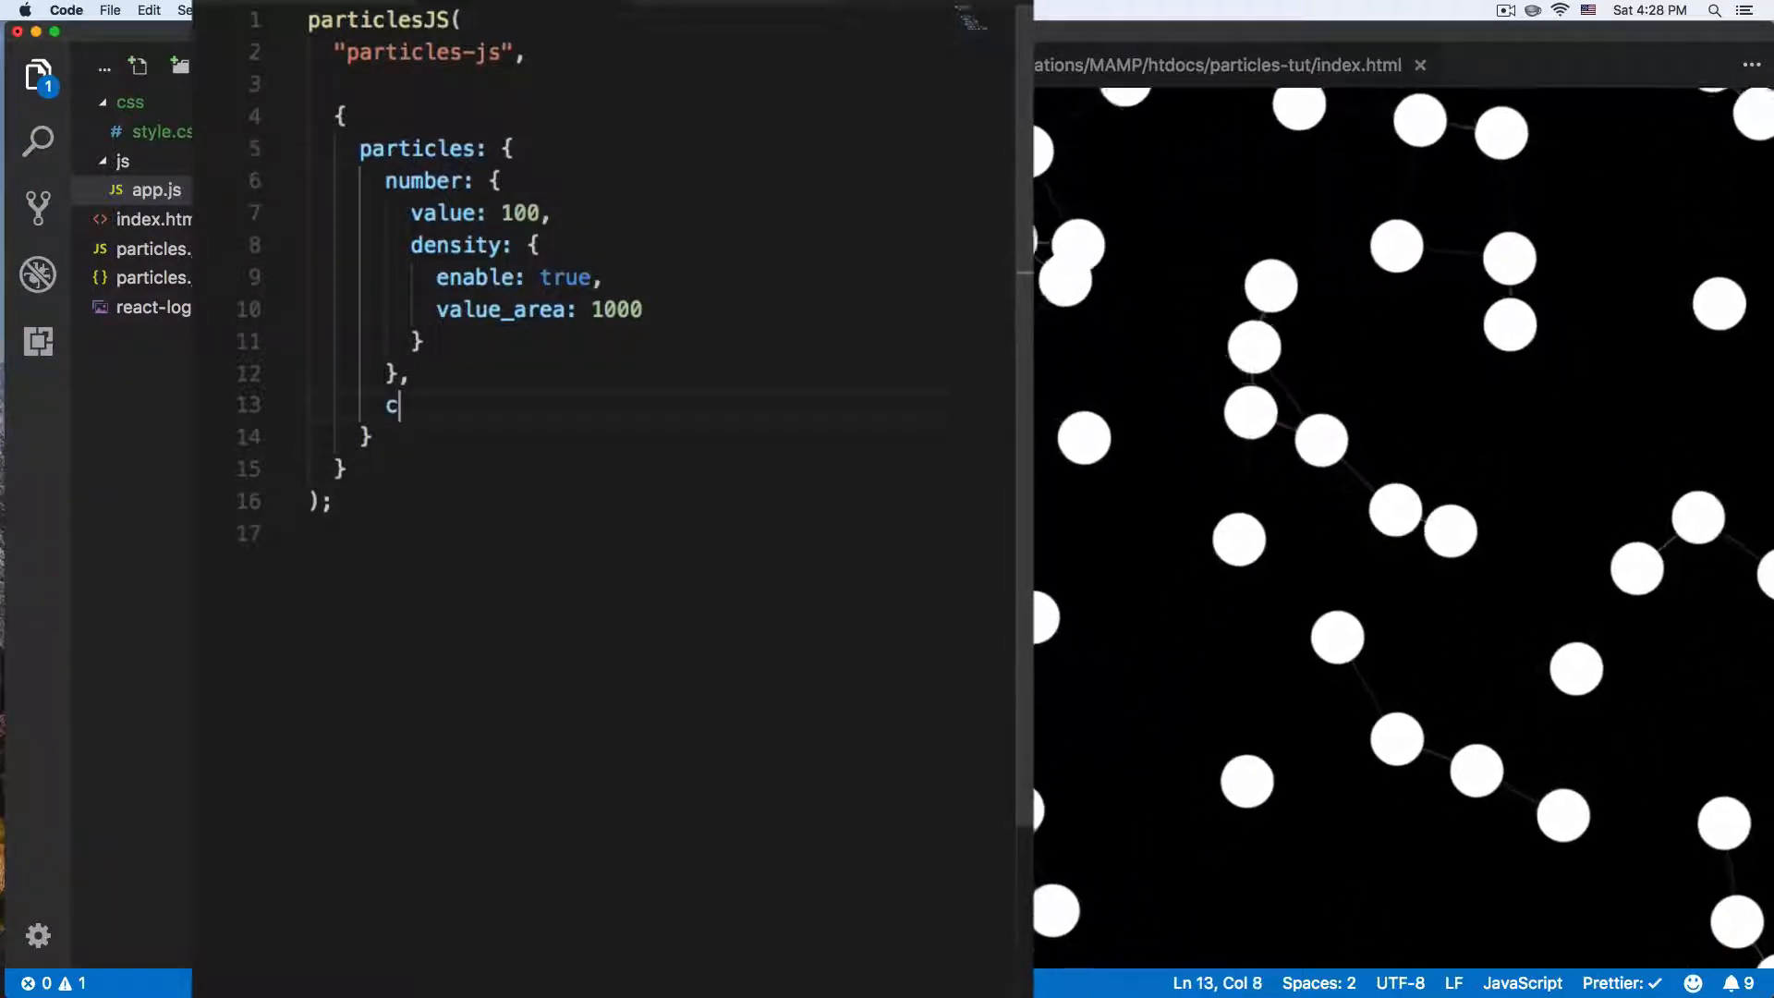
{"action": "type", "text": "olor:"}
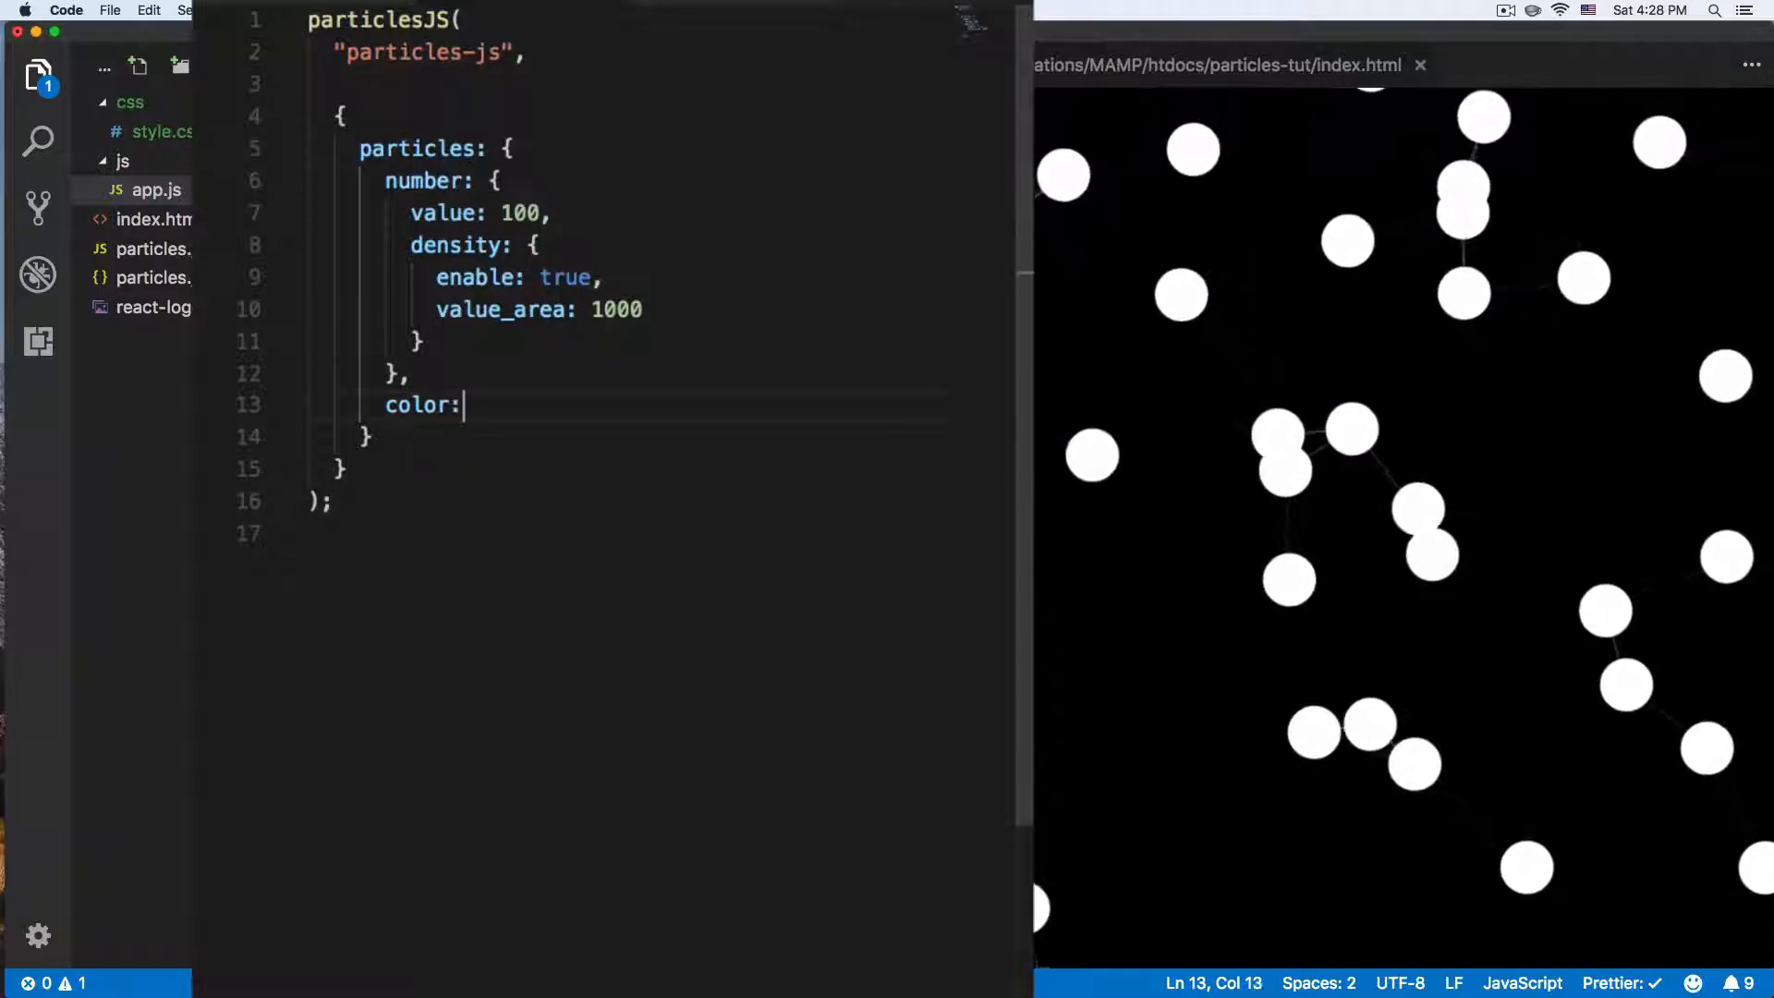
{"action": "type", "text": "{"}
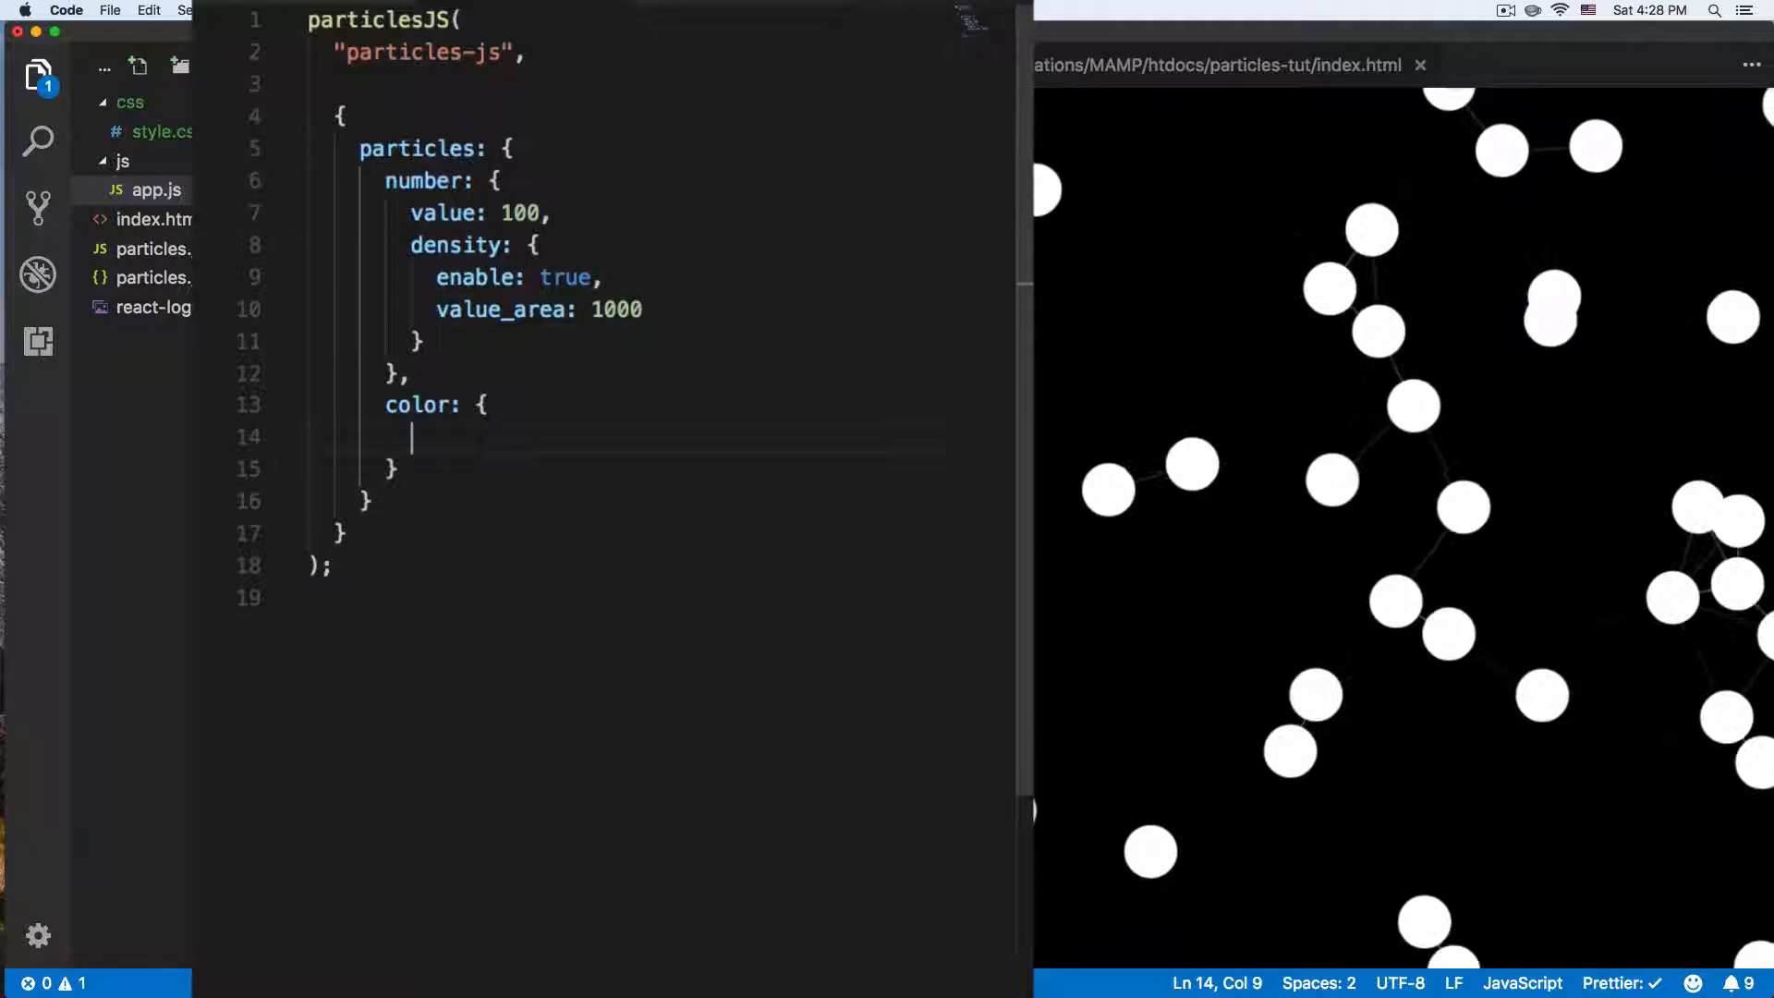
{"action": "type", "text": "value"}
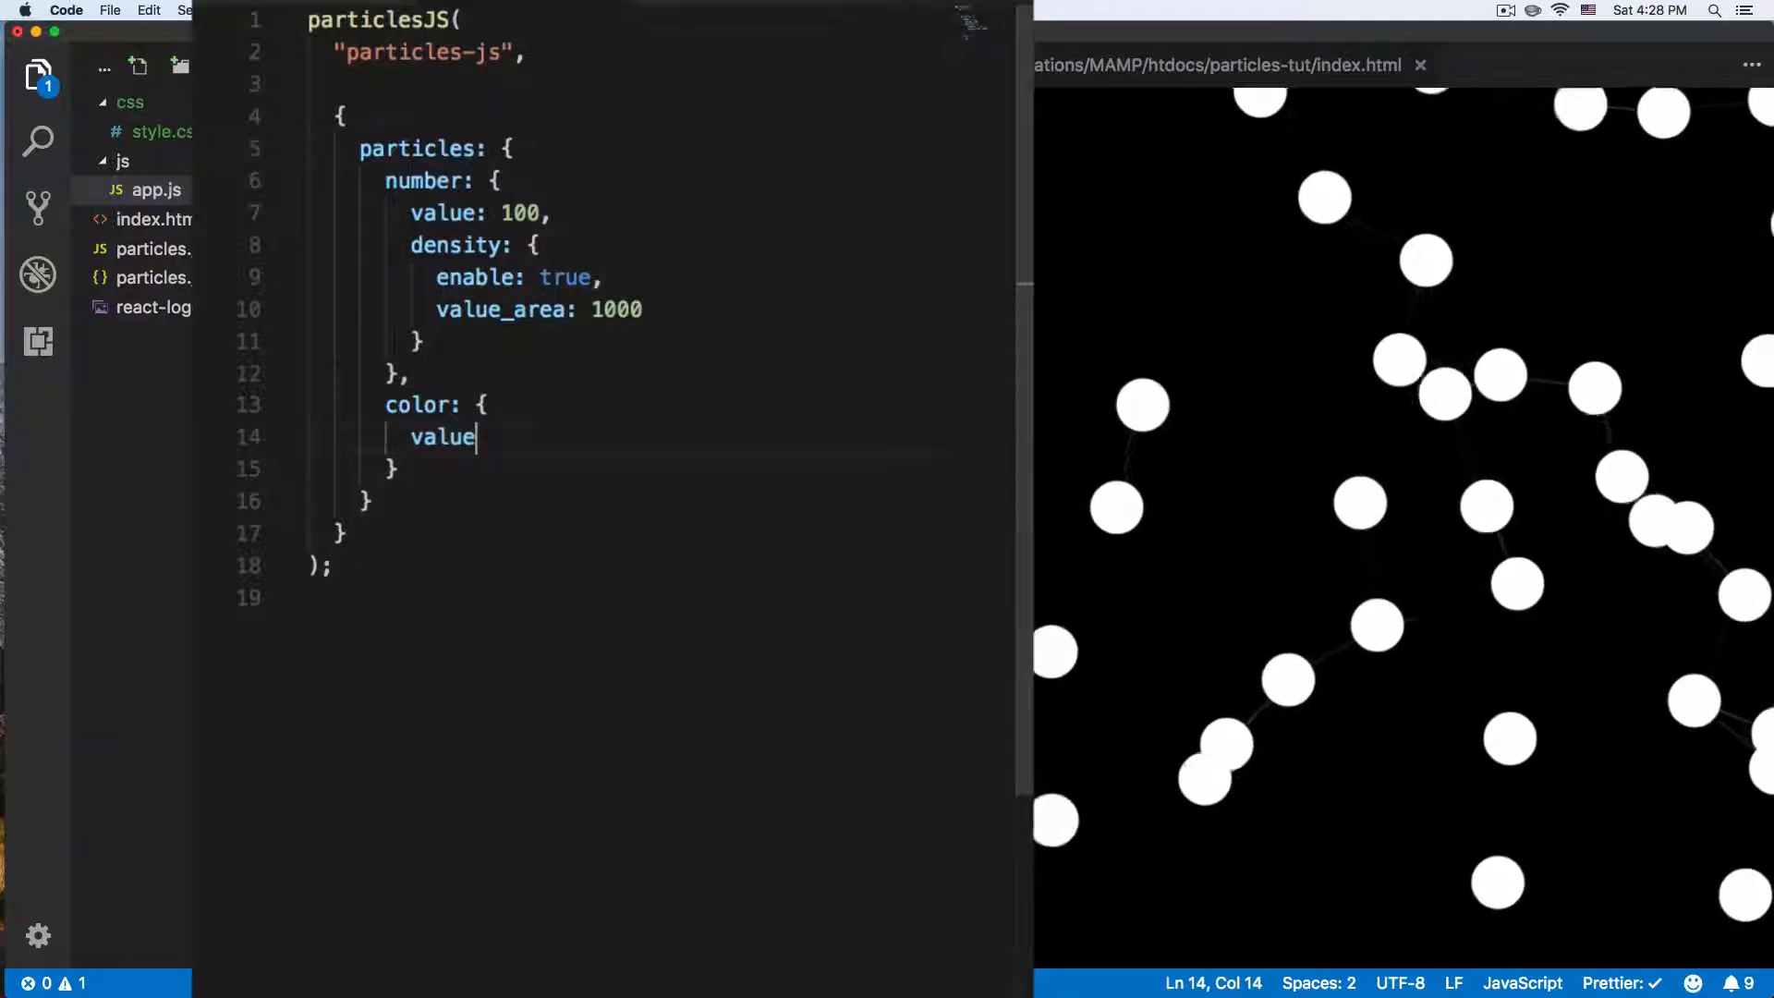
{"action": "type", "text": ":"}
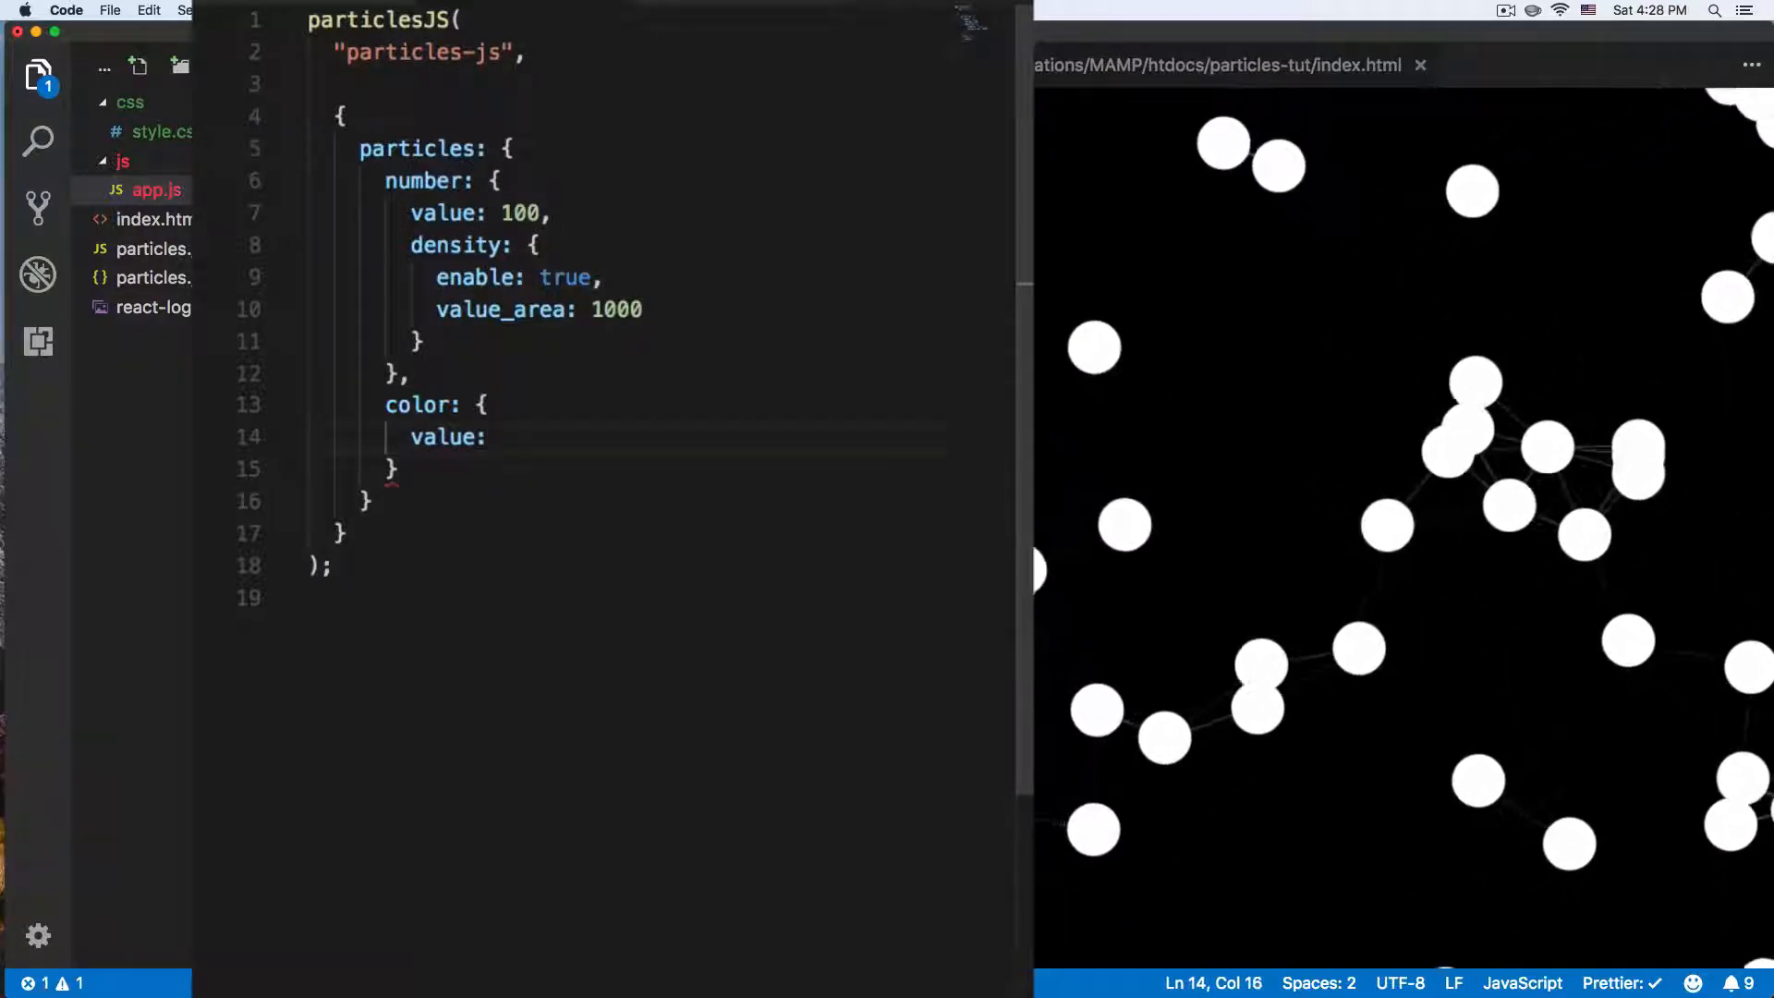
{"action": "type", "text": "\"\""}
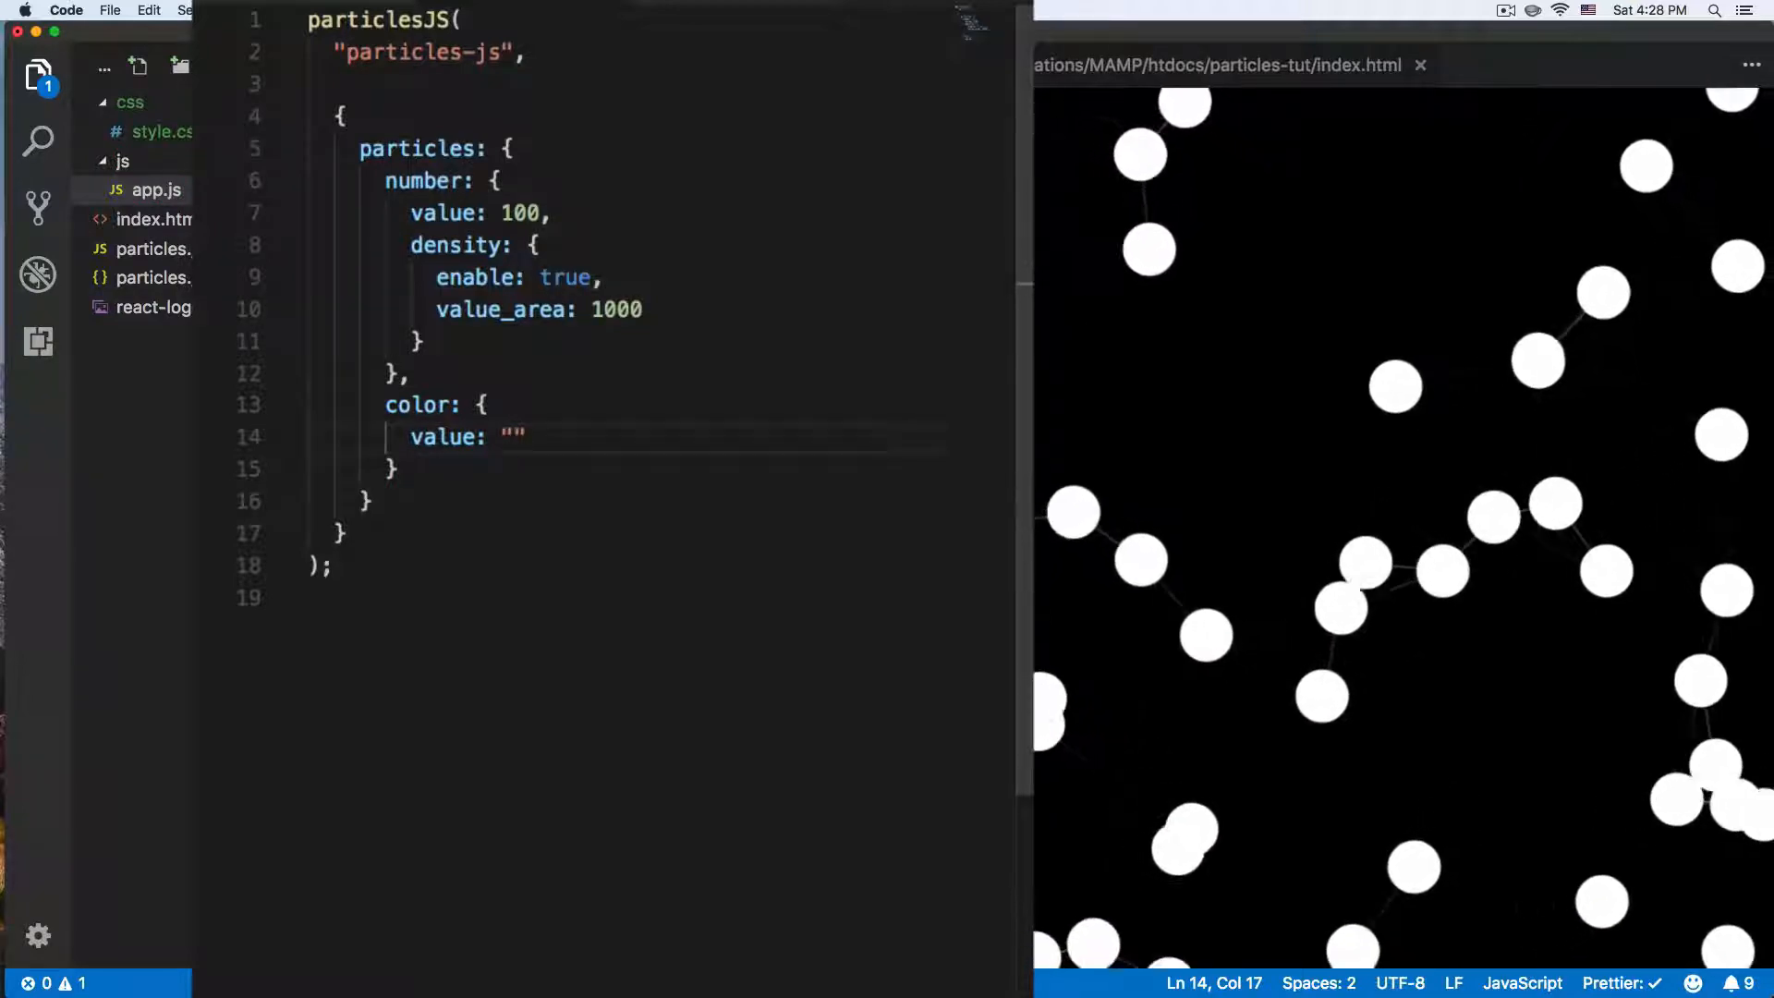
{"action": "type", "text": "#"}
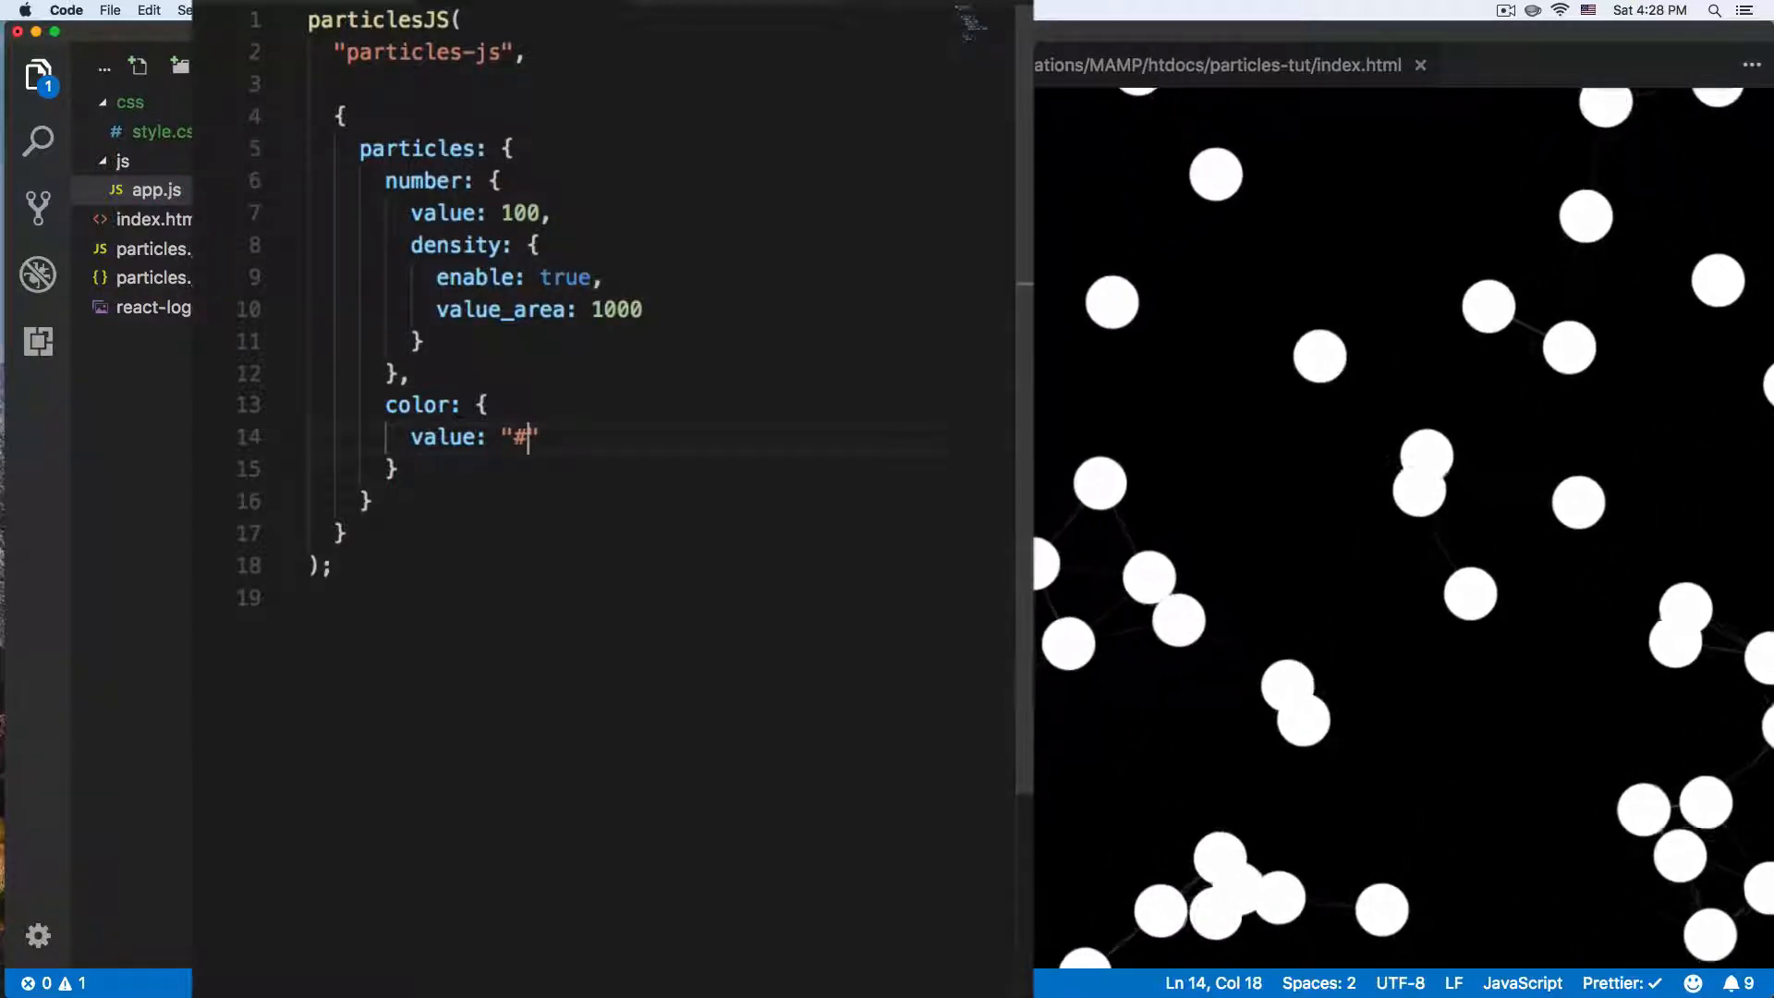
{"action": "type", "text": "ccc"}
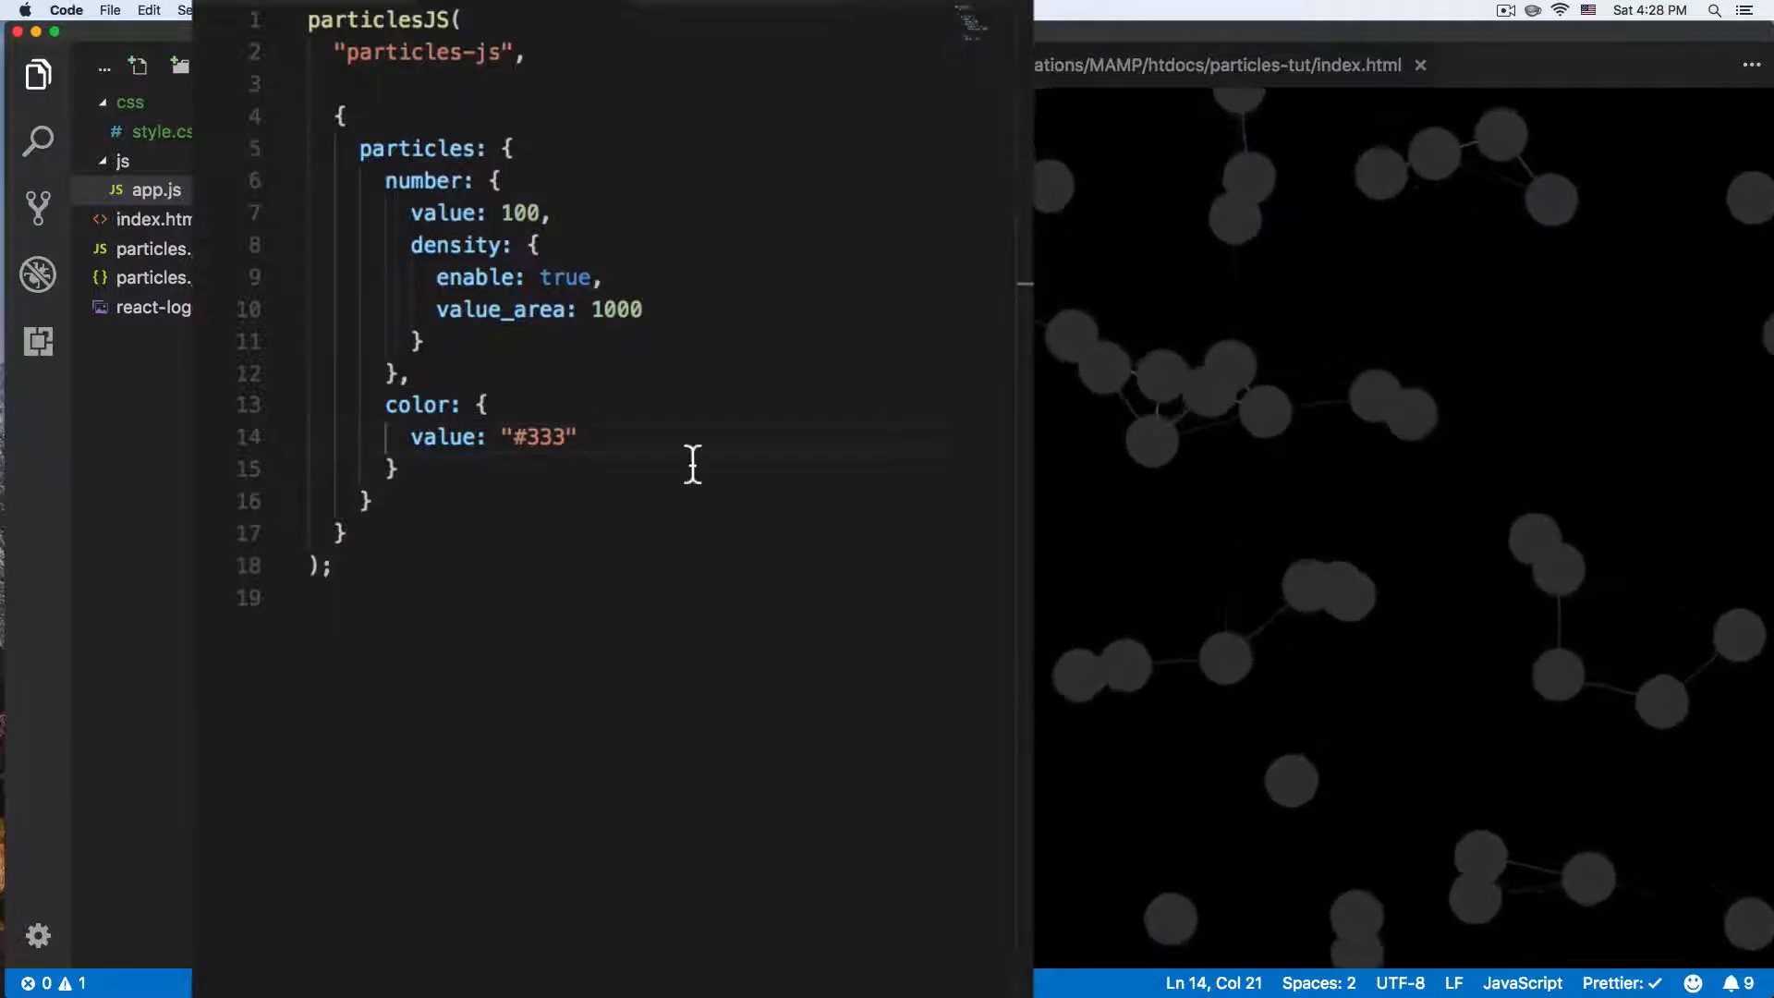
- Change the particle color to "#fff" and begin a shape setting on a new line
{"action": "double_click", "coordinate": [546, 437]}
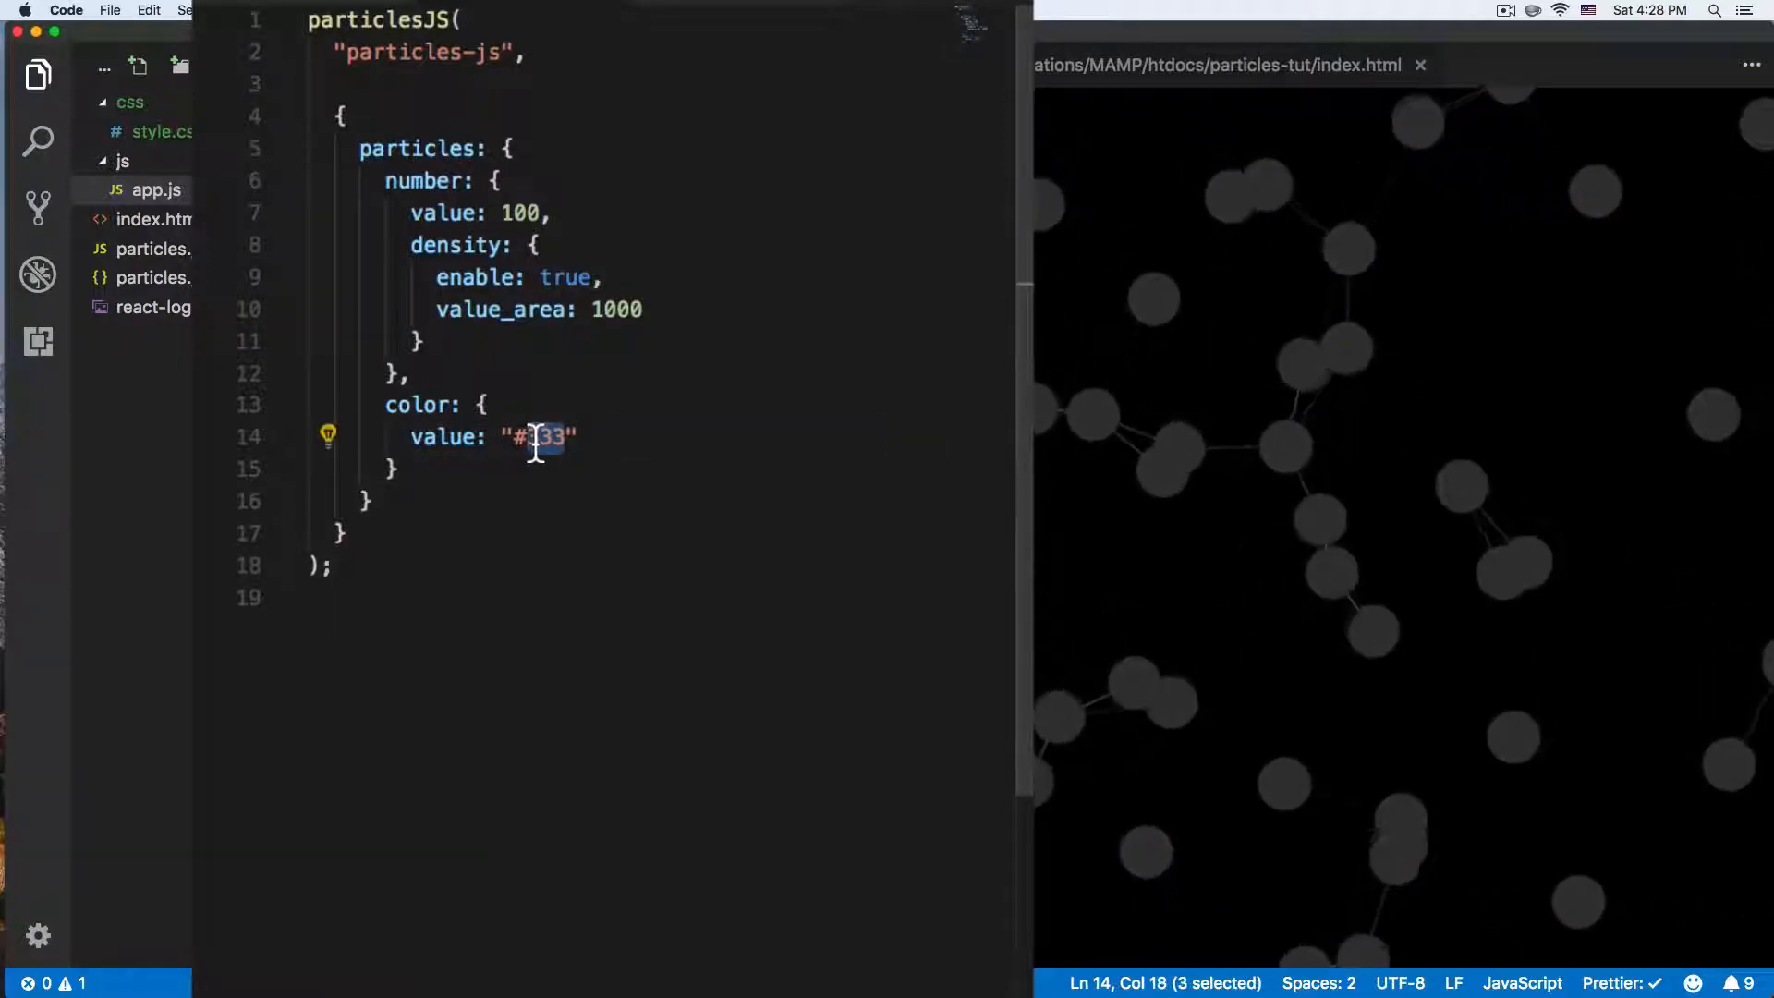
{"action": "type", "text": "ffff"}
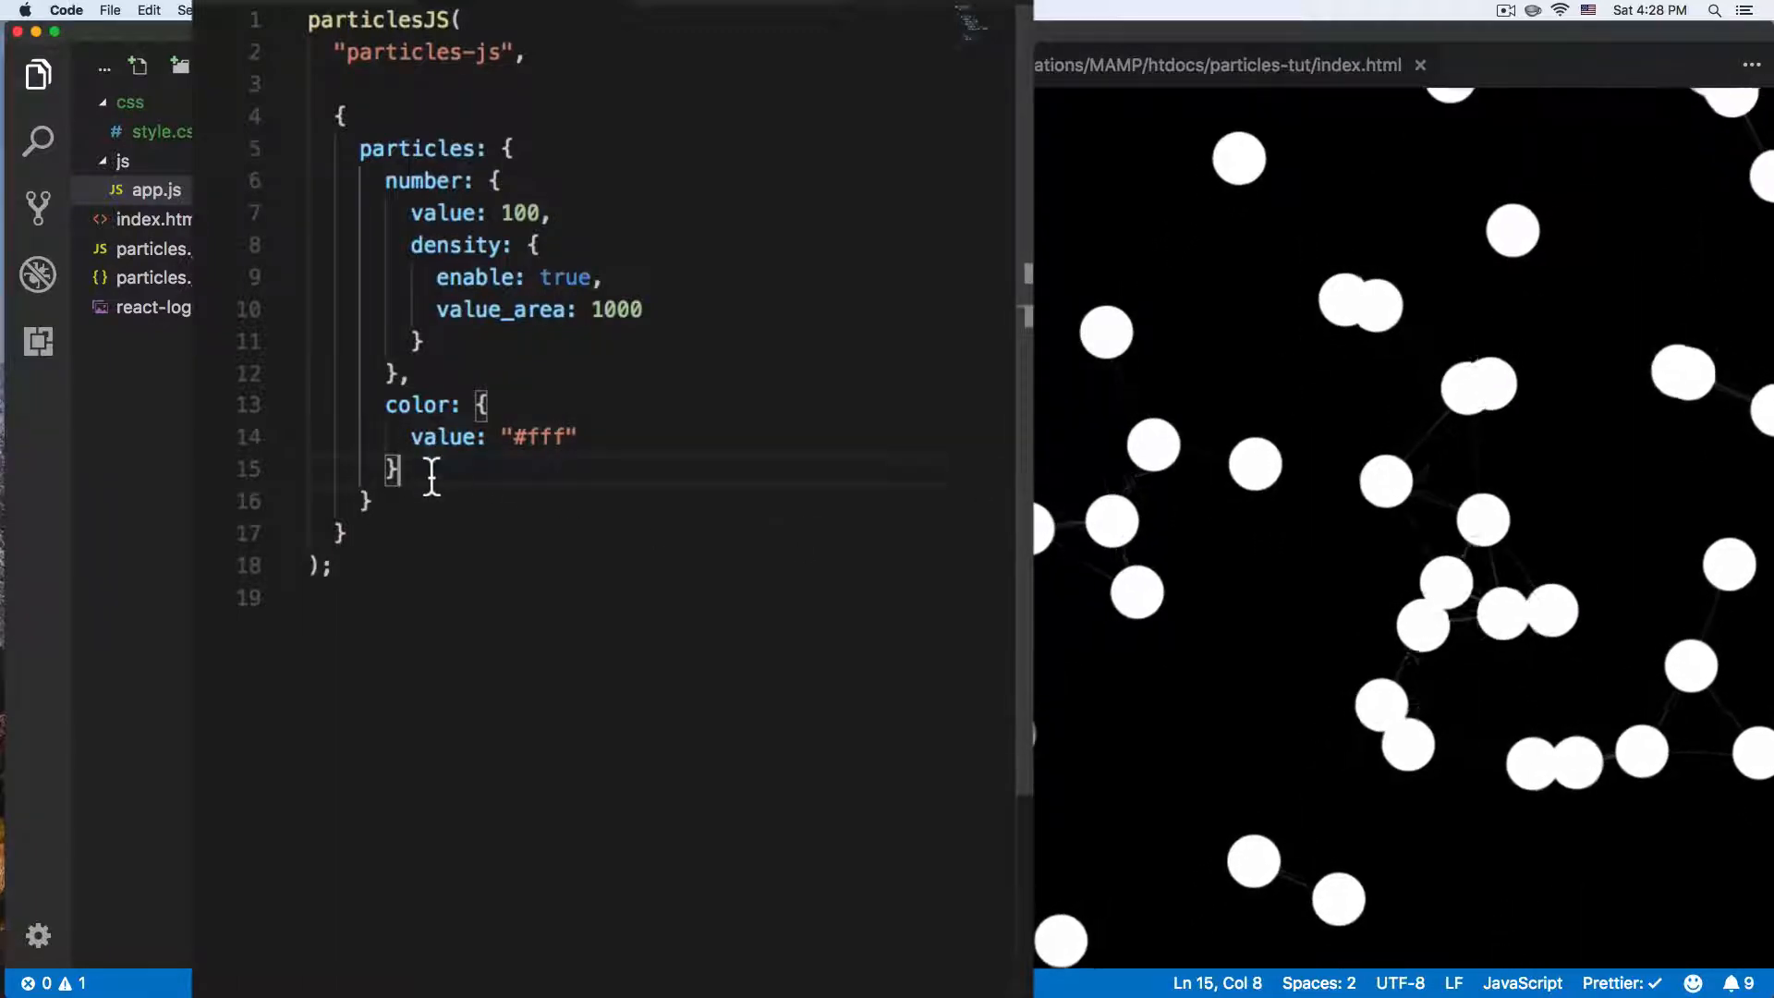
{"action": "type", "text": ","}
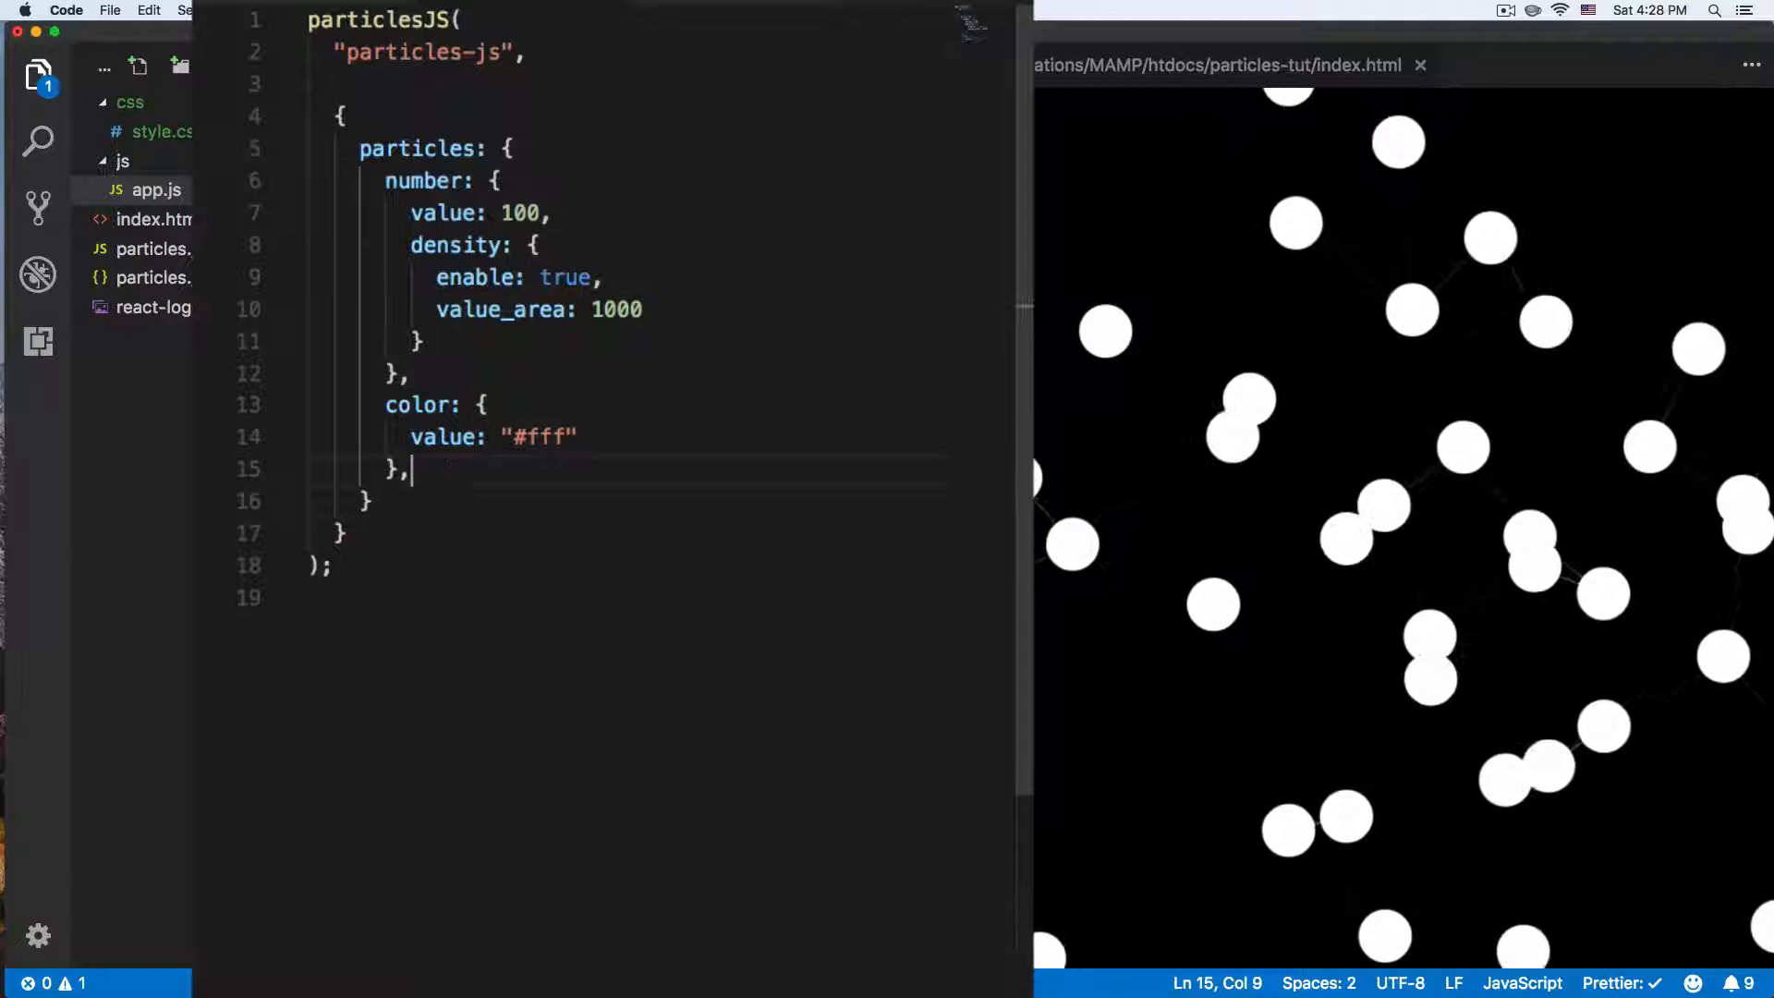
{"action": "key", "text": "enter"}
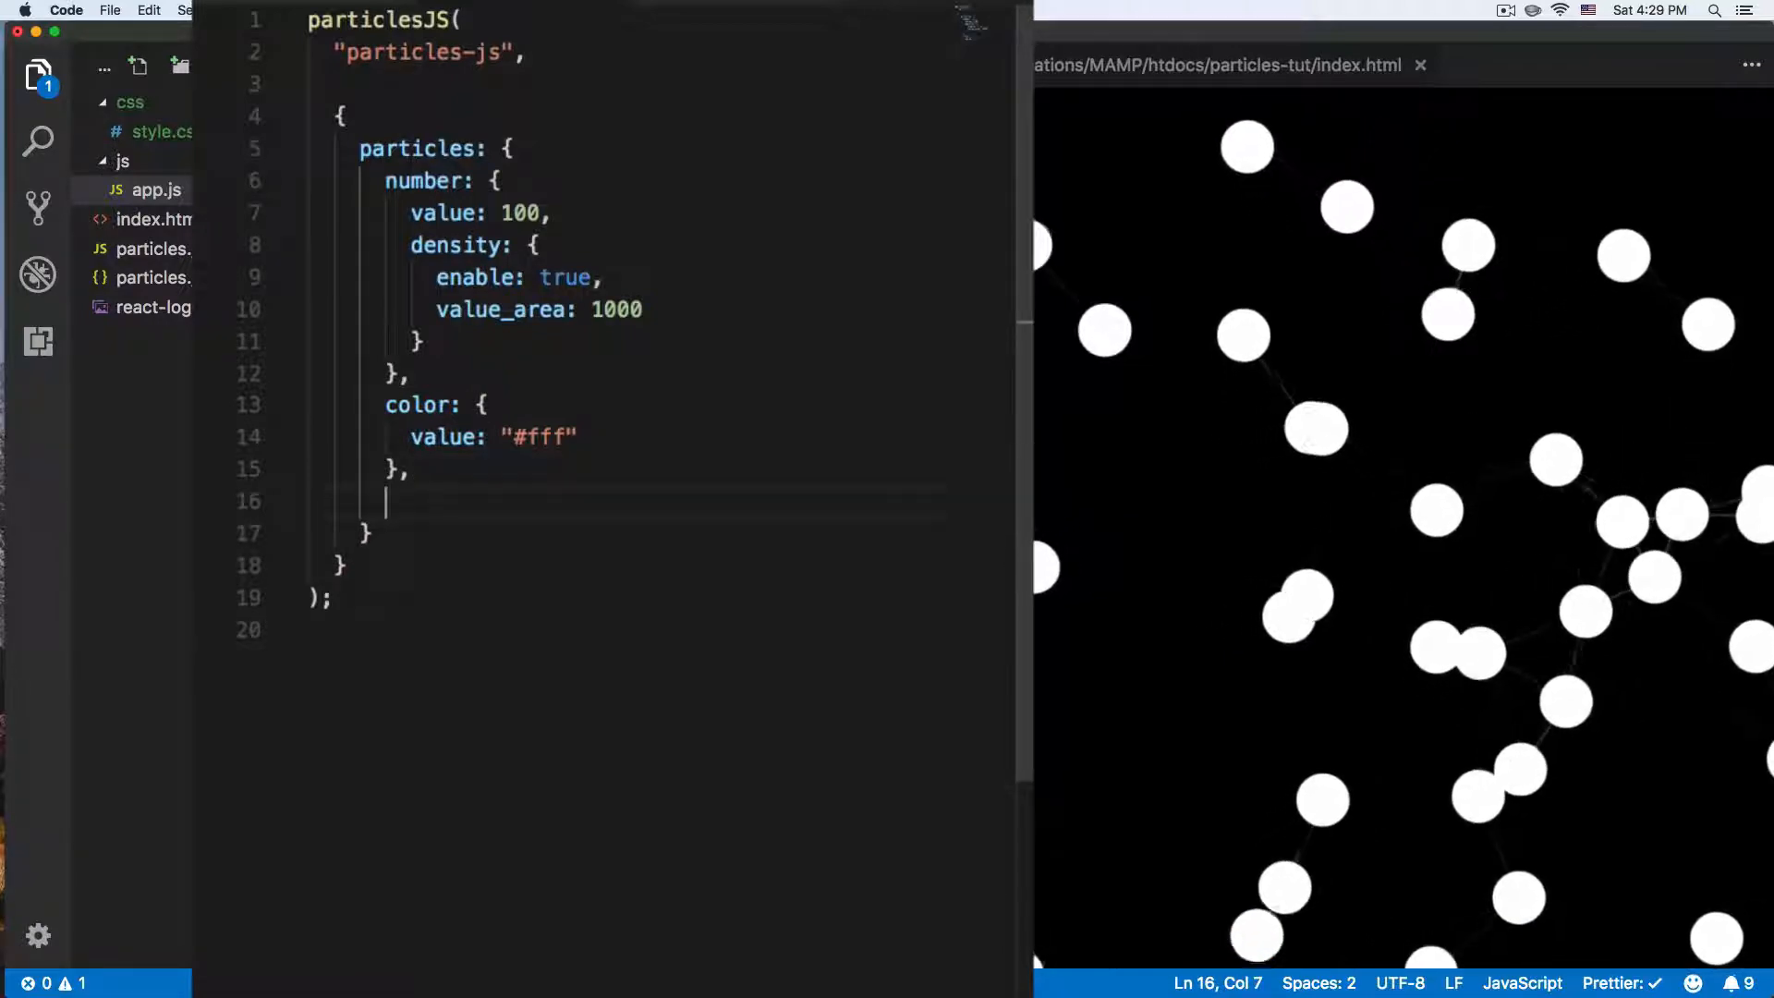
{"action": "type", "text": "shape: {"}
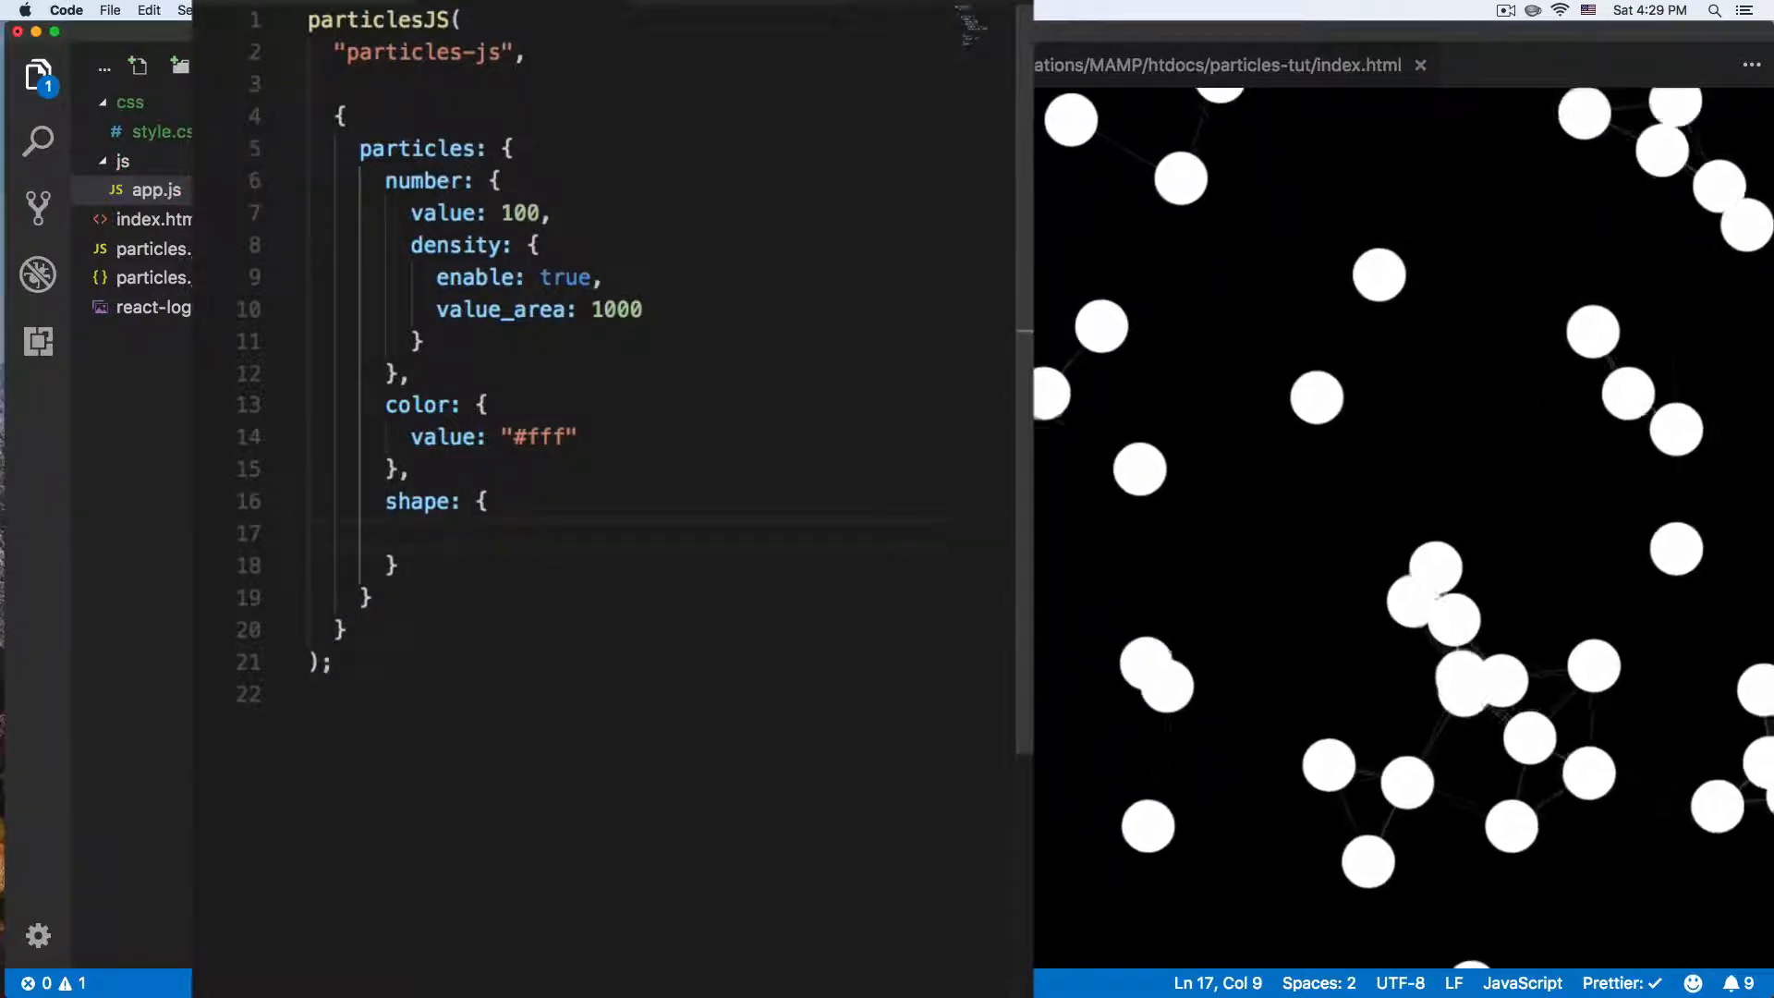
- Give the shape block type "triangle"
{"action": "type", "text": "type"}
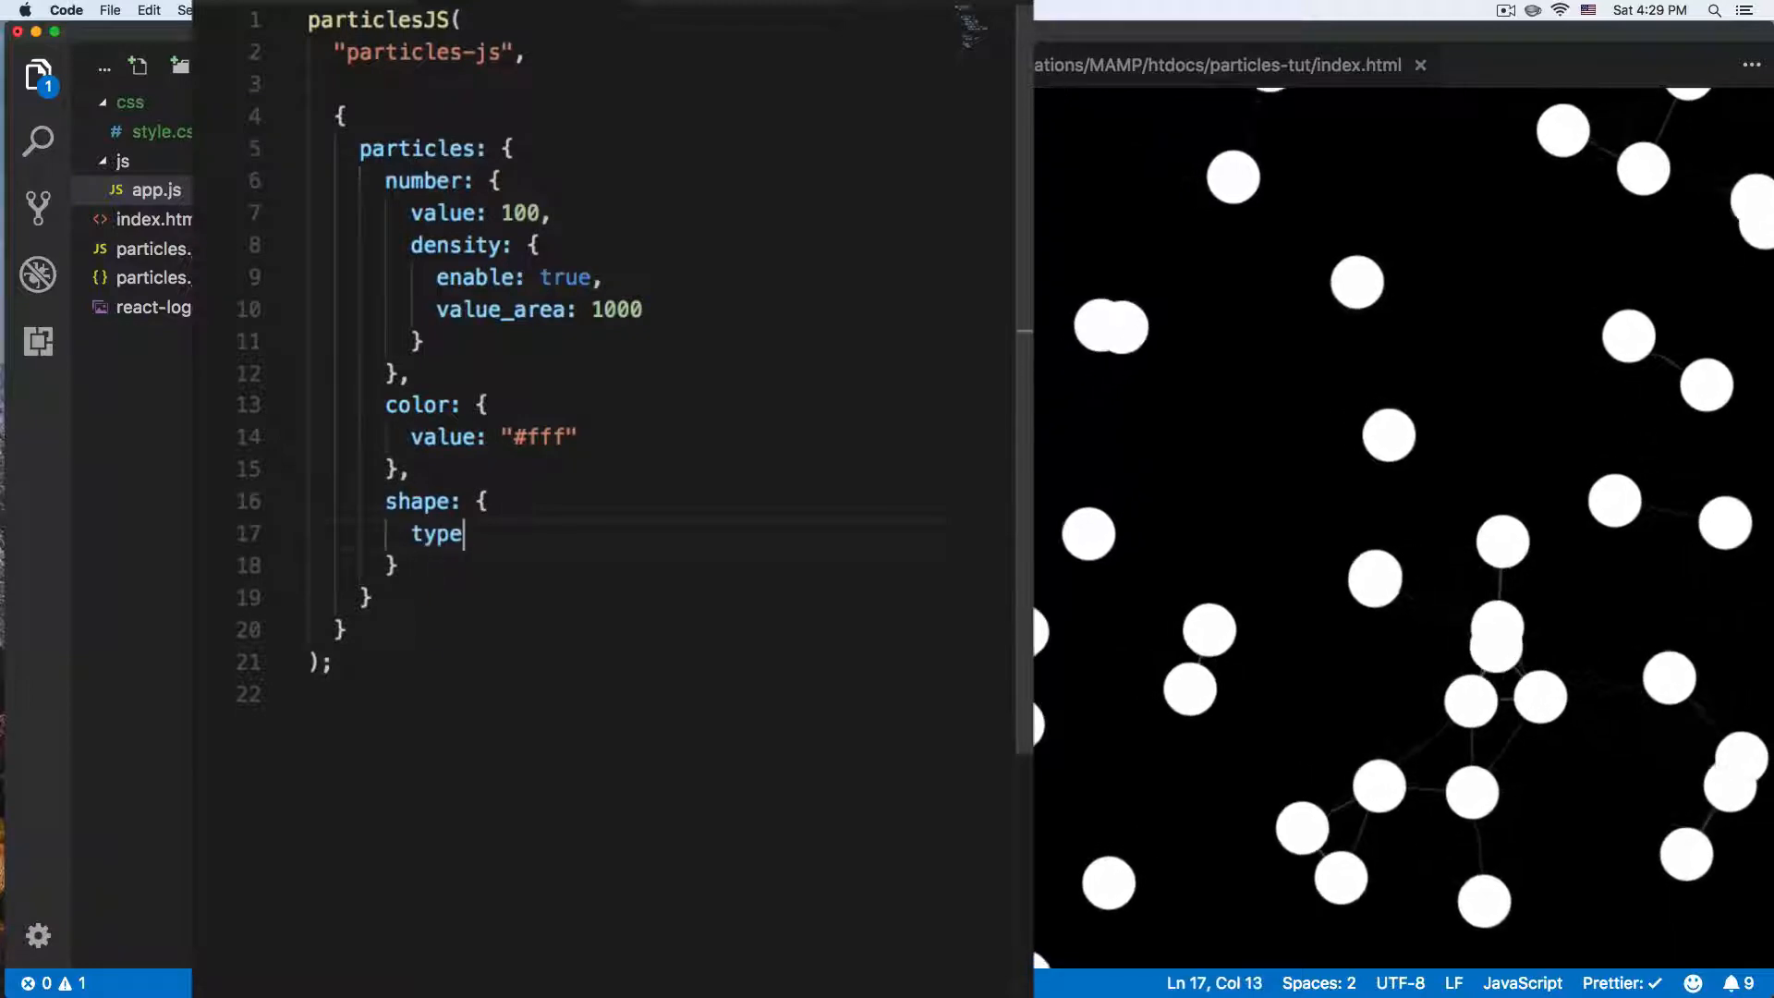
{"action": "type", "text": ":"}
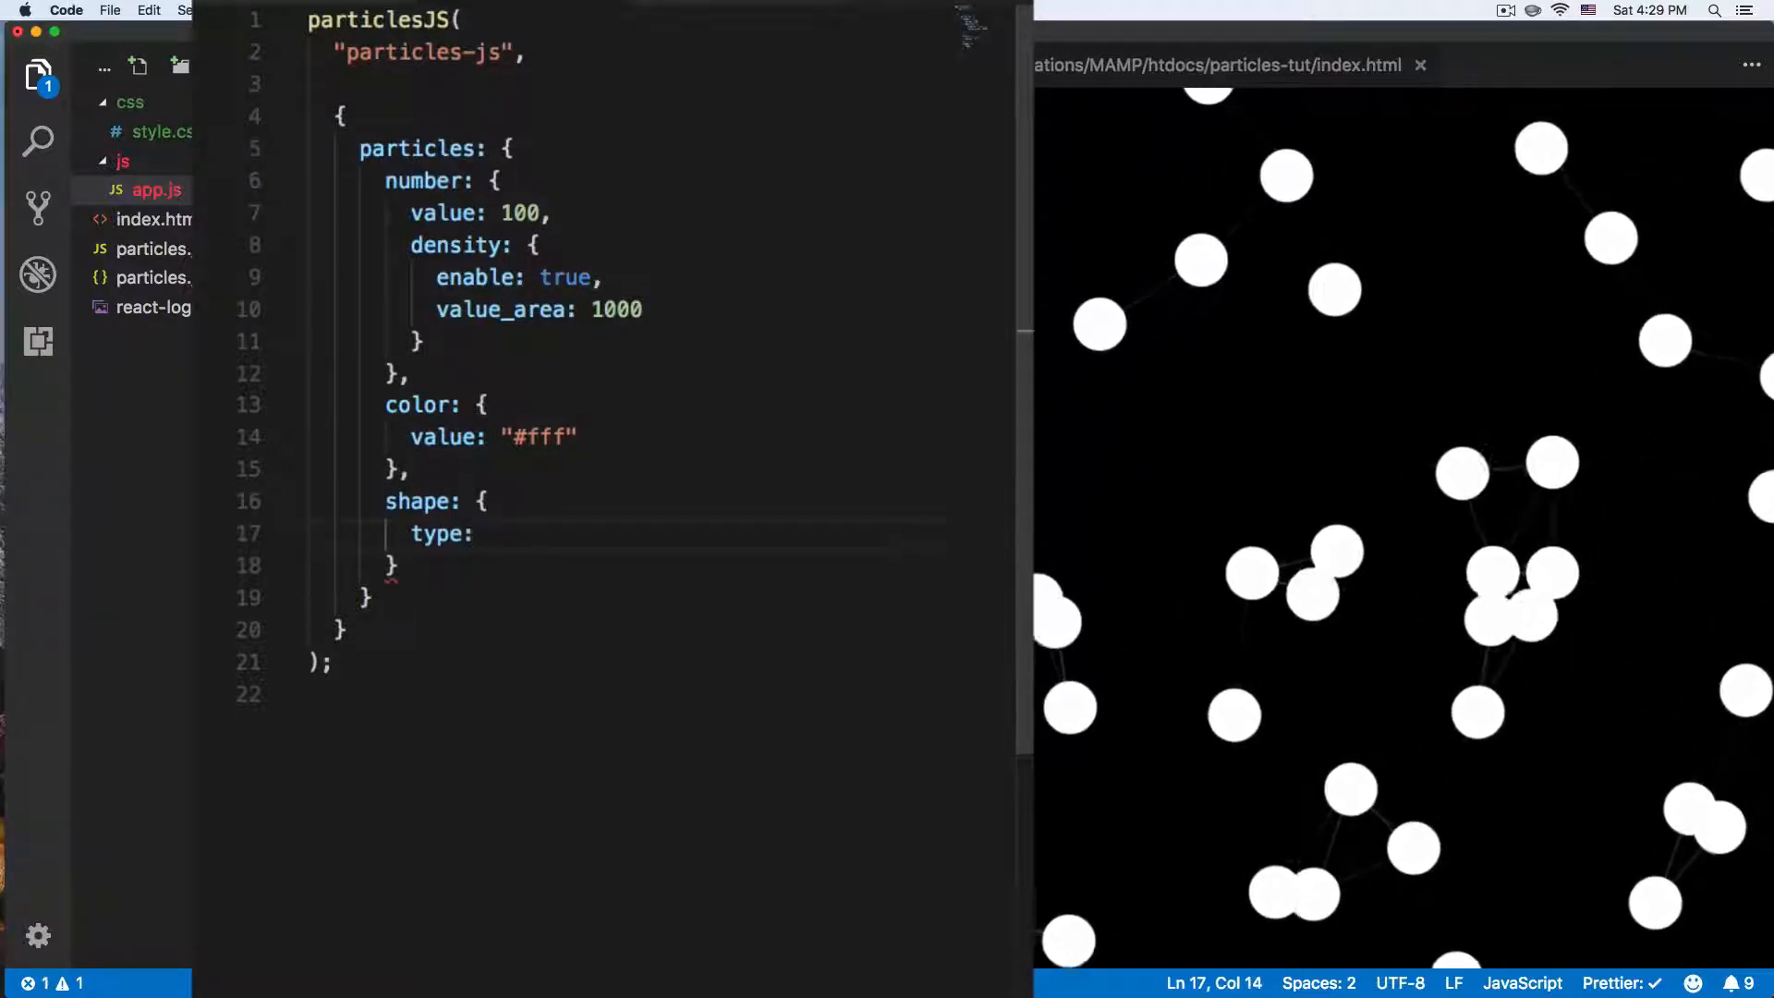
{"action": "type", "text": "\"\""}
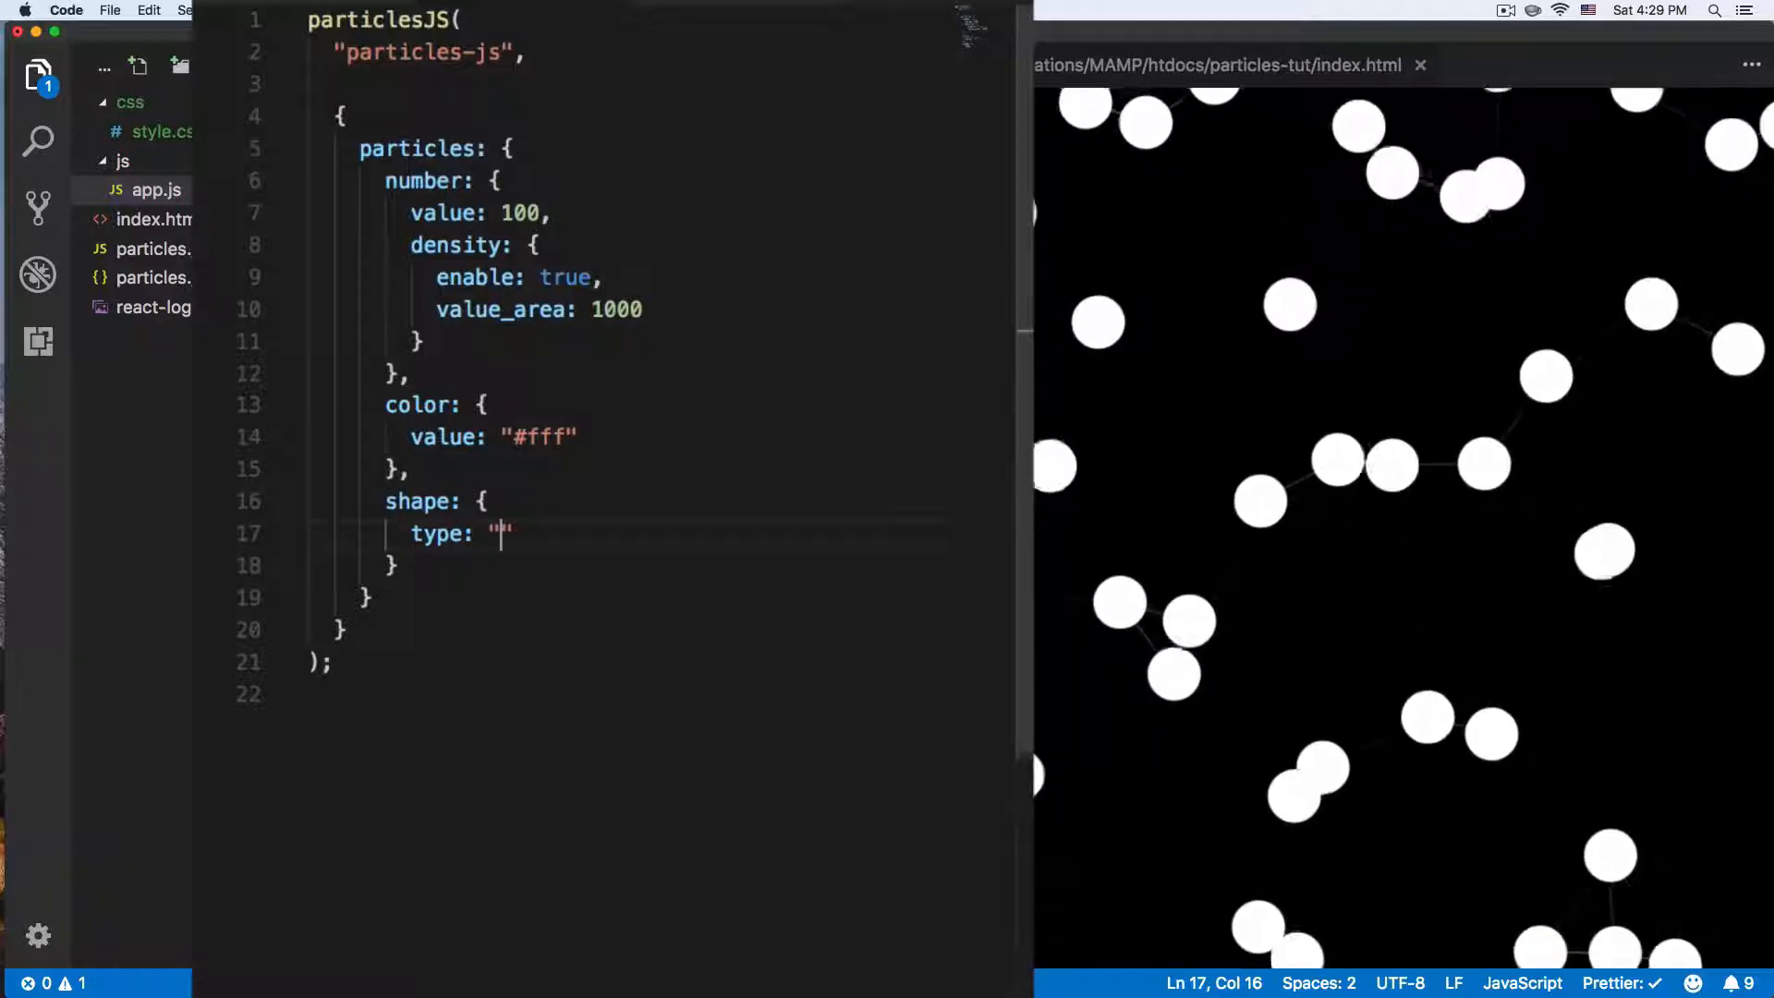
{"action": "type", "text": "trian"}
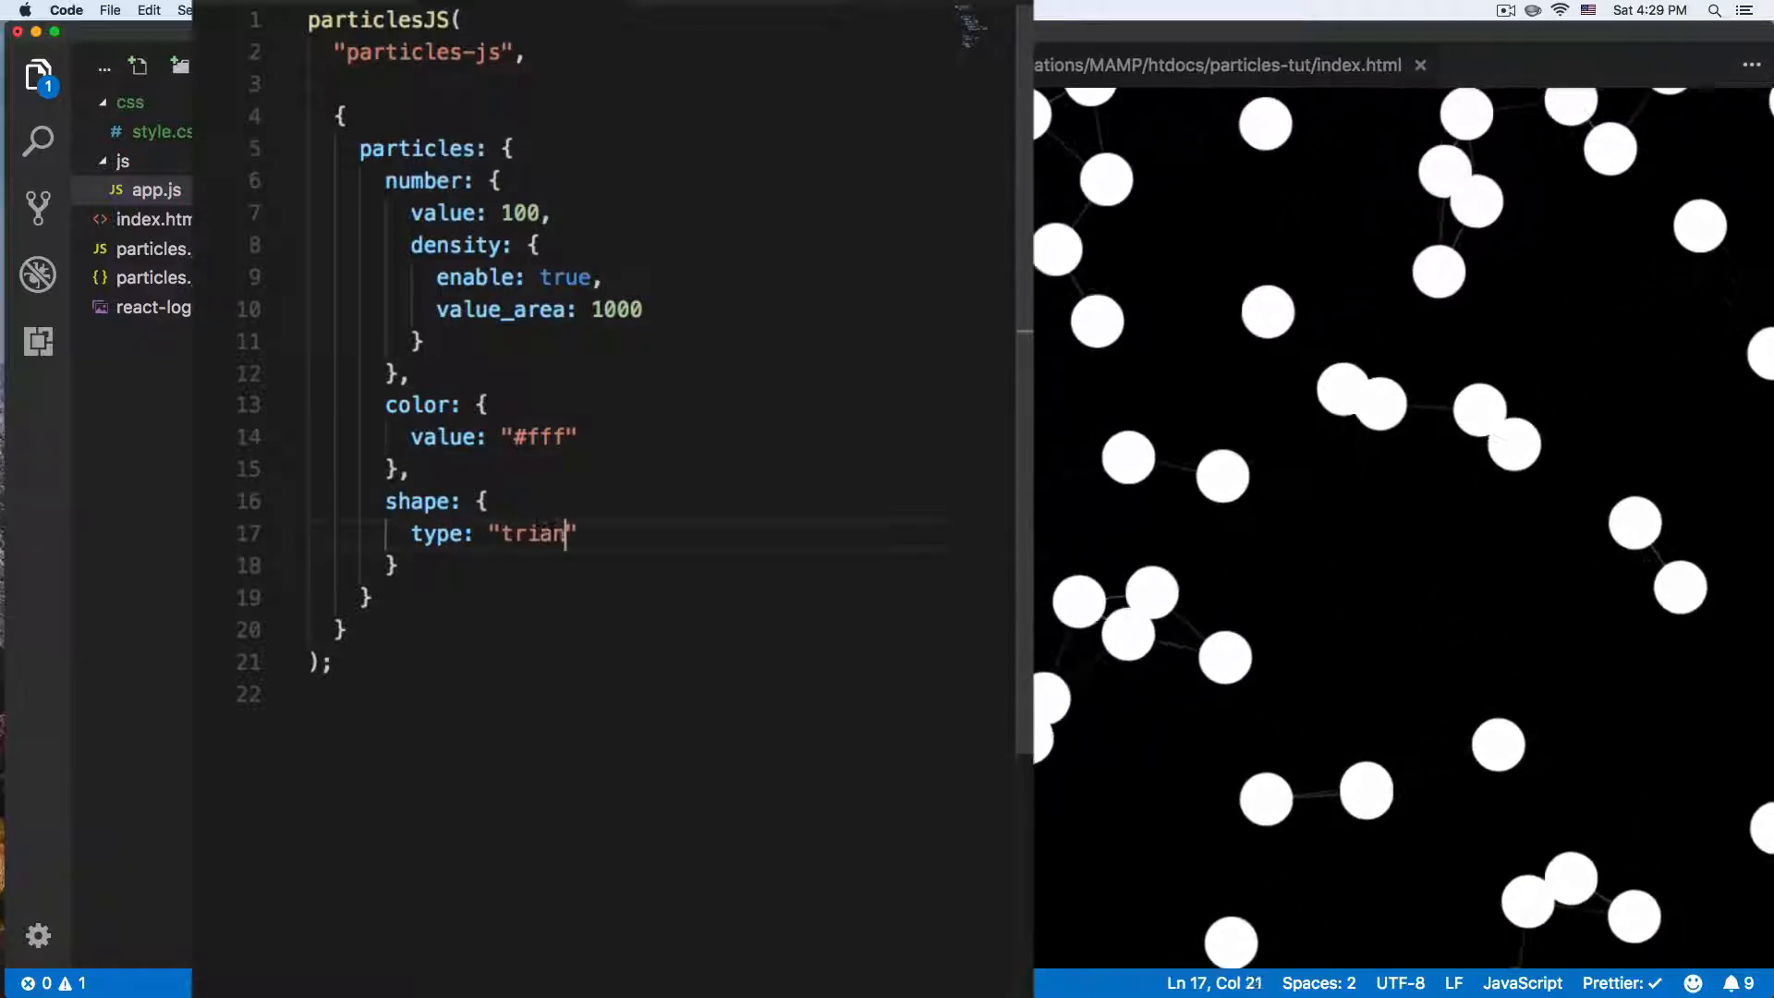
{"action": "type", "text": "gle"}
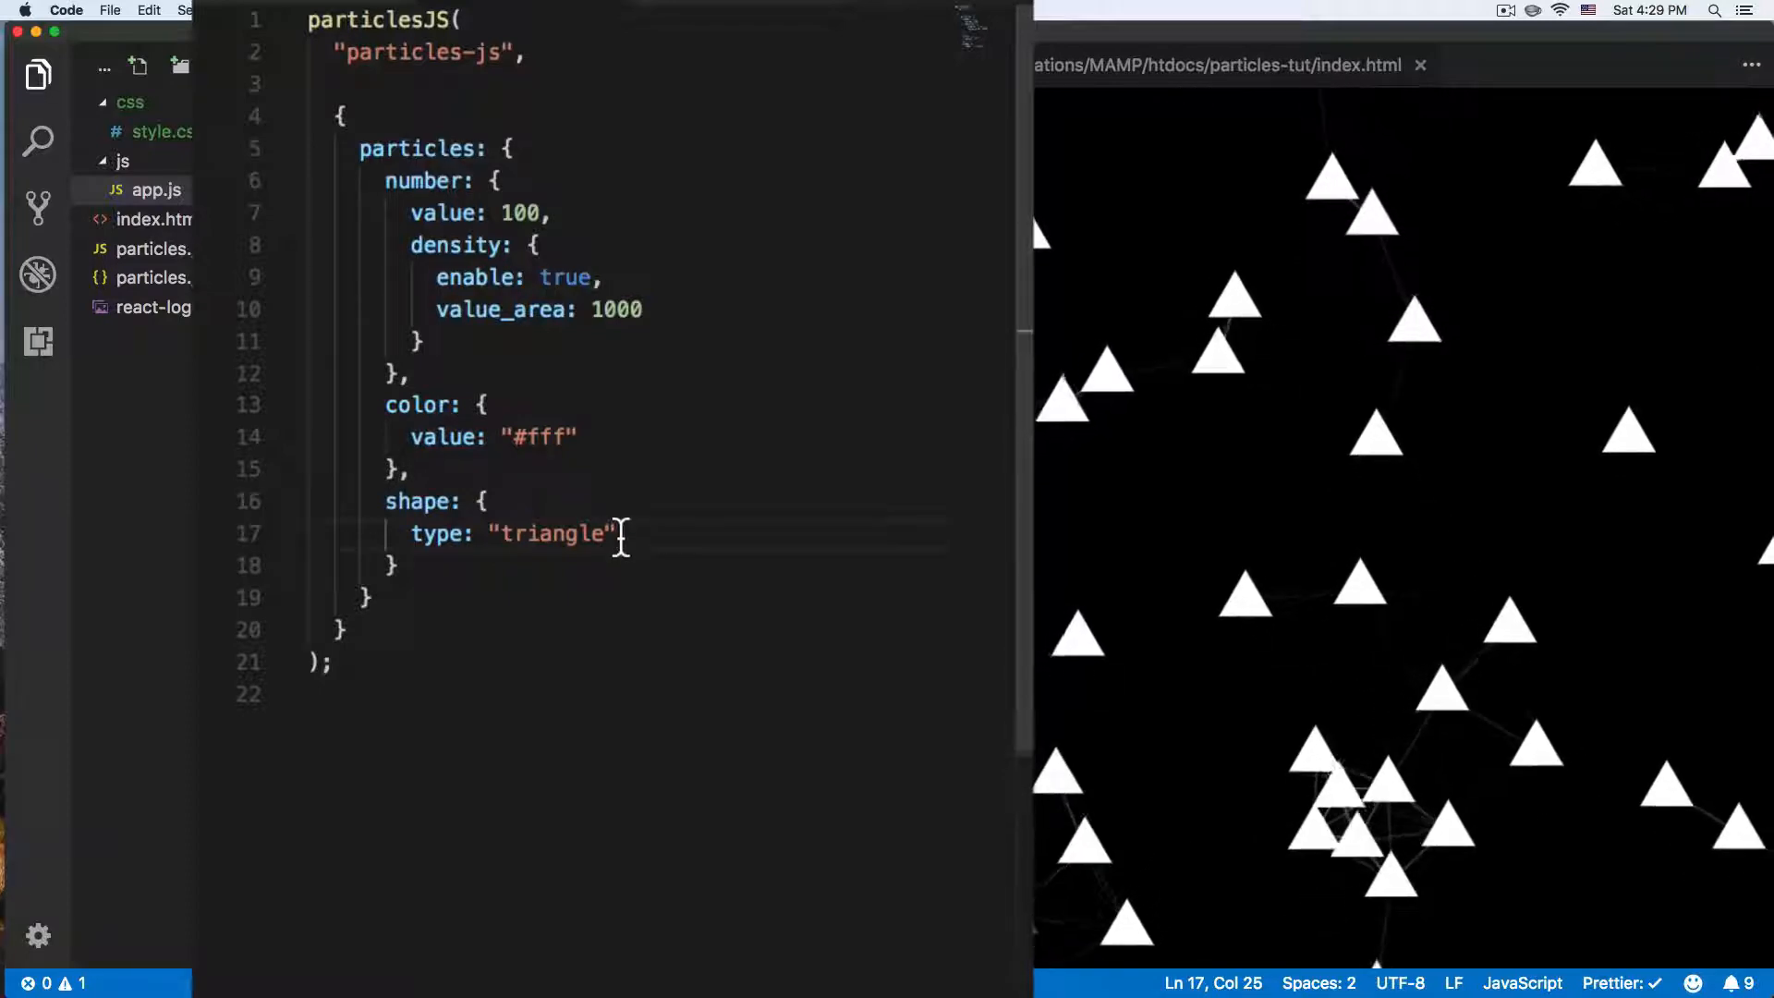
- Change the shape type to ["triangle", "circle"], then to "image"
{"action": "double_click", "coordinate": [549, 534]}
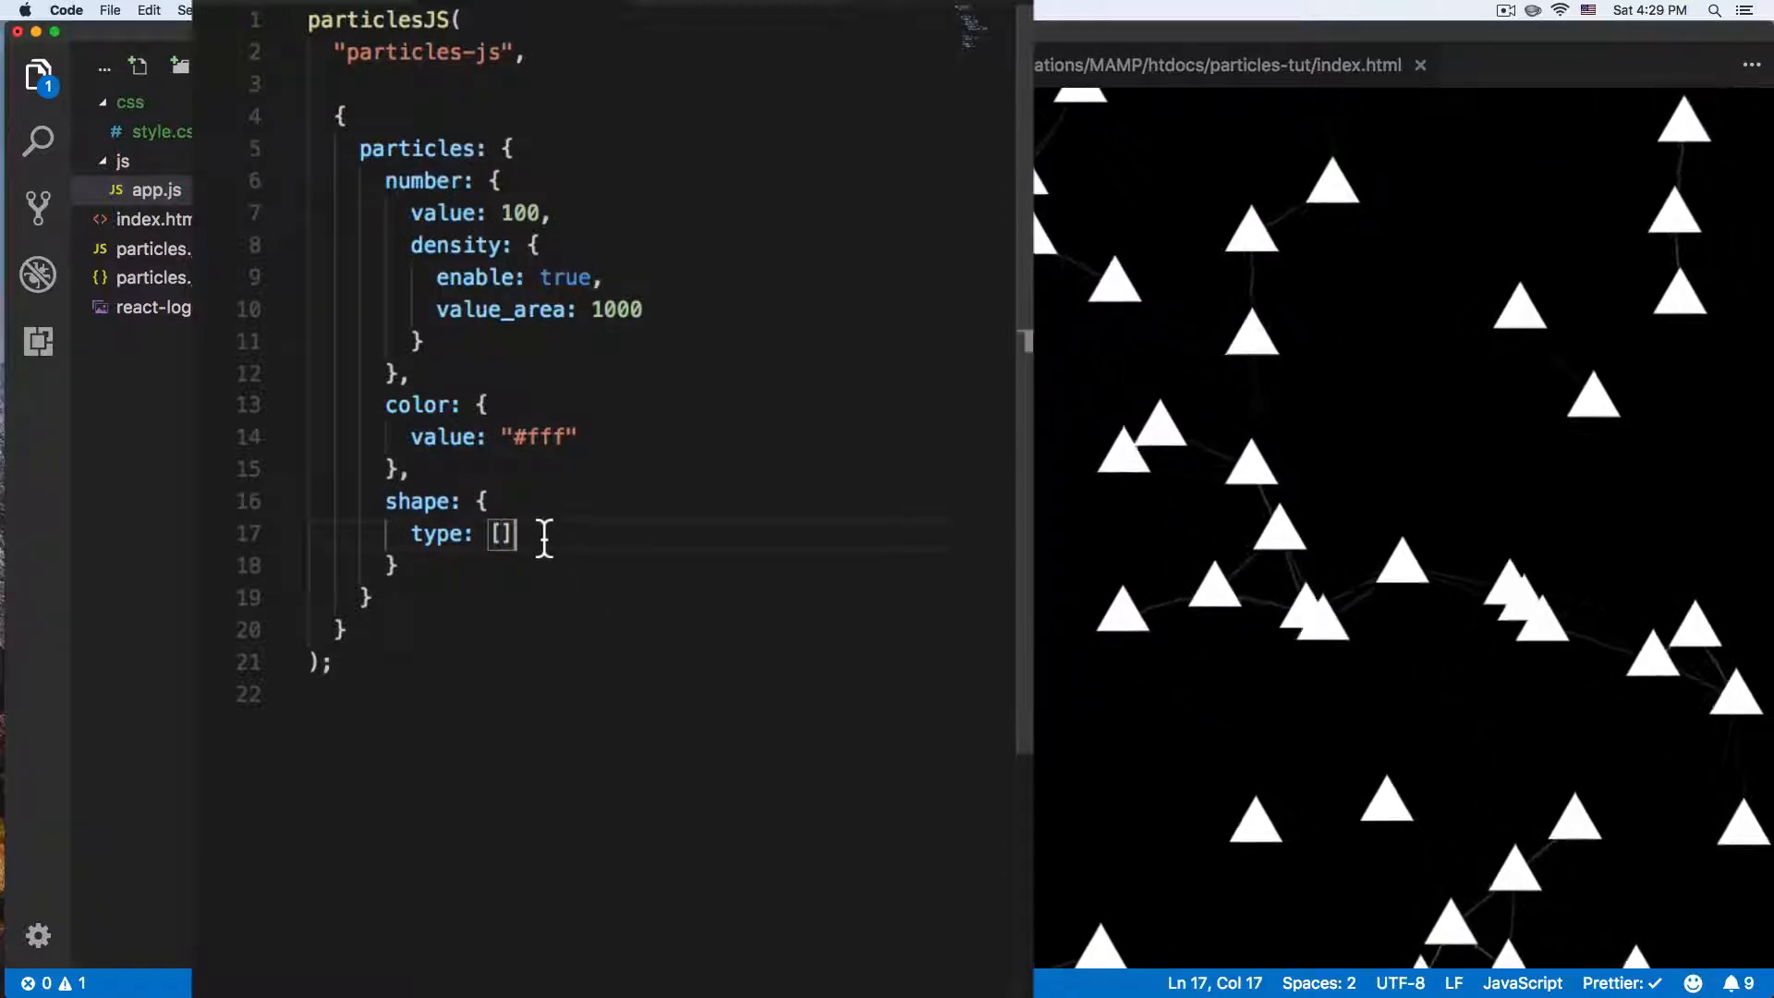
{"action": "type", "text": "\""}
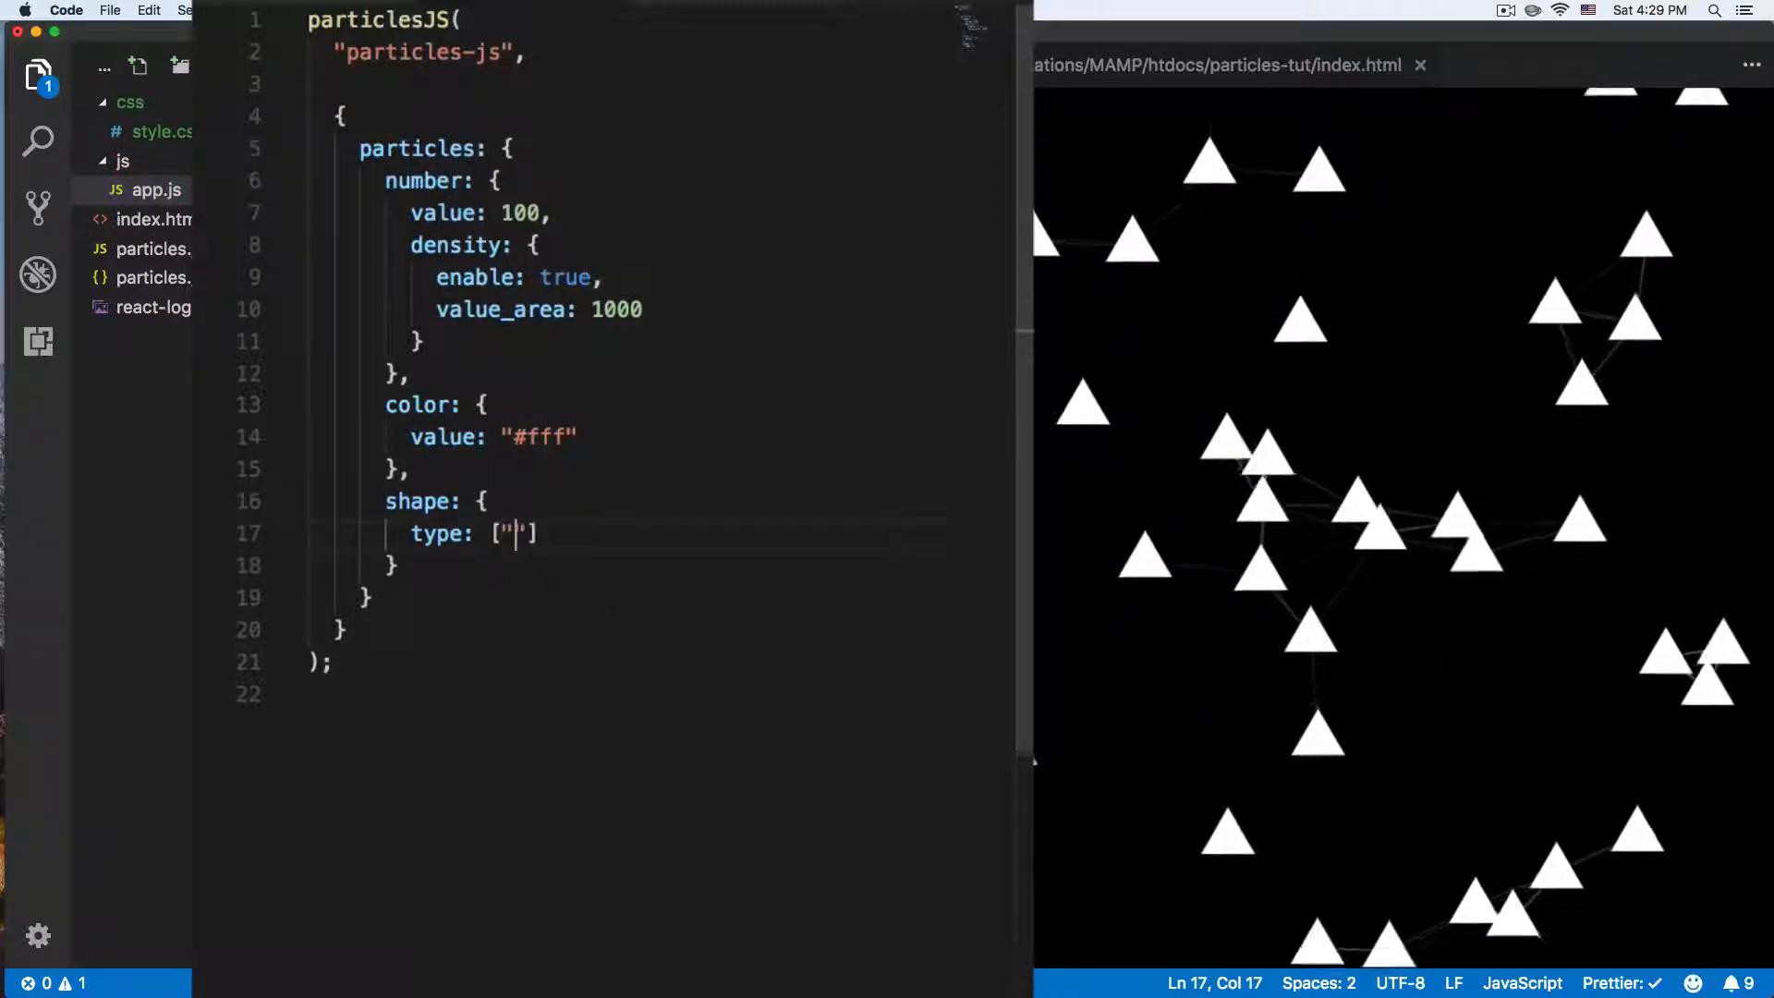
{"action": "type", "text": "triangle"}
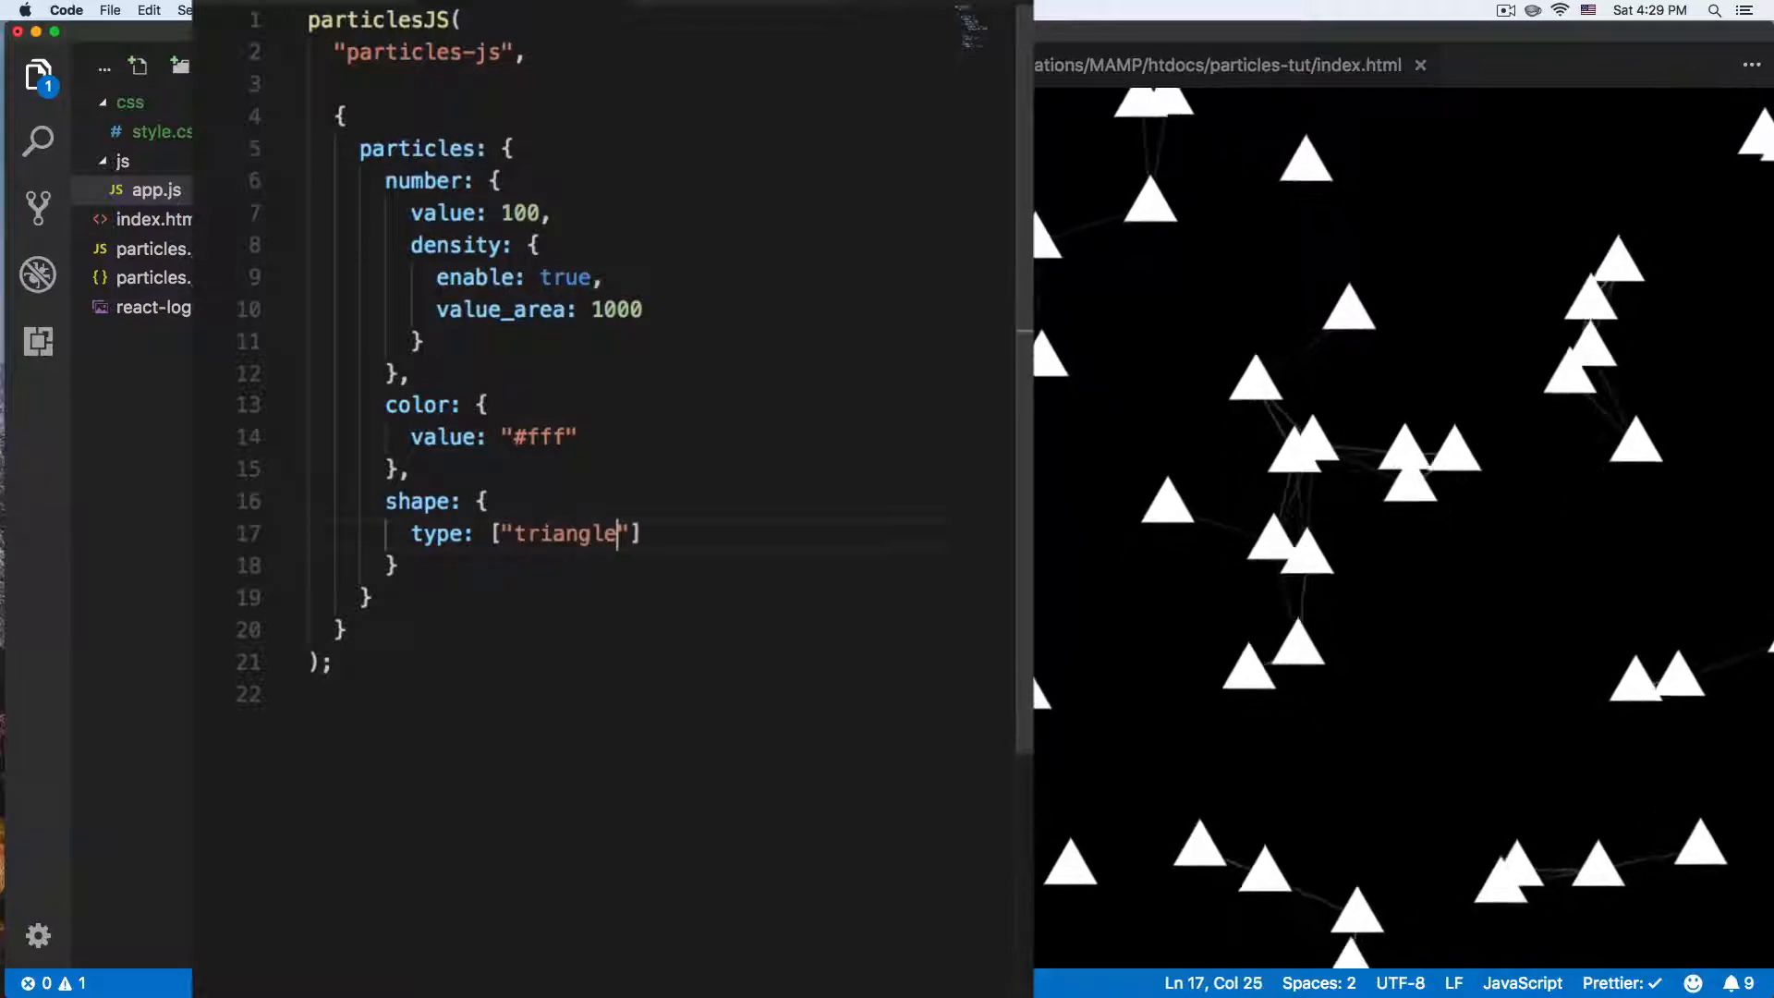
{"action": "type", "text": ", \"\""}
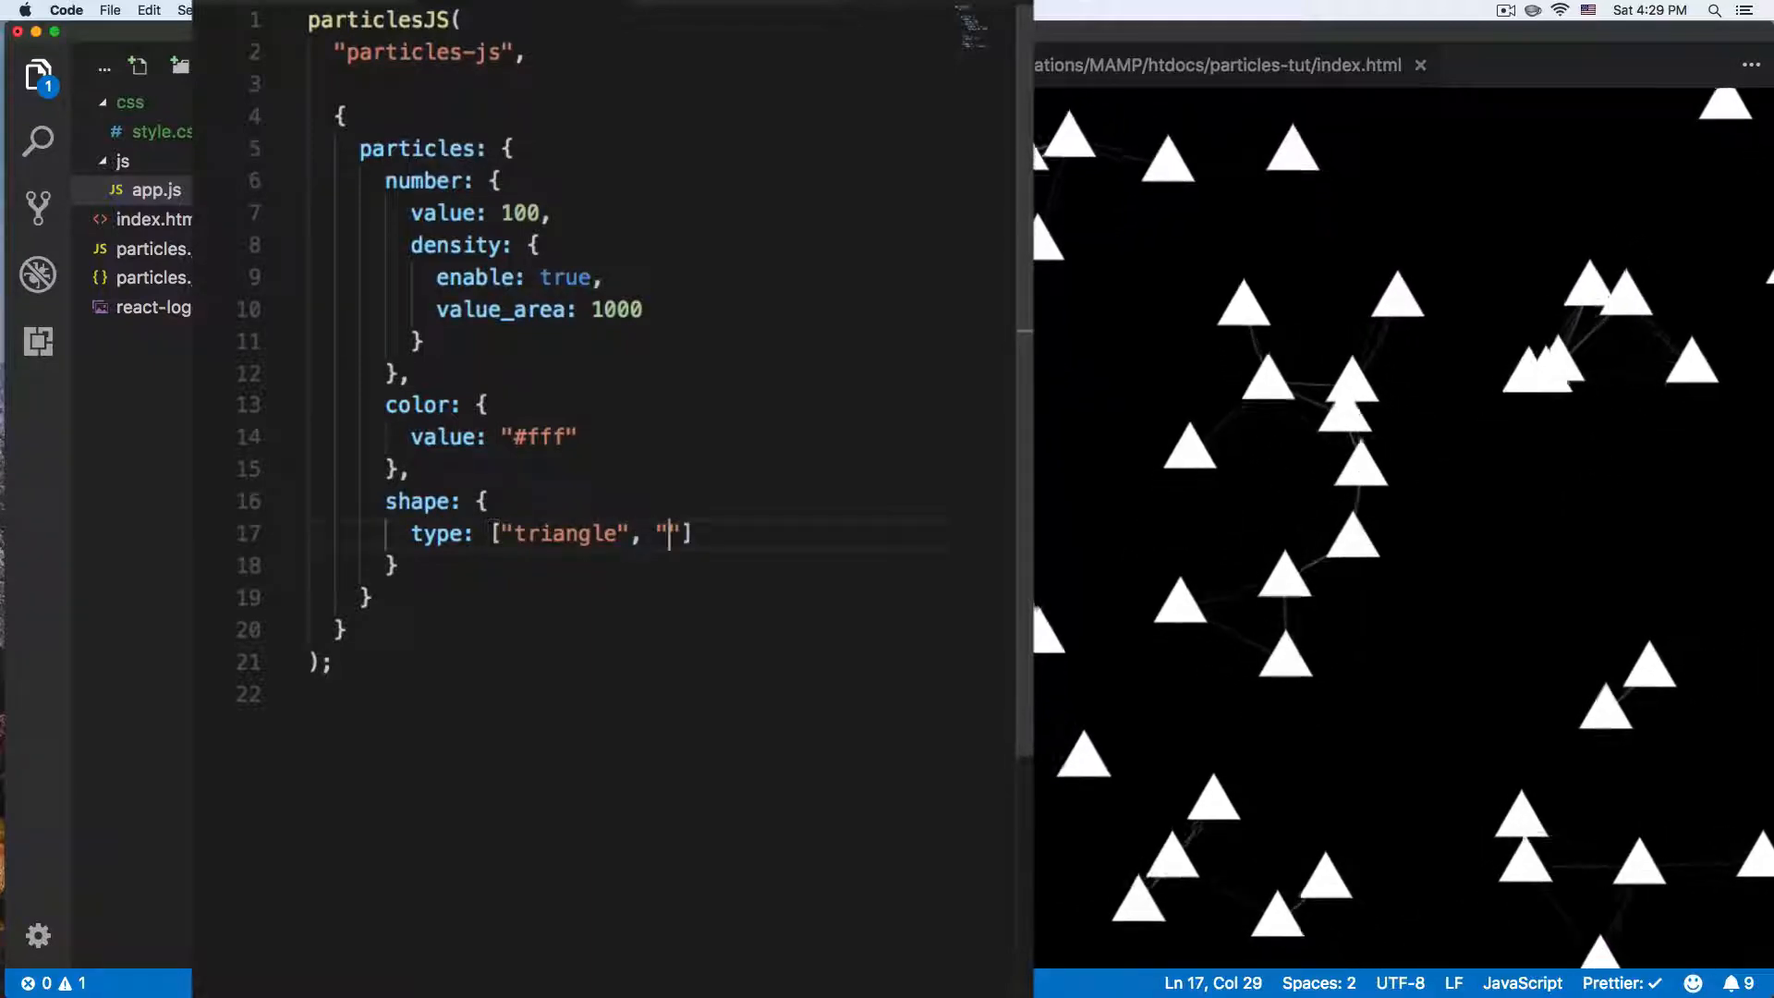
{"action": "type", "text": "circle"}
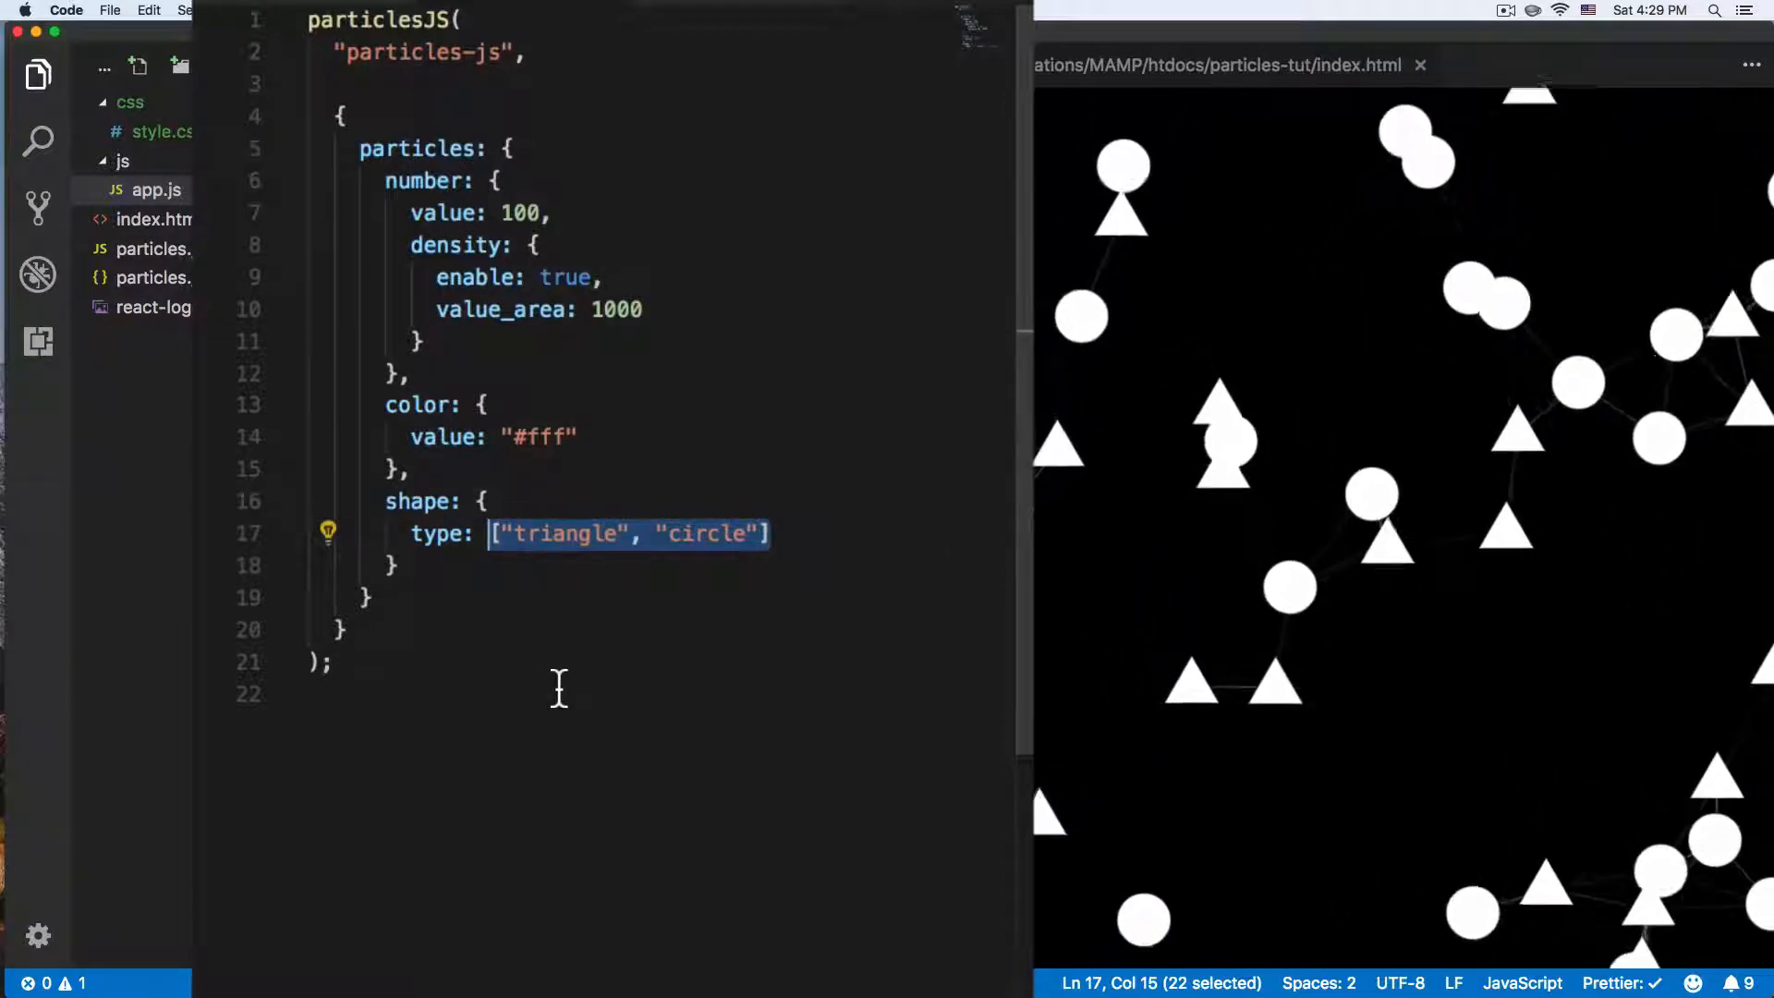
{"action": "type", "text": "\"image\""}
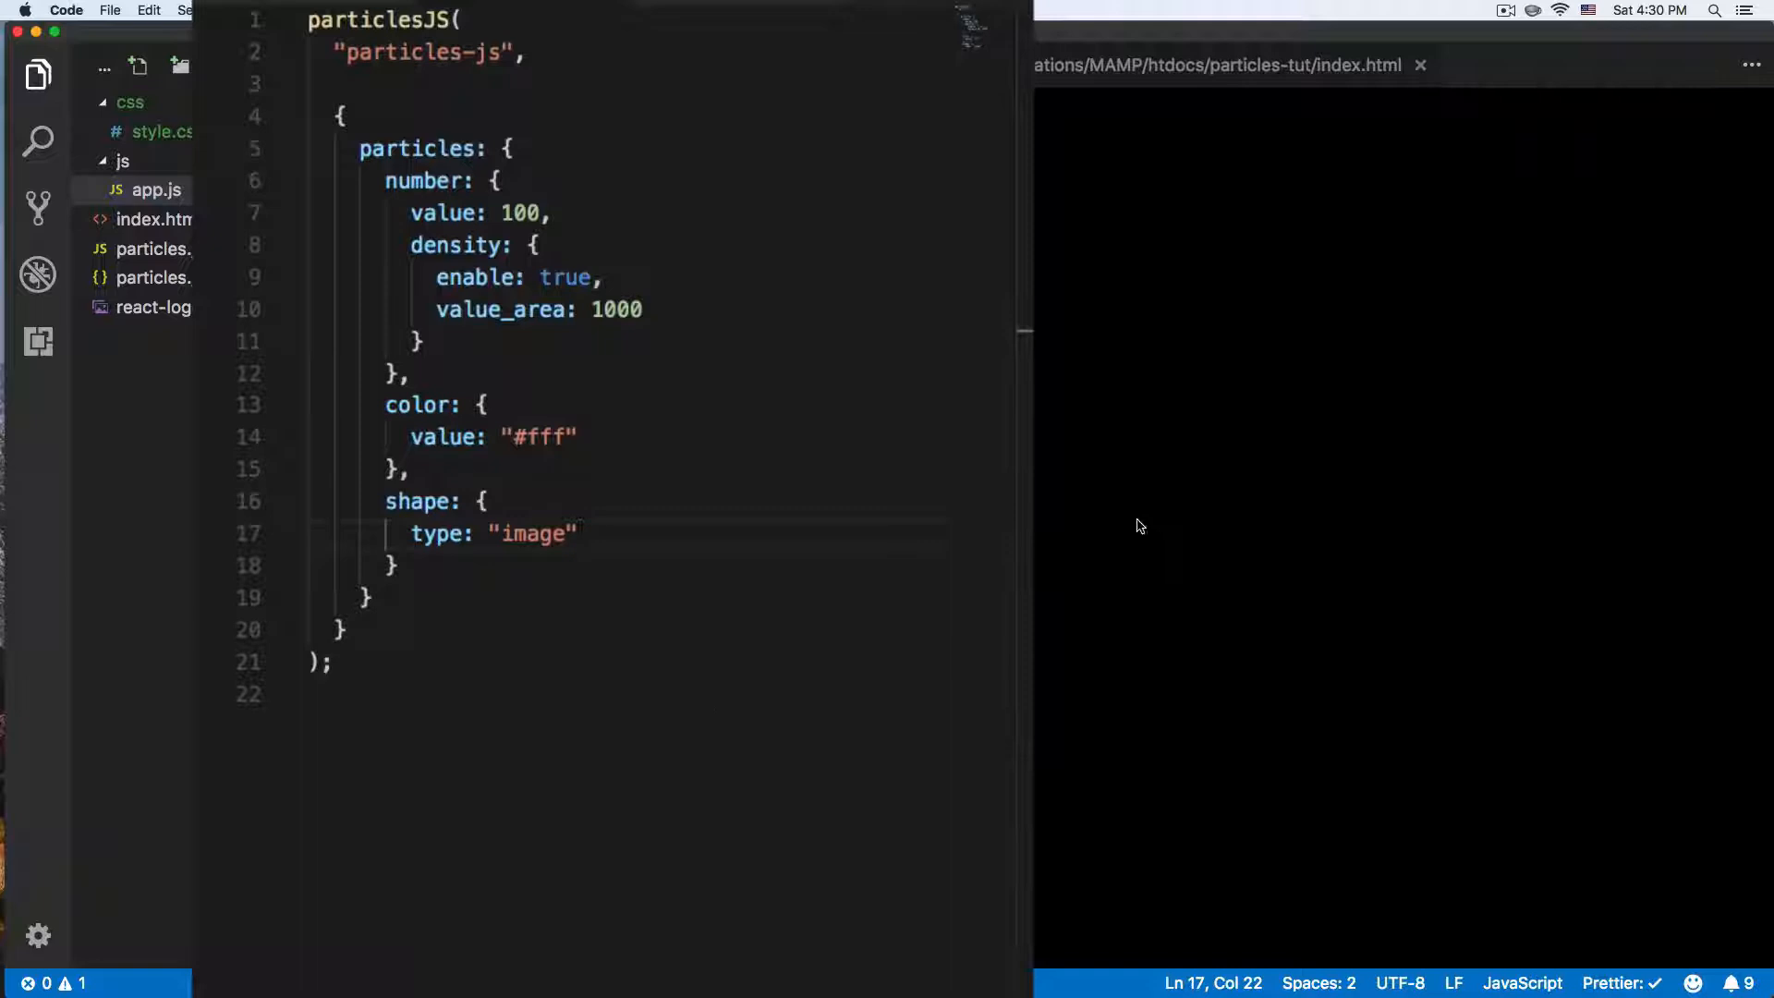
{"action": "mouse_move", "coordinate": [150, 308]}
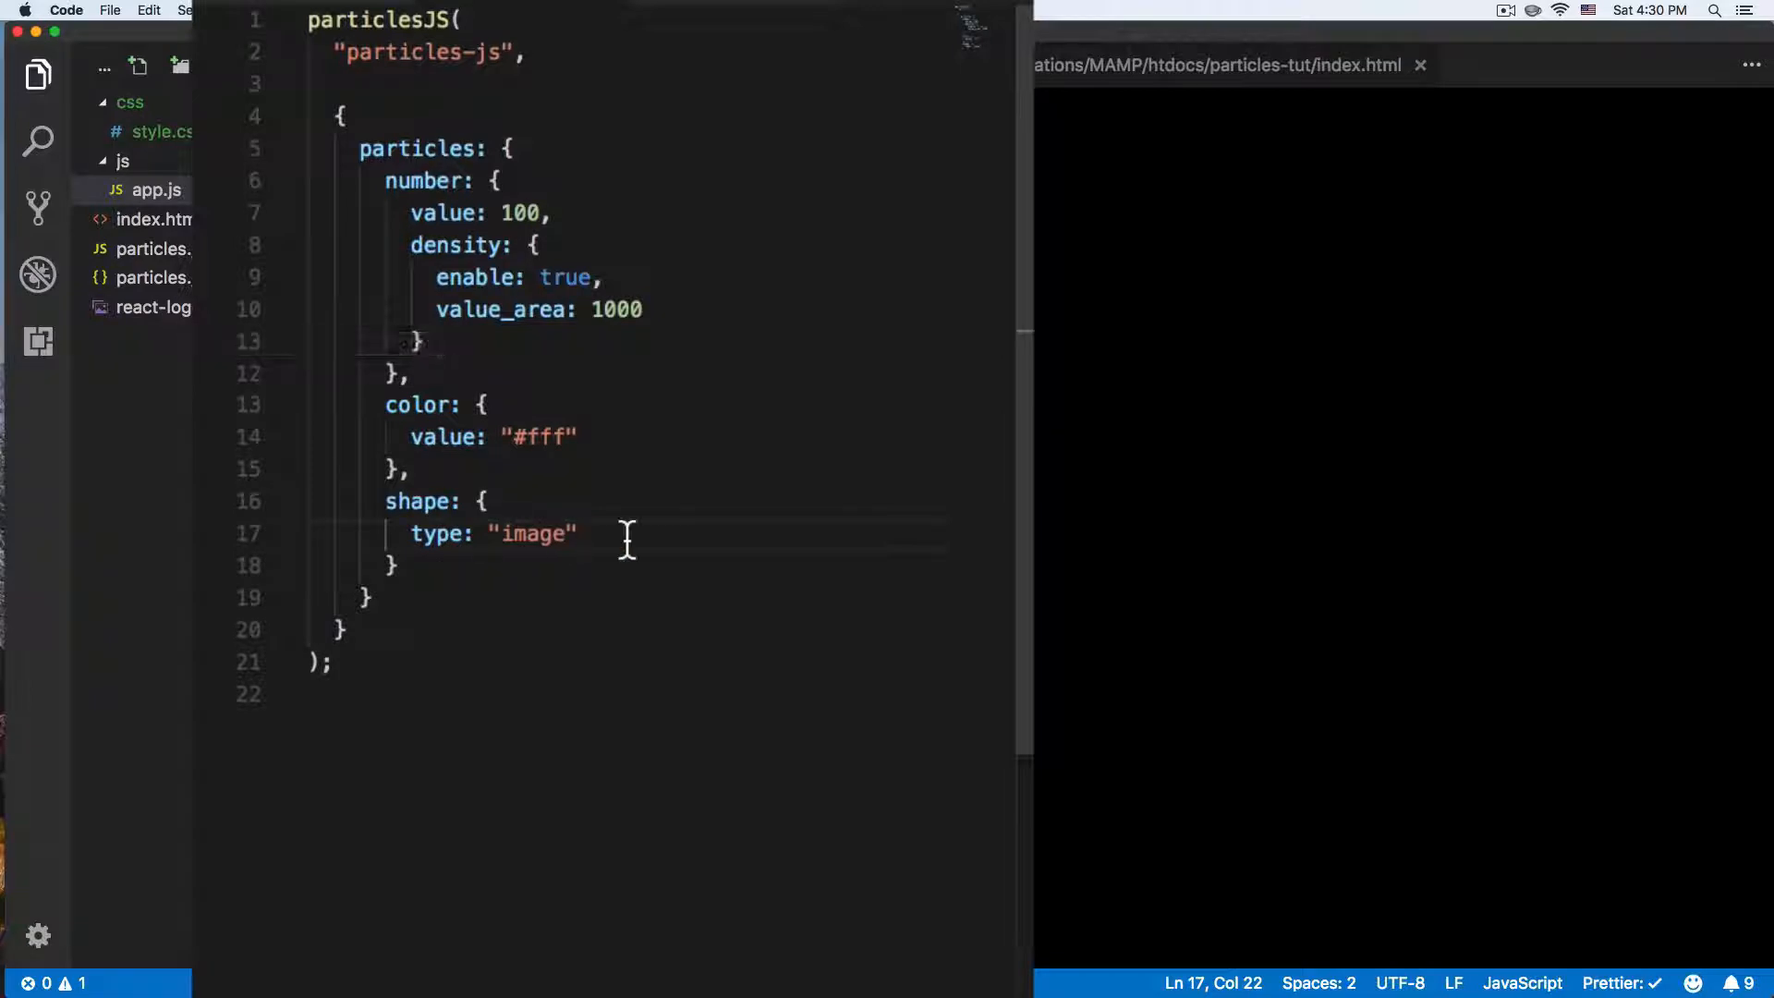
- Add an image block with src "./react-logo.png" to the shape settings
{"action": "type", "text": ","}
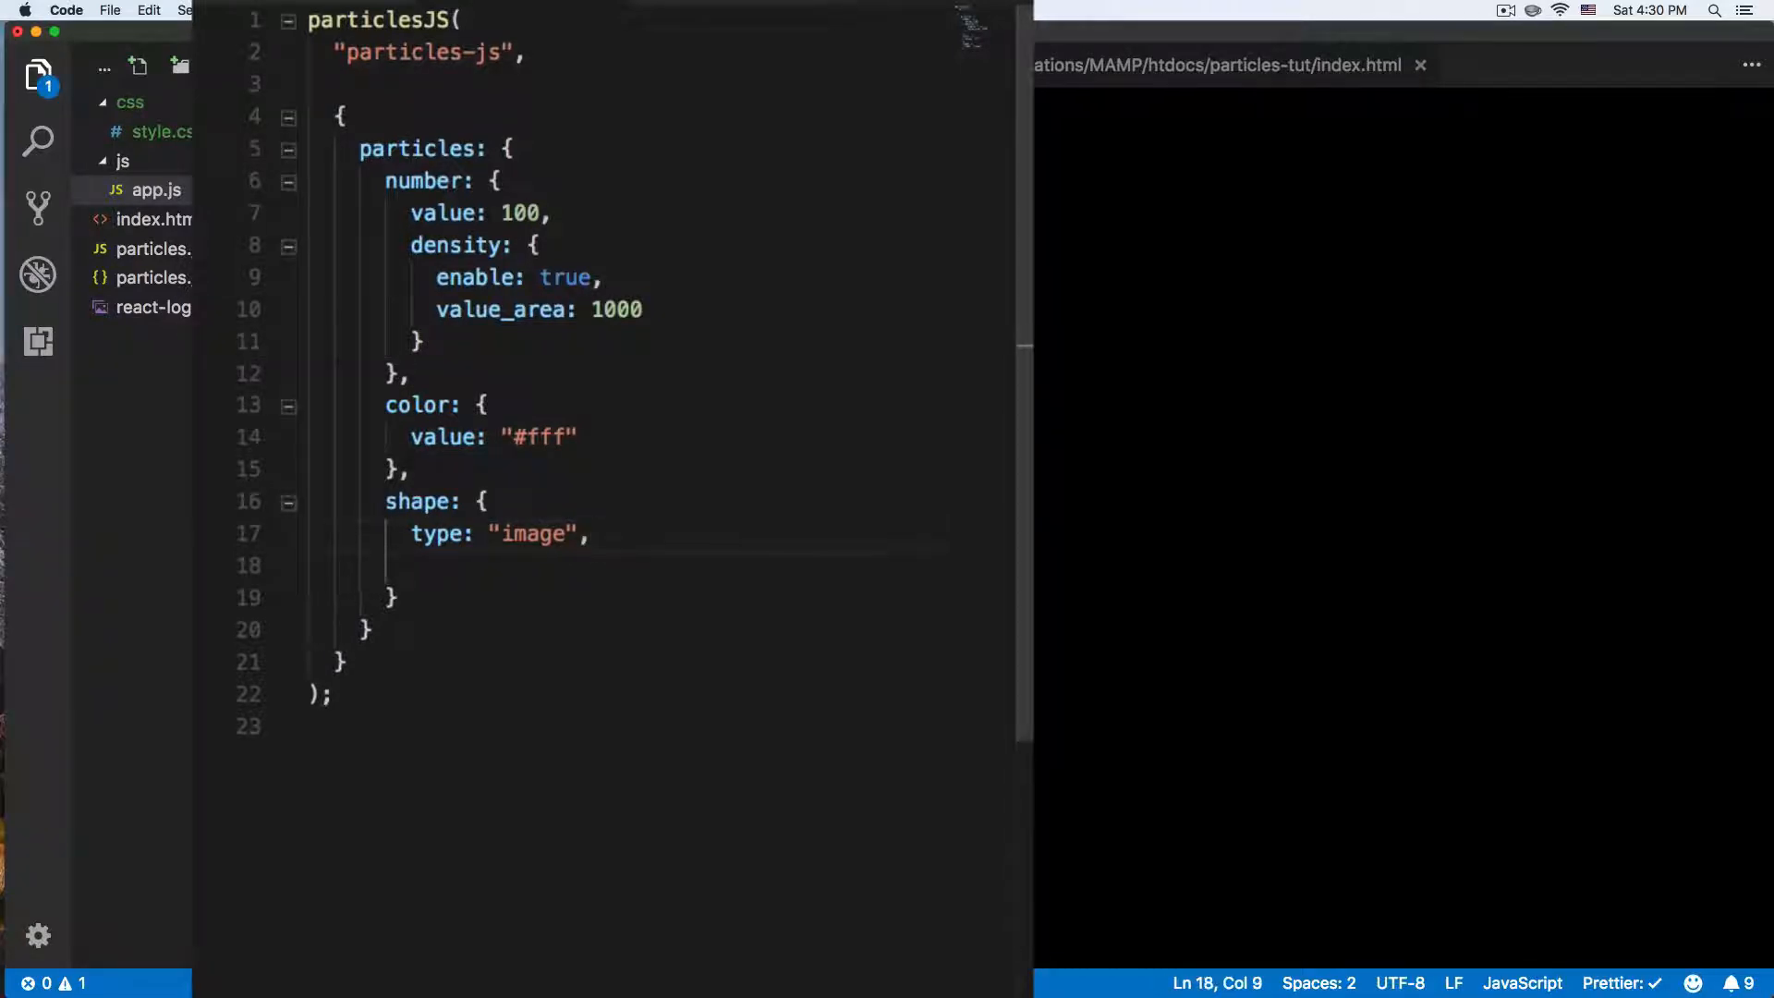
{"action": "type", "text": "image:"}
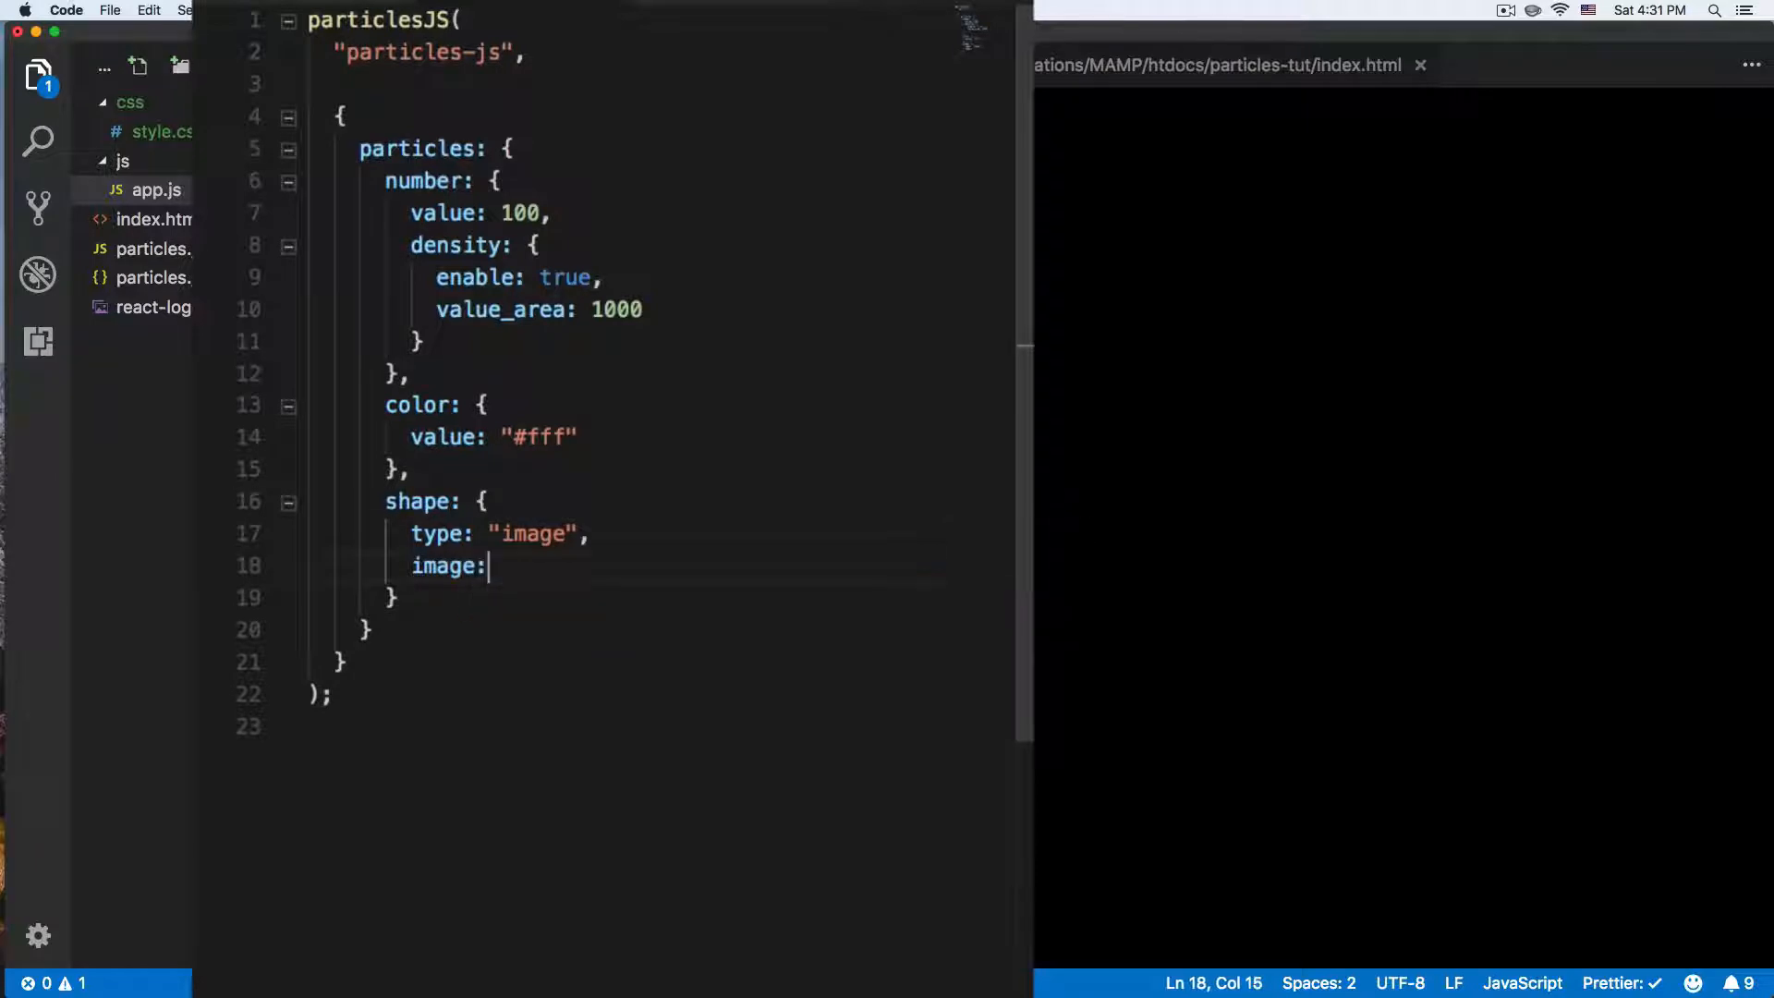
{"action": "type", "text": "{"}
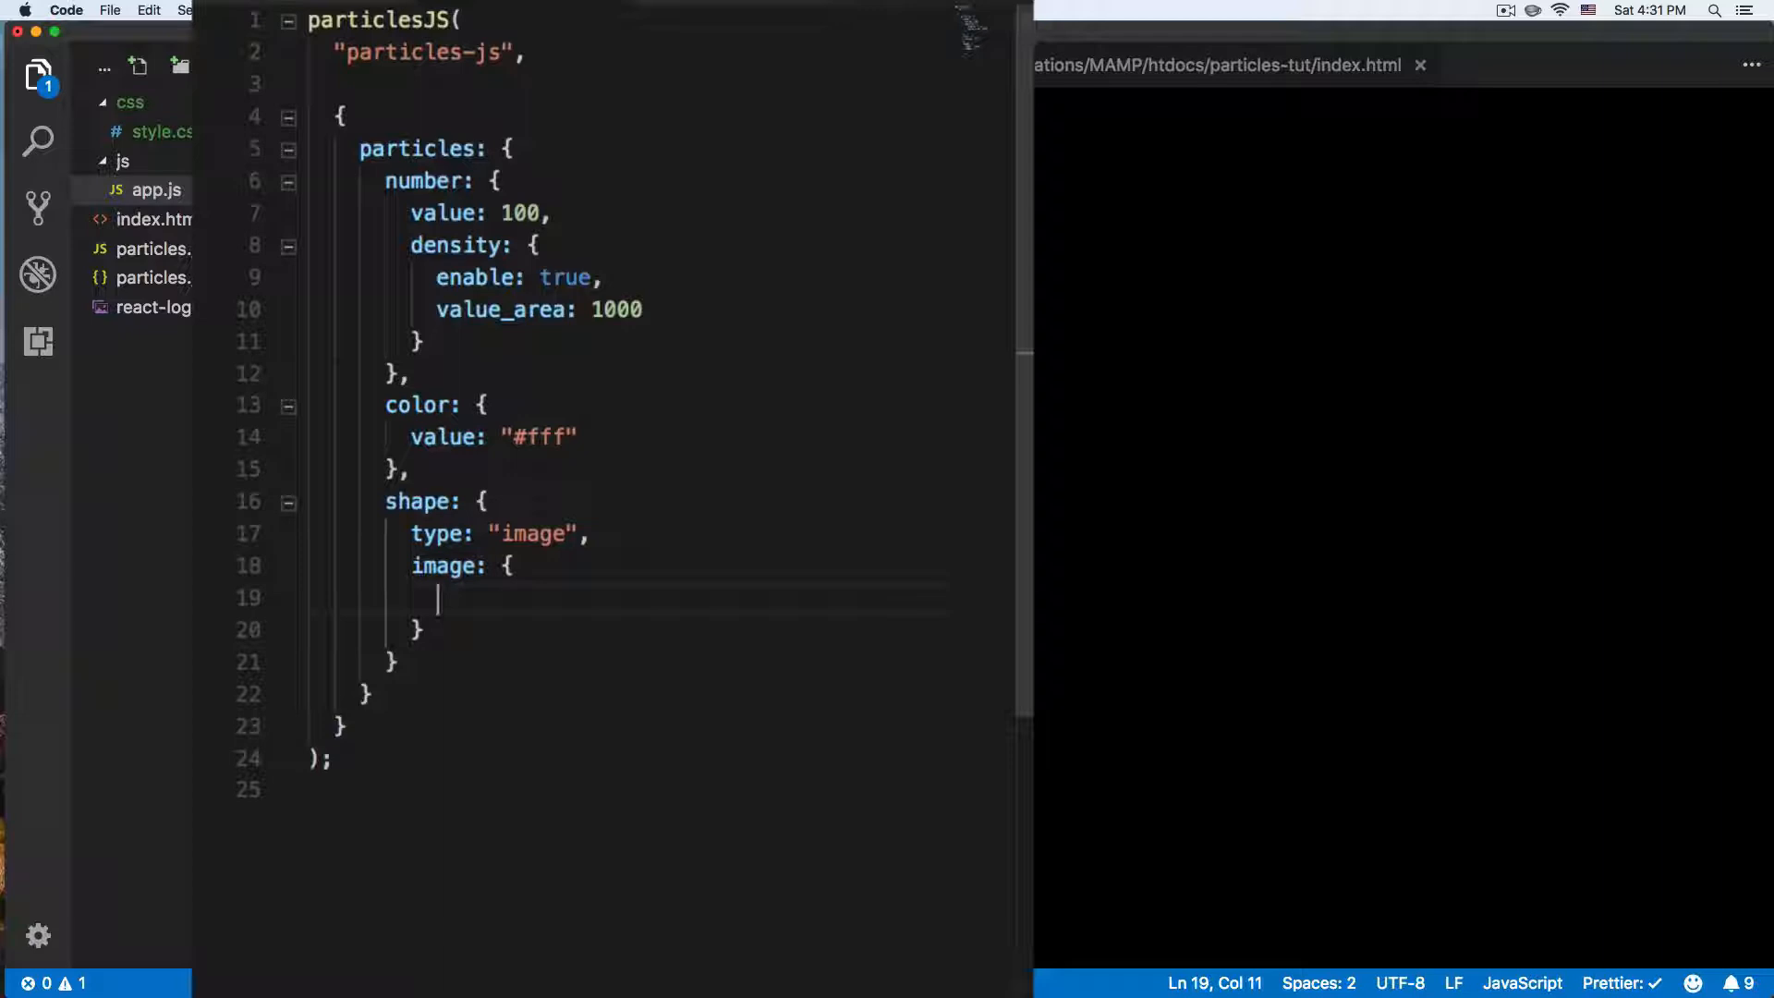
{"action": "type", "text": "src"}
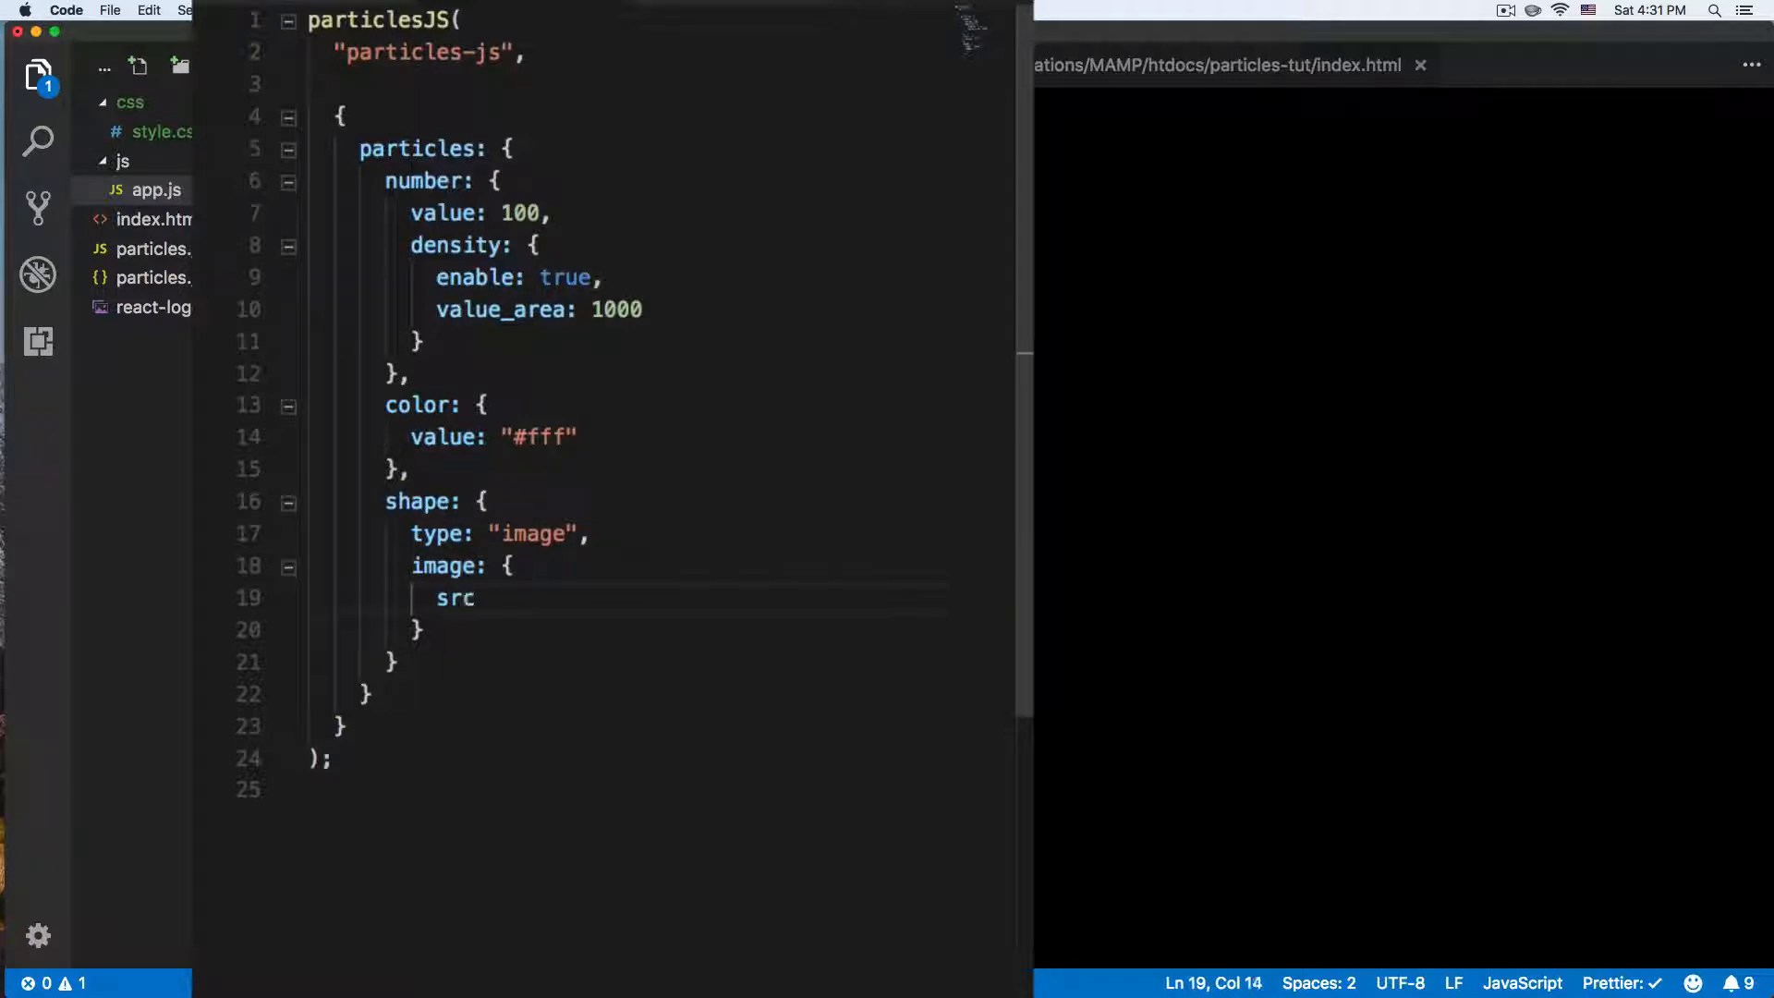
{"action": "type", "text": ": \""}
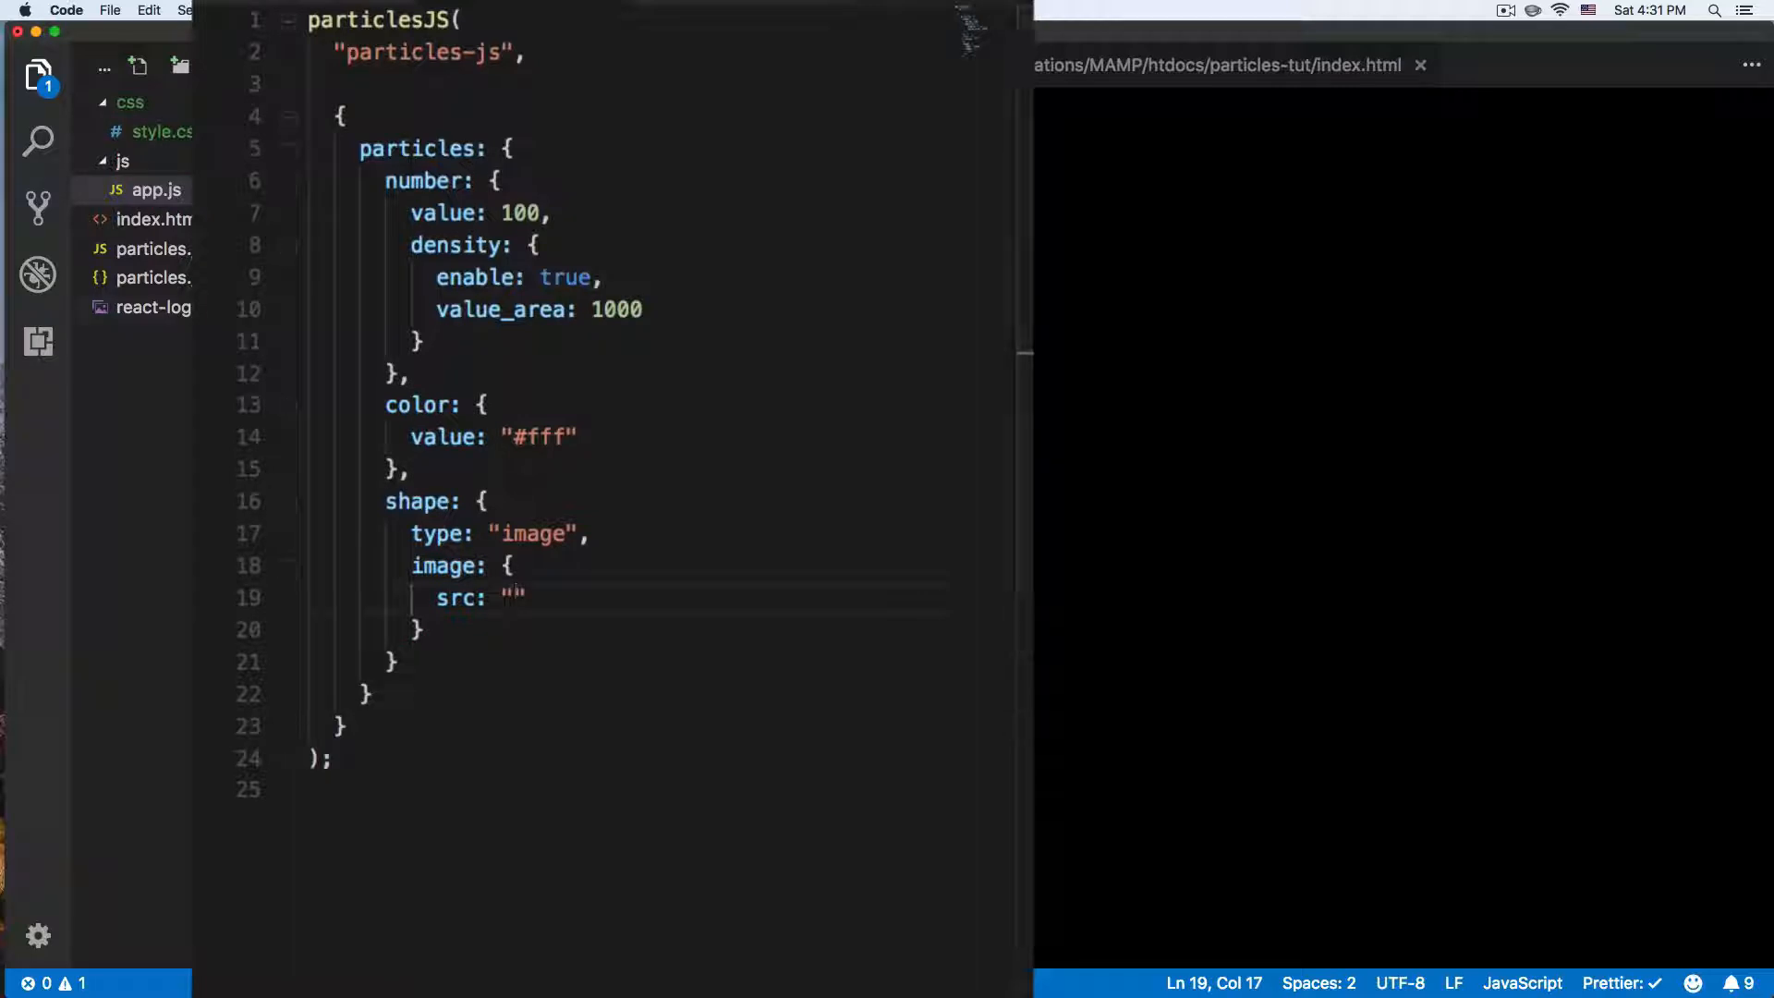
{"action": "type", "text": "."}
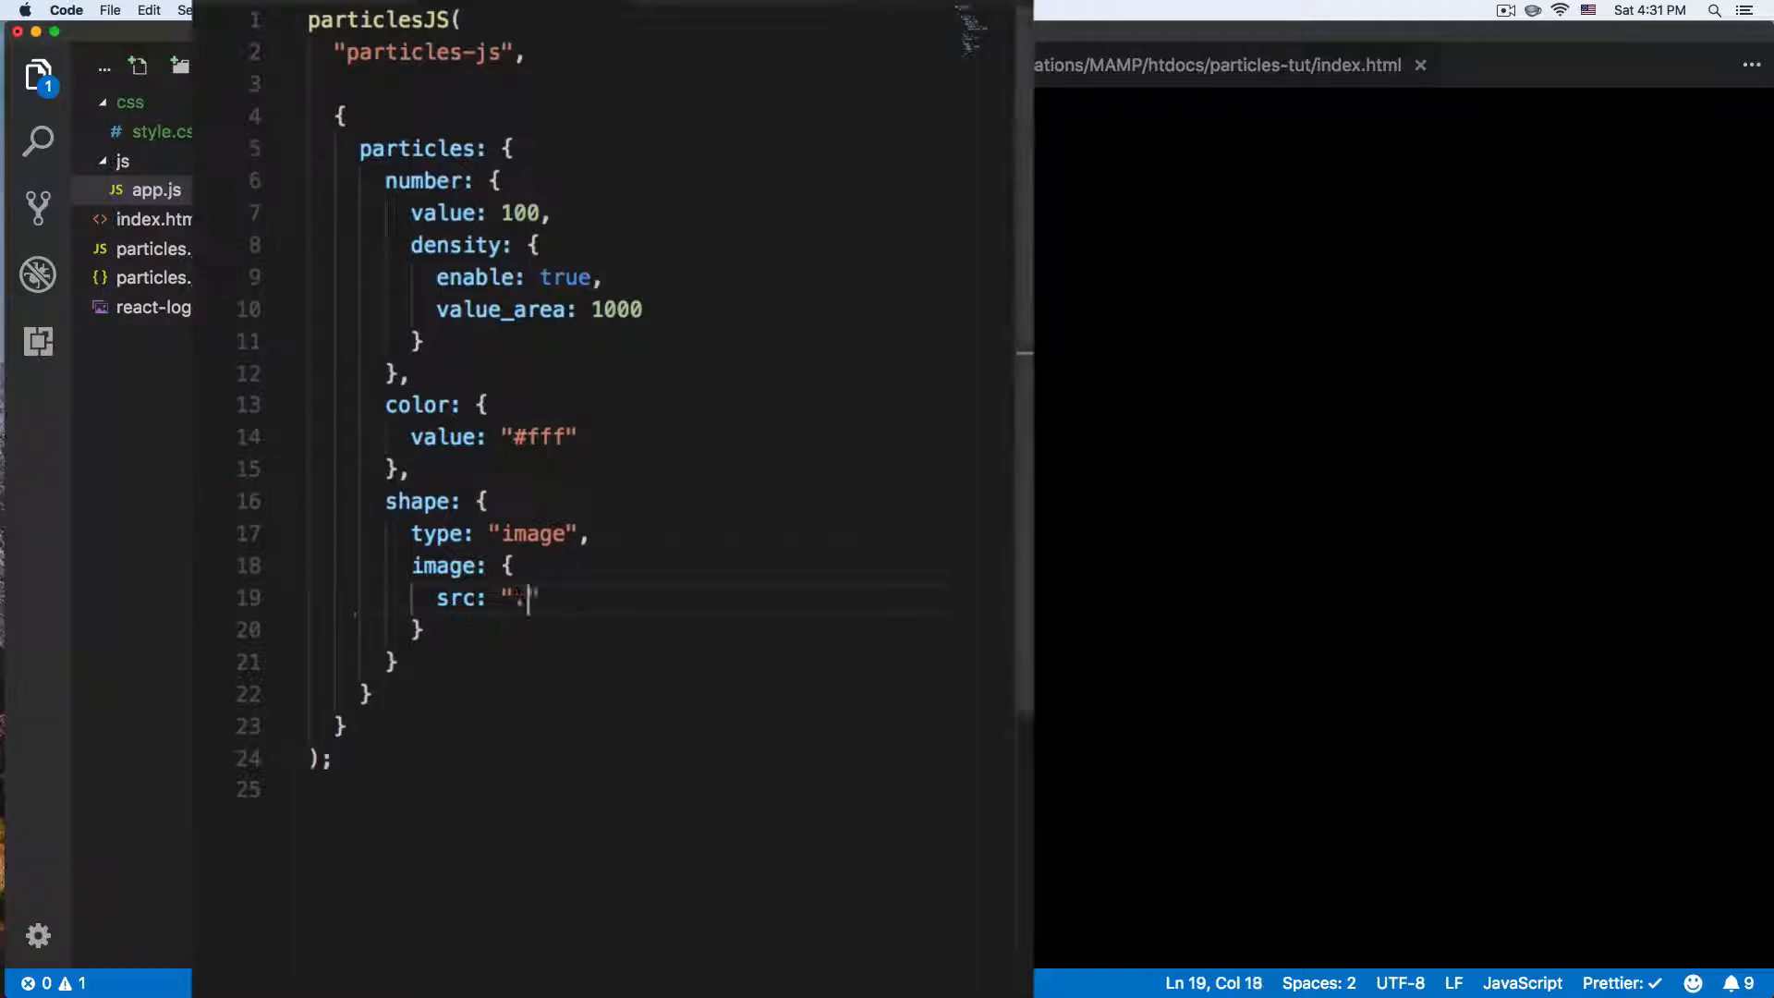
{"action": "type", "text": "/"}
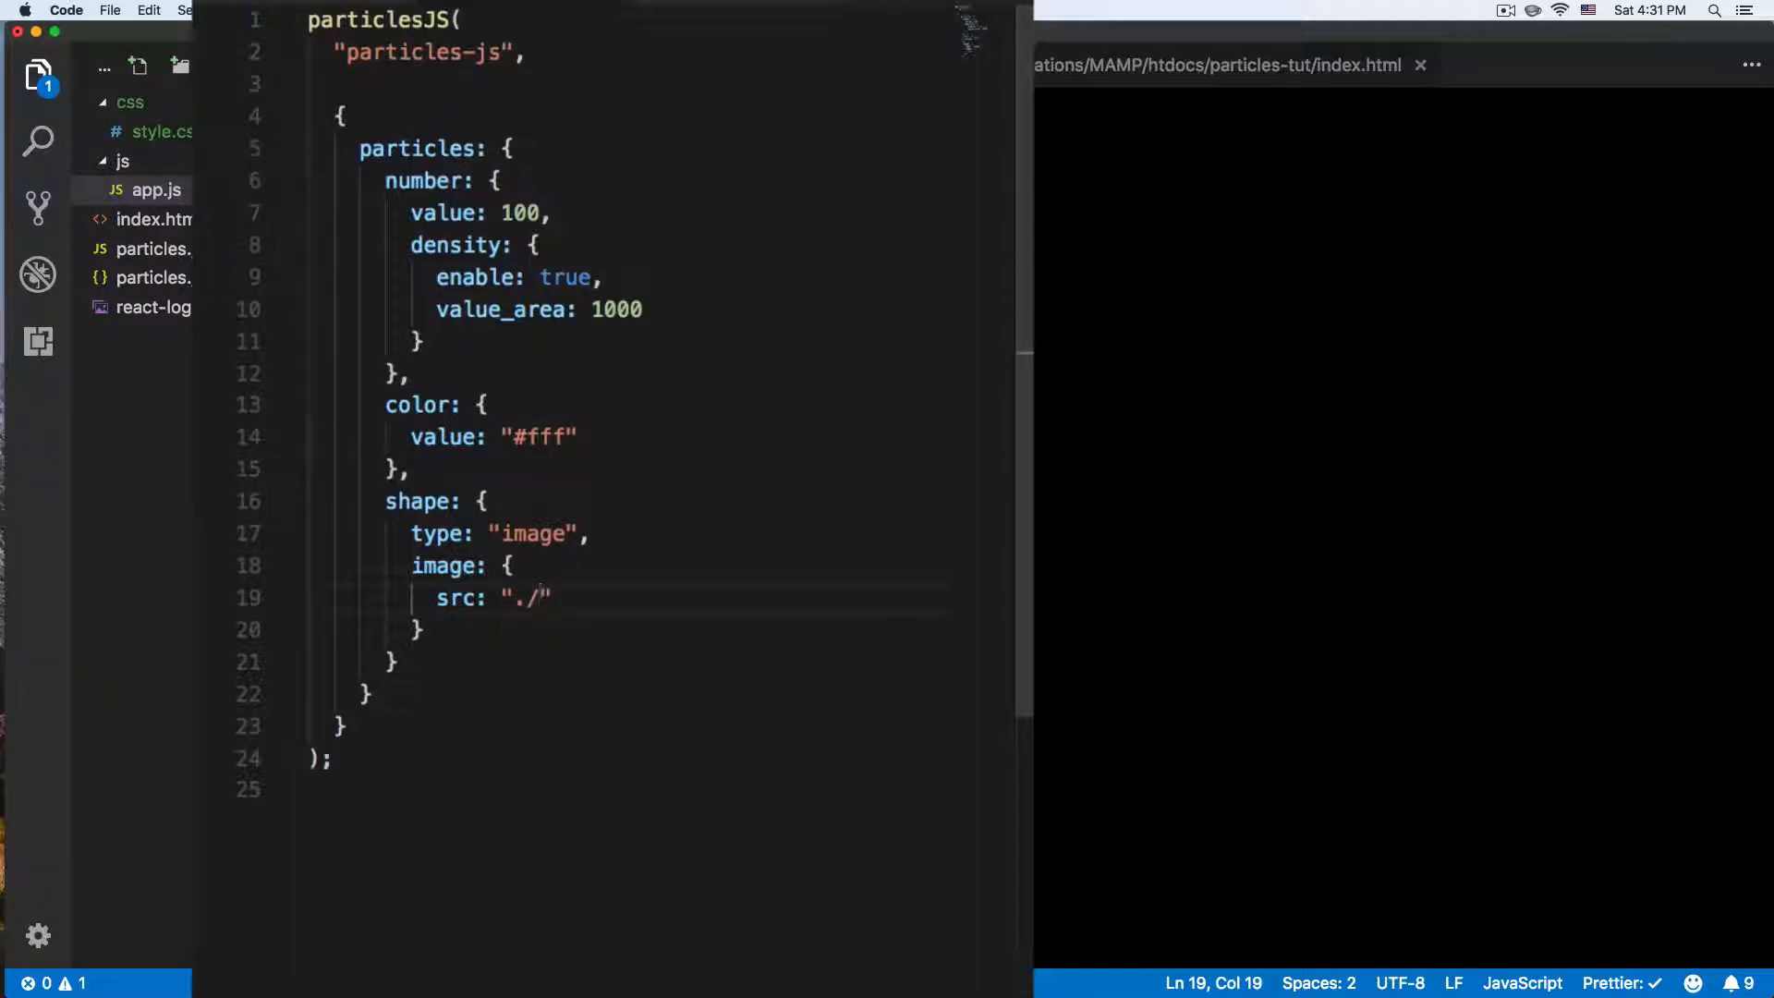
{"action": "type", "text": "react"}
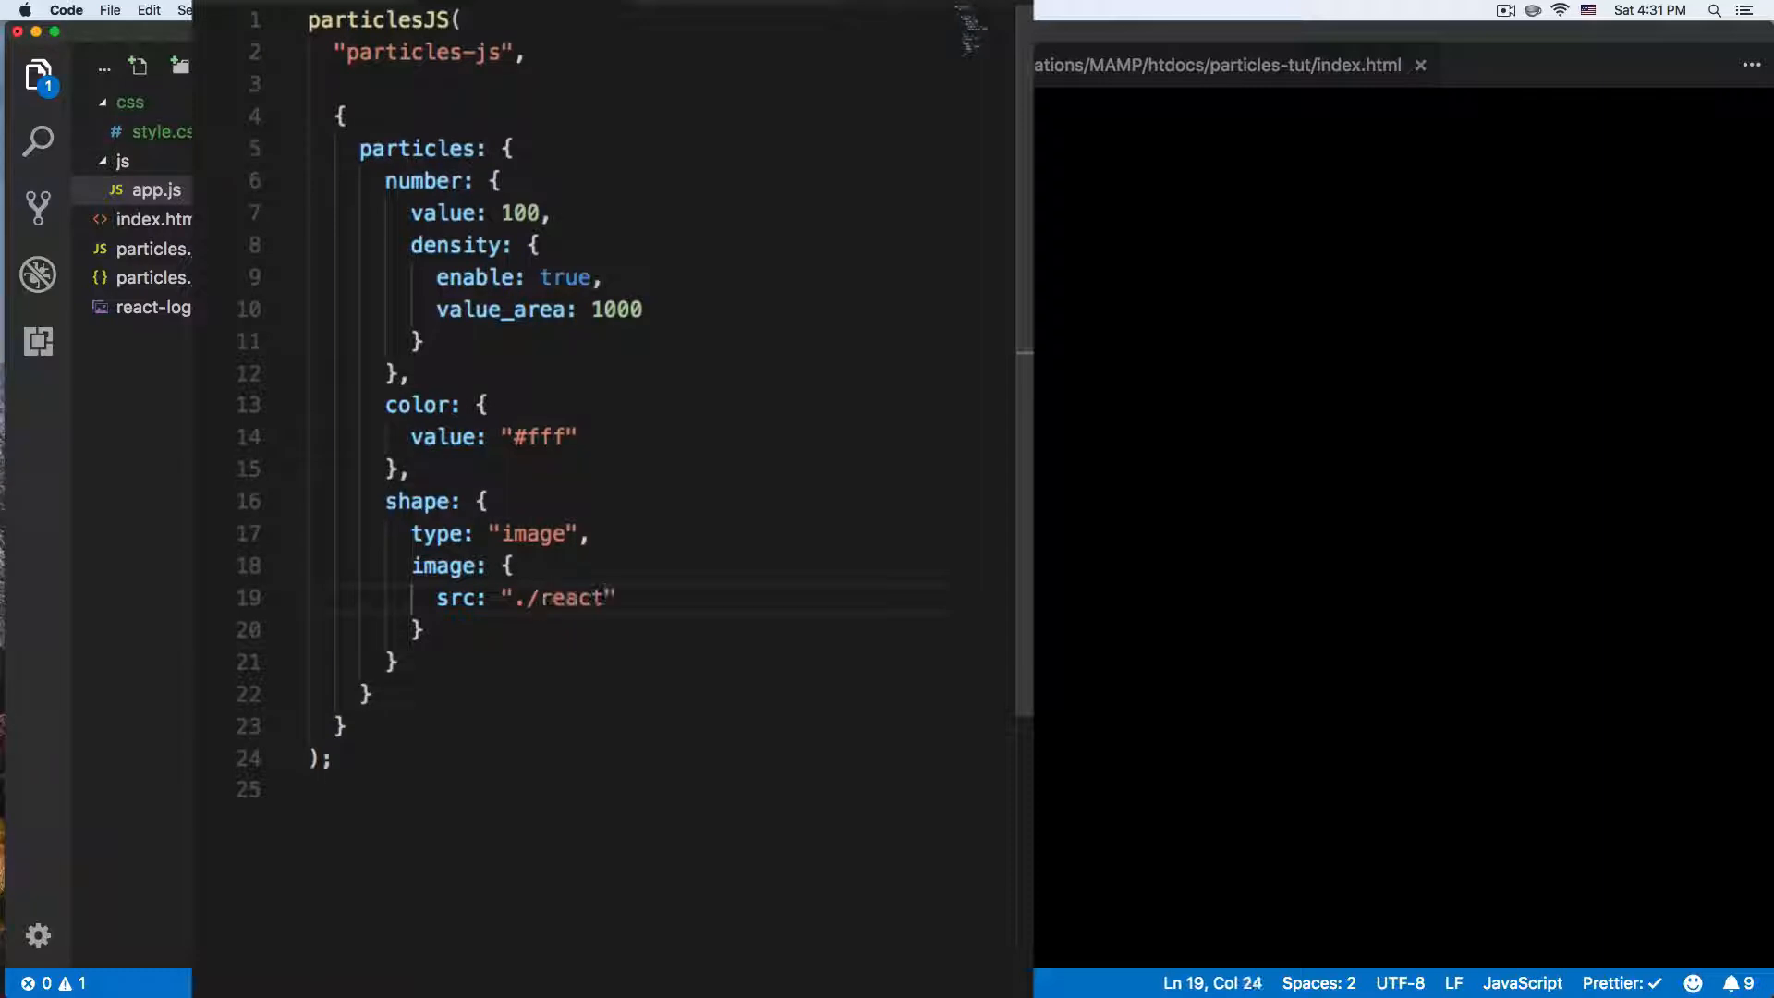
{"action": "type", "text": "-logo."}
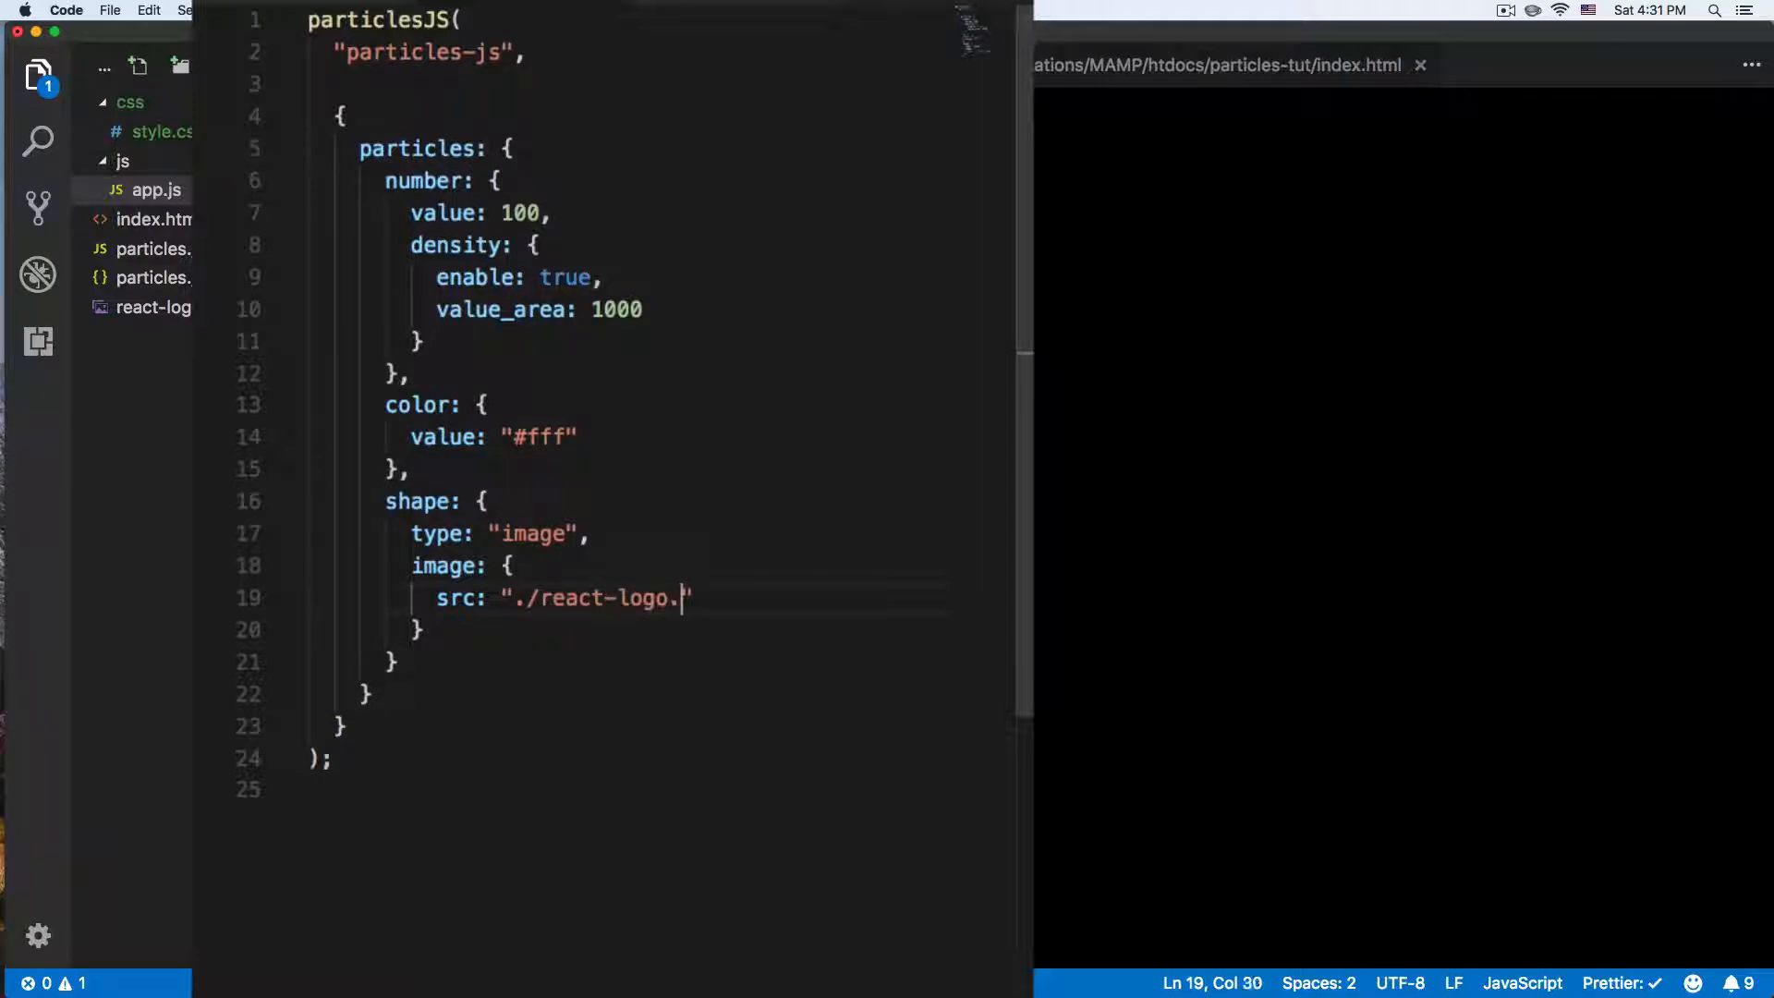
{"action": "type", "text": "png"}
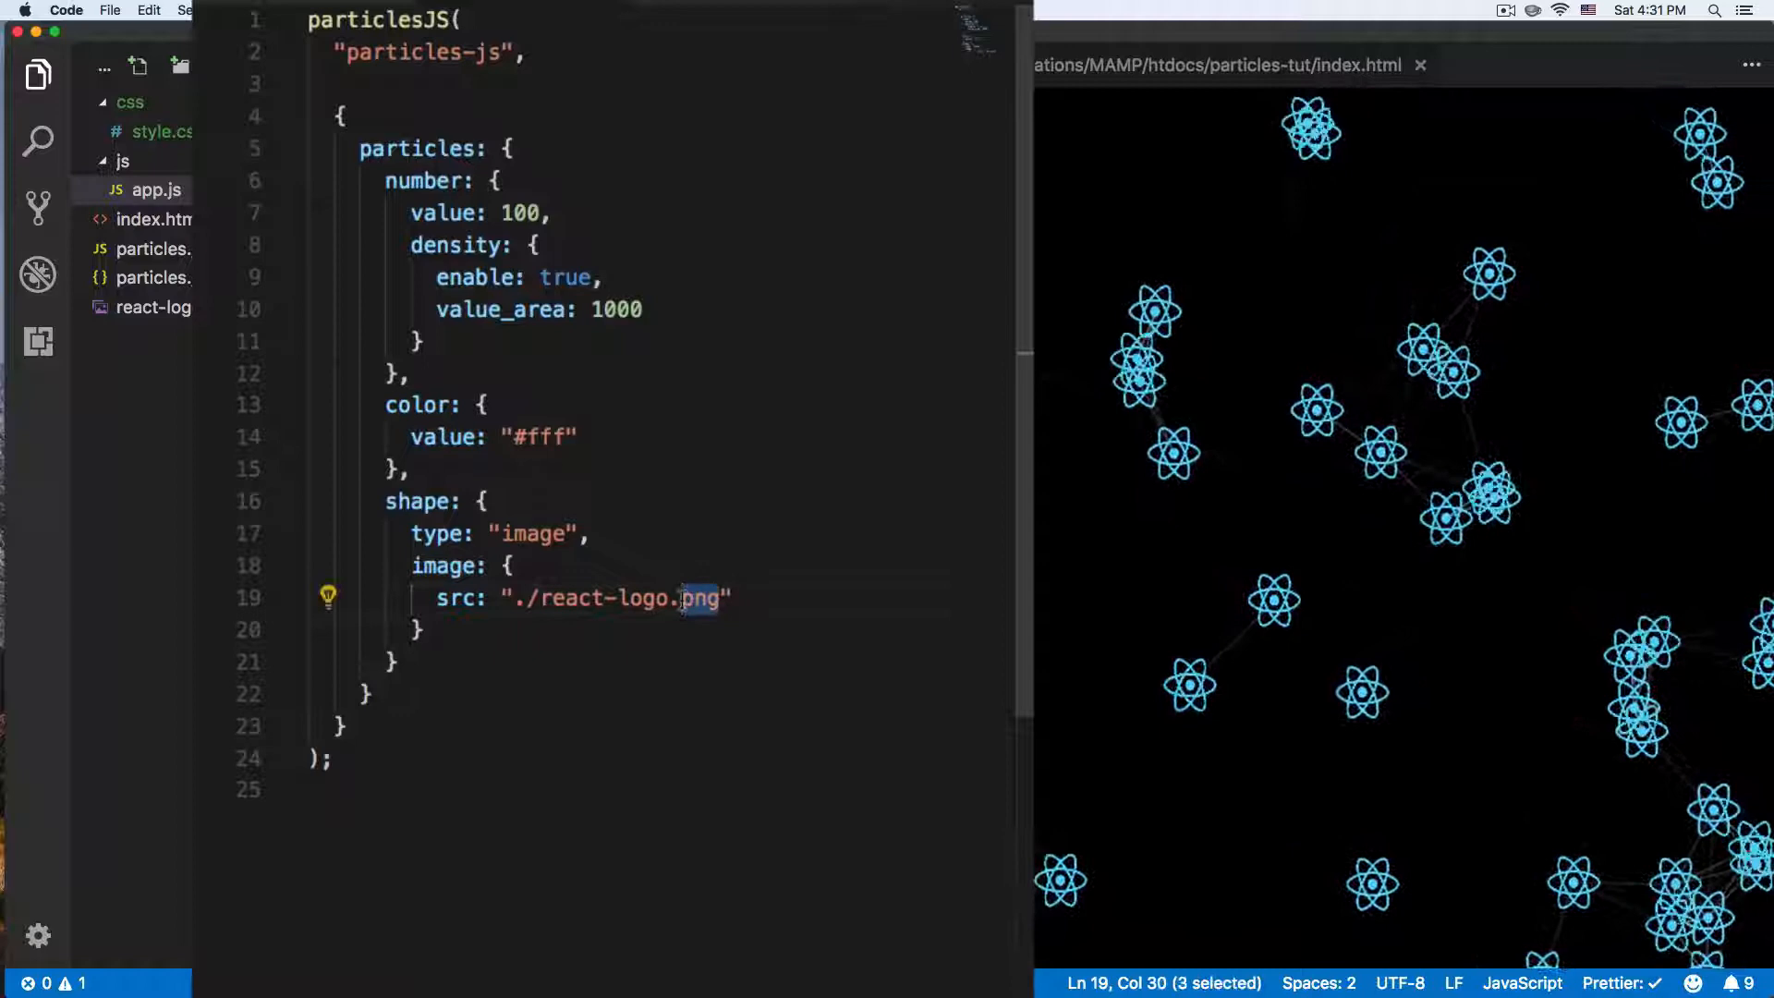
{"action": "type", "text": "s"}
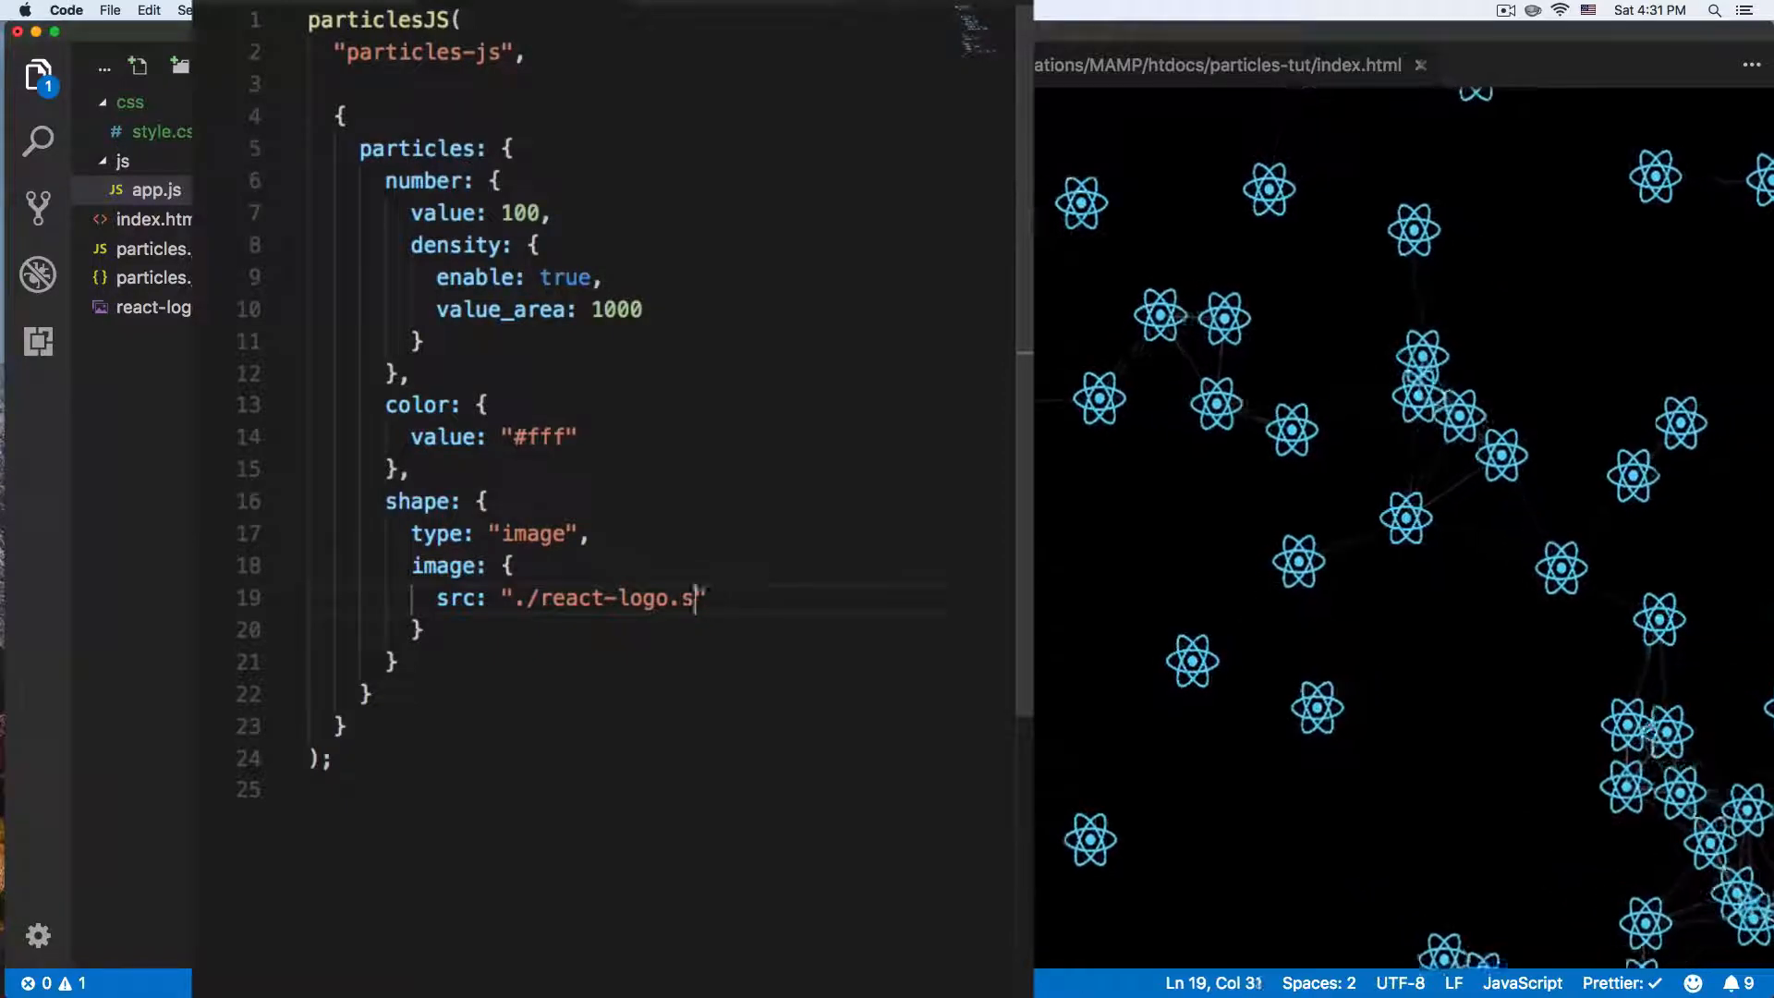
{"action": "type", "text": "png"}
{"action": "left_click", "coordinate": [627, 662]}
{"action": "type", "text": ","}
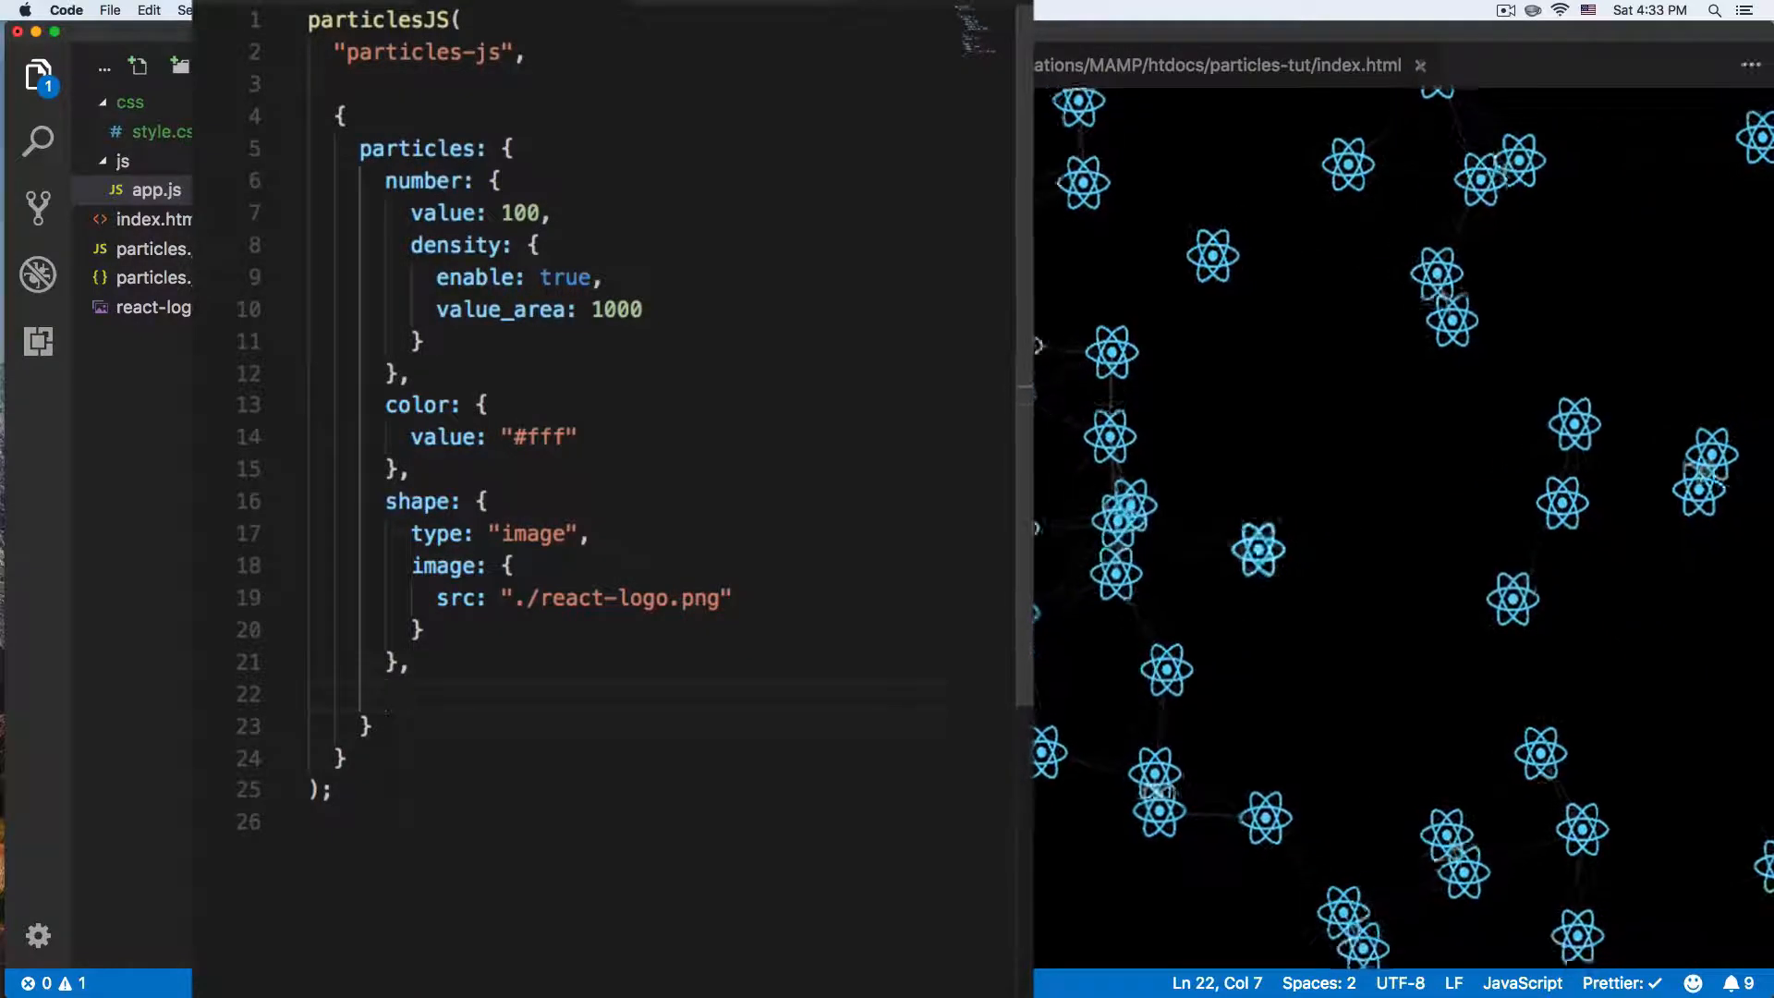
- Add a move block with enable true, trying speed 10 and 2 before settling on 1
{"action": "type", "text": "move"}
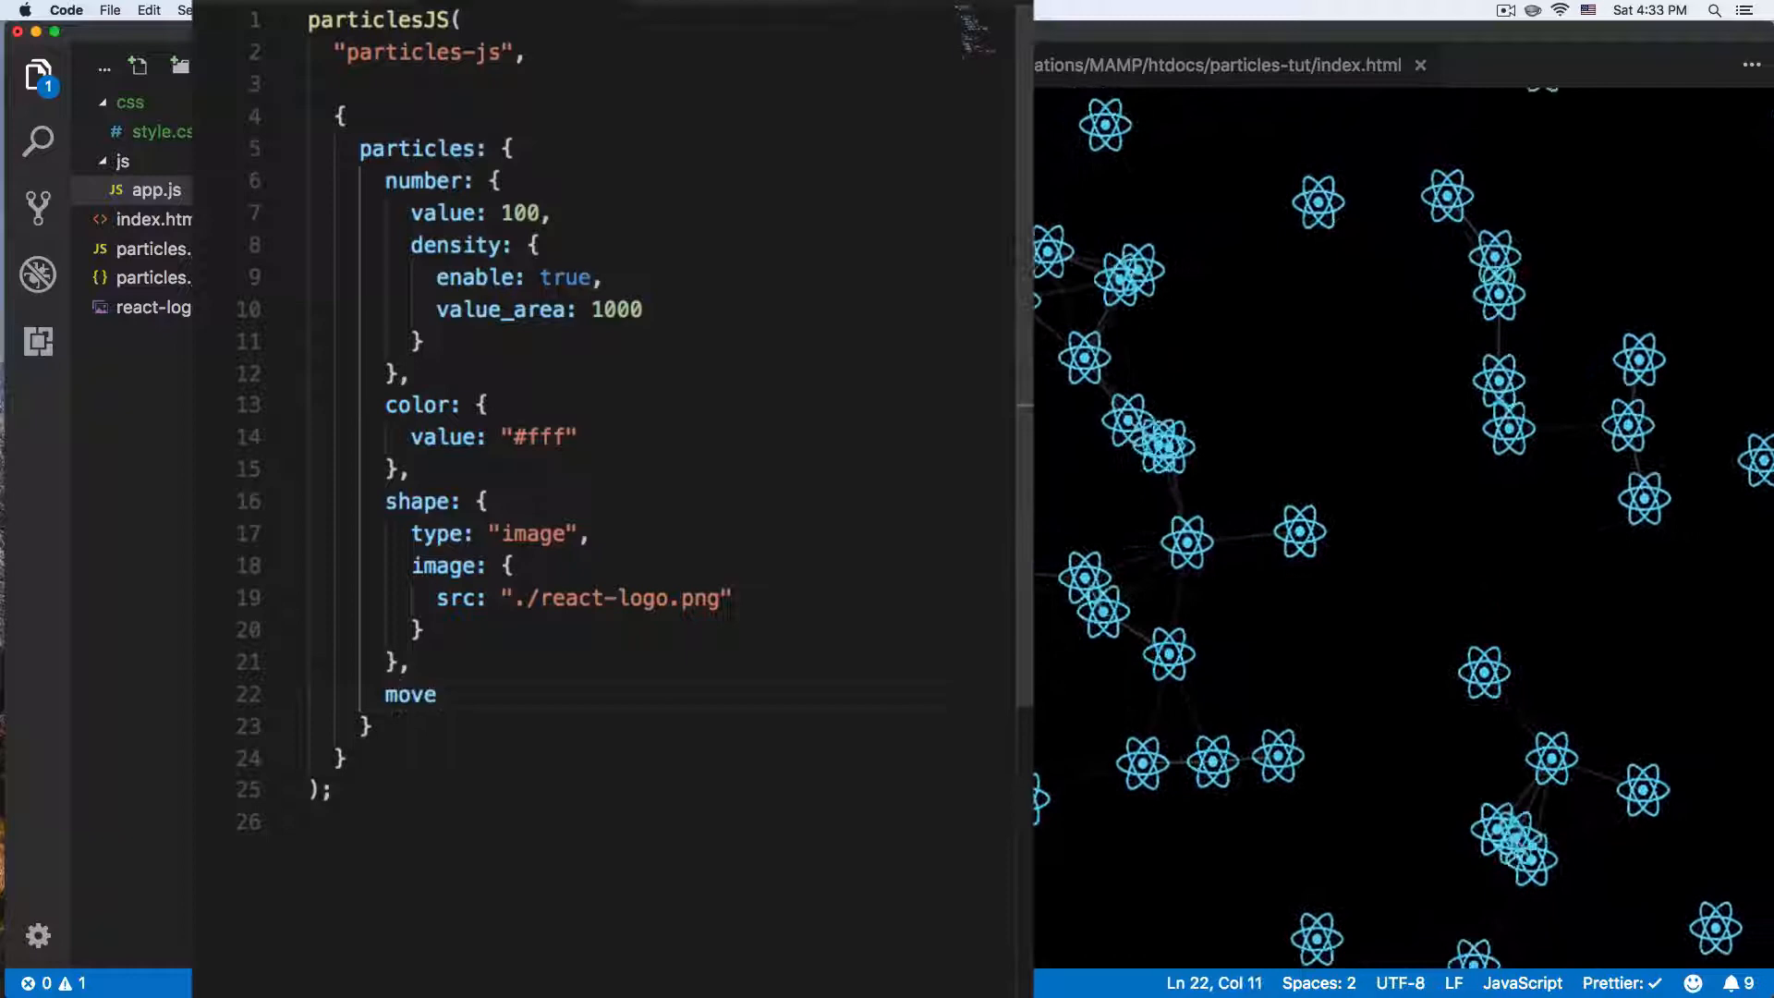
{"action": "type", "text": "{"}
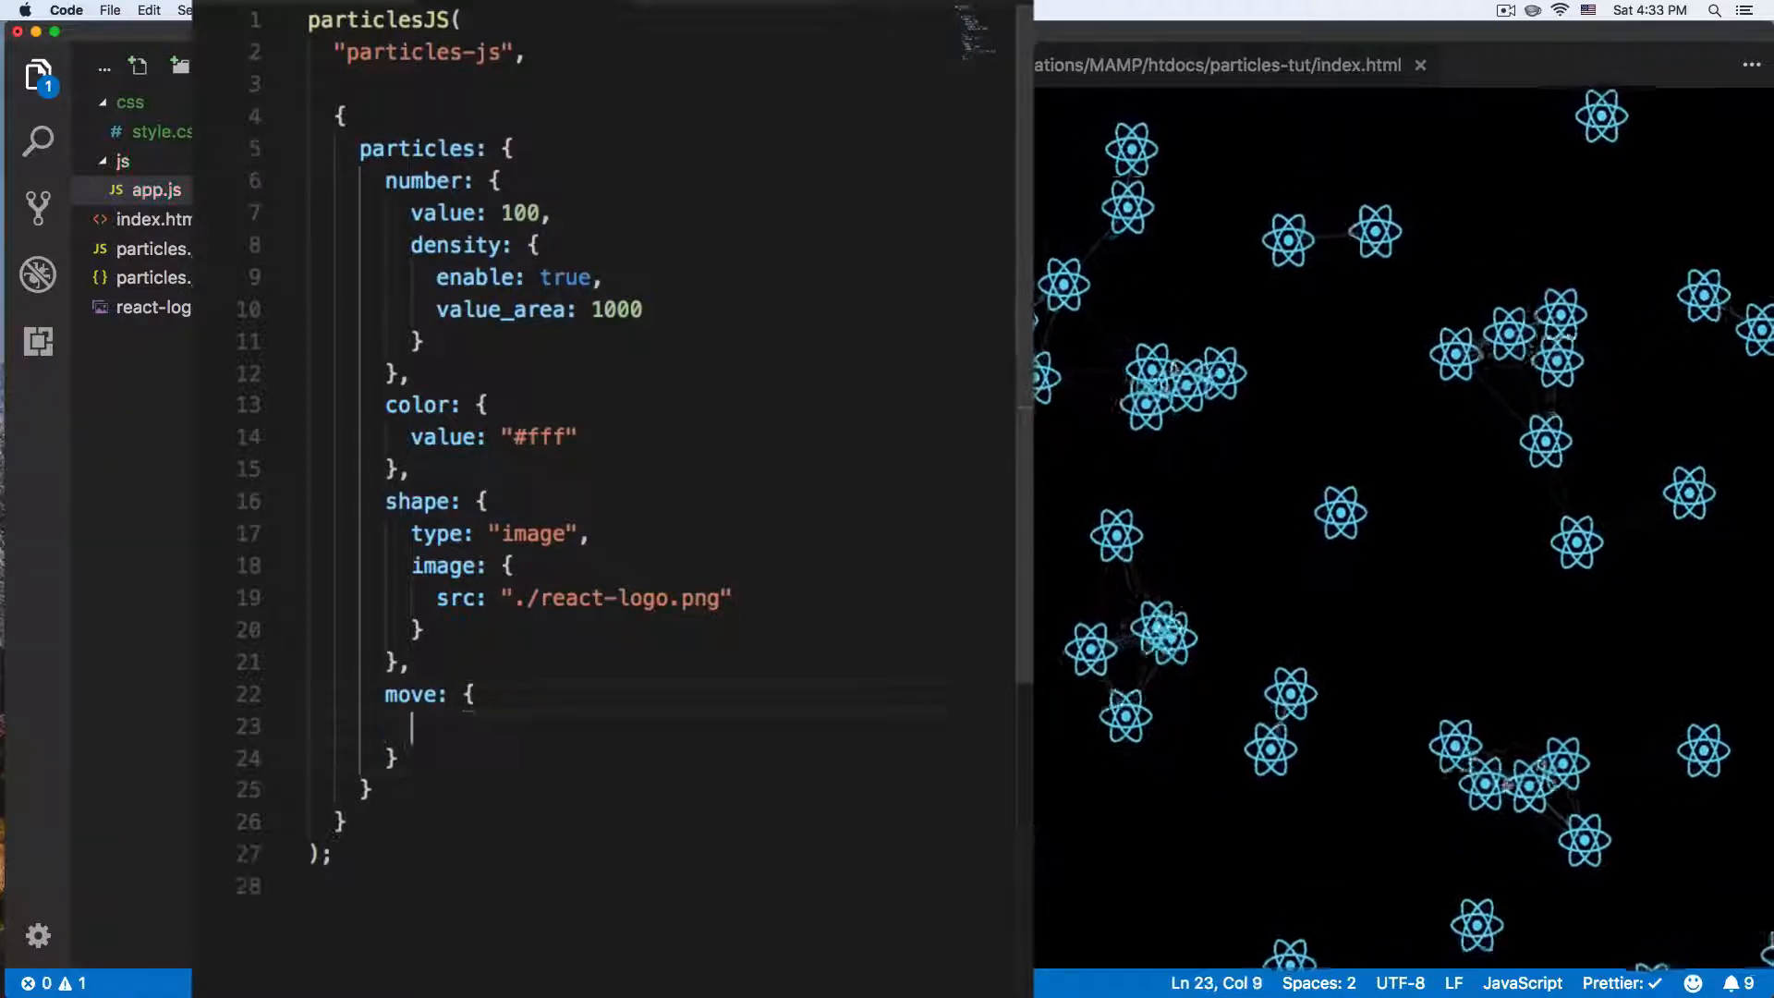
{"action": "type", "text": "enable:"}
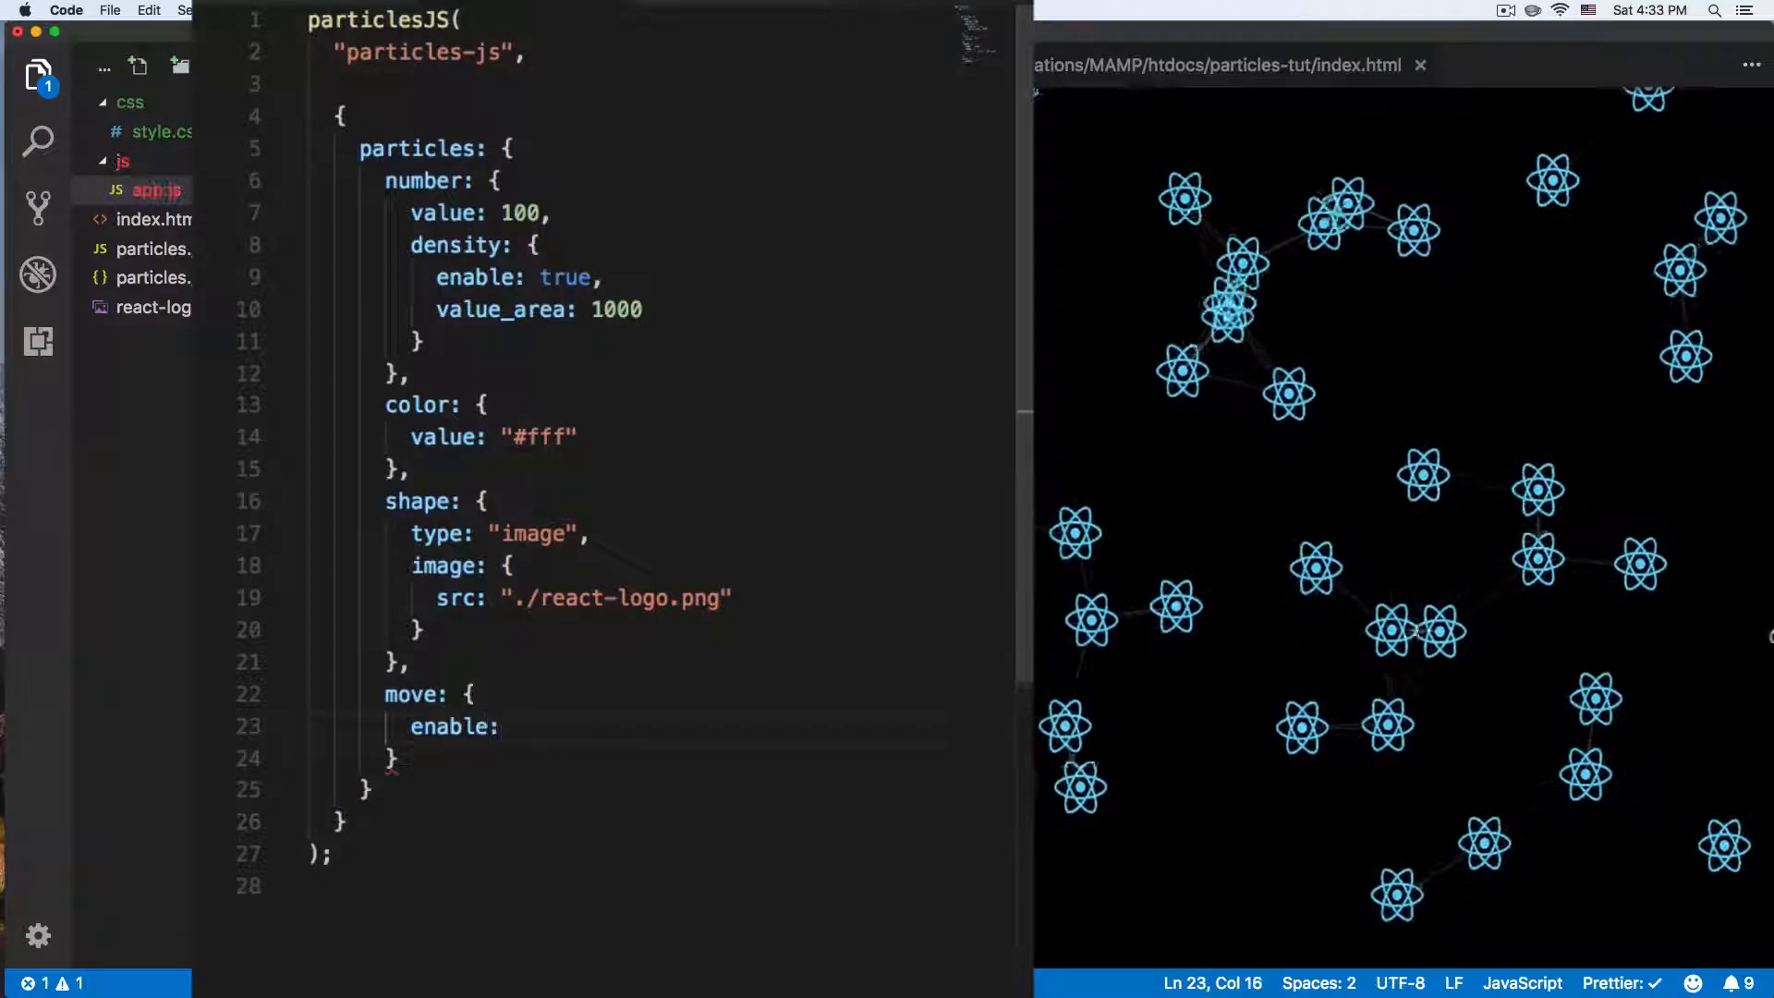
{"action": "type", "text": "true,"}
{"action": "type", "text": "sp"}
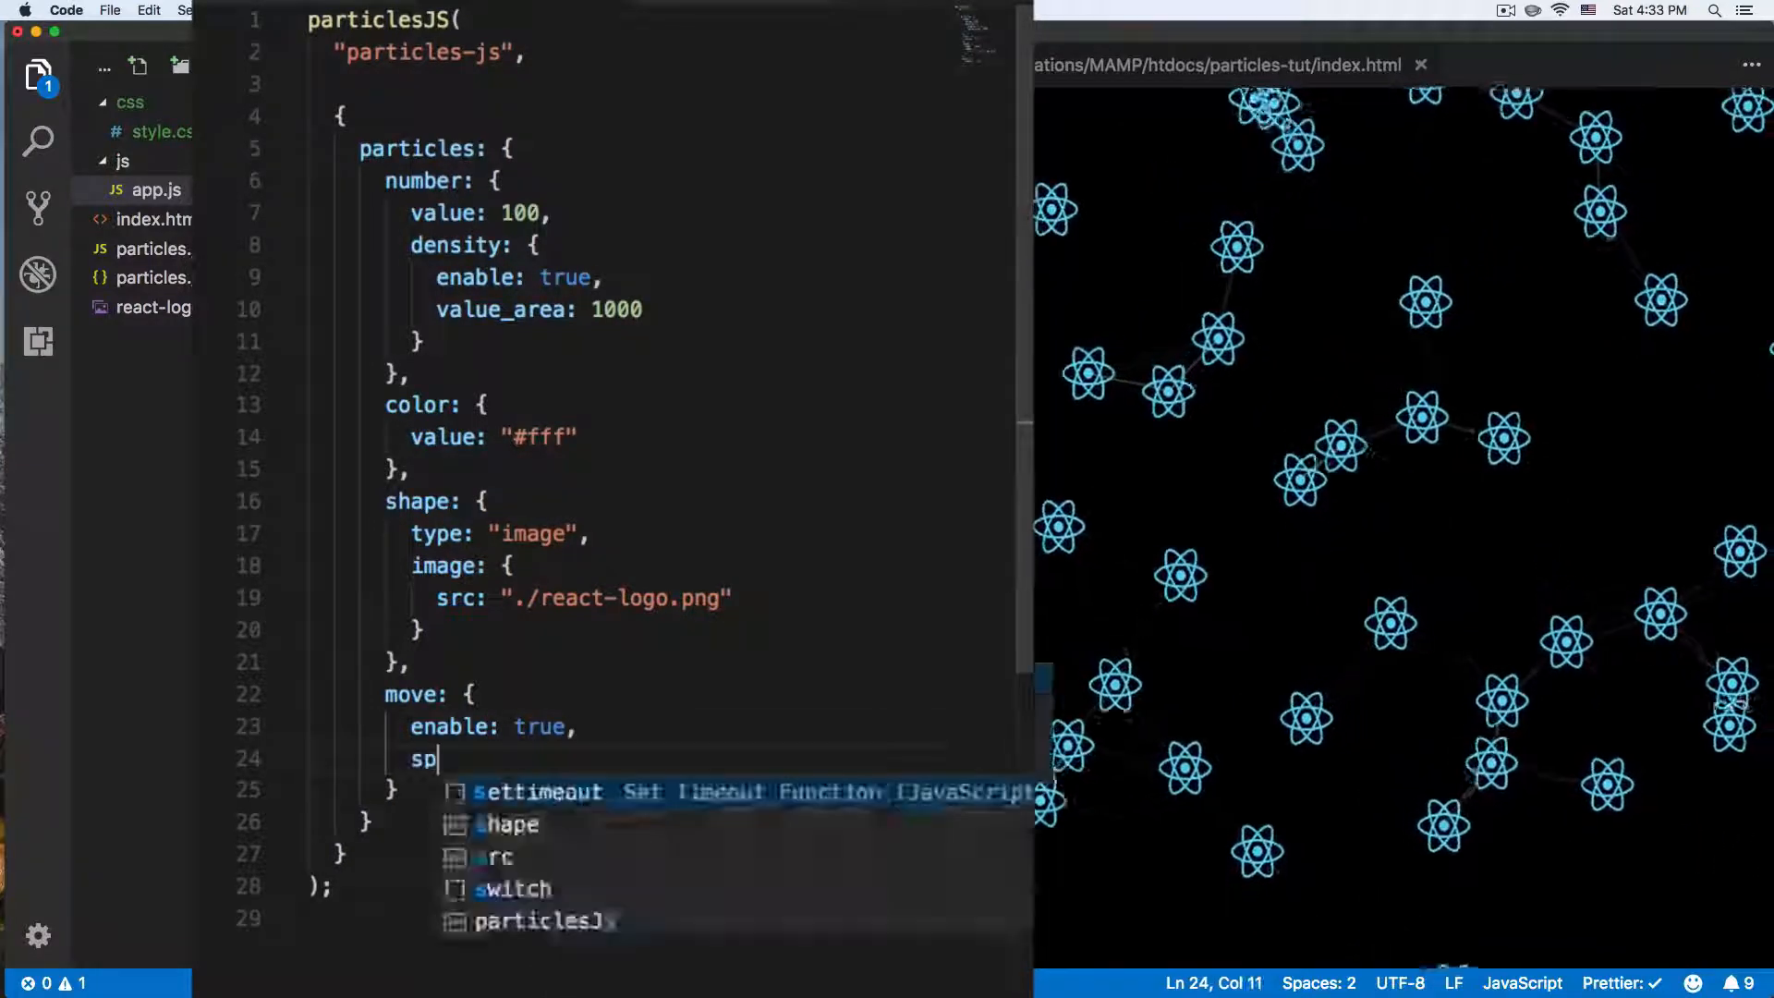
{"action": "type", "text": "eed:"}
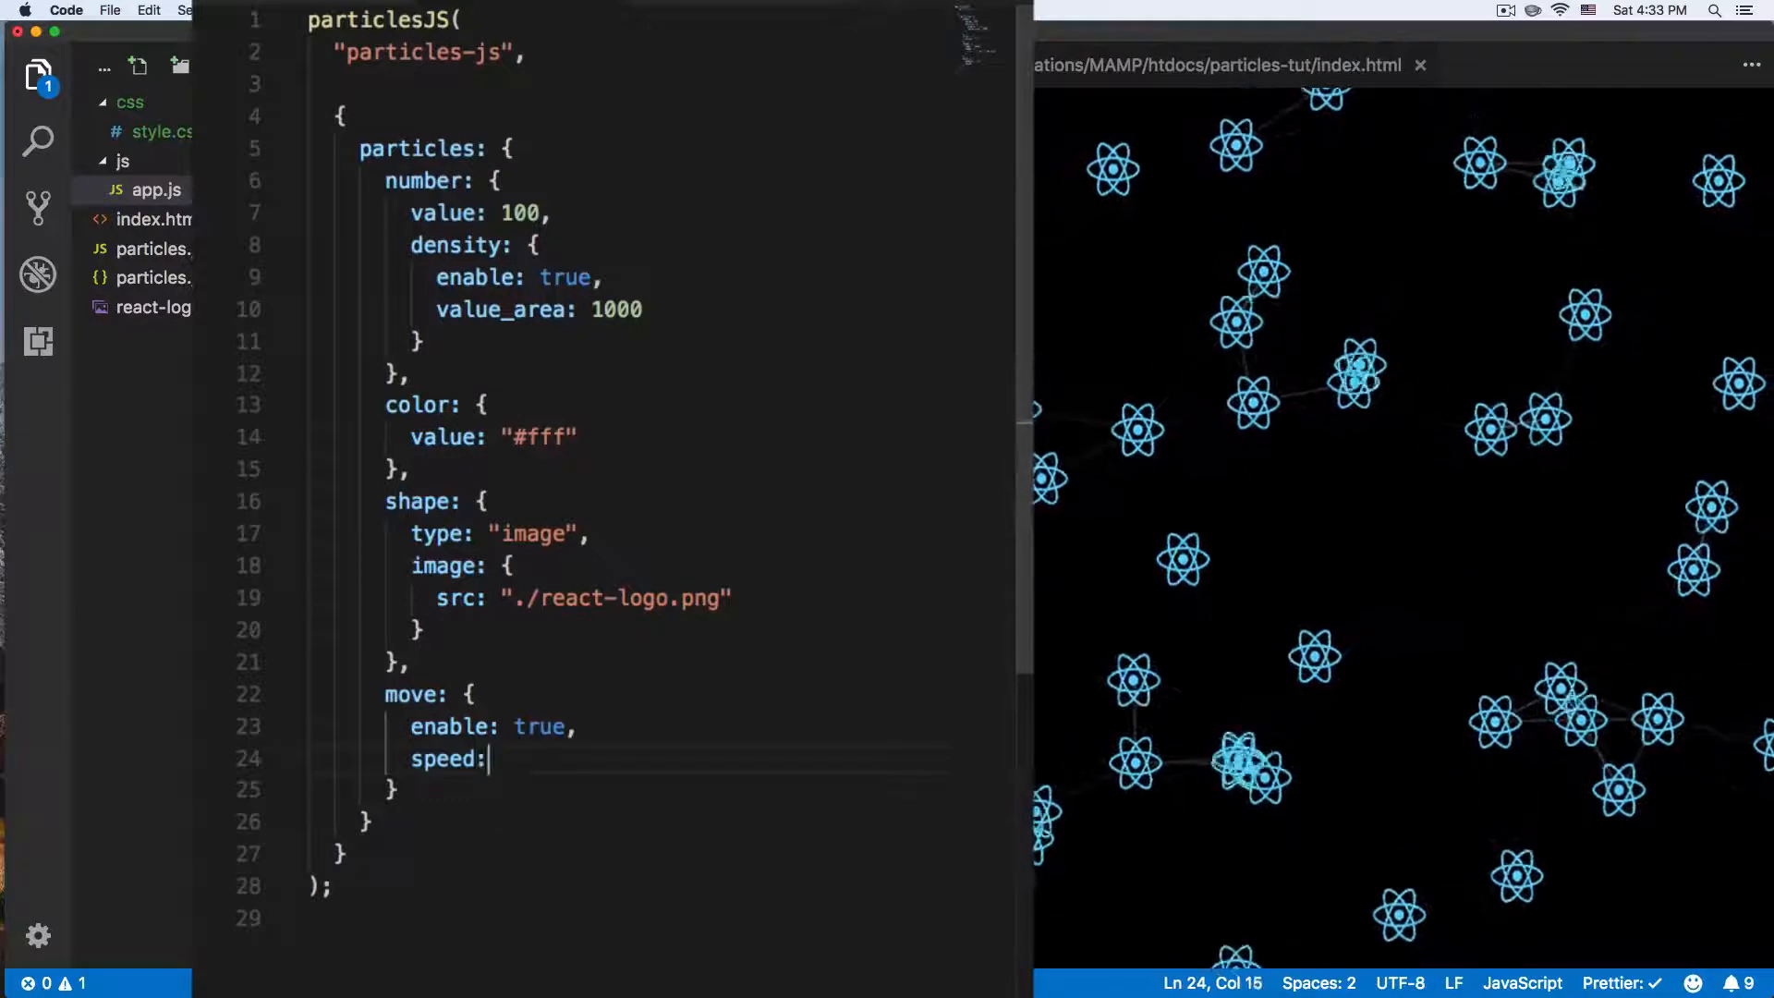
{"action": "type", "text": "10"}
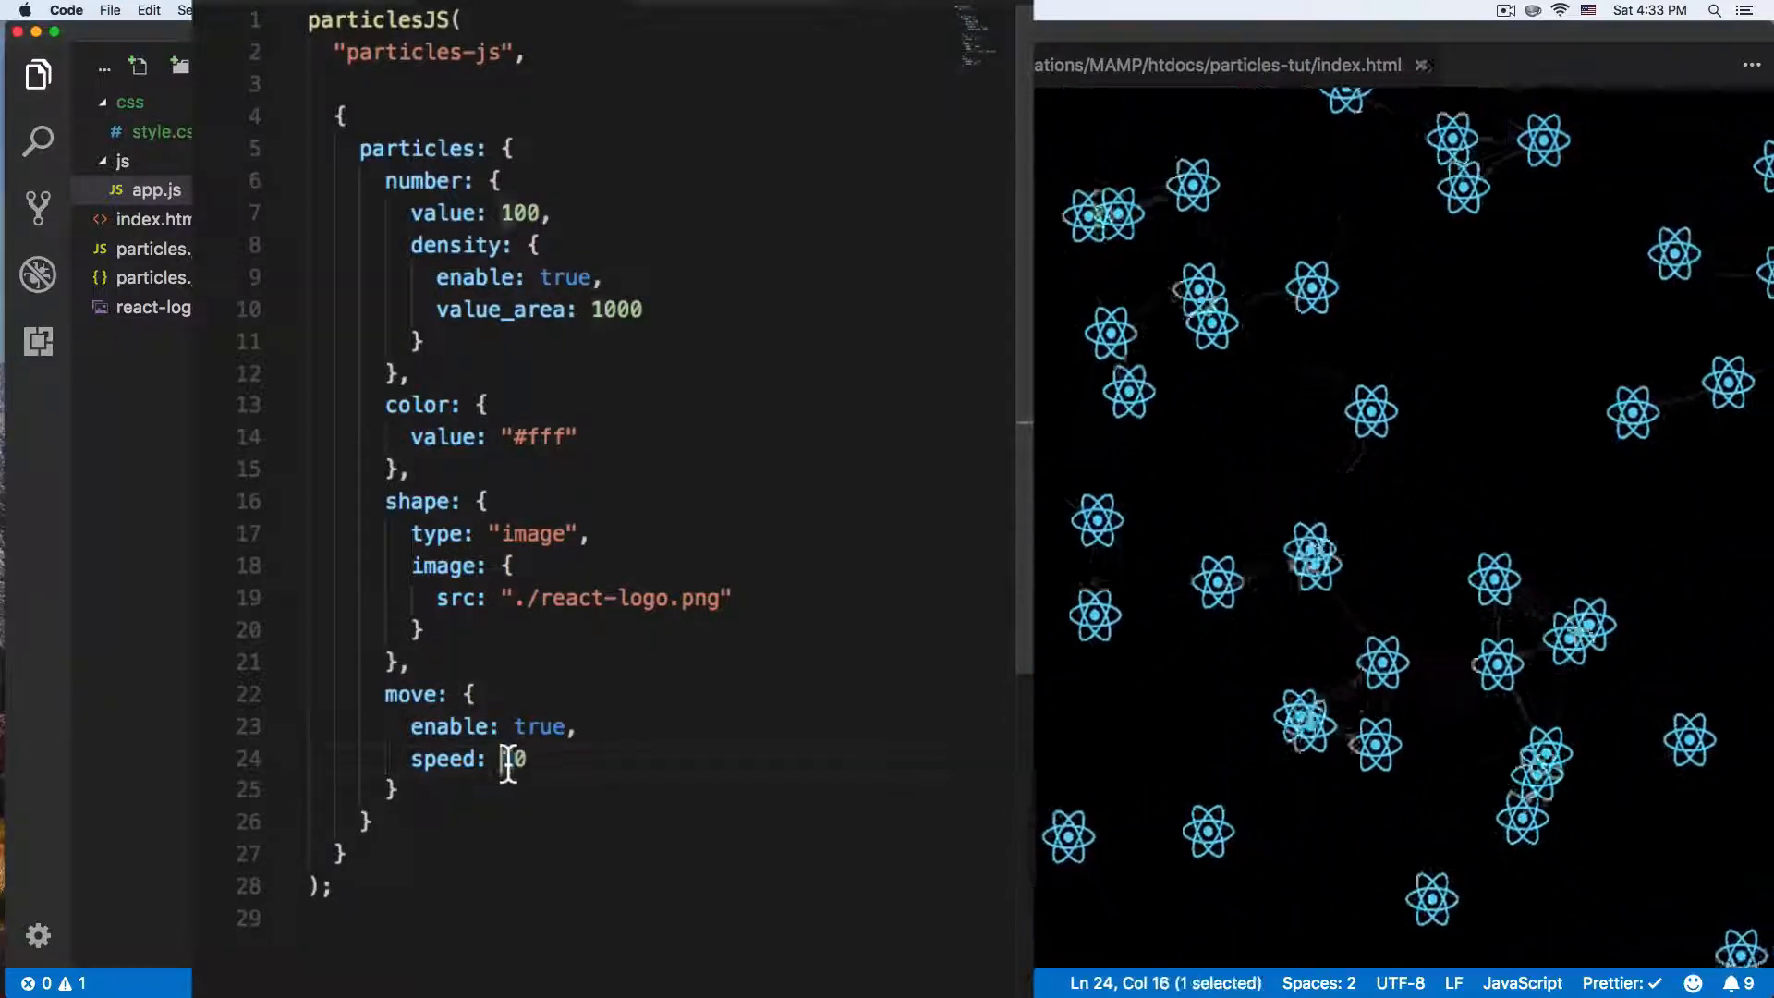
{"action": "type", "text": "2"}
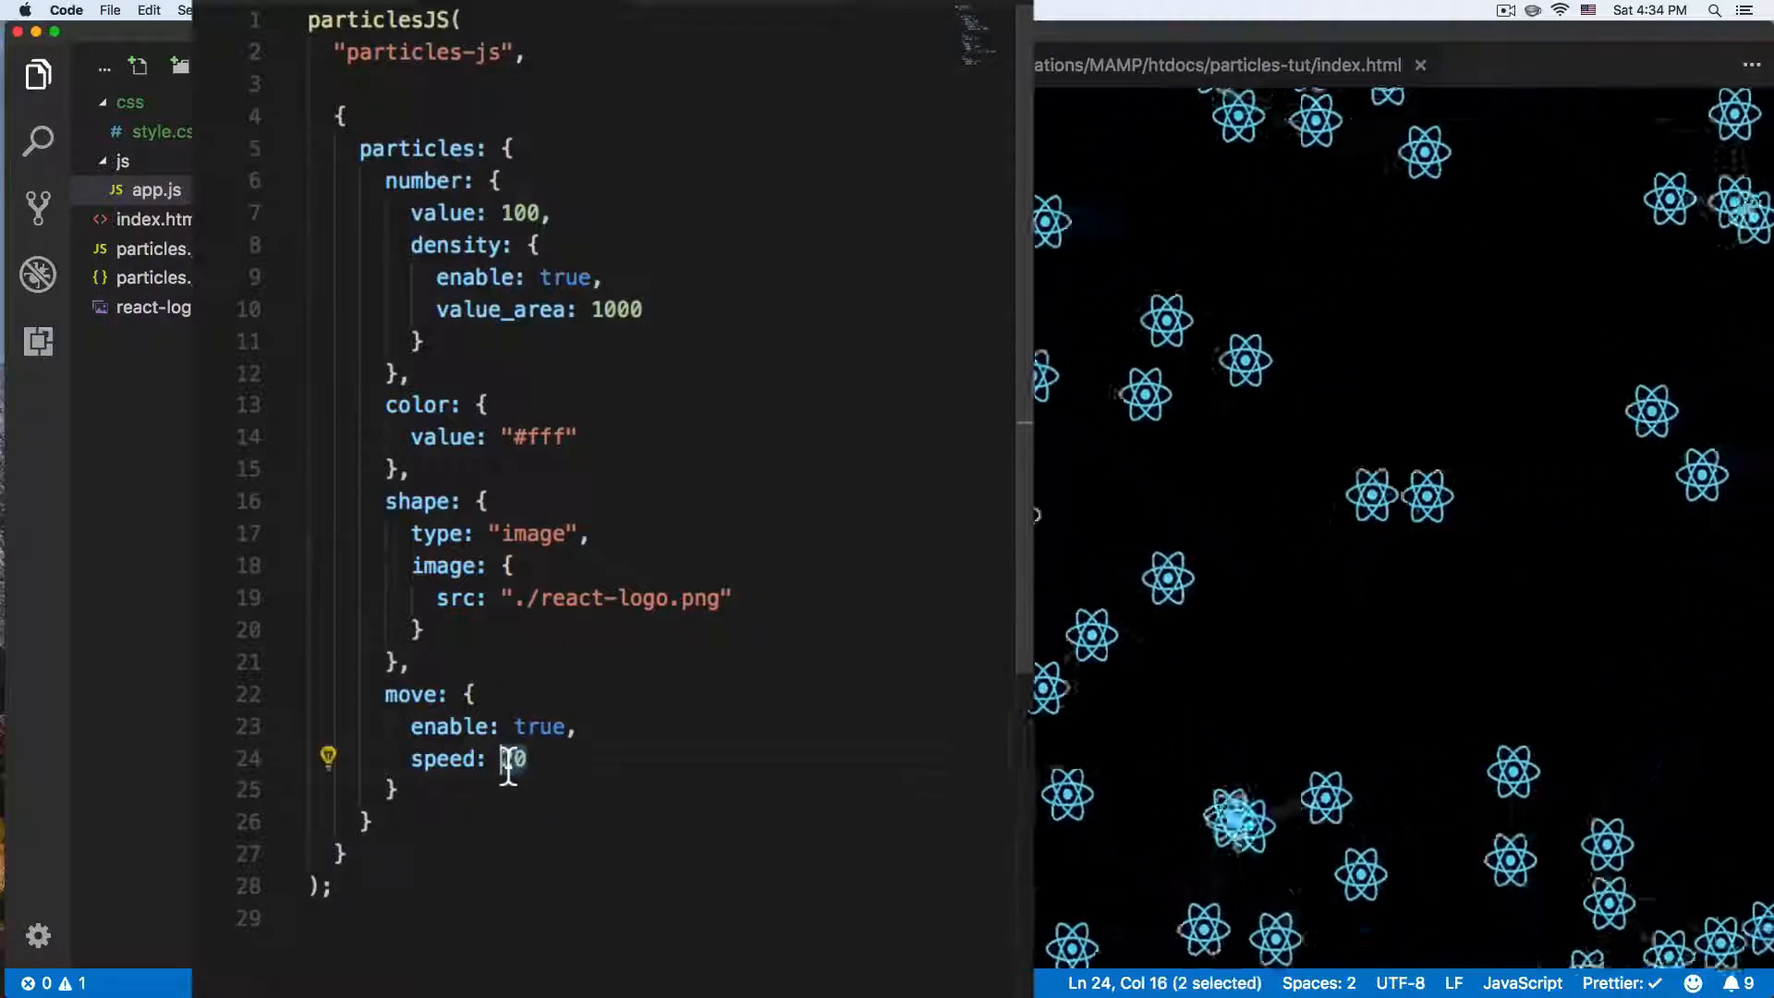
{"action": "type", "text": "1"}
{"action": "left_click", "coordinate": [662, 789]}
{"action": "type", "text": ","}
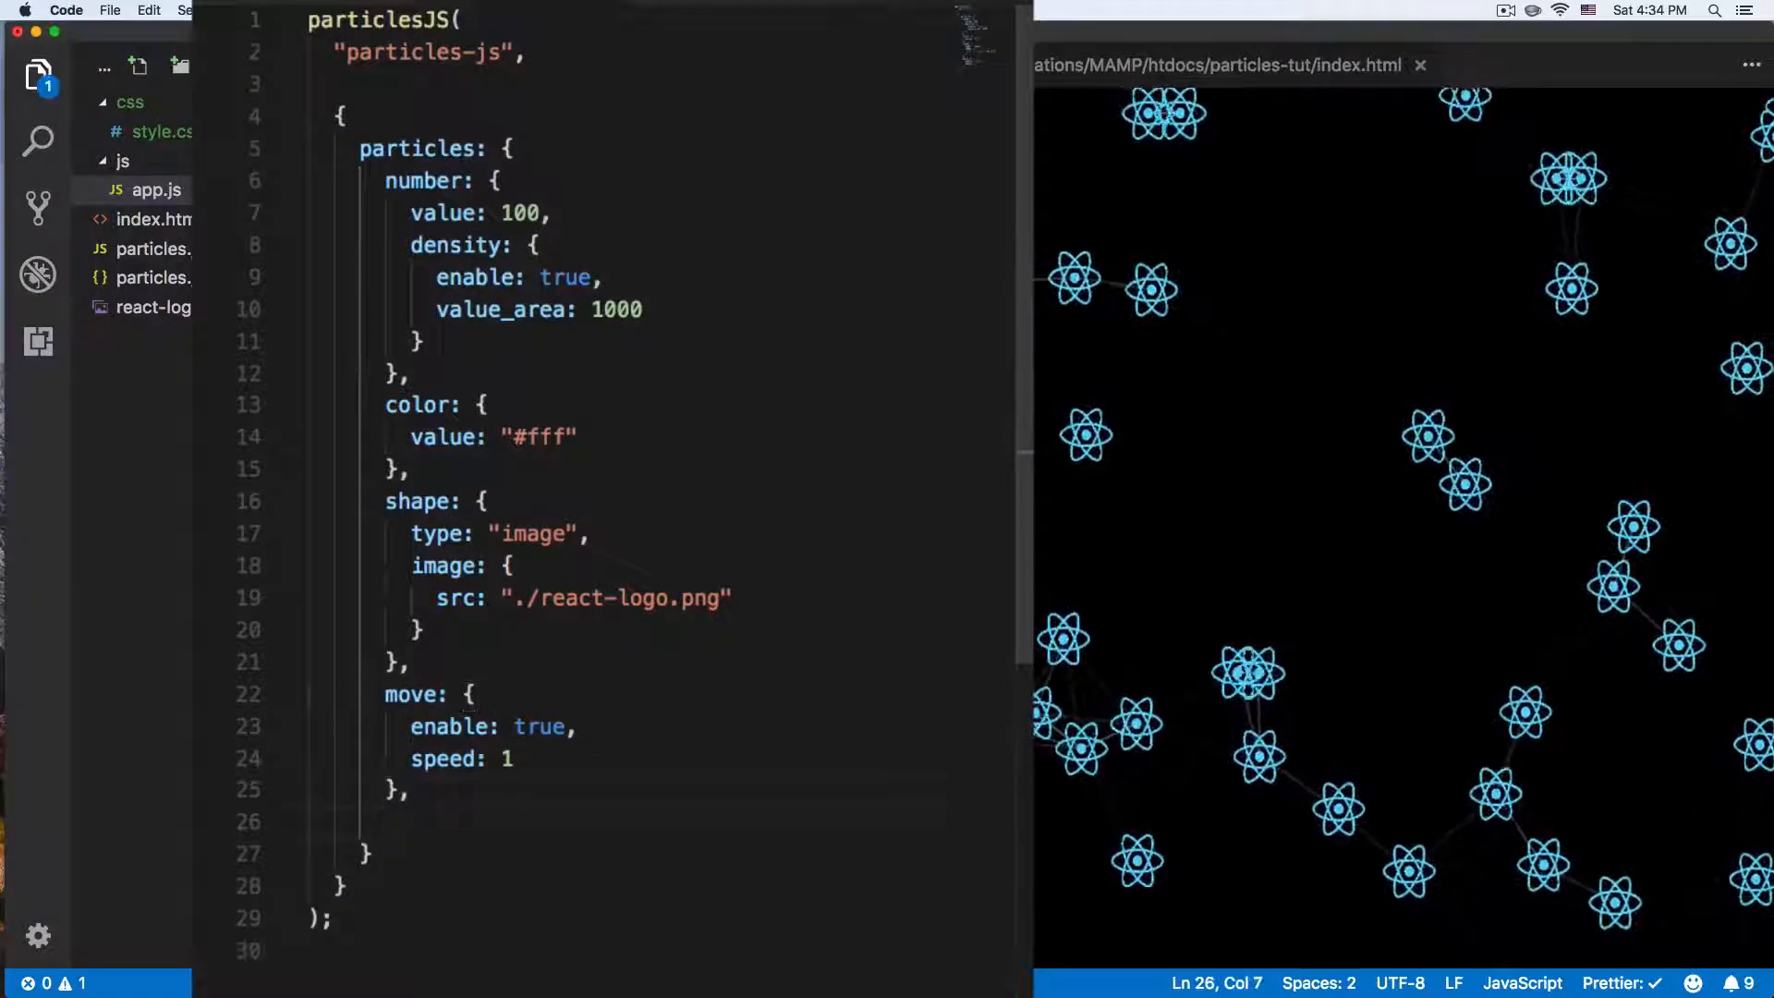
- Add line_linked with enable true and color "#61DAFB", then save
{"action": "type", "text": "line-"}
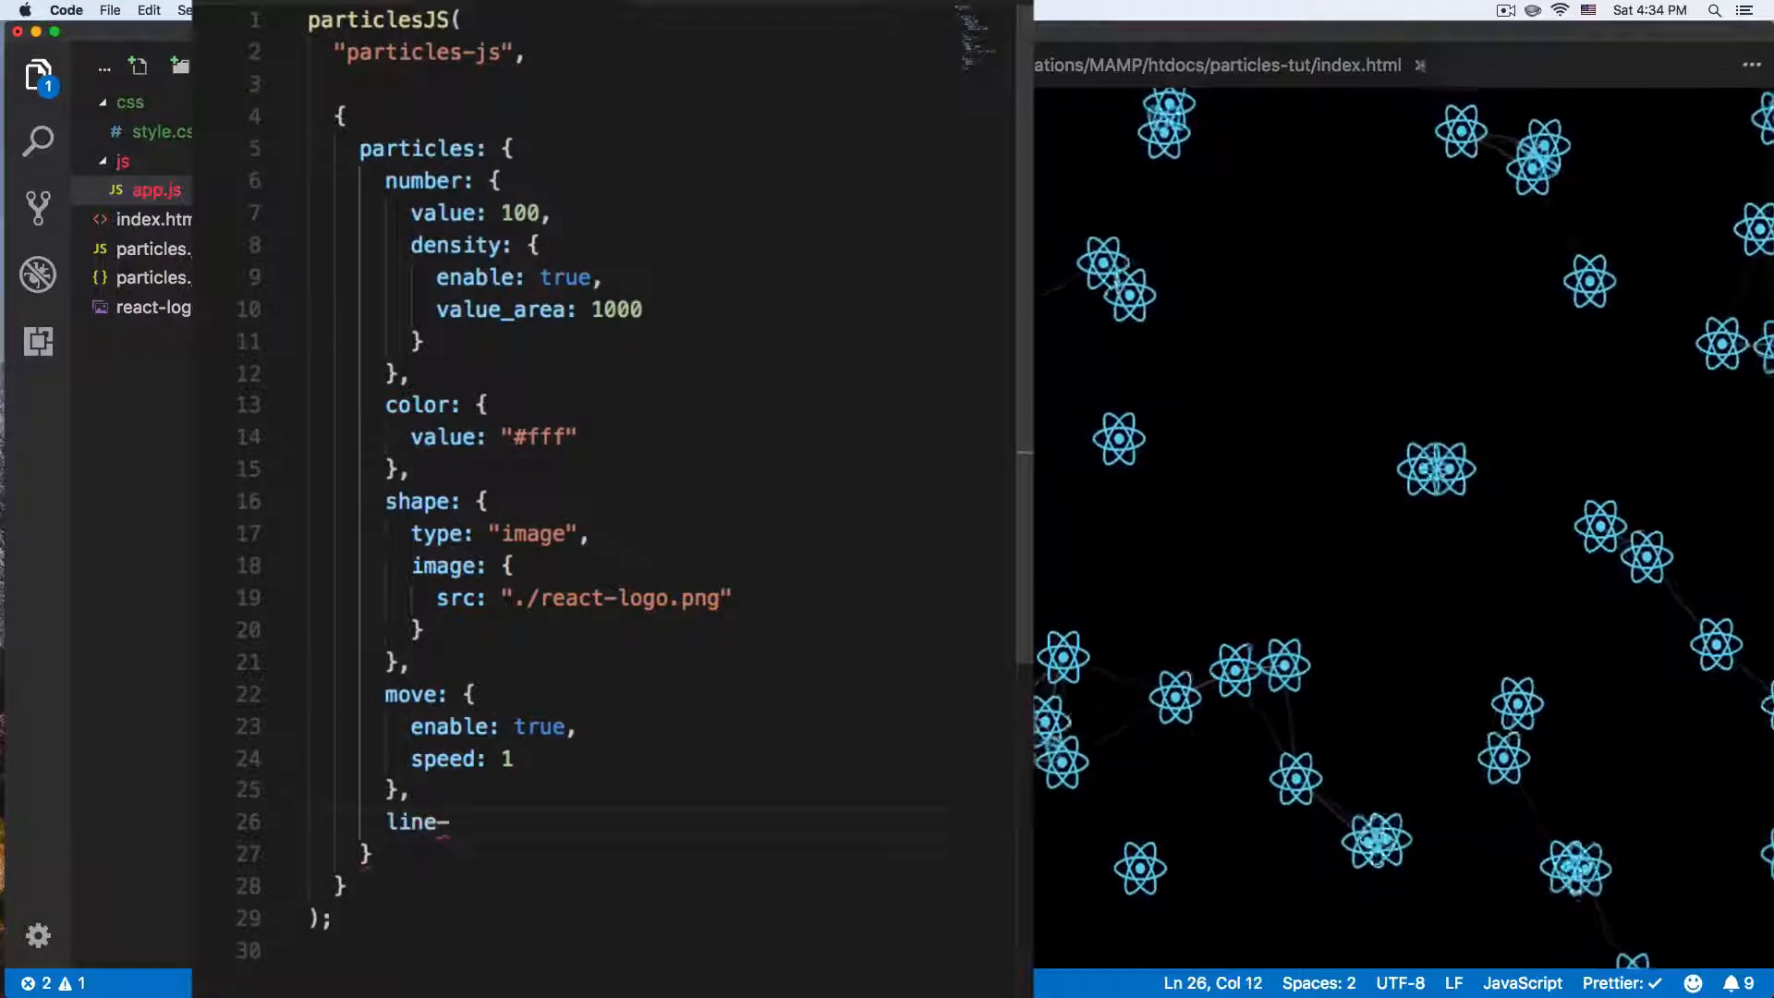
{"action": "type", "text": "lne"}
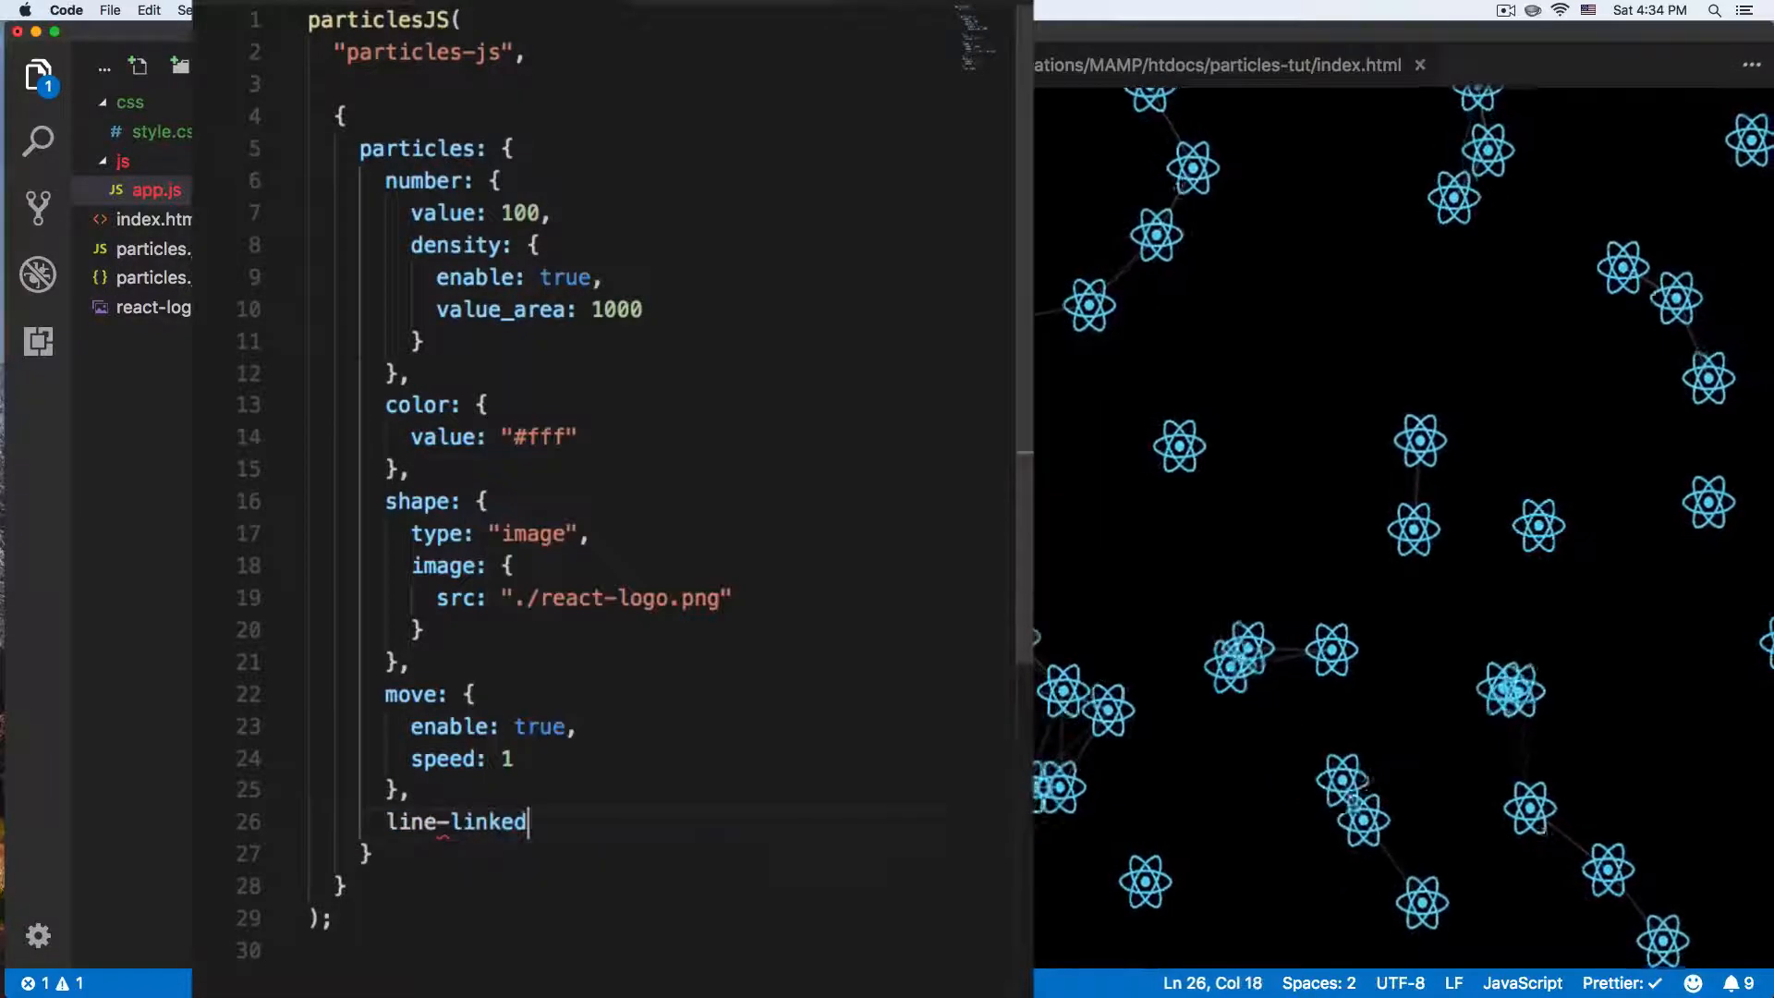
{"action": "type", "text": ":"}
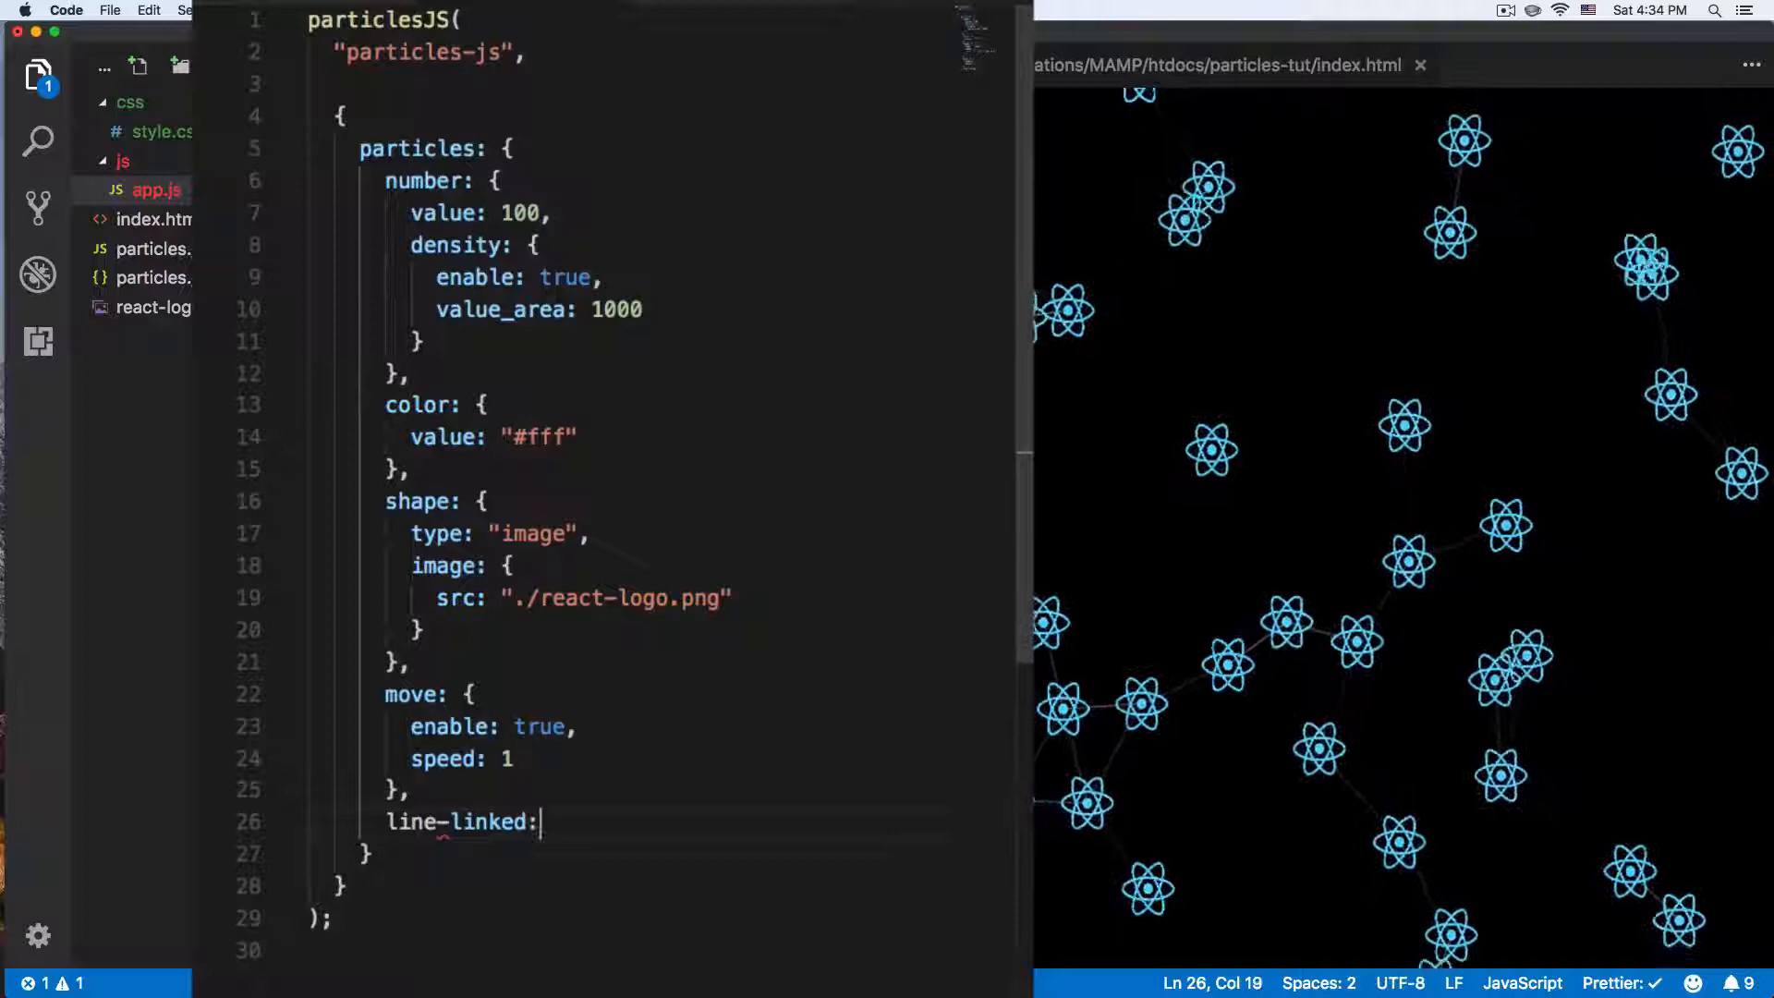
{"action": "type", "text": "{"}
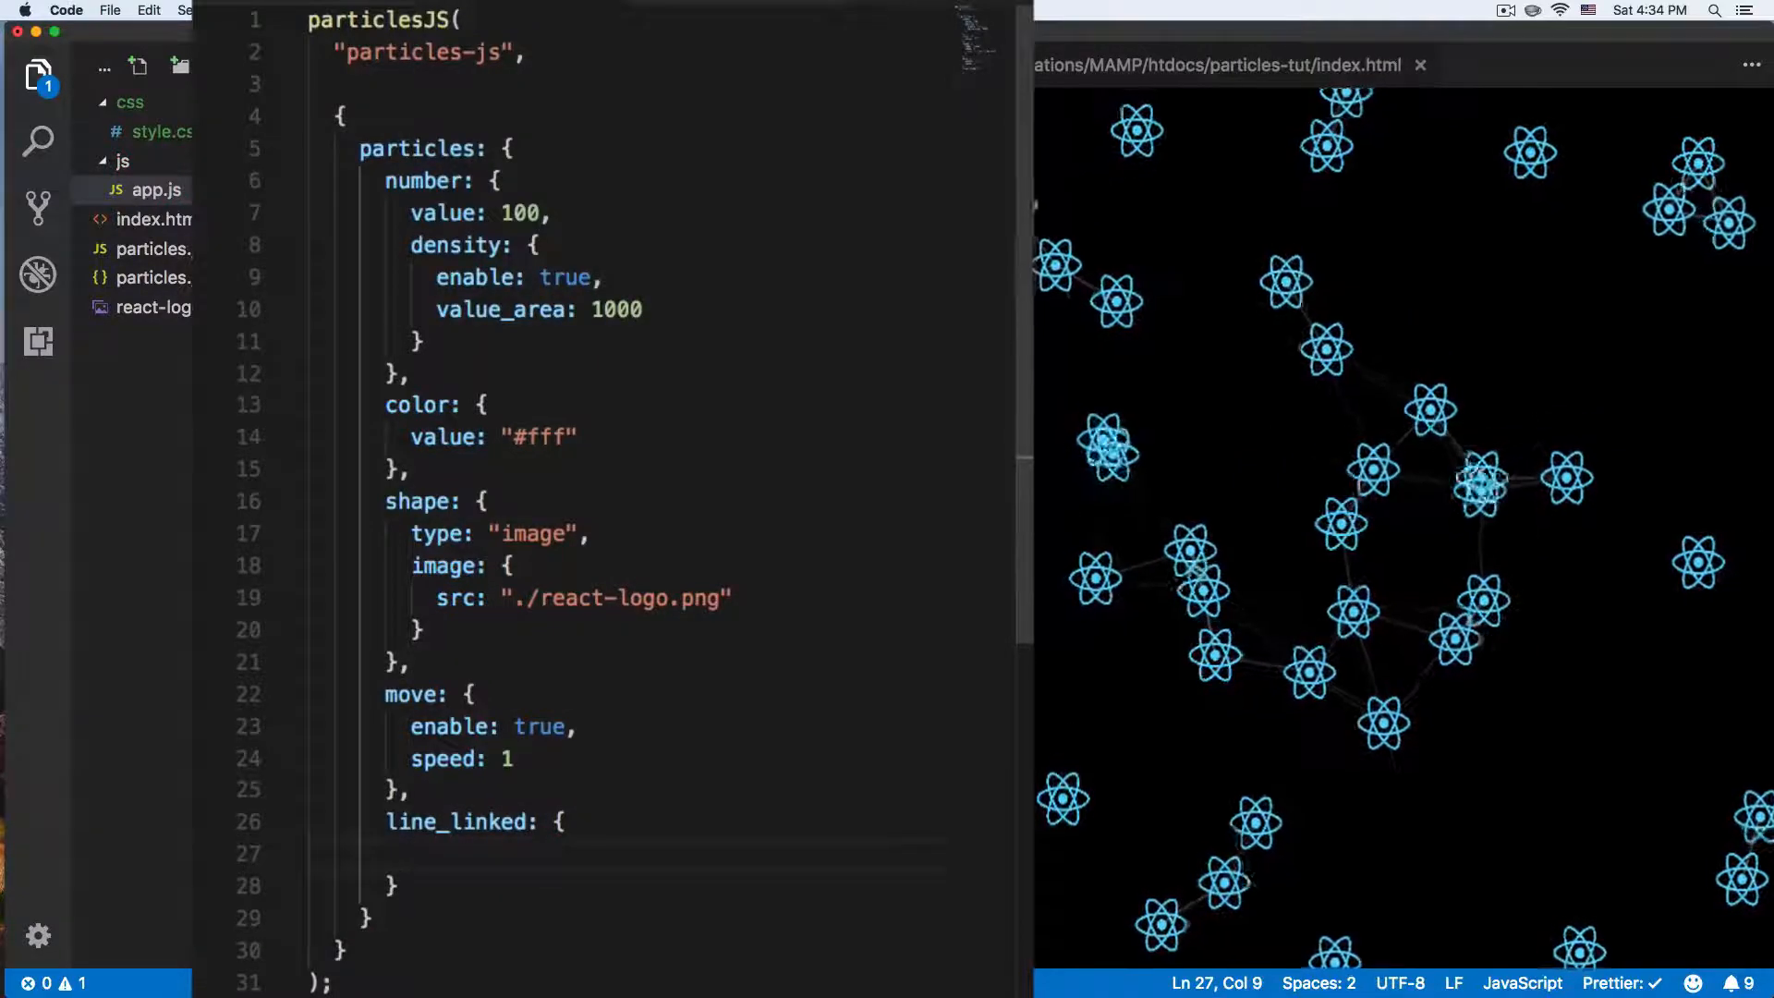
{"action": "type", "text": "enable"}
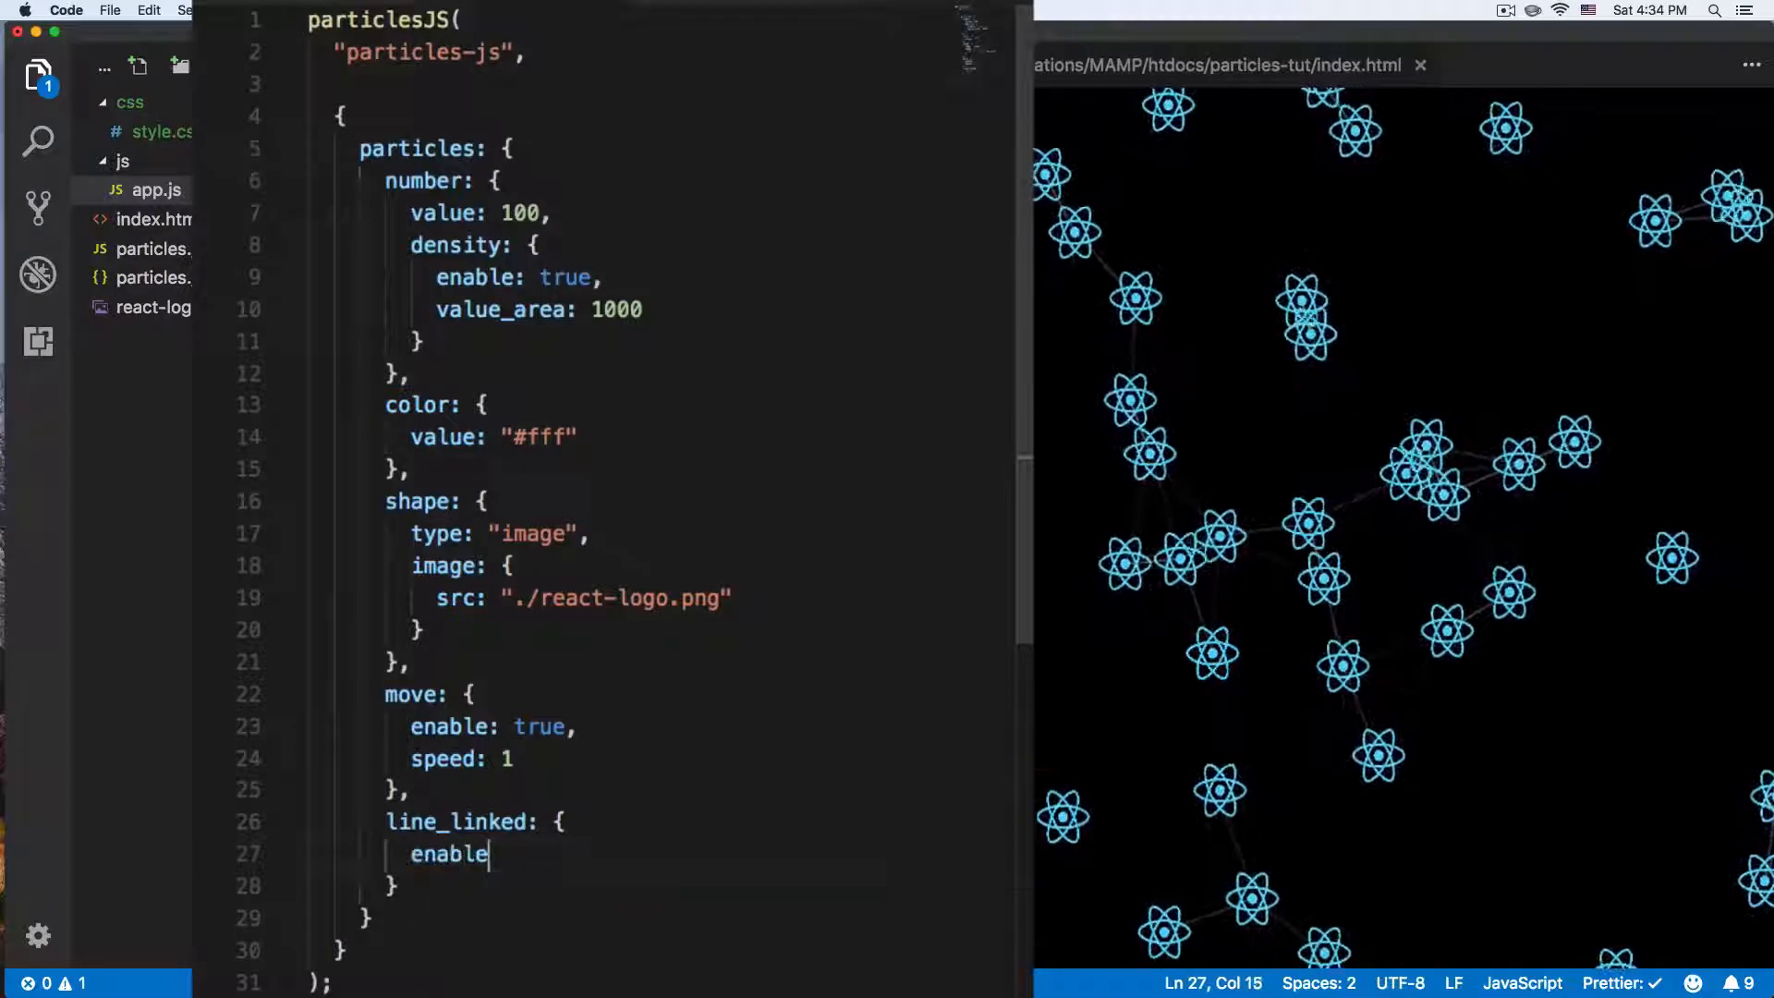
{"action": "type", "text": ": true,"}
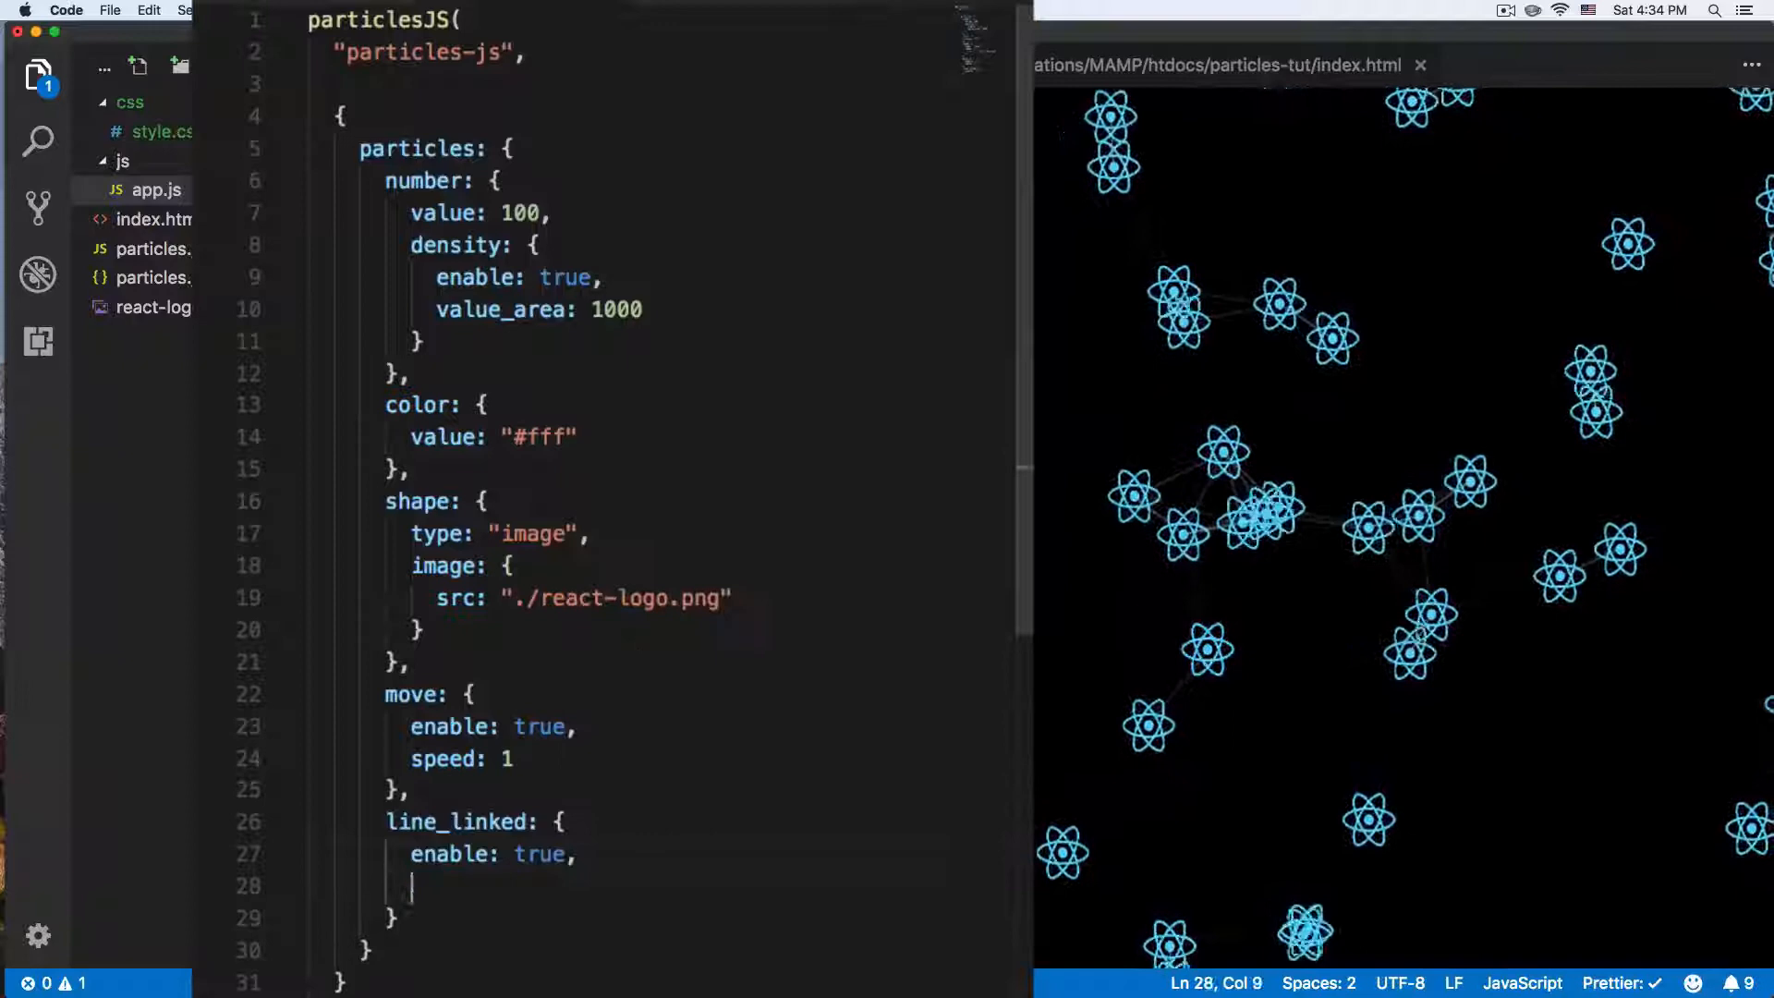
{"action": "type", "text": "color:"}
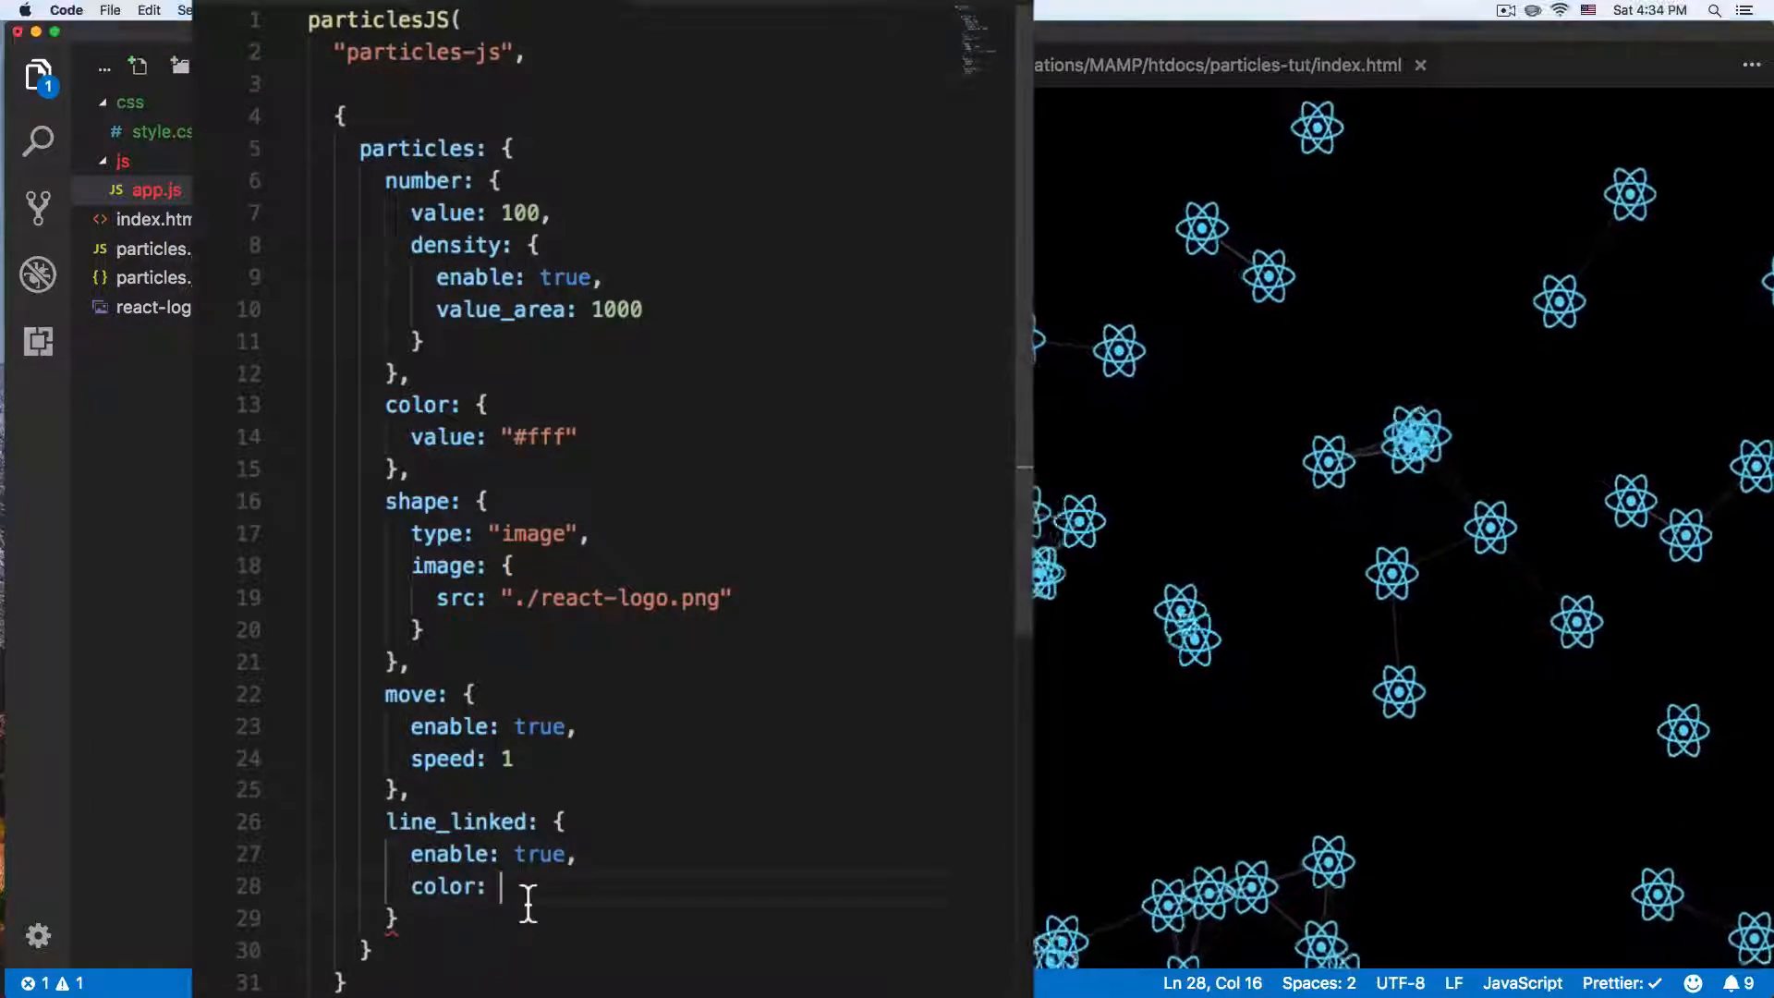
{"action": "type", "text": "\"#61DAFB\"."}
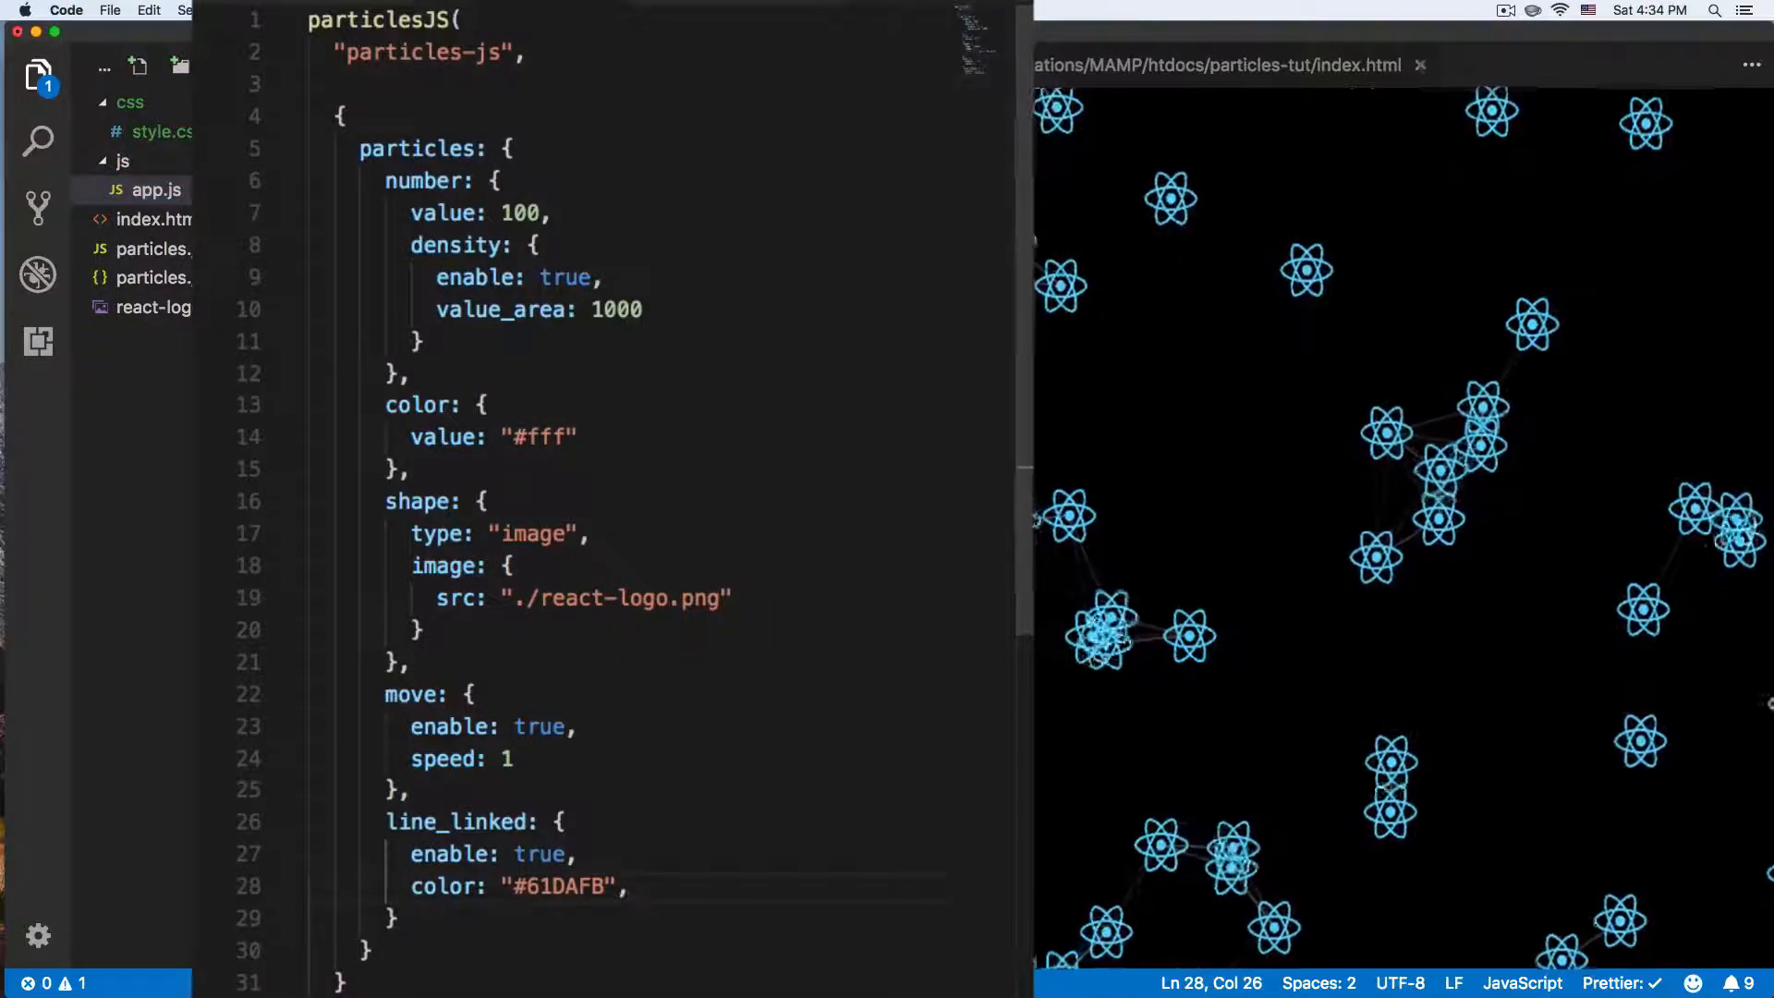
{"action": "key", "text": "Backspace"}
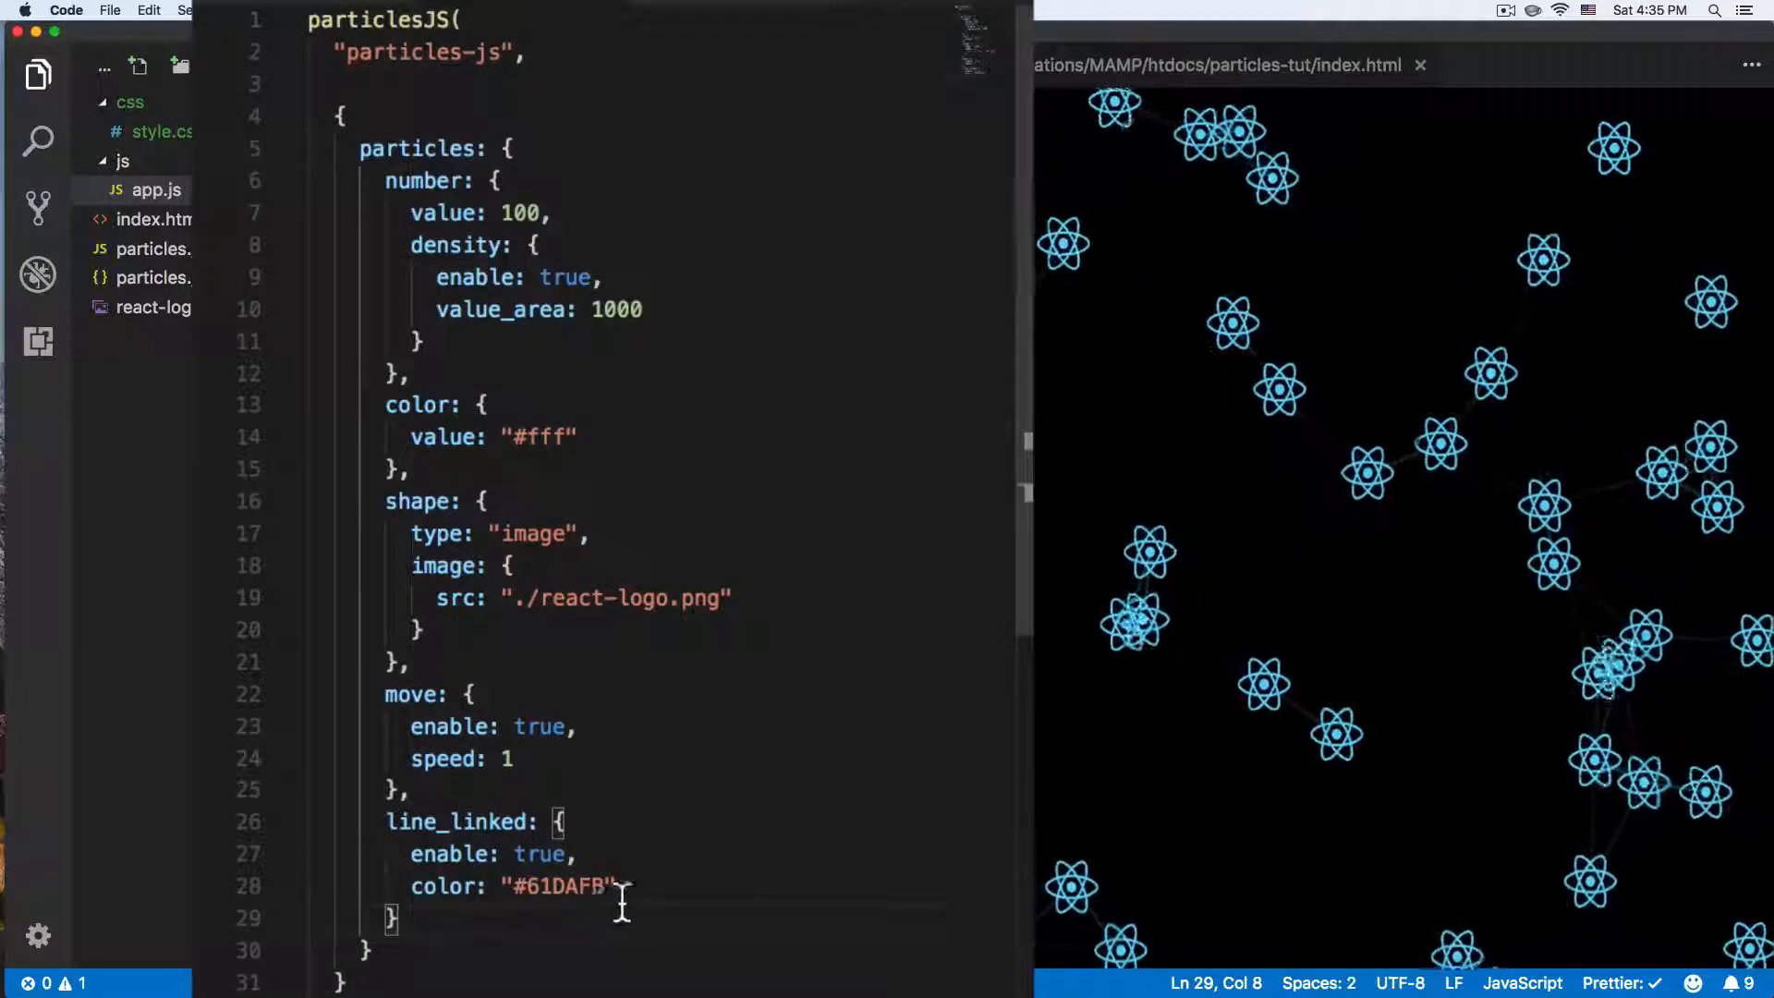
- Add a link width, trying 6 and 10 before settling on 5, and save
{"action": "type", "text": "w"}
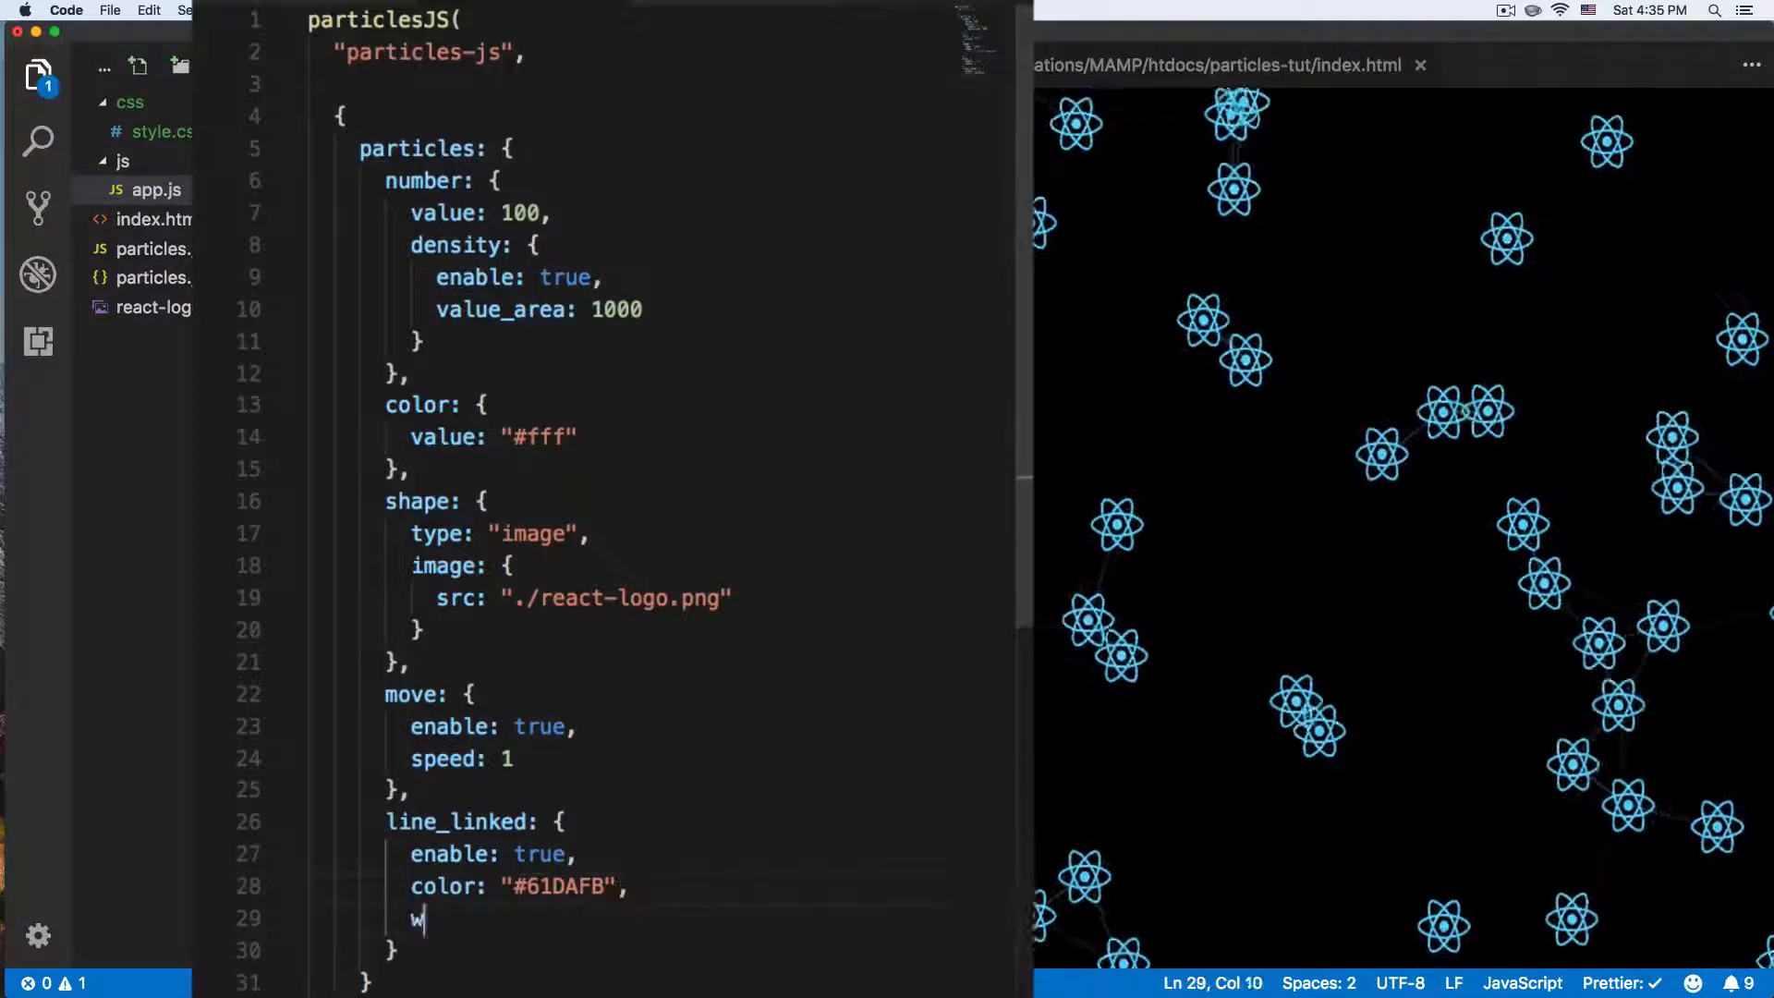
{"action": "type", "text": "idth"}
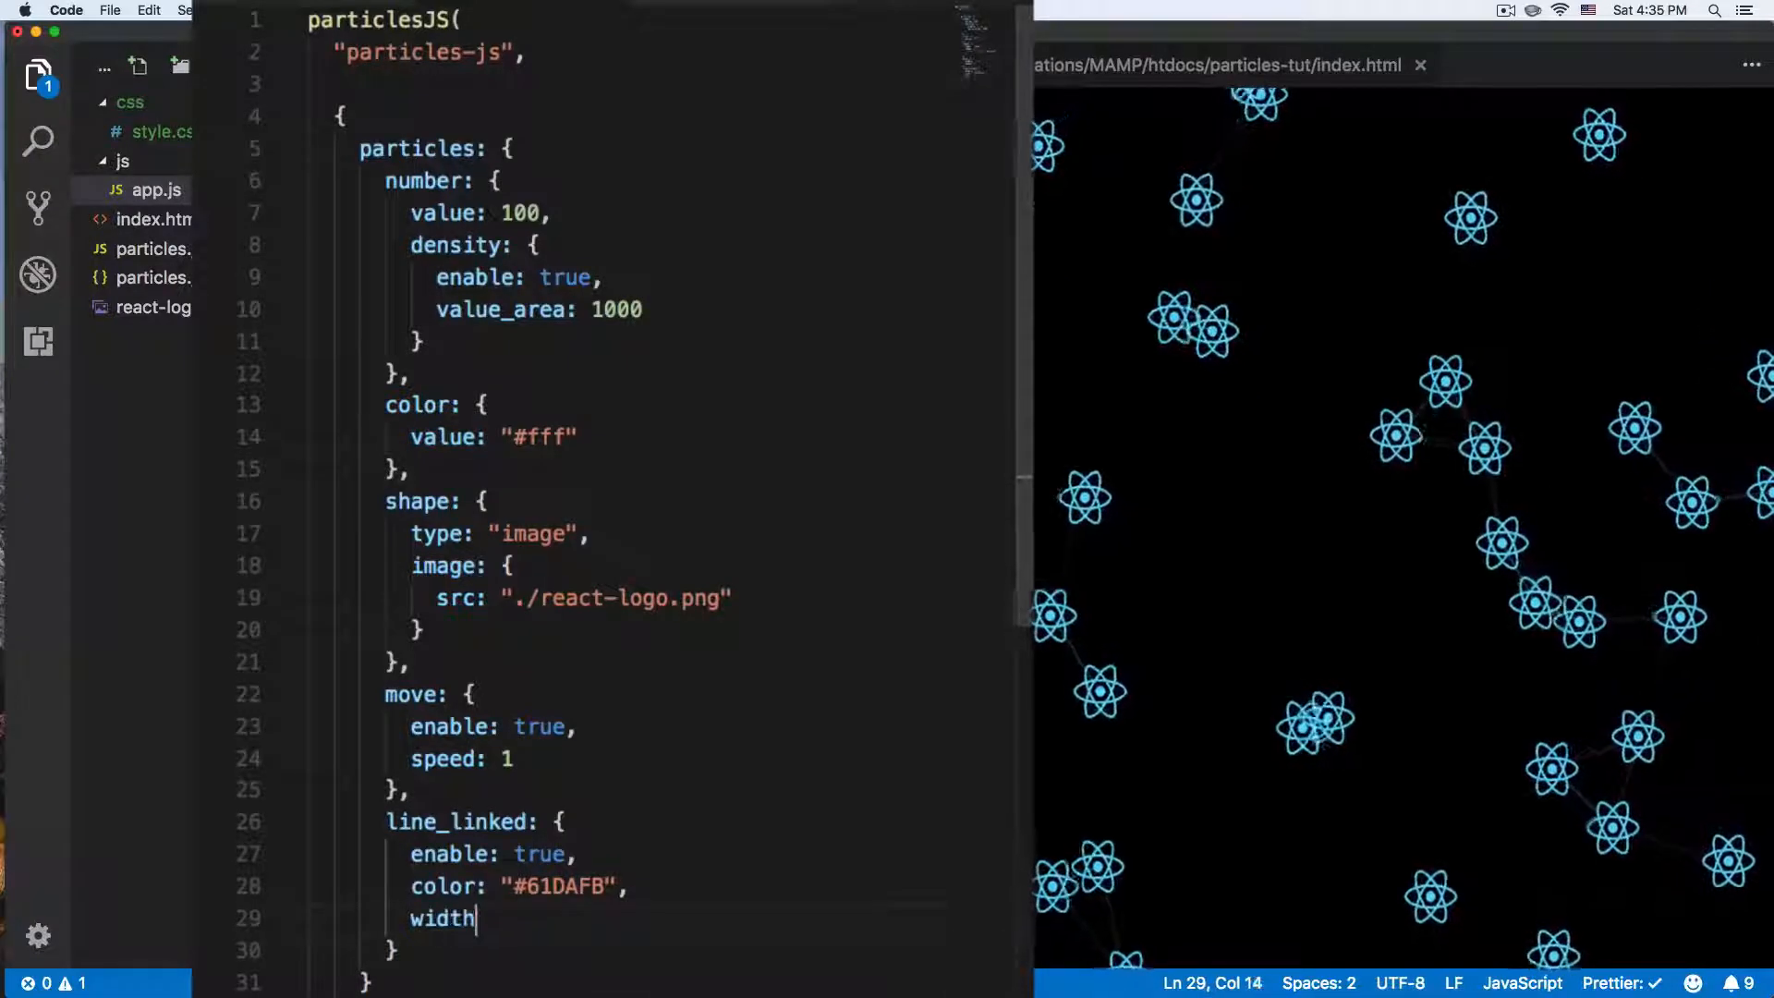
{"action": "type", "text": ": 6"}
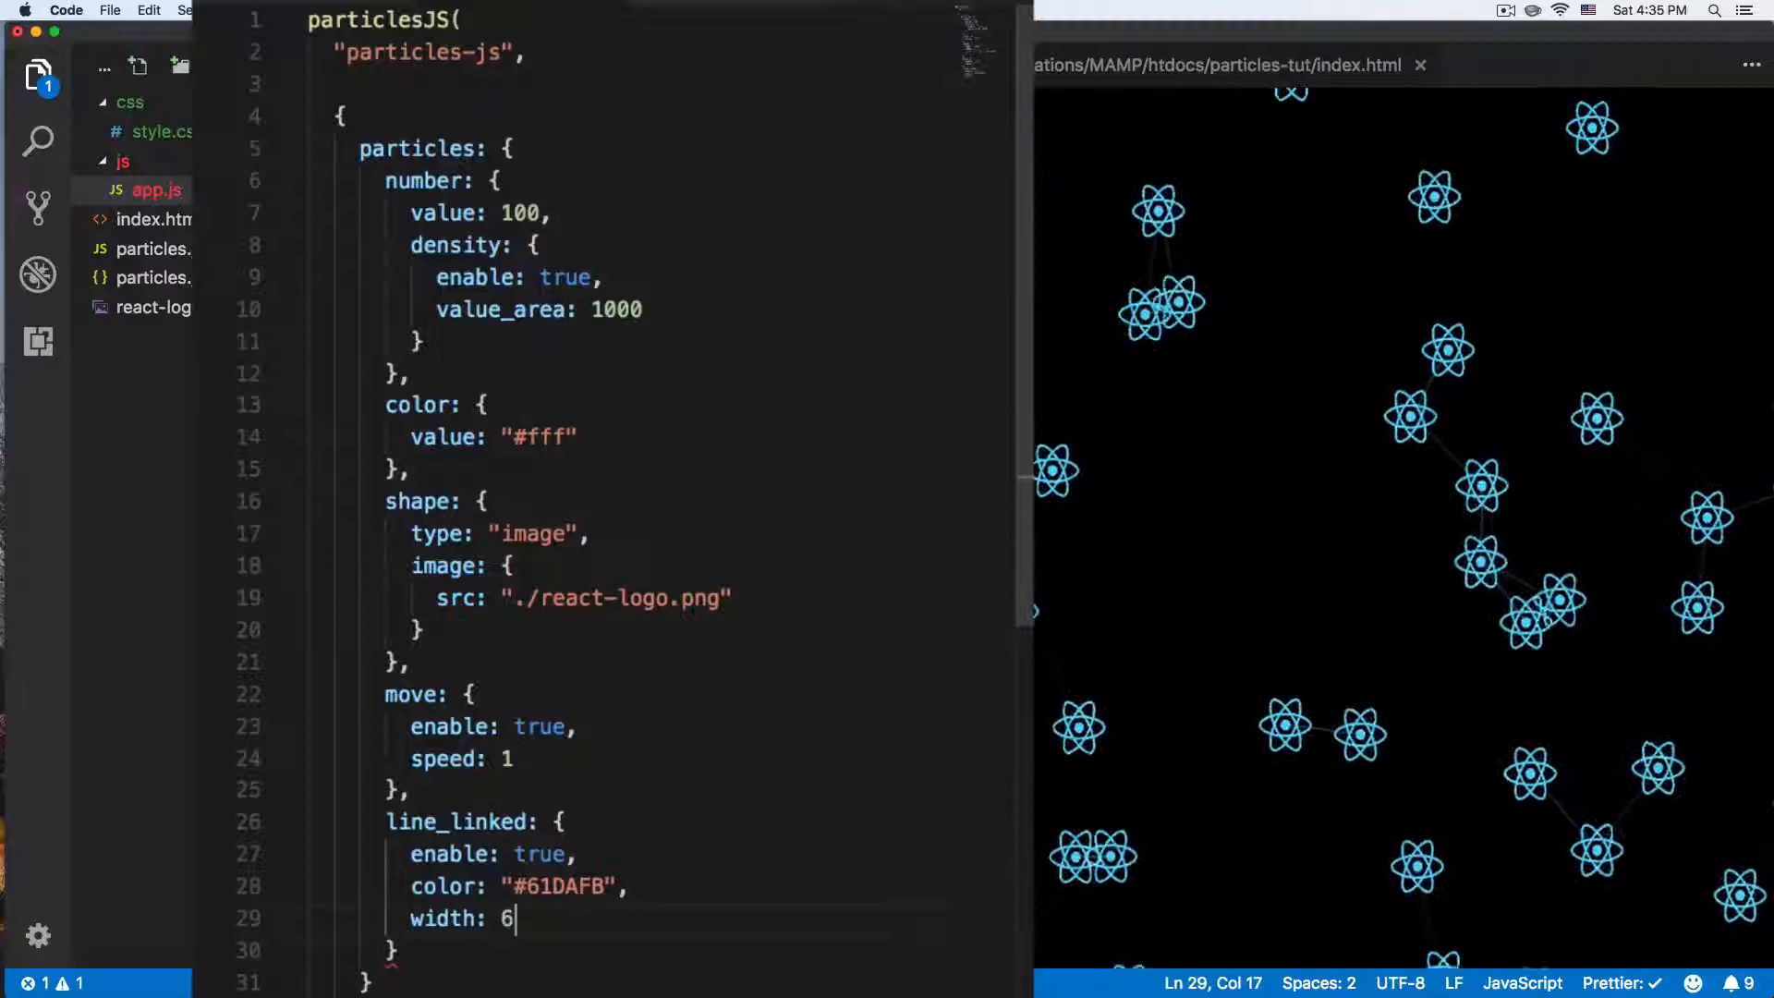
{"action": "type", "text": "10"}
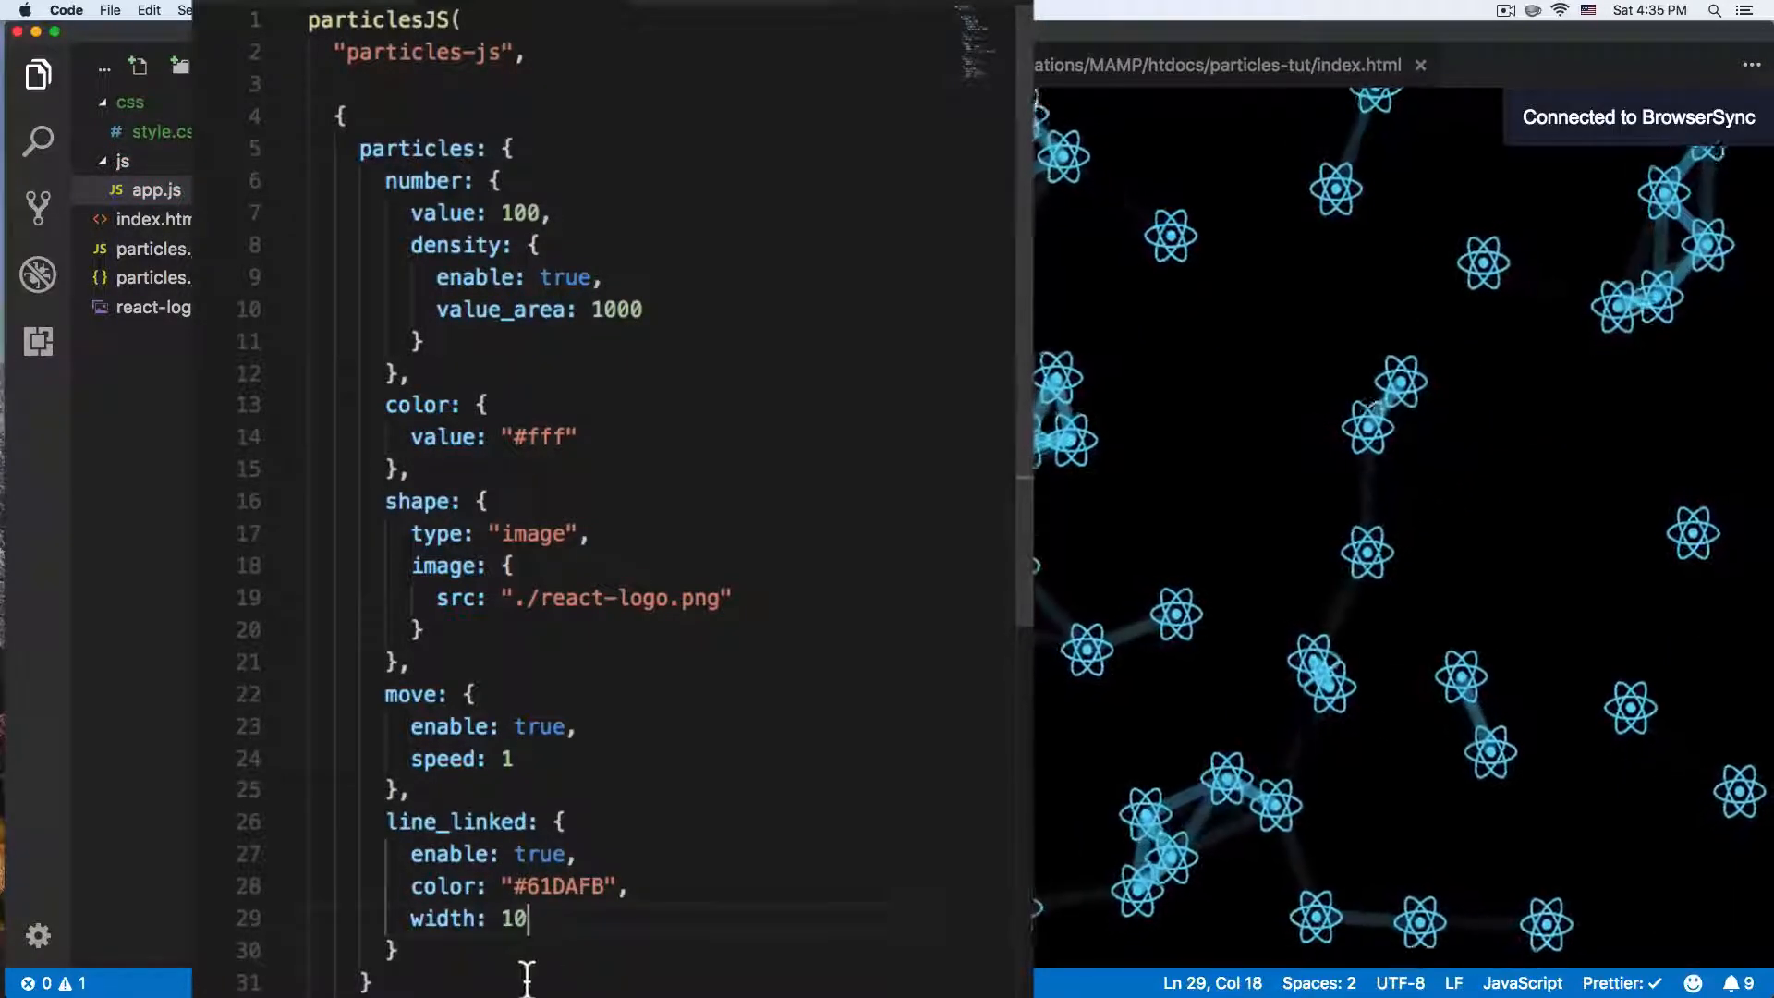
{"action": "key", "text": "Backspace"}
{"action": "type", "text": "5"}
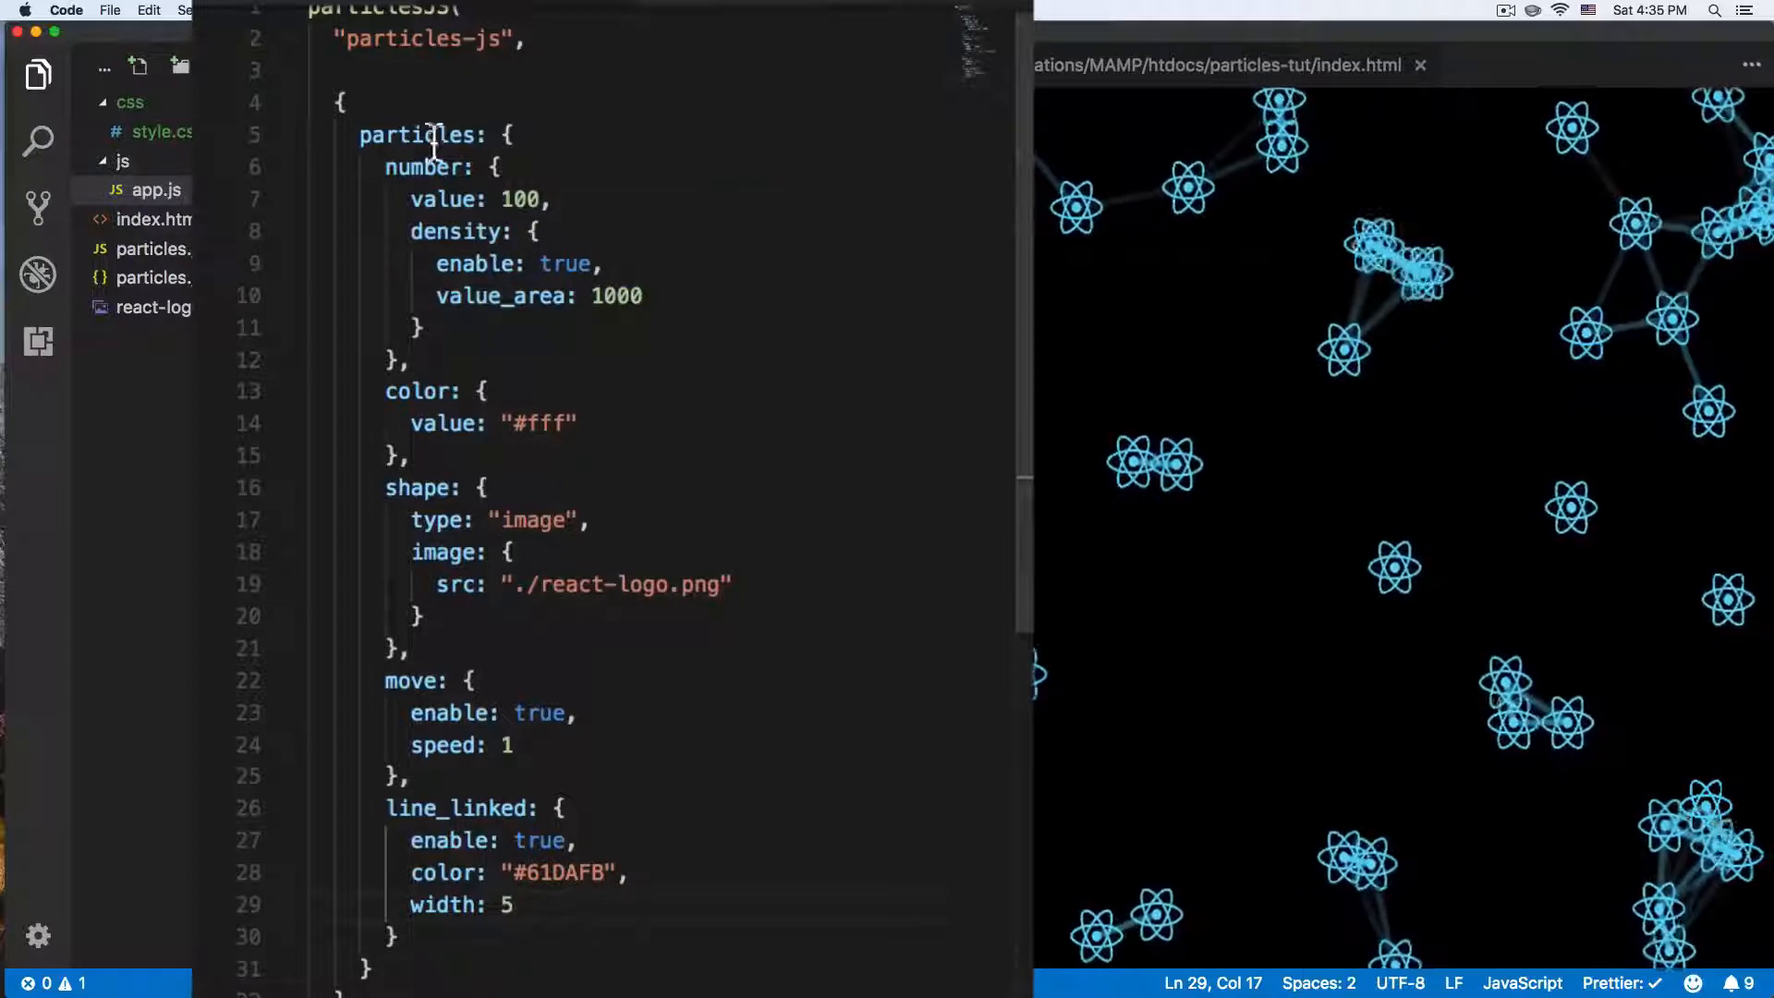
- Review the #particles-js flex centering and h1 rules in style.css, then go to index.html
{"action": "left_click", "coordinate": [158, 131]}
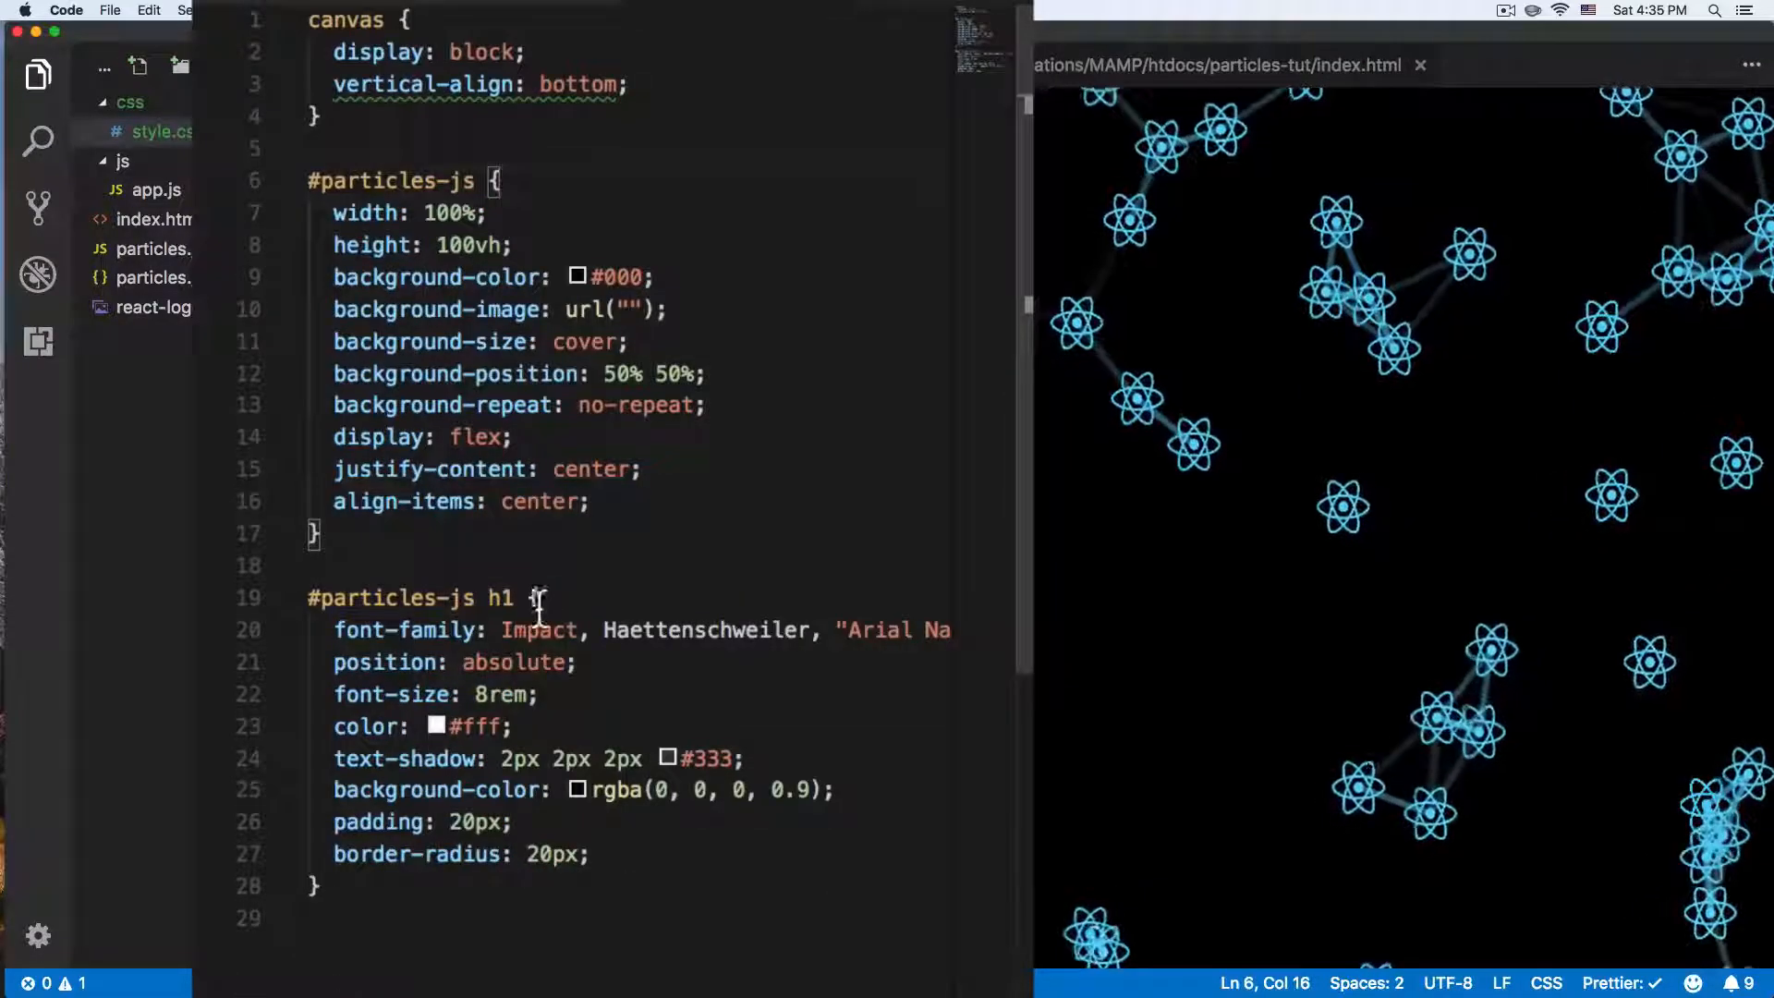
{"action": "double_click", "coordinate": [499, 598]}
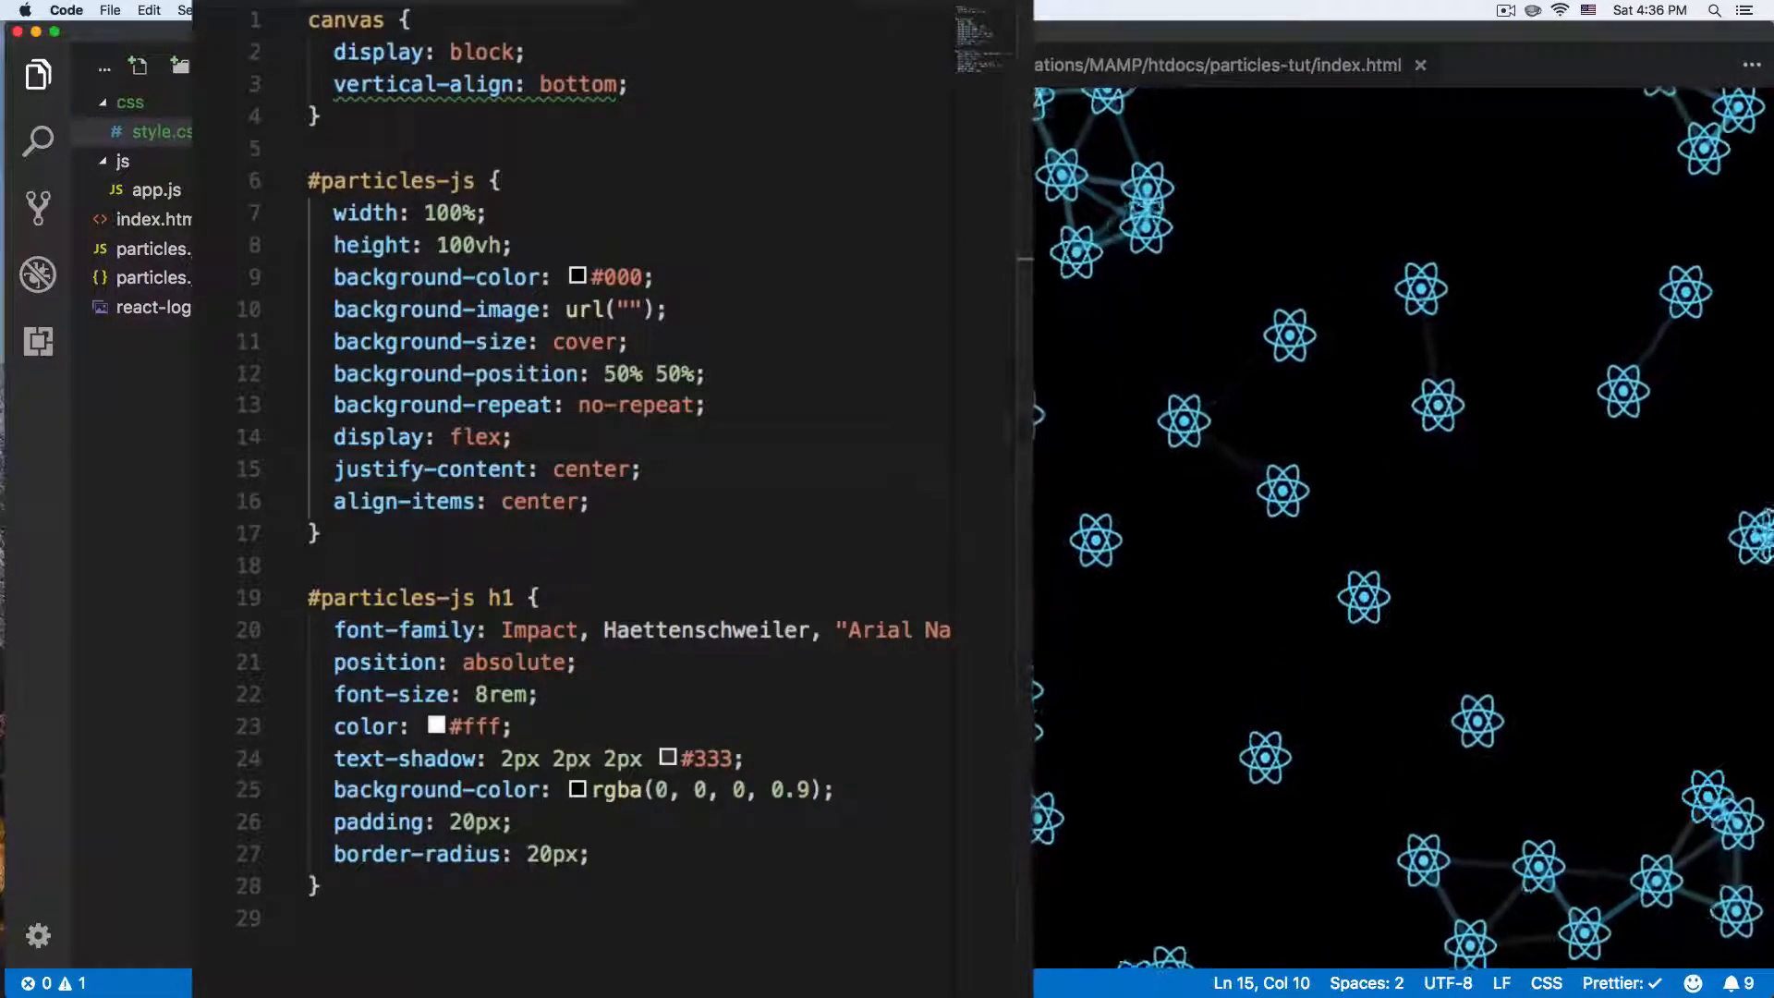
{"action": "left_click", "coordinate": [152, 218]}
{"action": "type", "text": "<h1></h1>"}
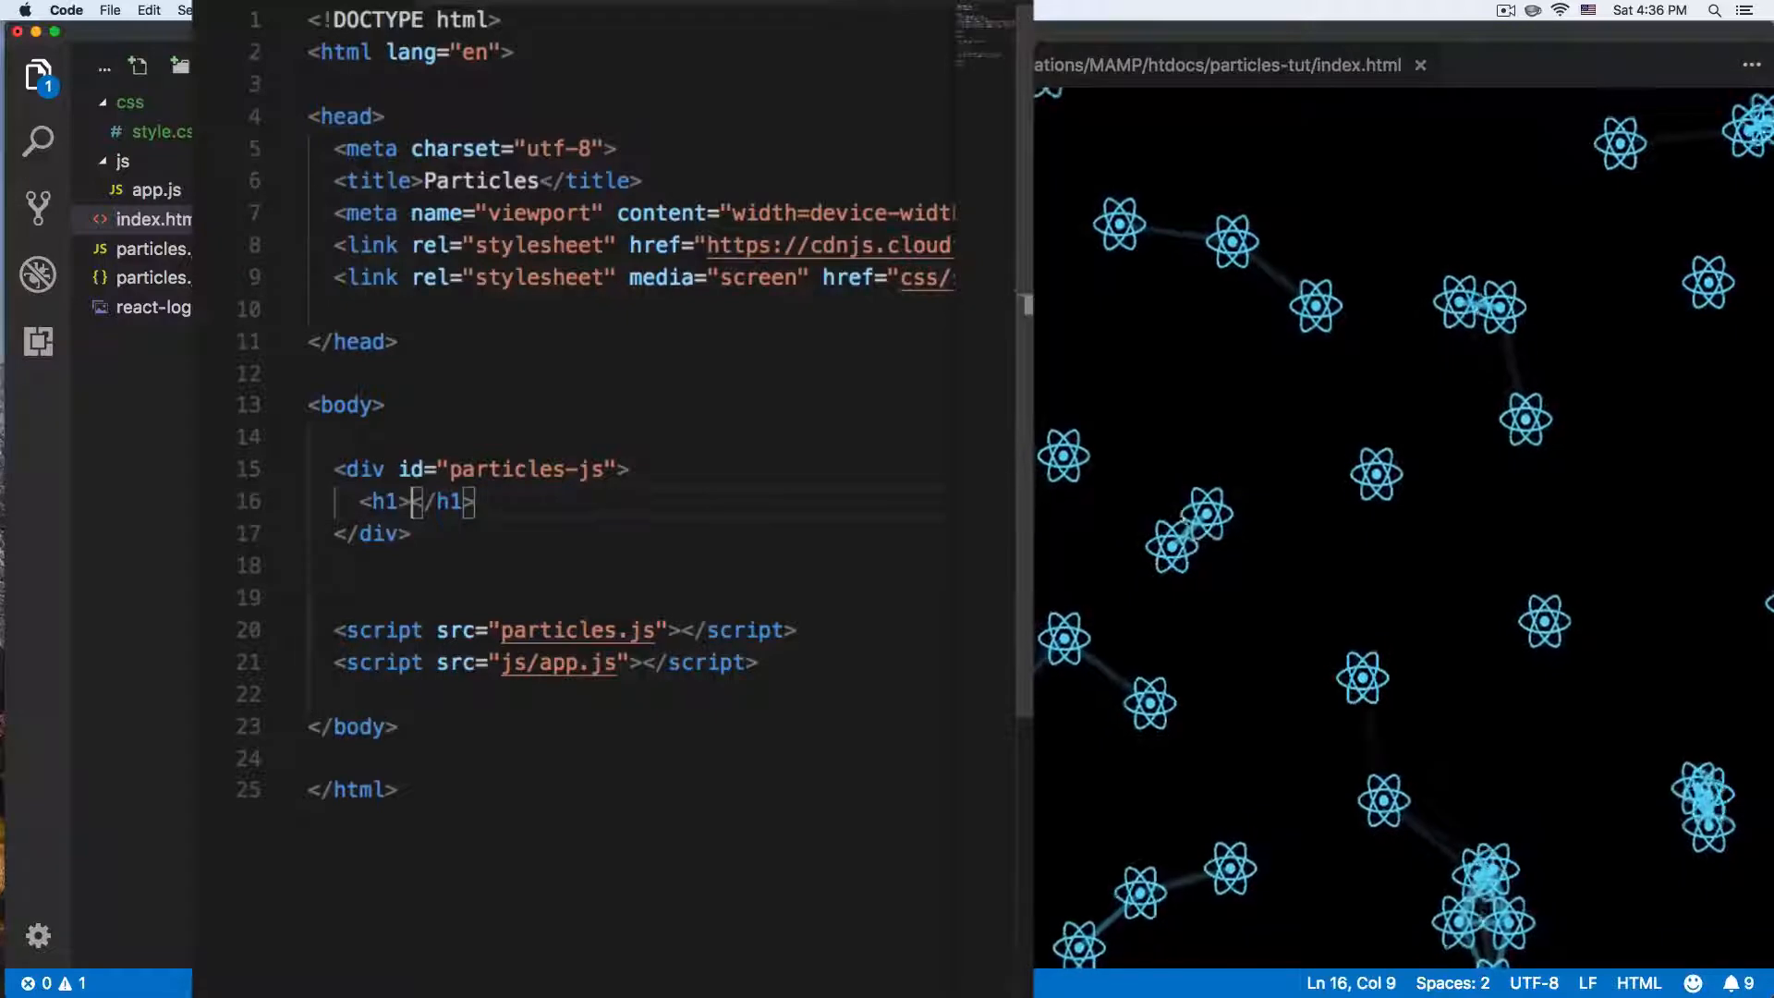
- Fill the empty h1 in index.html with the title 'React JS'
{"action": "type", "text": "P"}
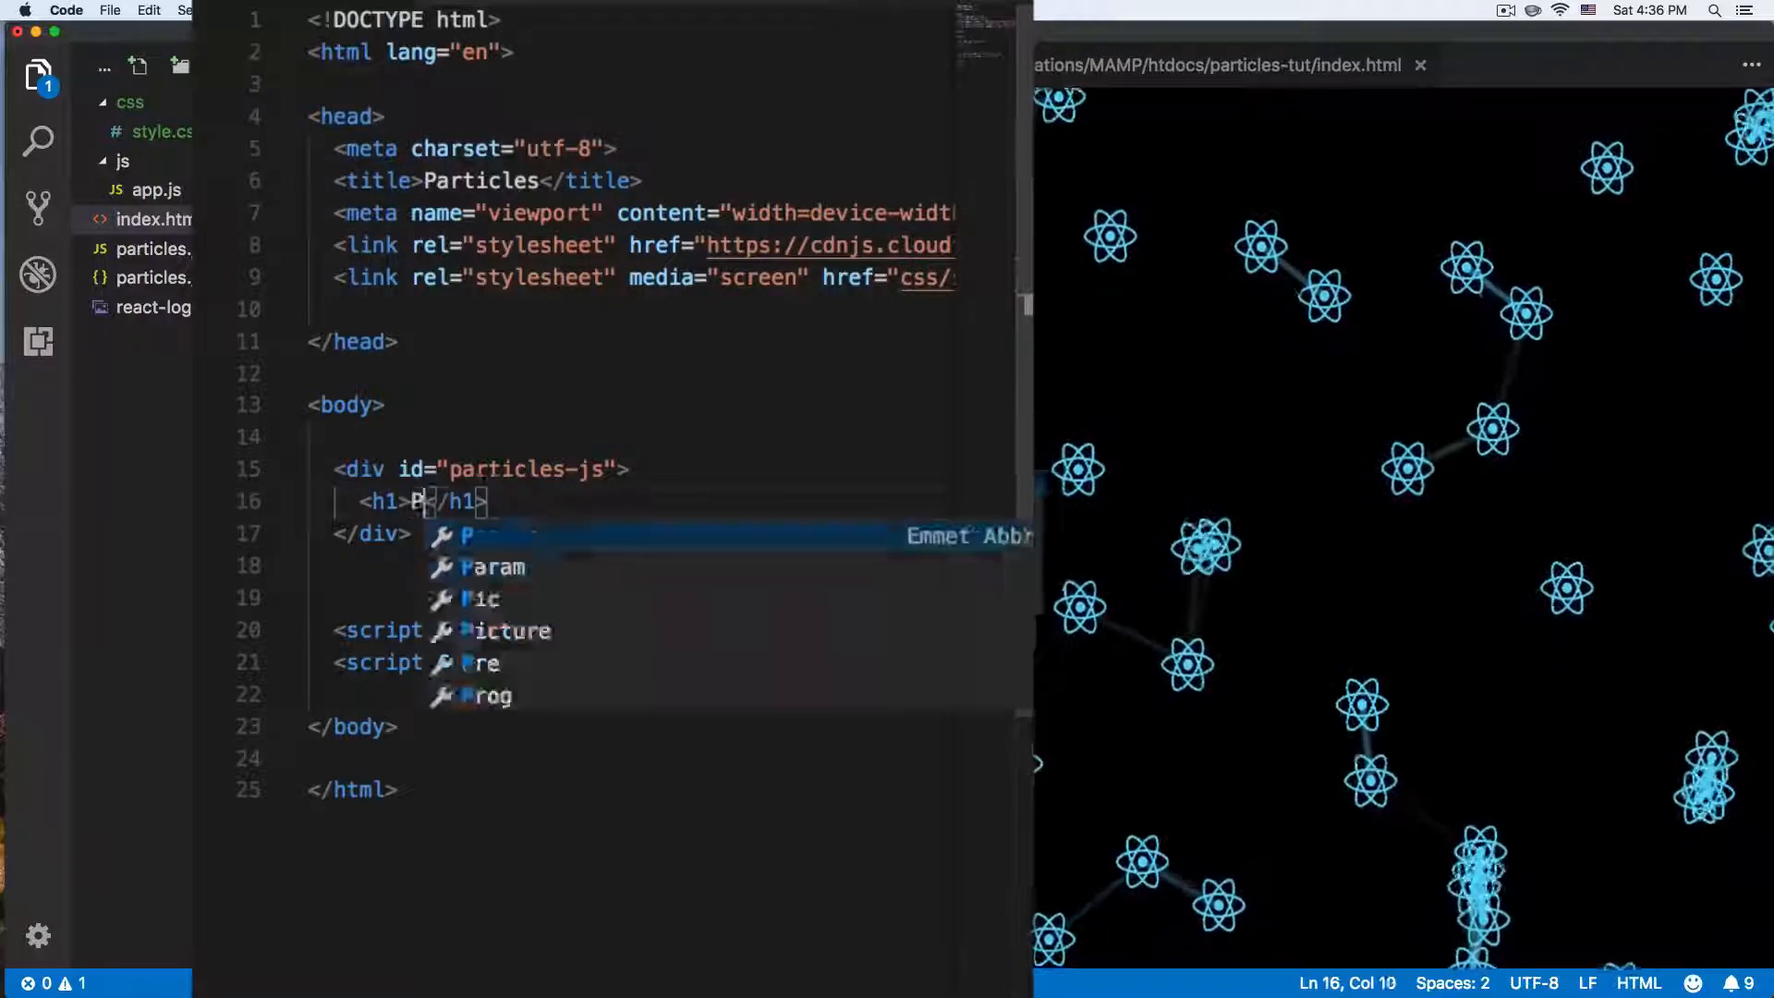
{"action": "type", "text": "articles"}
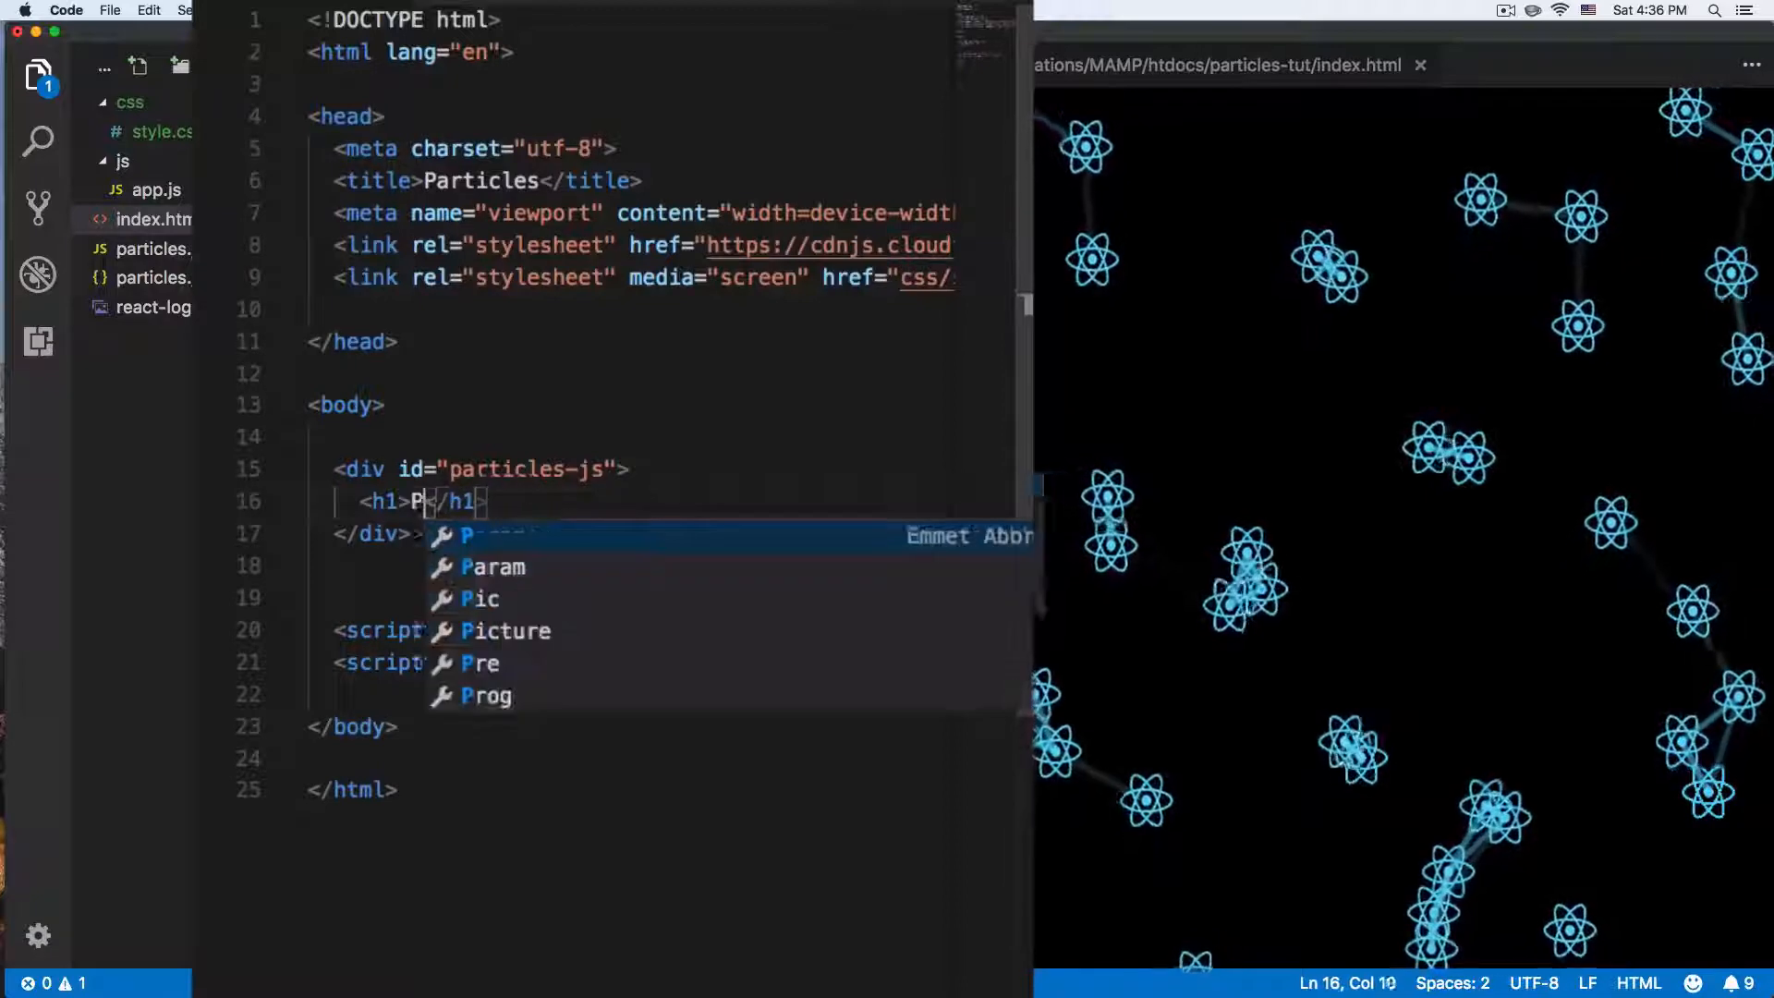
{"action": "type", "text": "eact"}
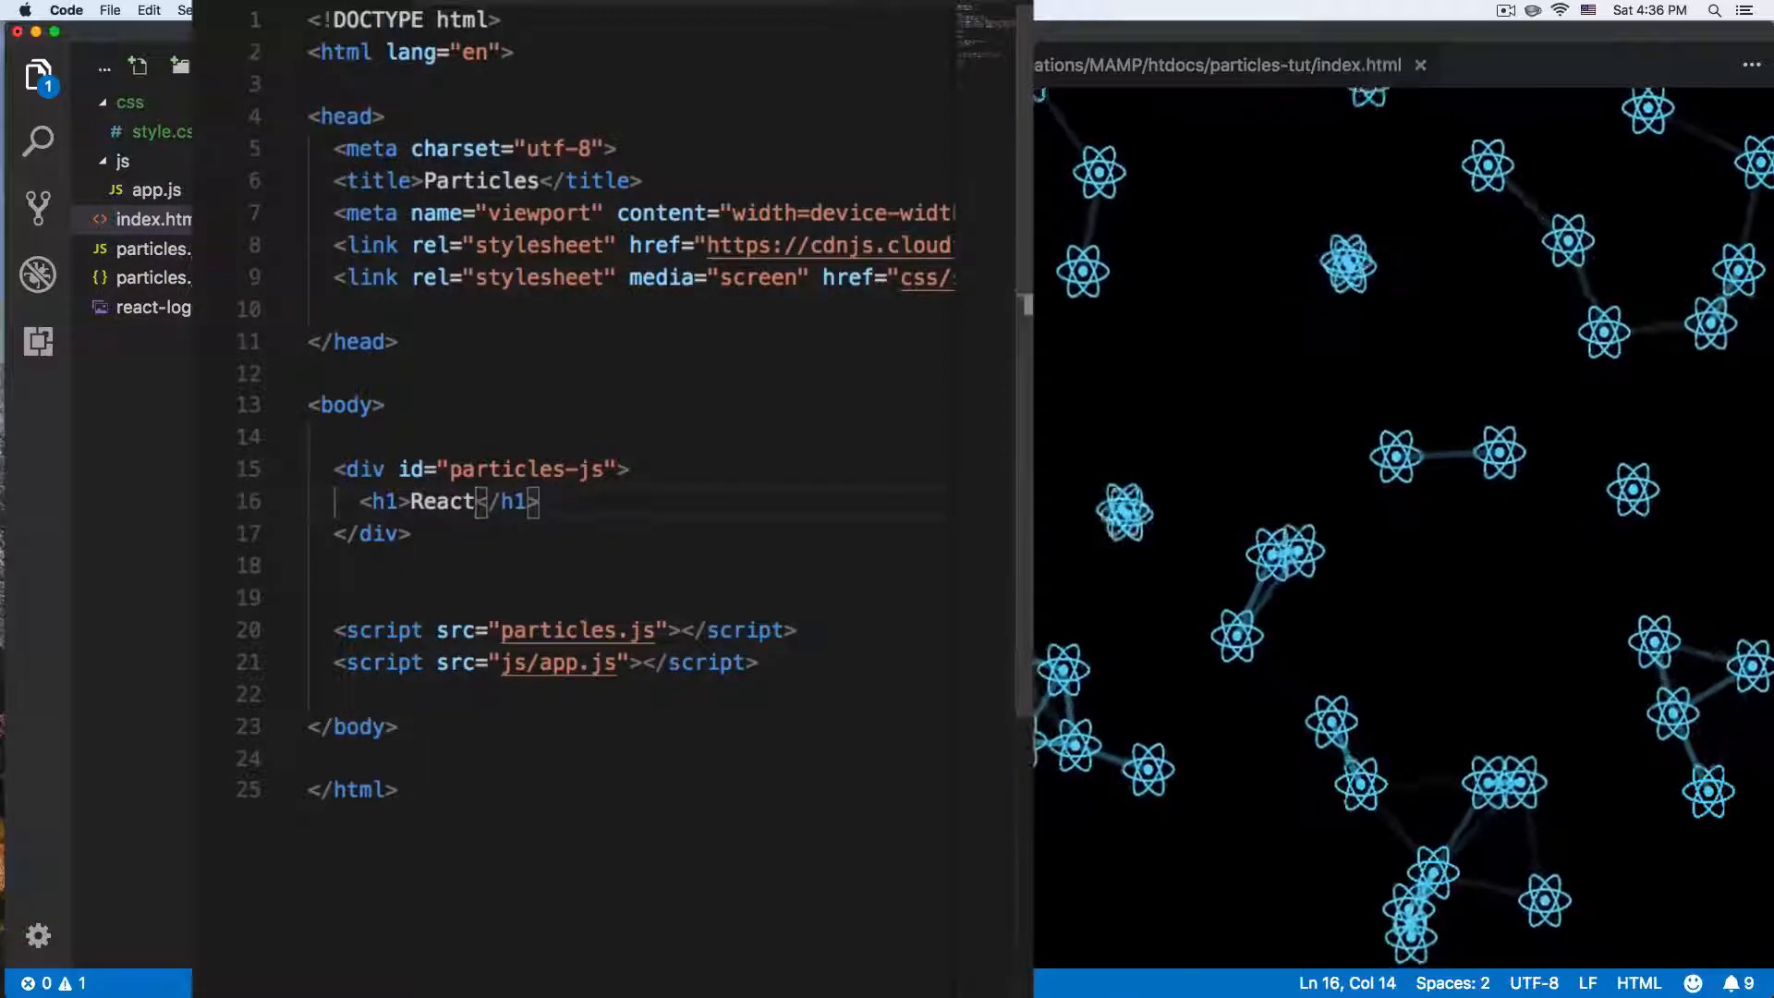
{"action": "type", "text": "JS"}
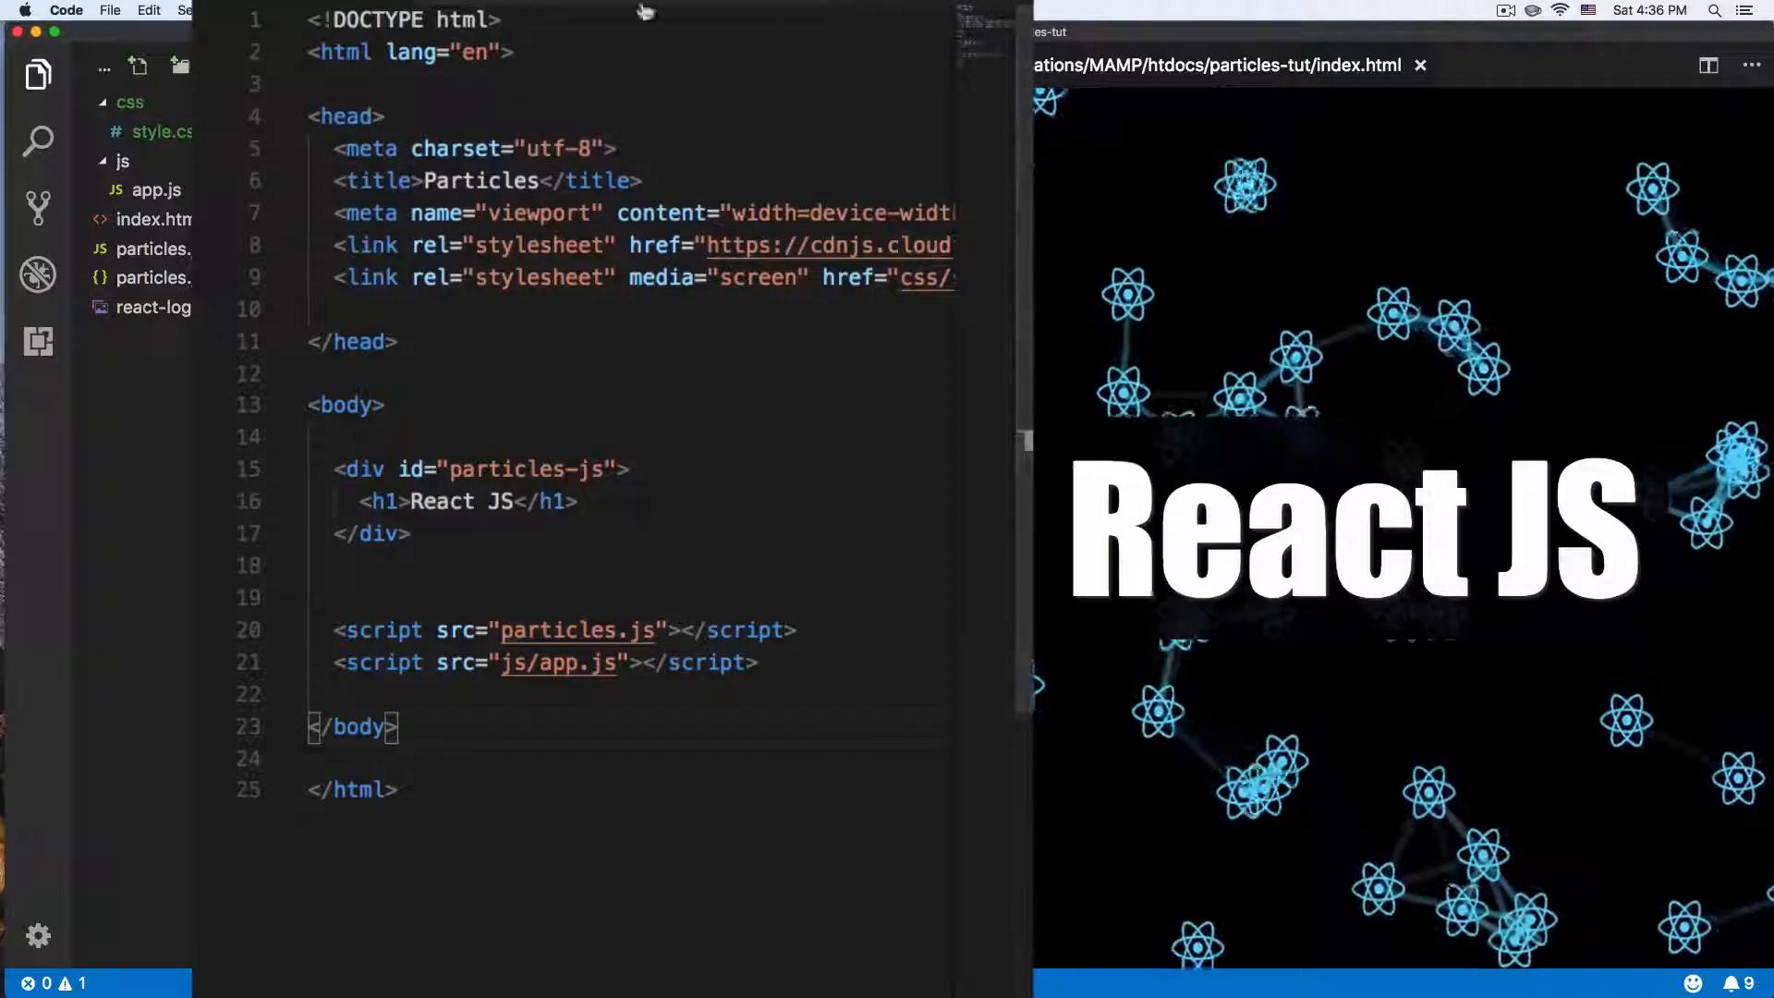
{"action": "left_click", "coordinate": [160, 131]}
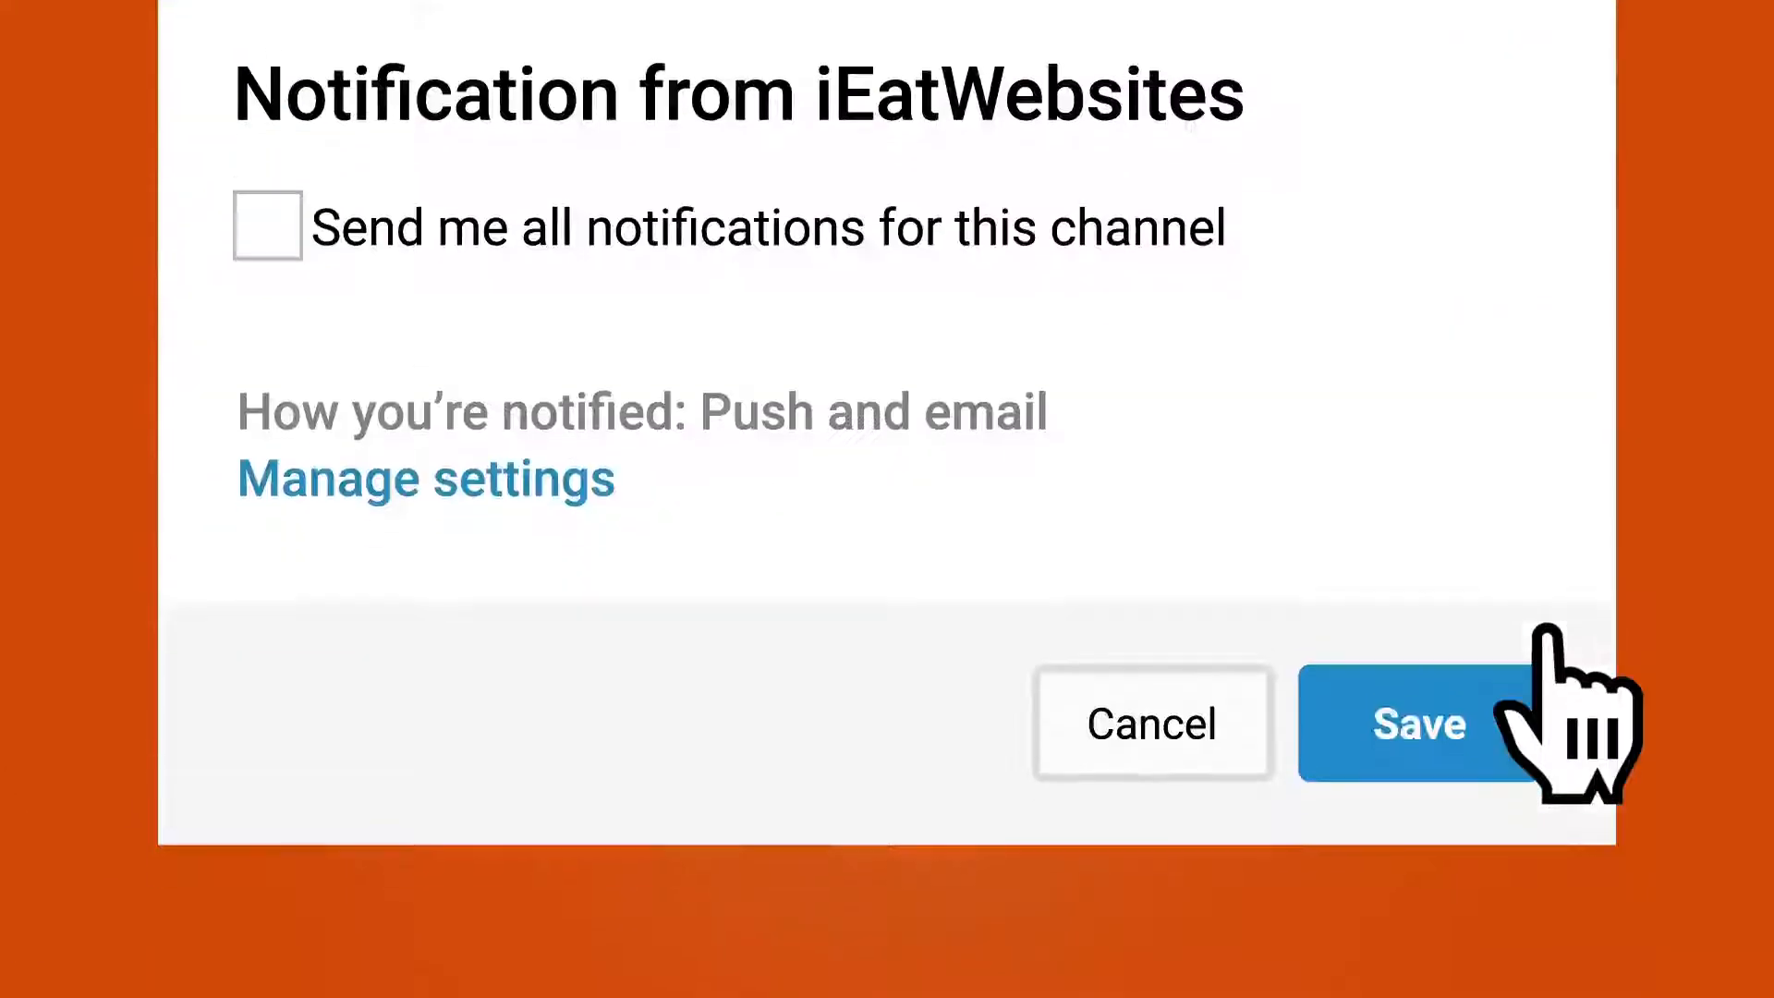
- Turn on 'Send me all notifications' in the channel outro prompt
{"action": "left_click", "coordinate": [266, 224]}
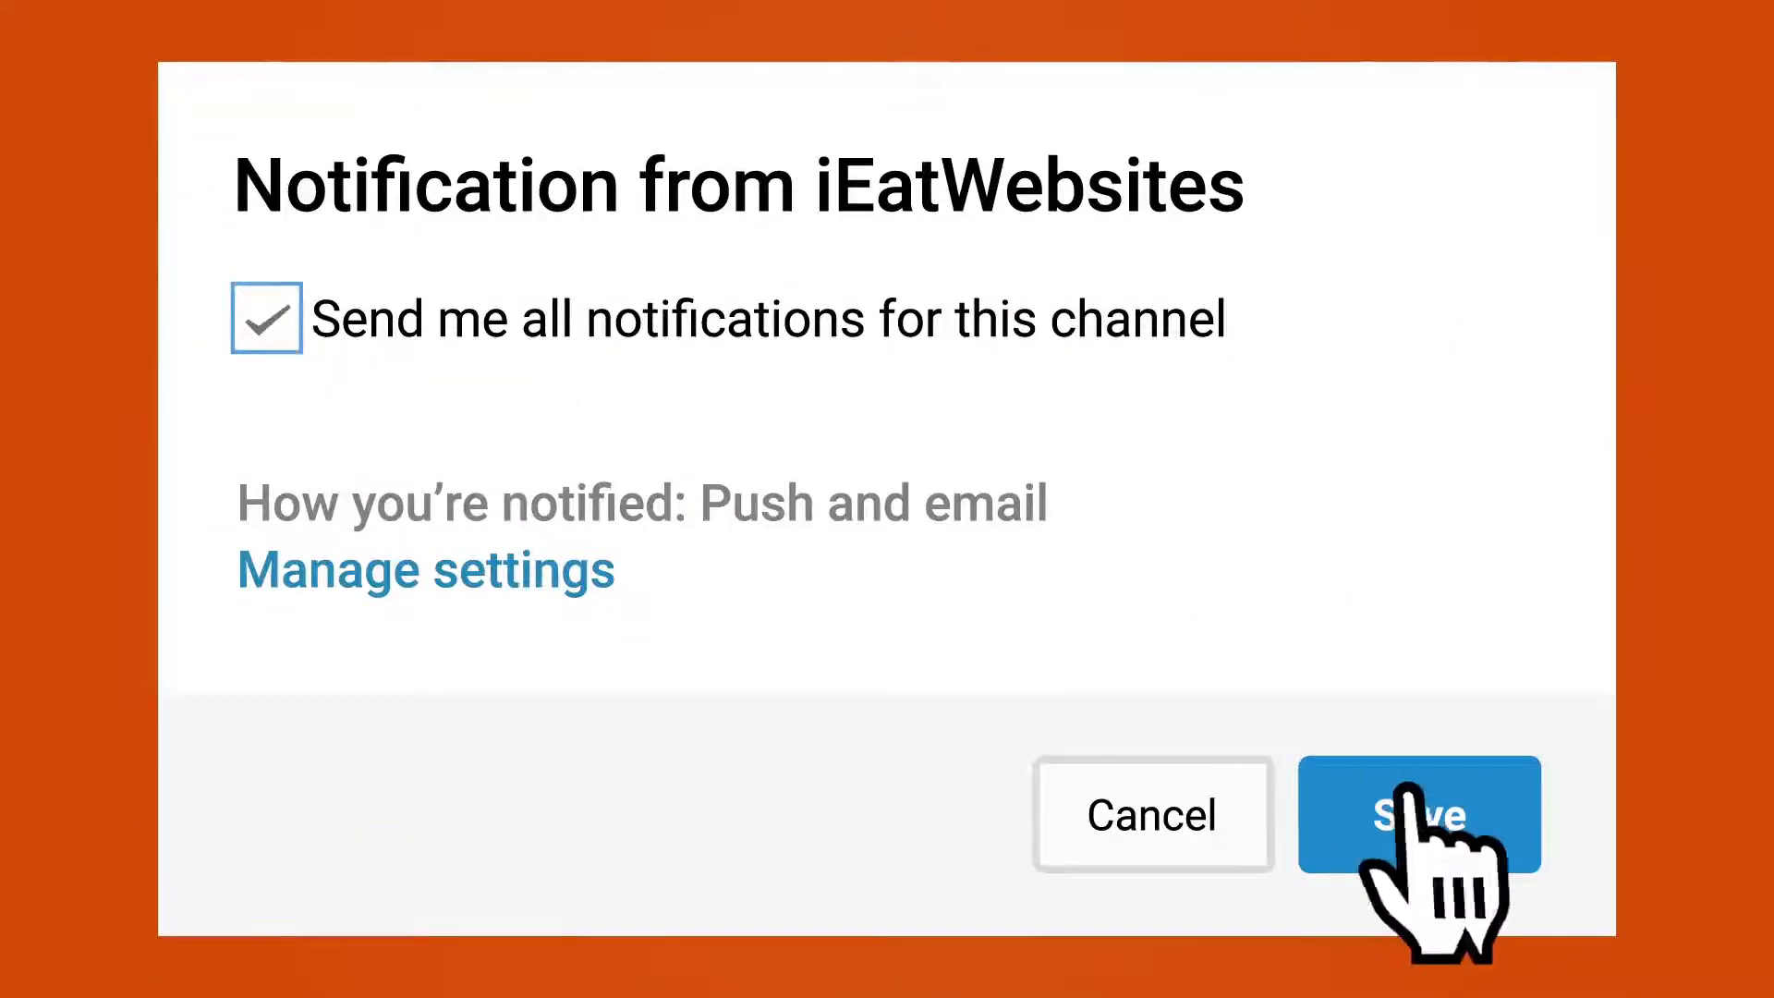